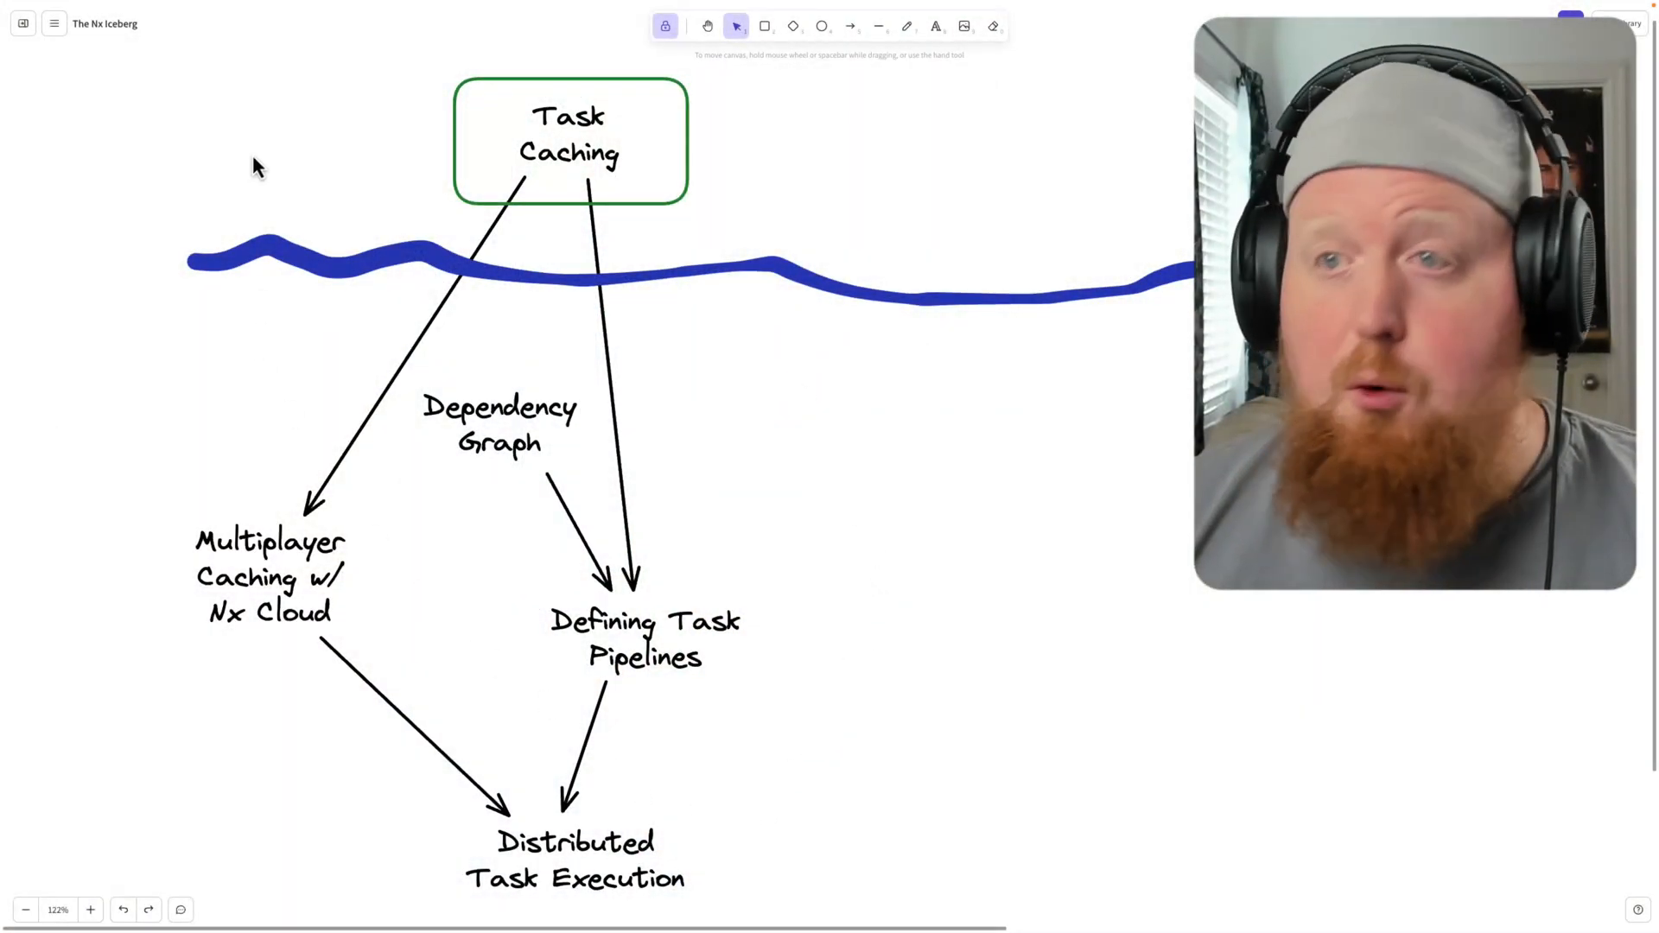
{"action": "mouse_move", "coordinate": [876, 487]}
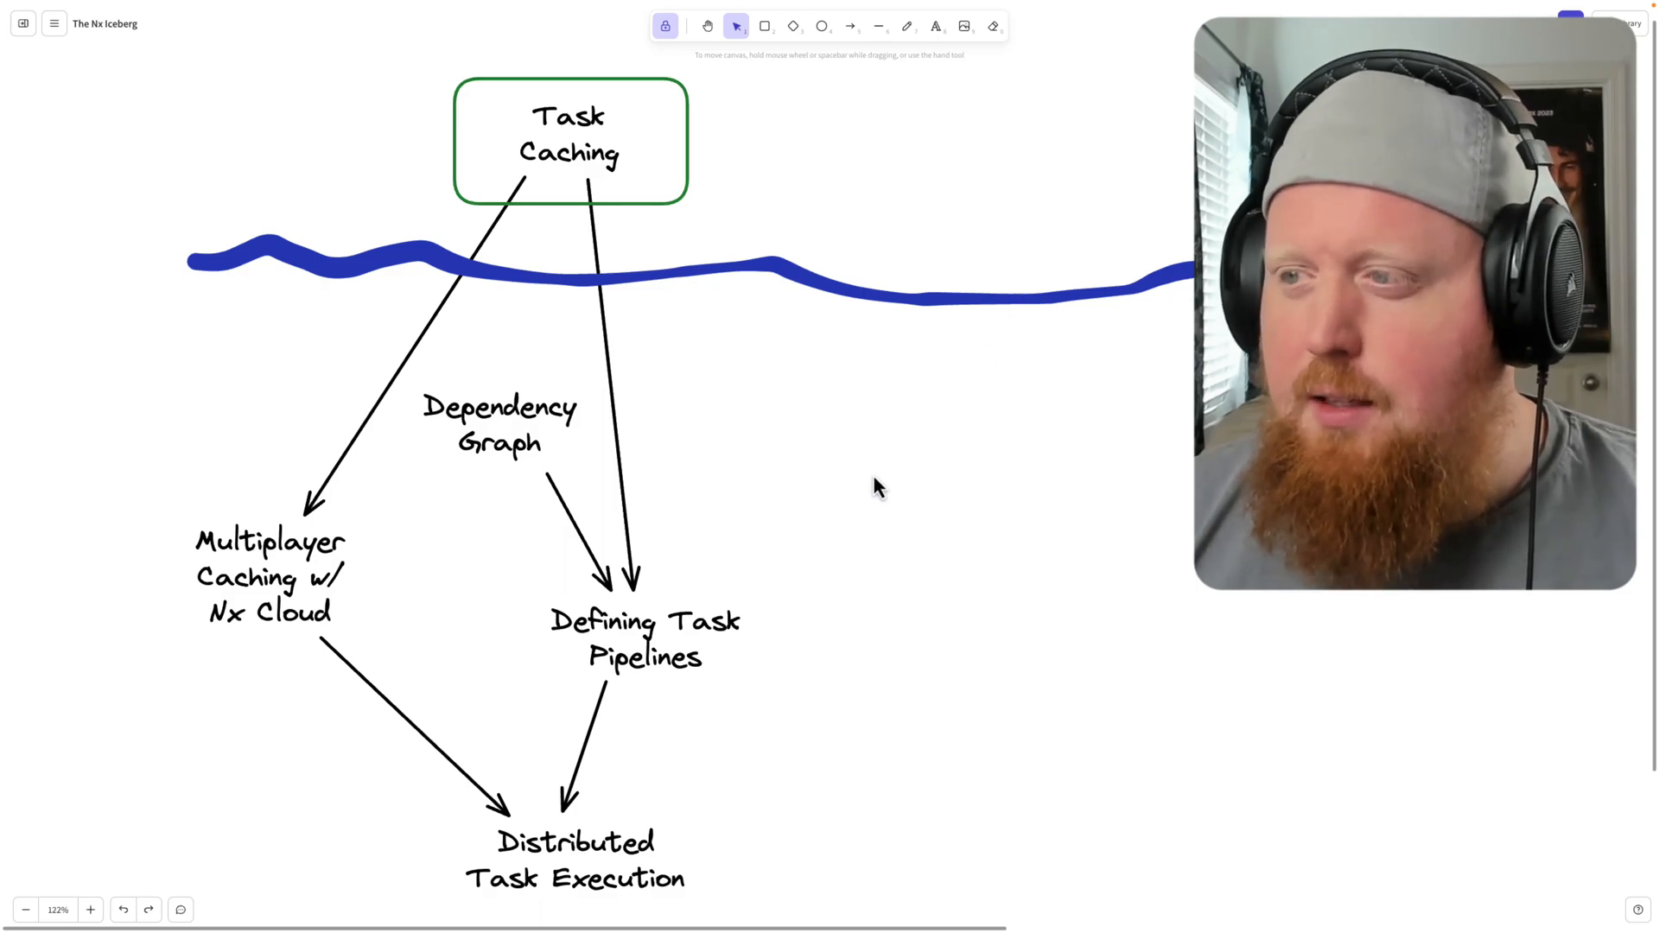
{"action": "mouse_move", "coordinate": [760, 329]}
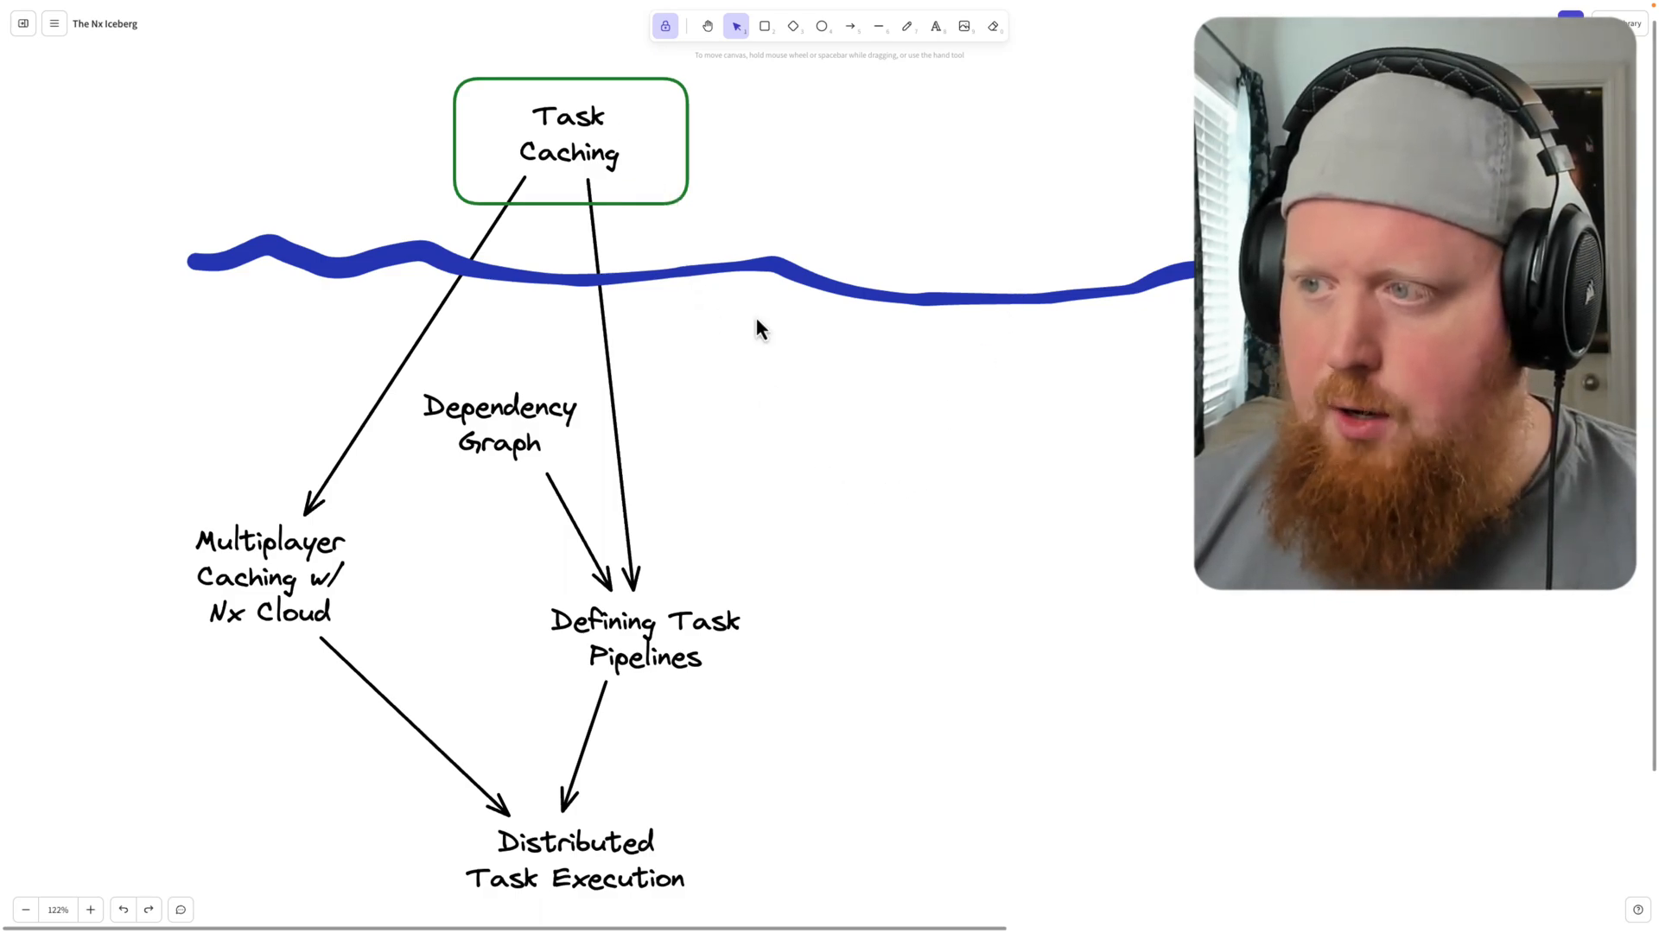
Build the iceberg project with nx build iceberg, then rebuild it to hit the cache
{"action": "left_click", "coordinate": [570, 150]}
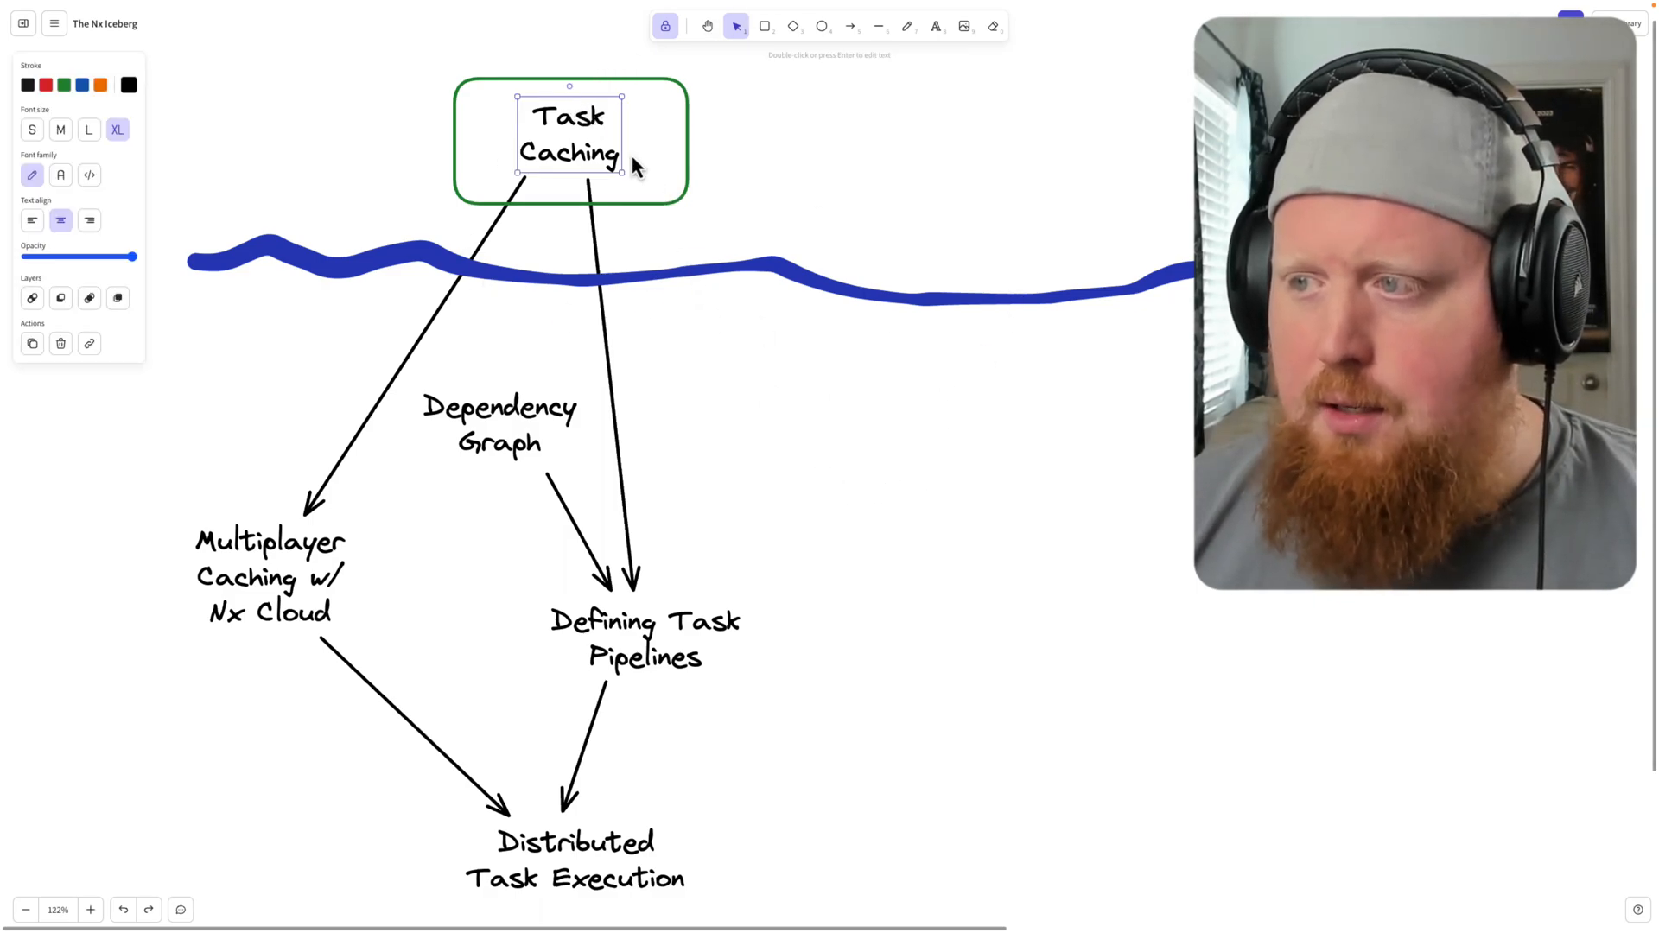
{"action": "mouse_move", "coordinate": [758, 241]}
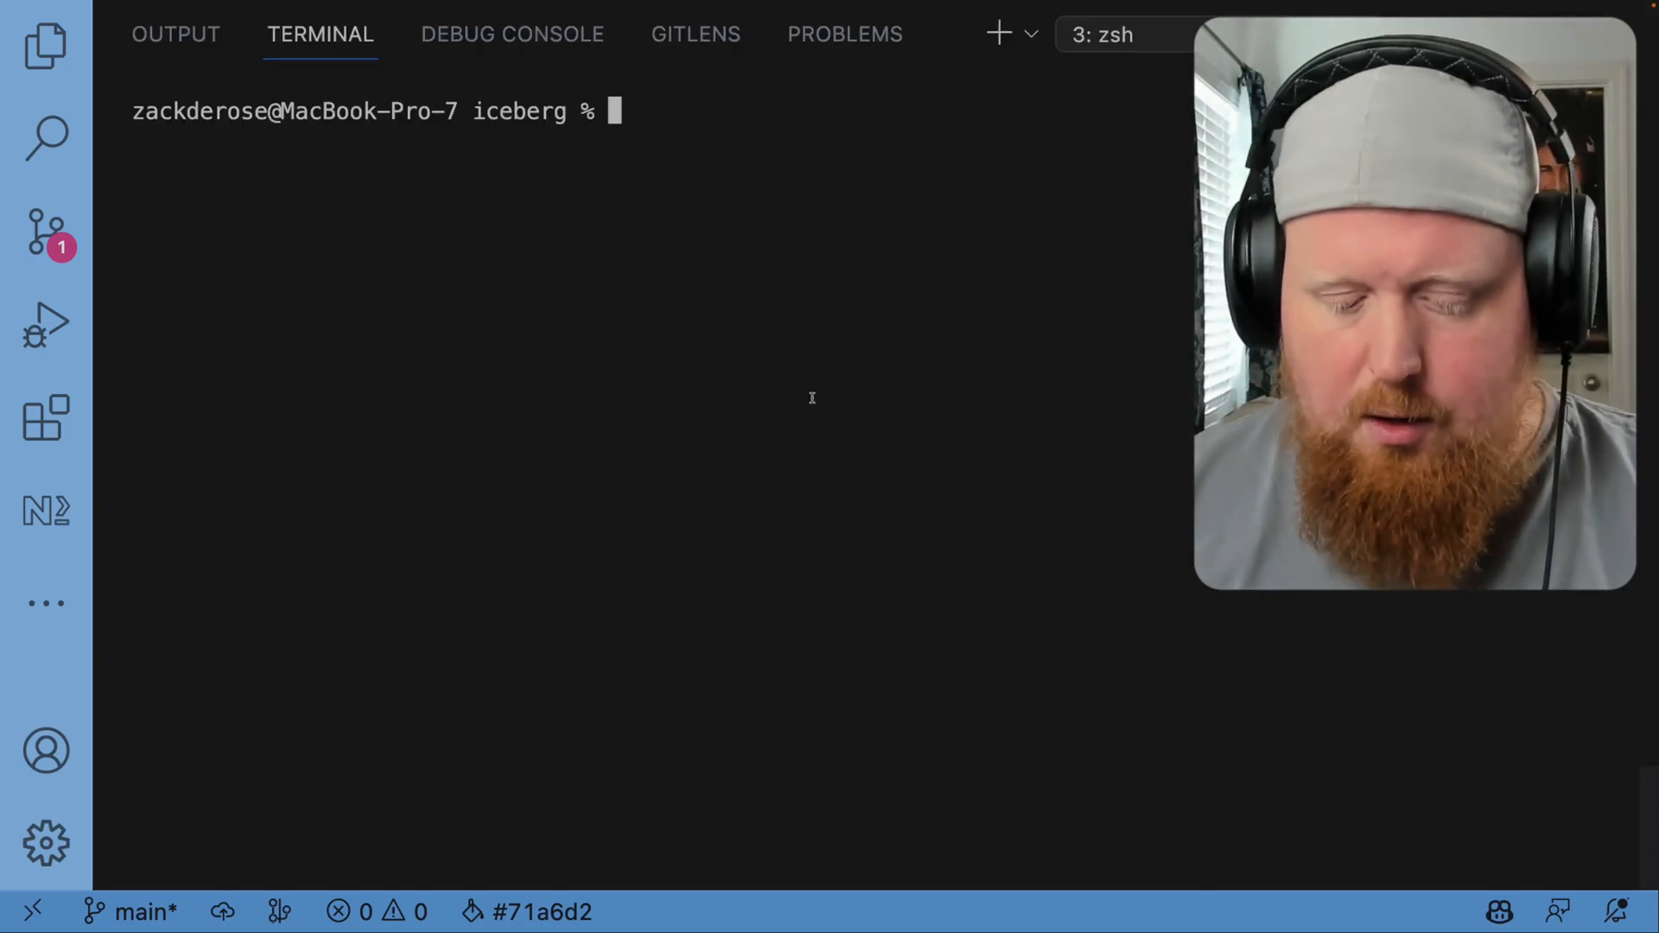
{"action": "type", "text": "nx build ic"}
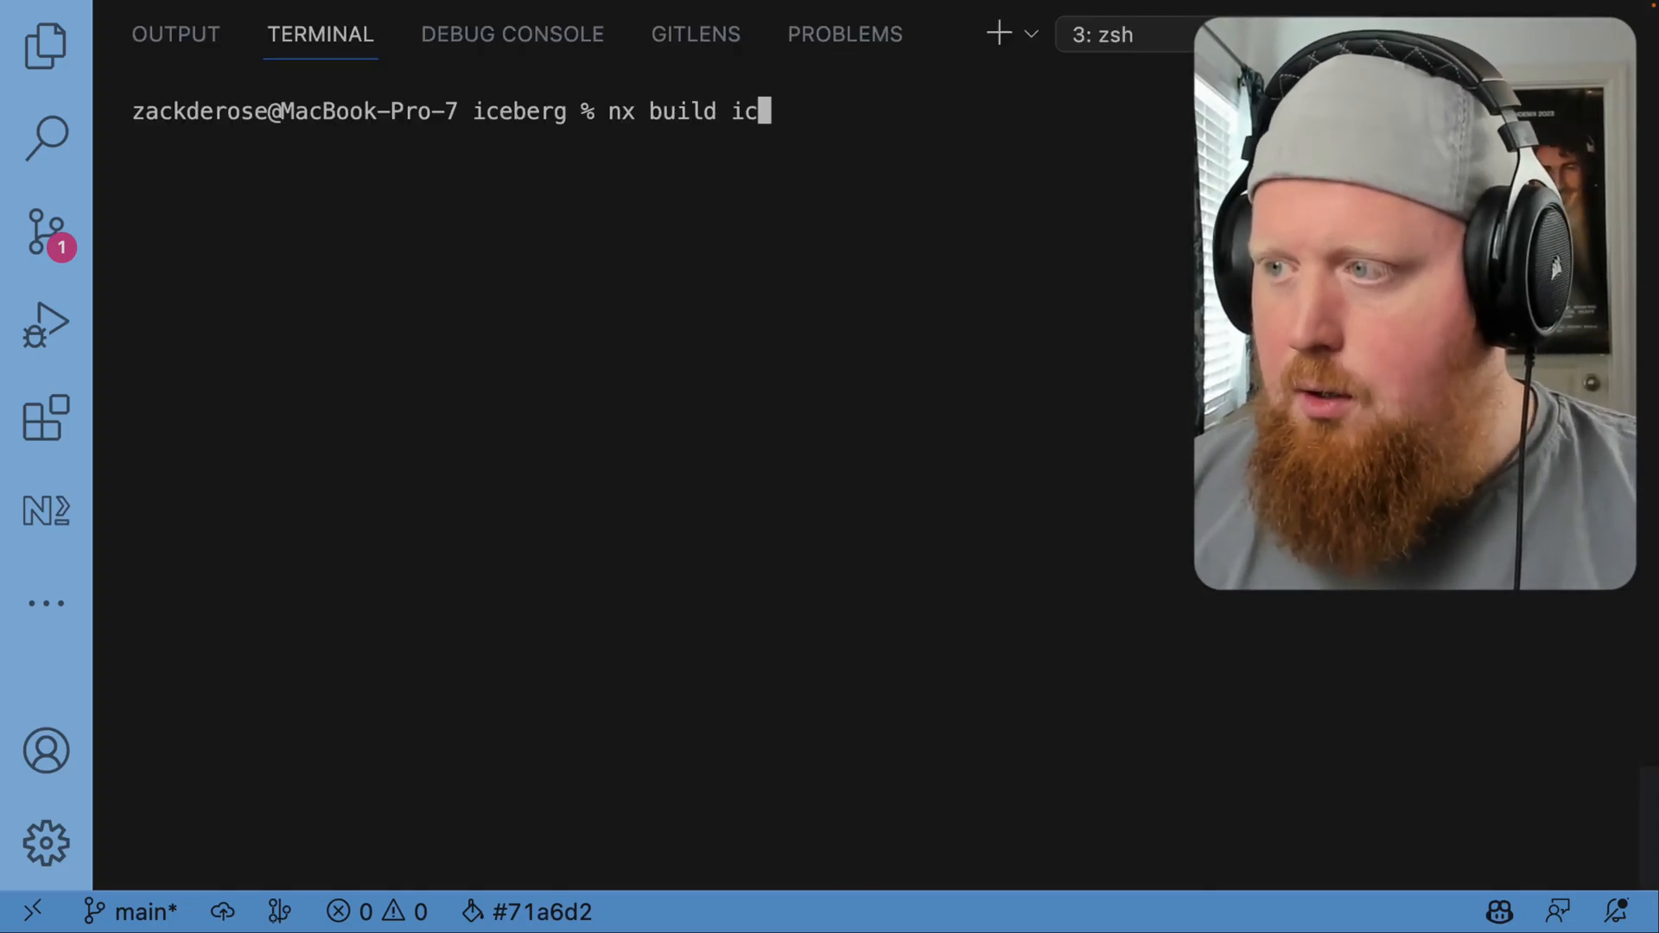
{"action": "type", "text": "eberg"}
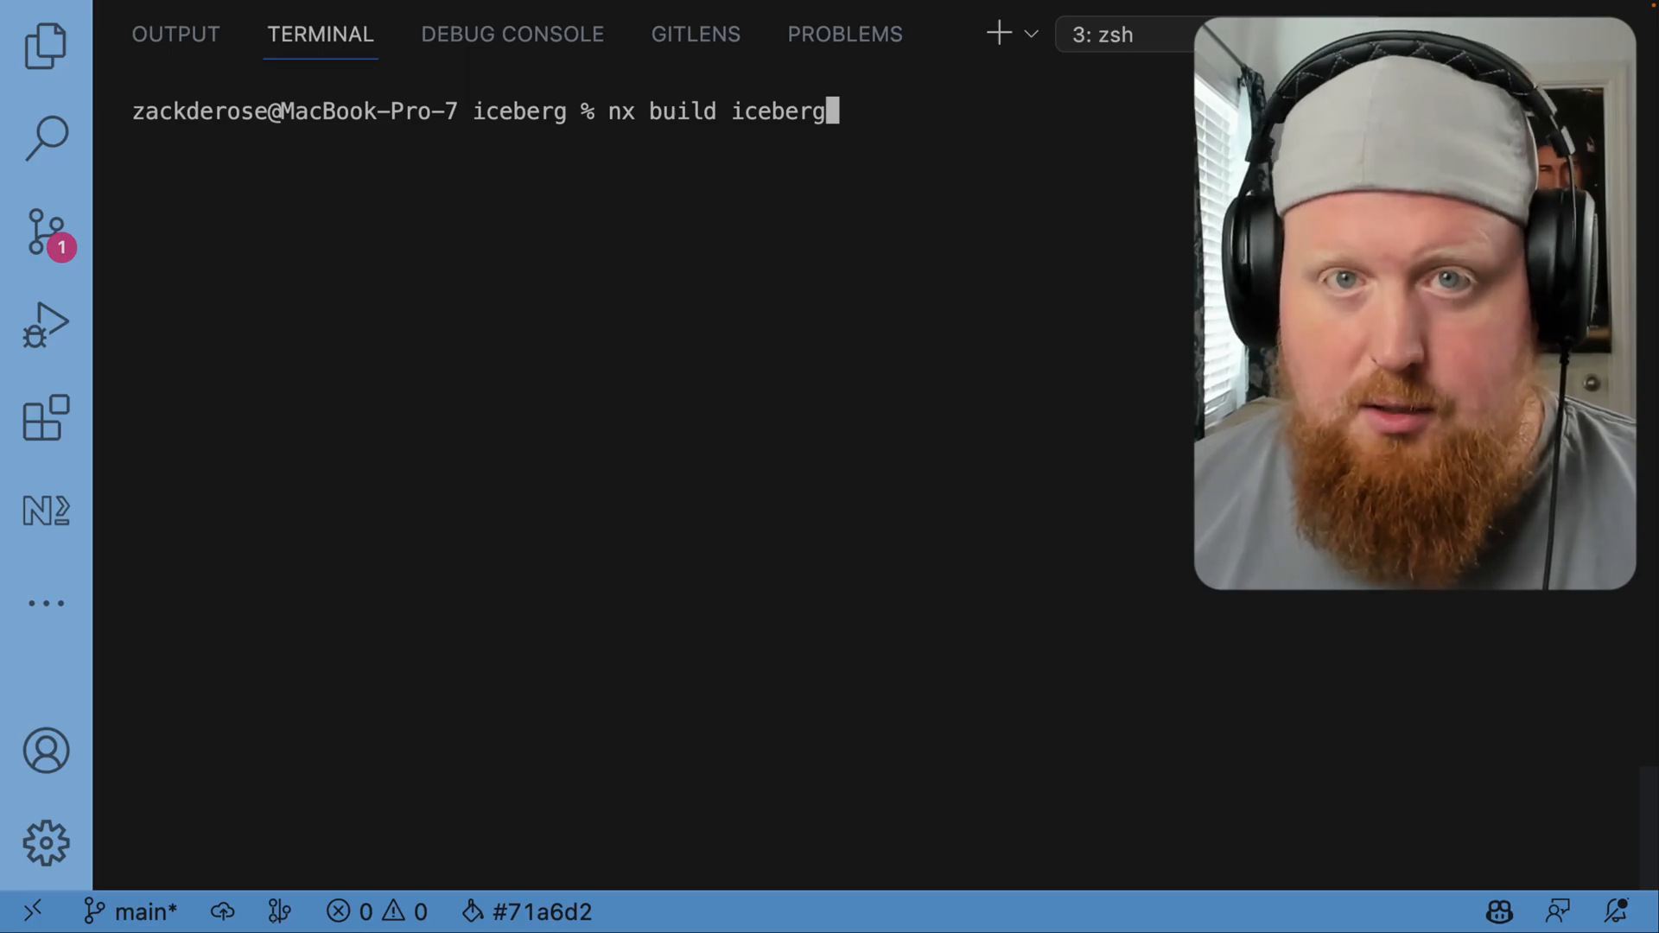
{"action": "key", "text": "Return"}
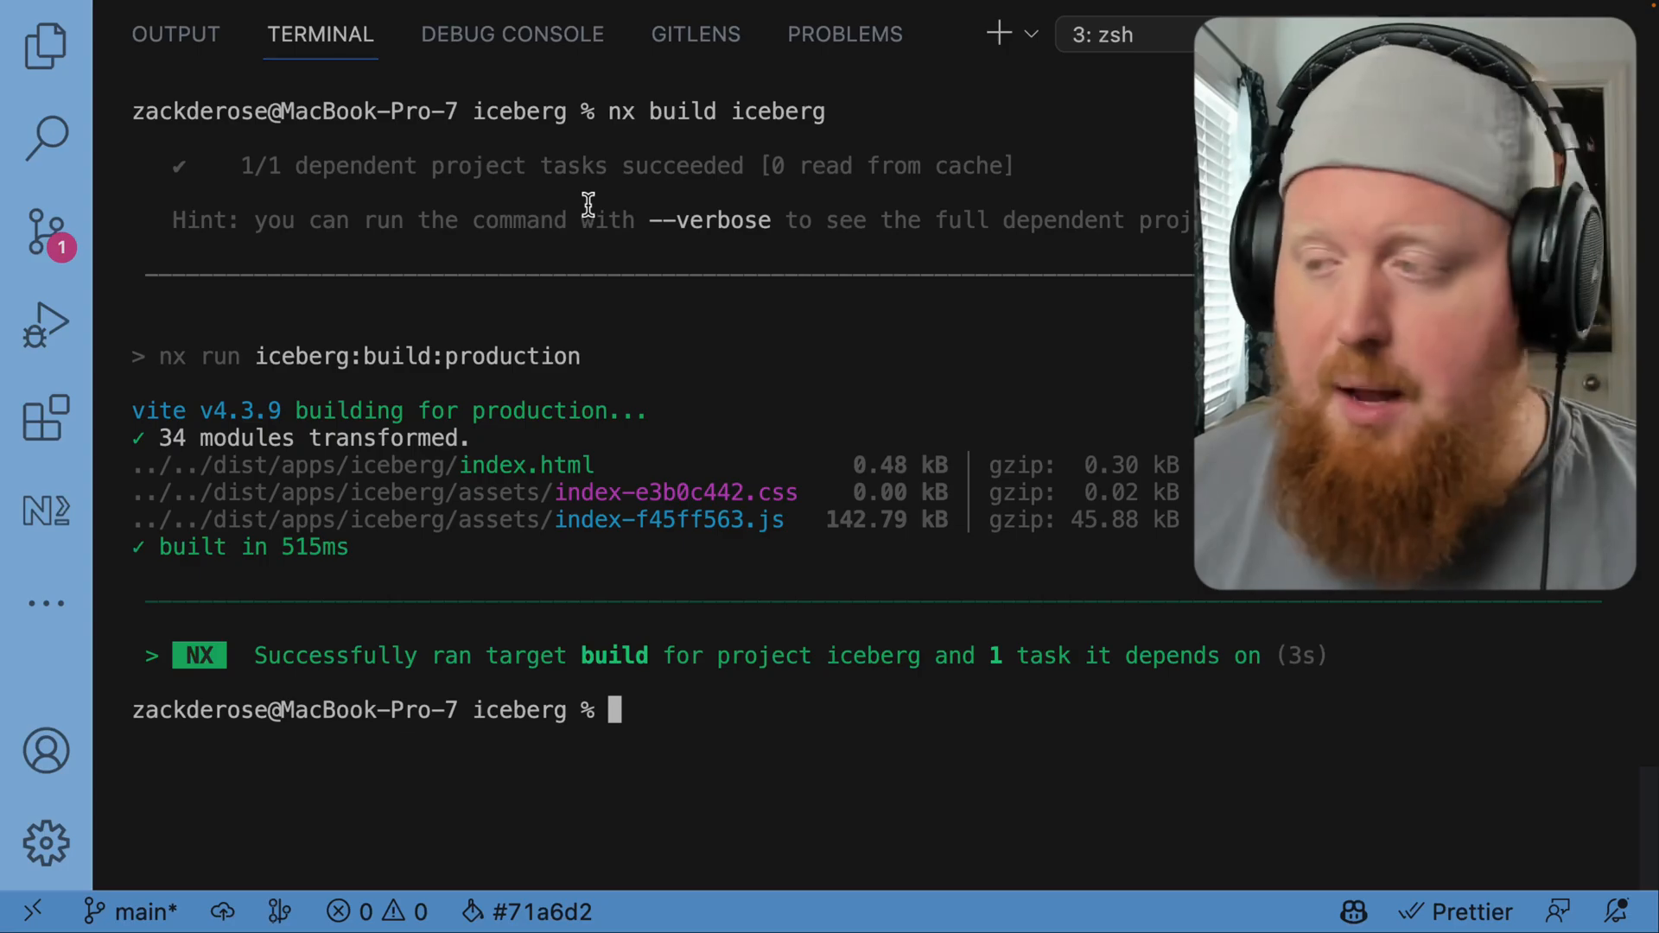
{"action": "mouse_move", "coordinate": [812, 706]}
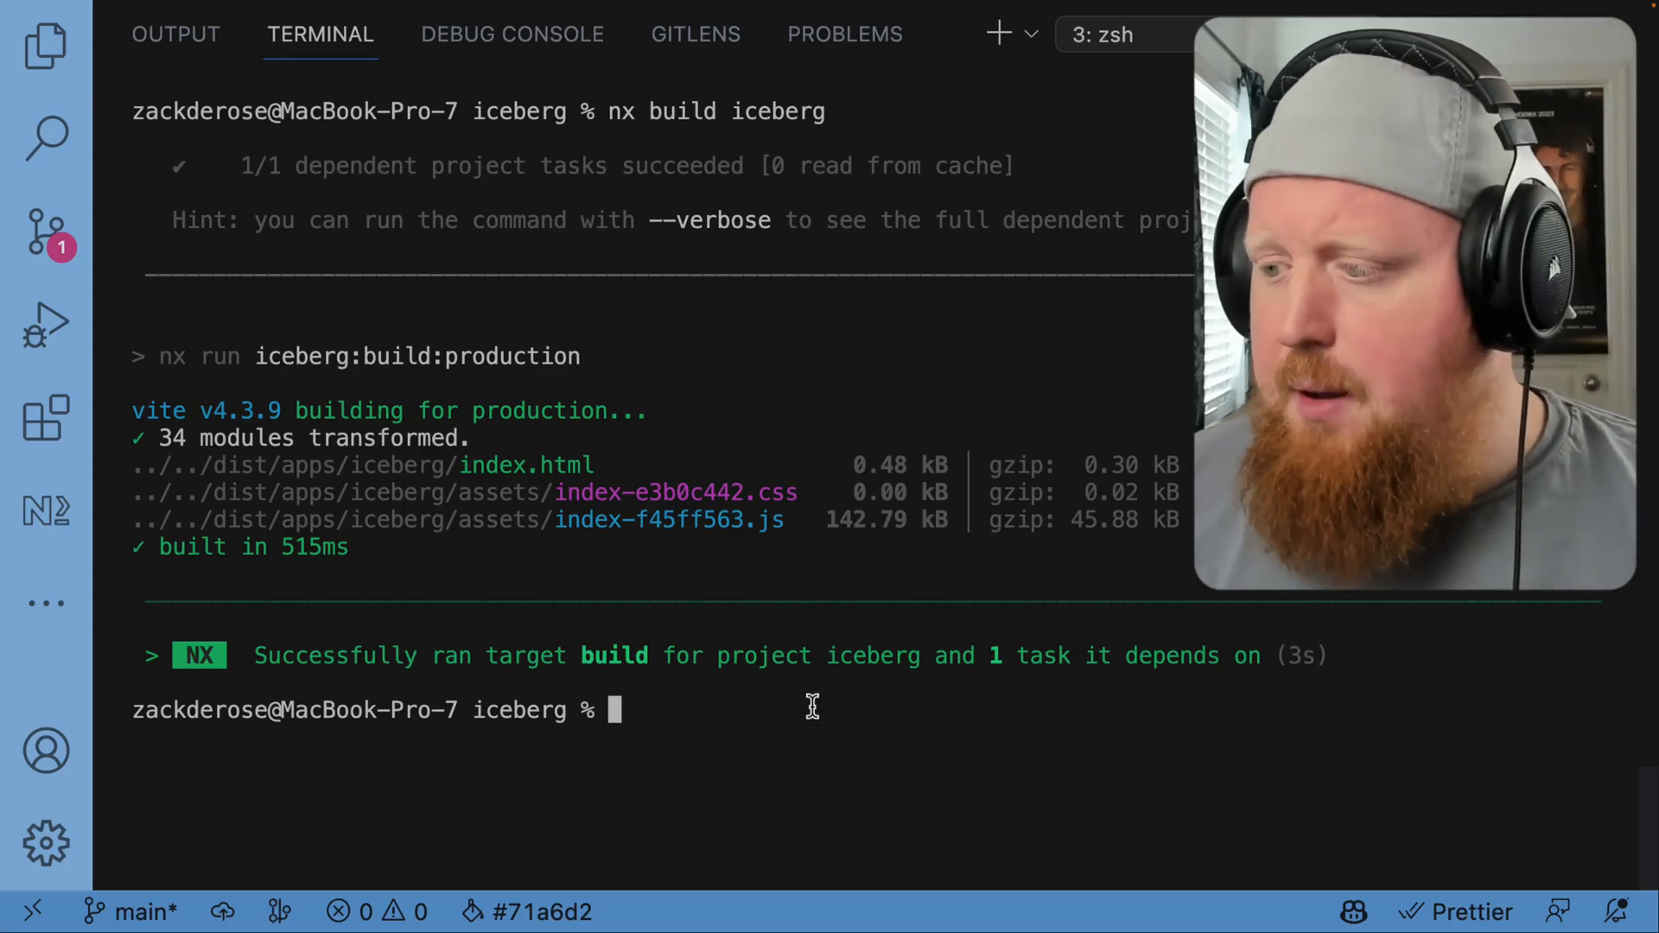
{"action": "type", "text": "nx build iceberg"}
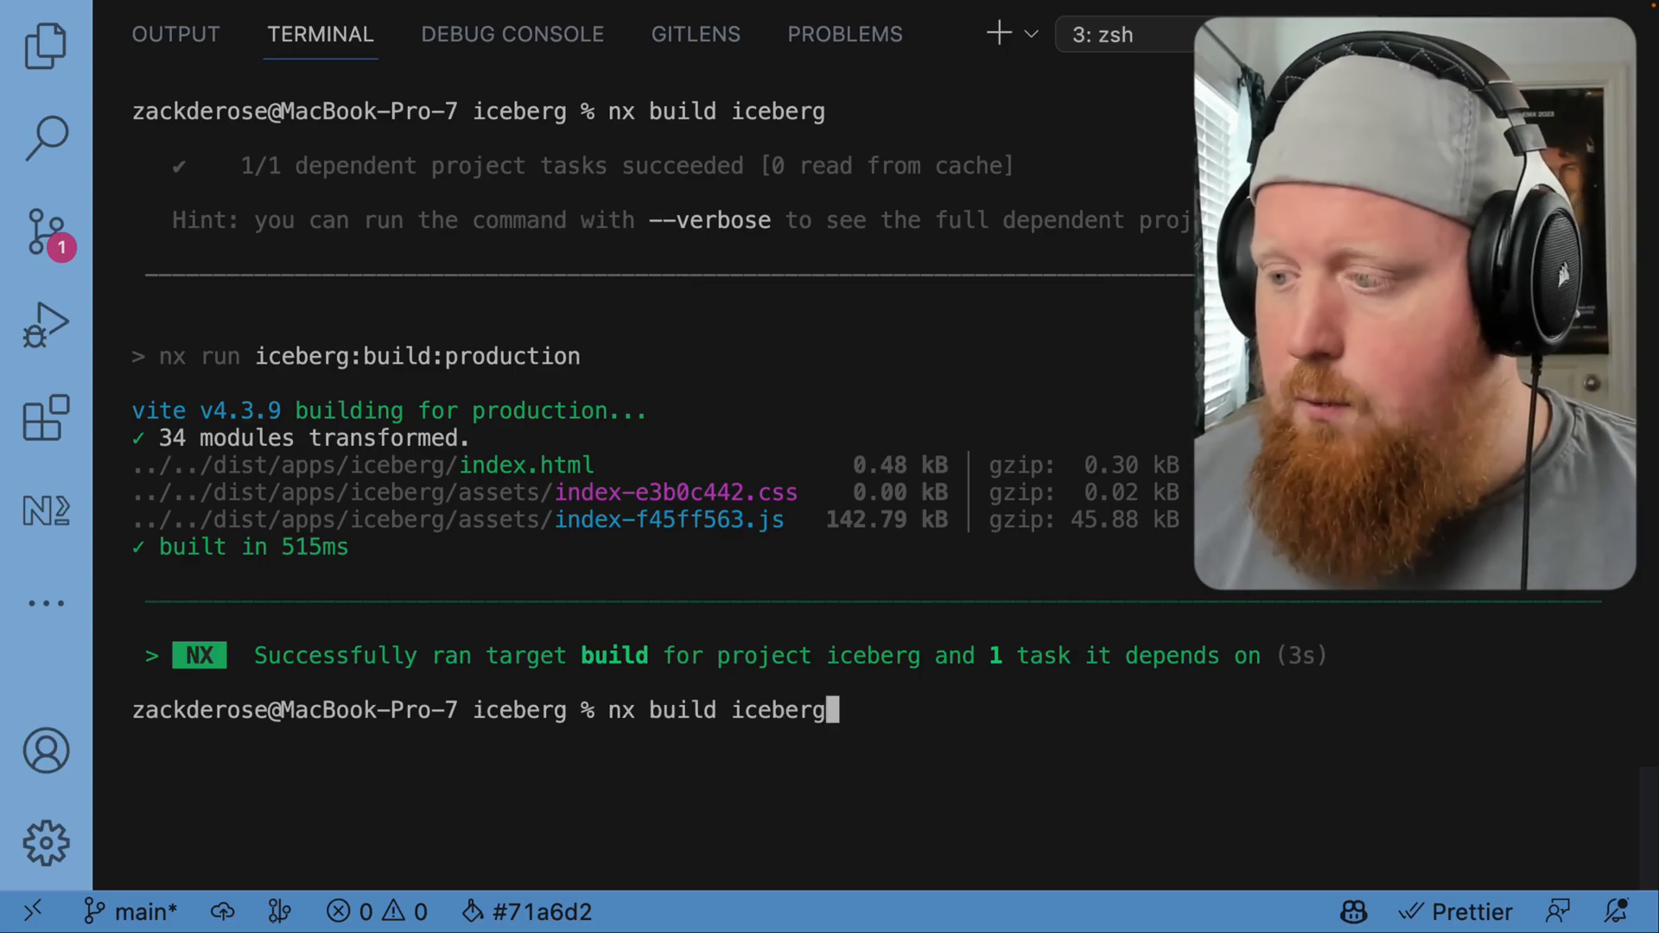
{"action": "key", "text": "Return"}
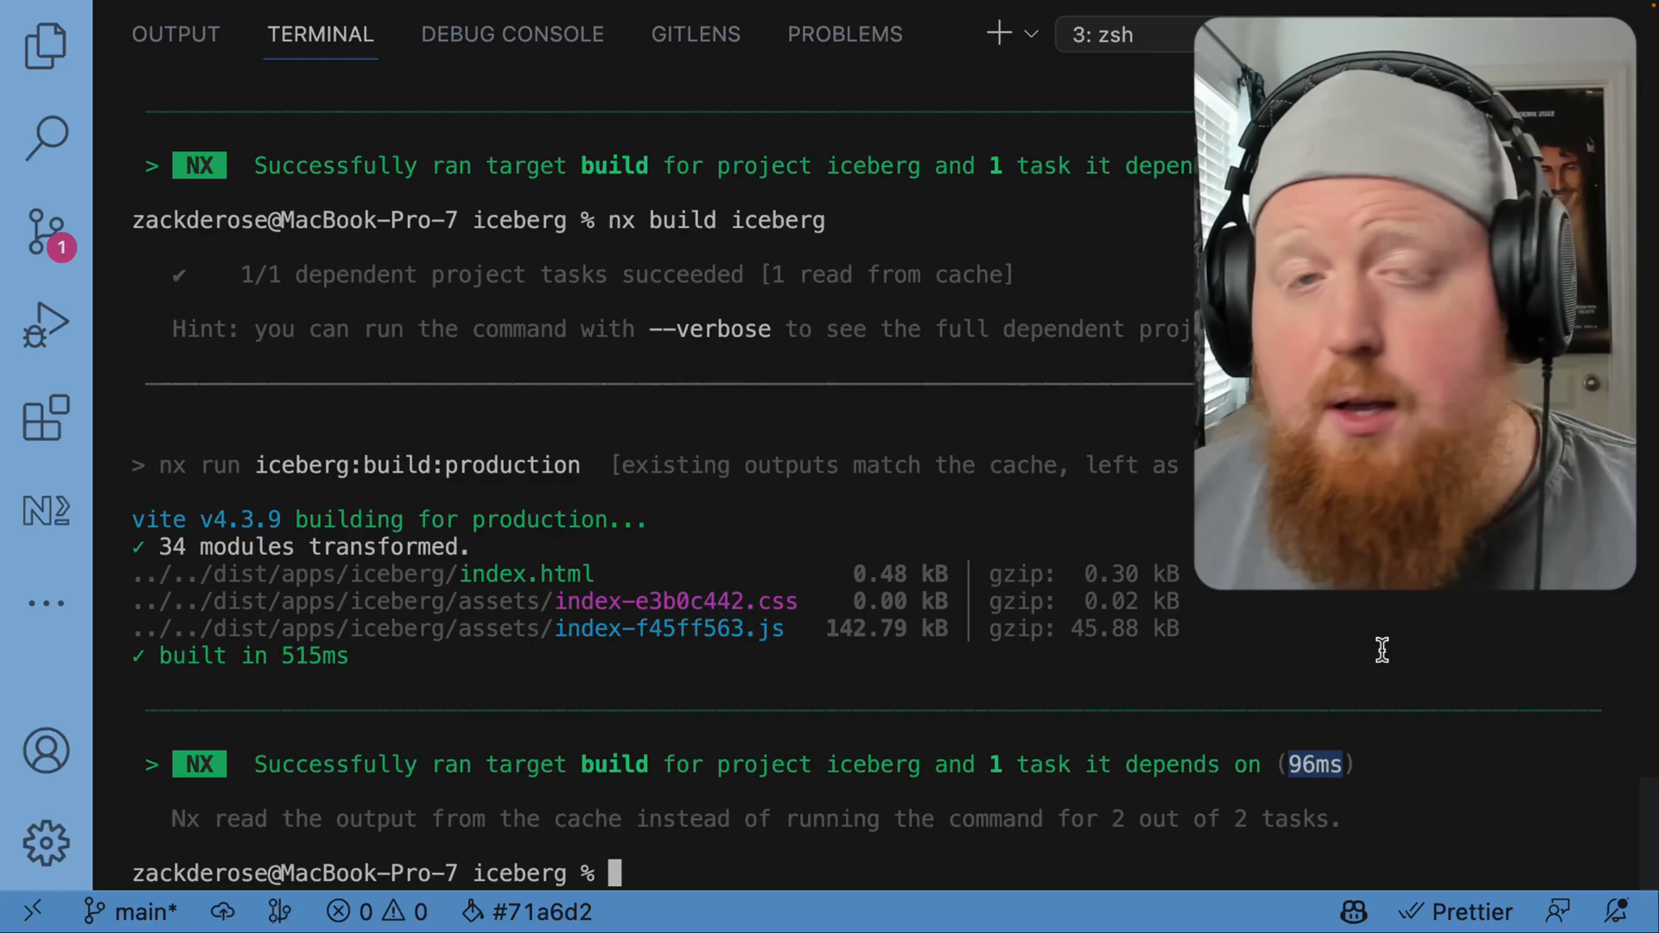
{"action": "mouse_move", "coordinate": [178, 588]}
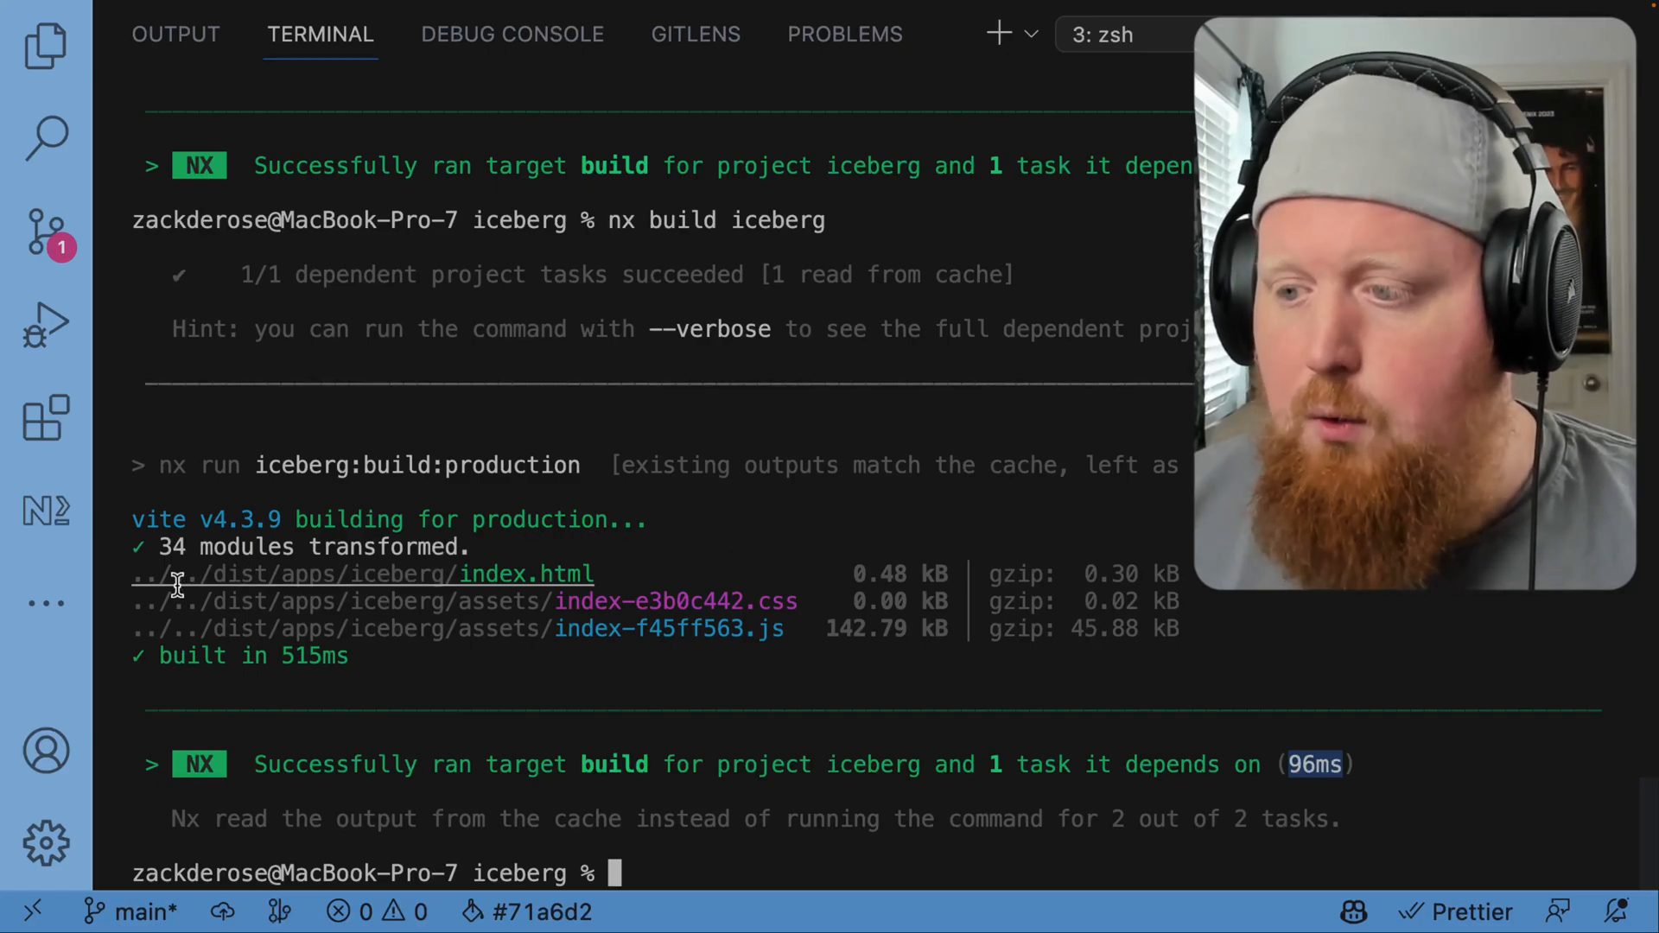
{"action": "mouse_move", "coordinate": [262, 587]}
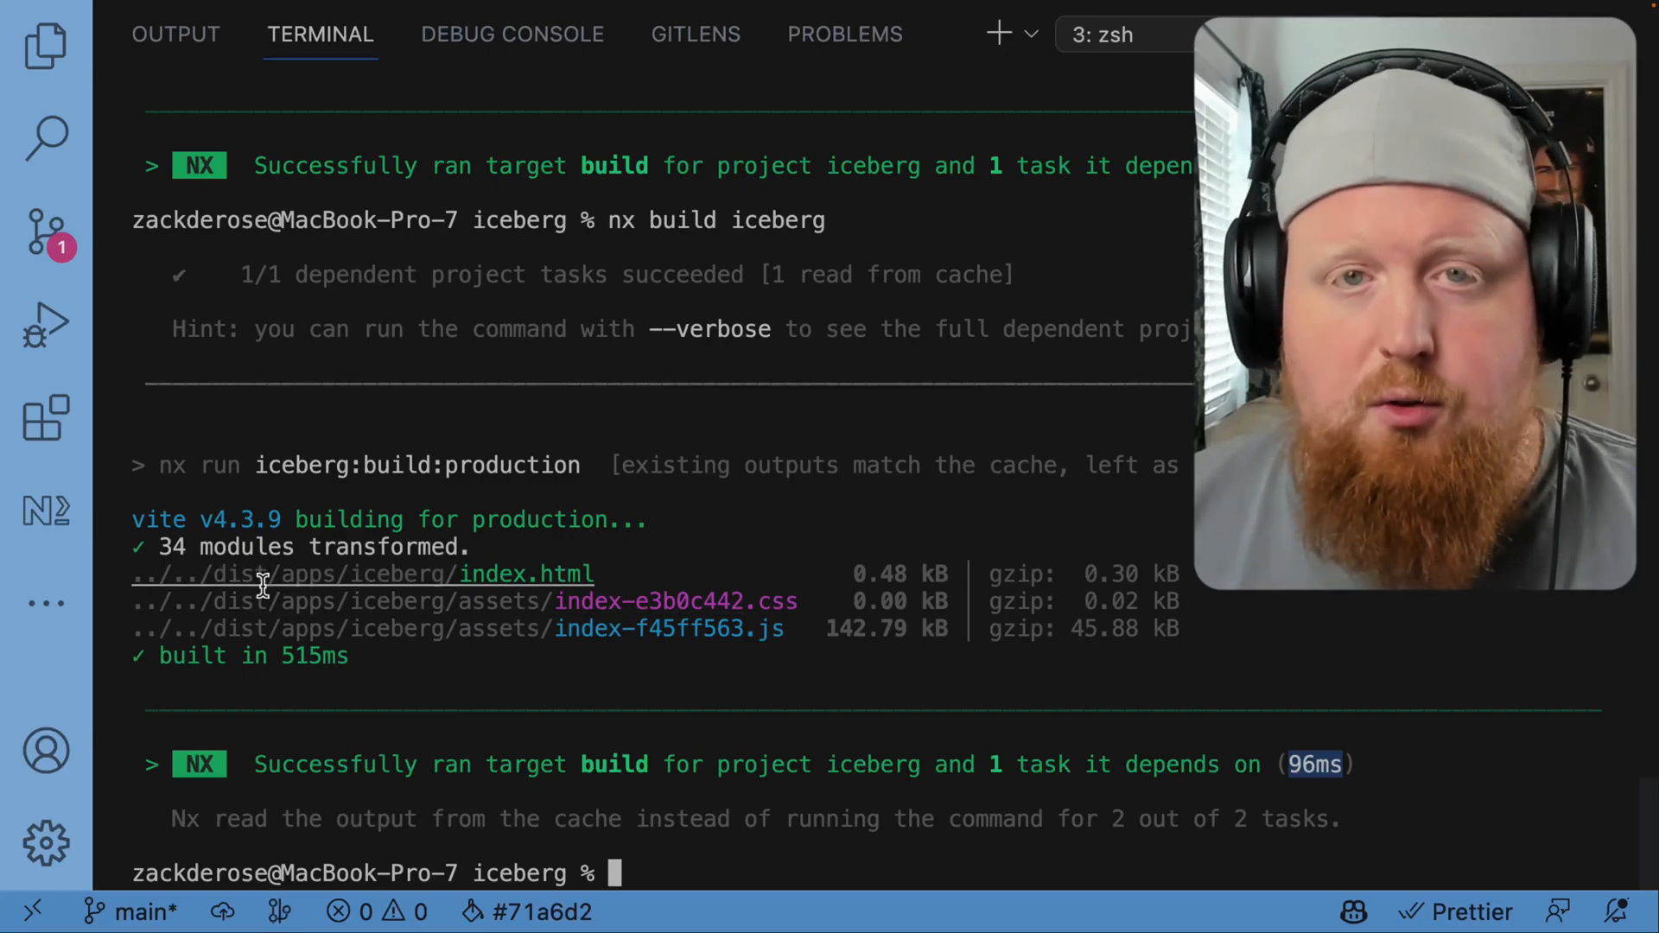
Delete the dist build output folder with rm -rf dist
{"action": "type", "text": "r"}
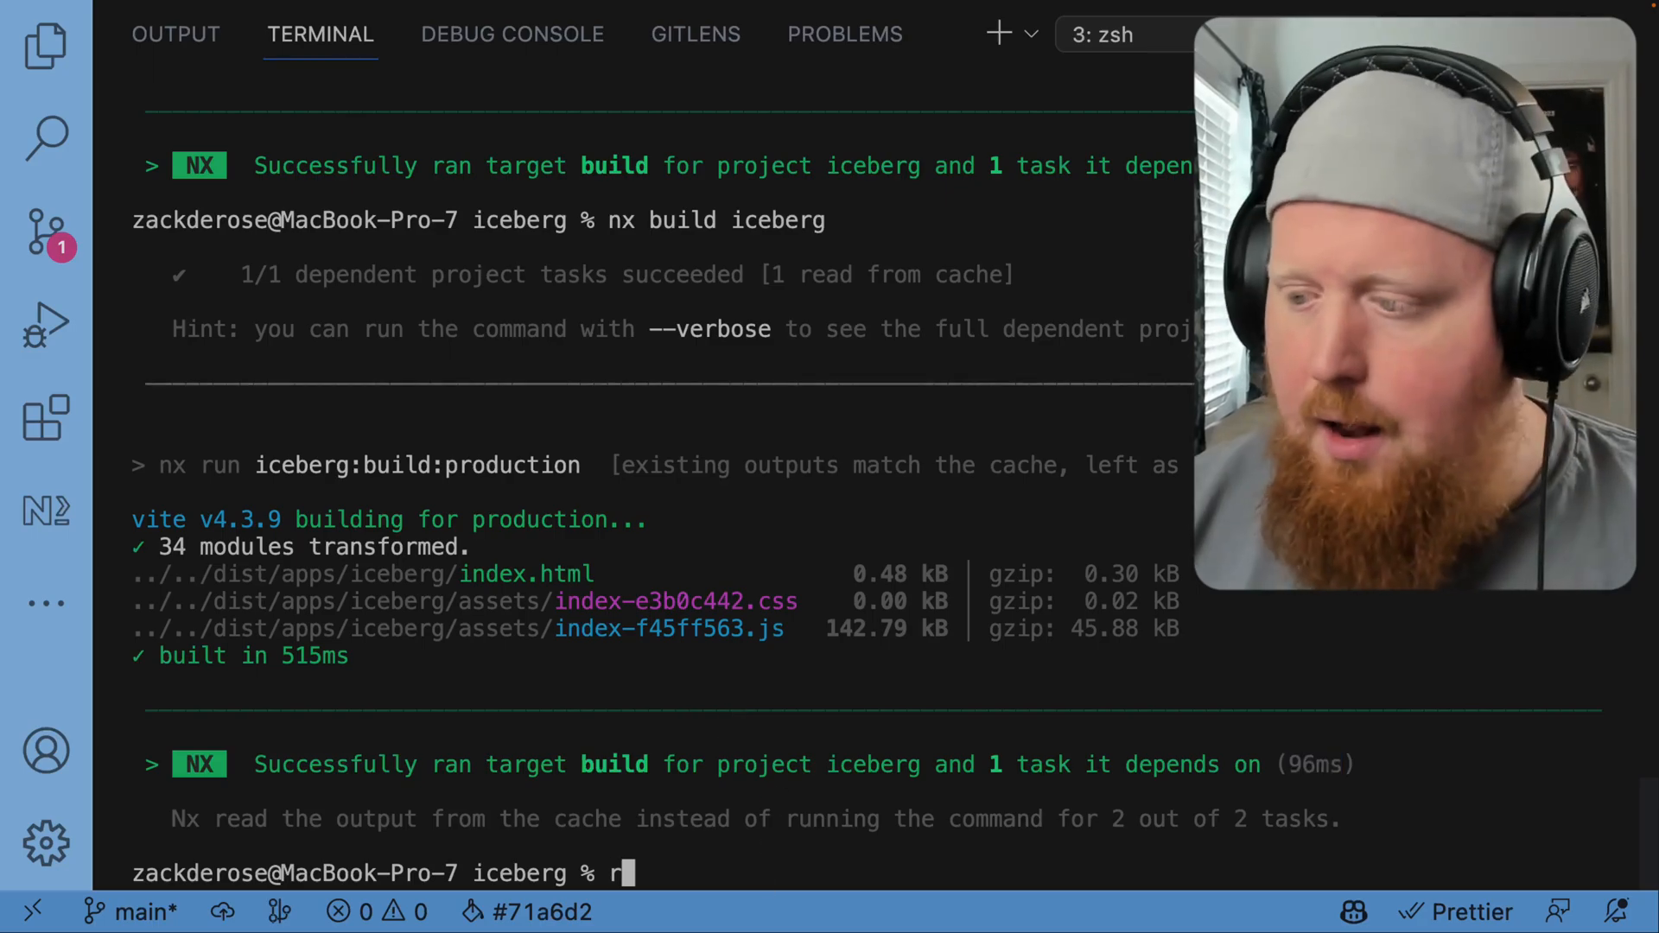
{"action": "type", "text": "m -rf dis"}
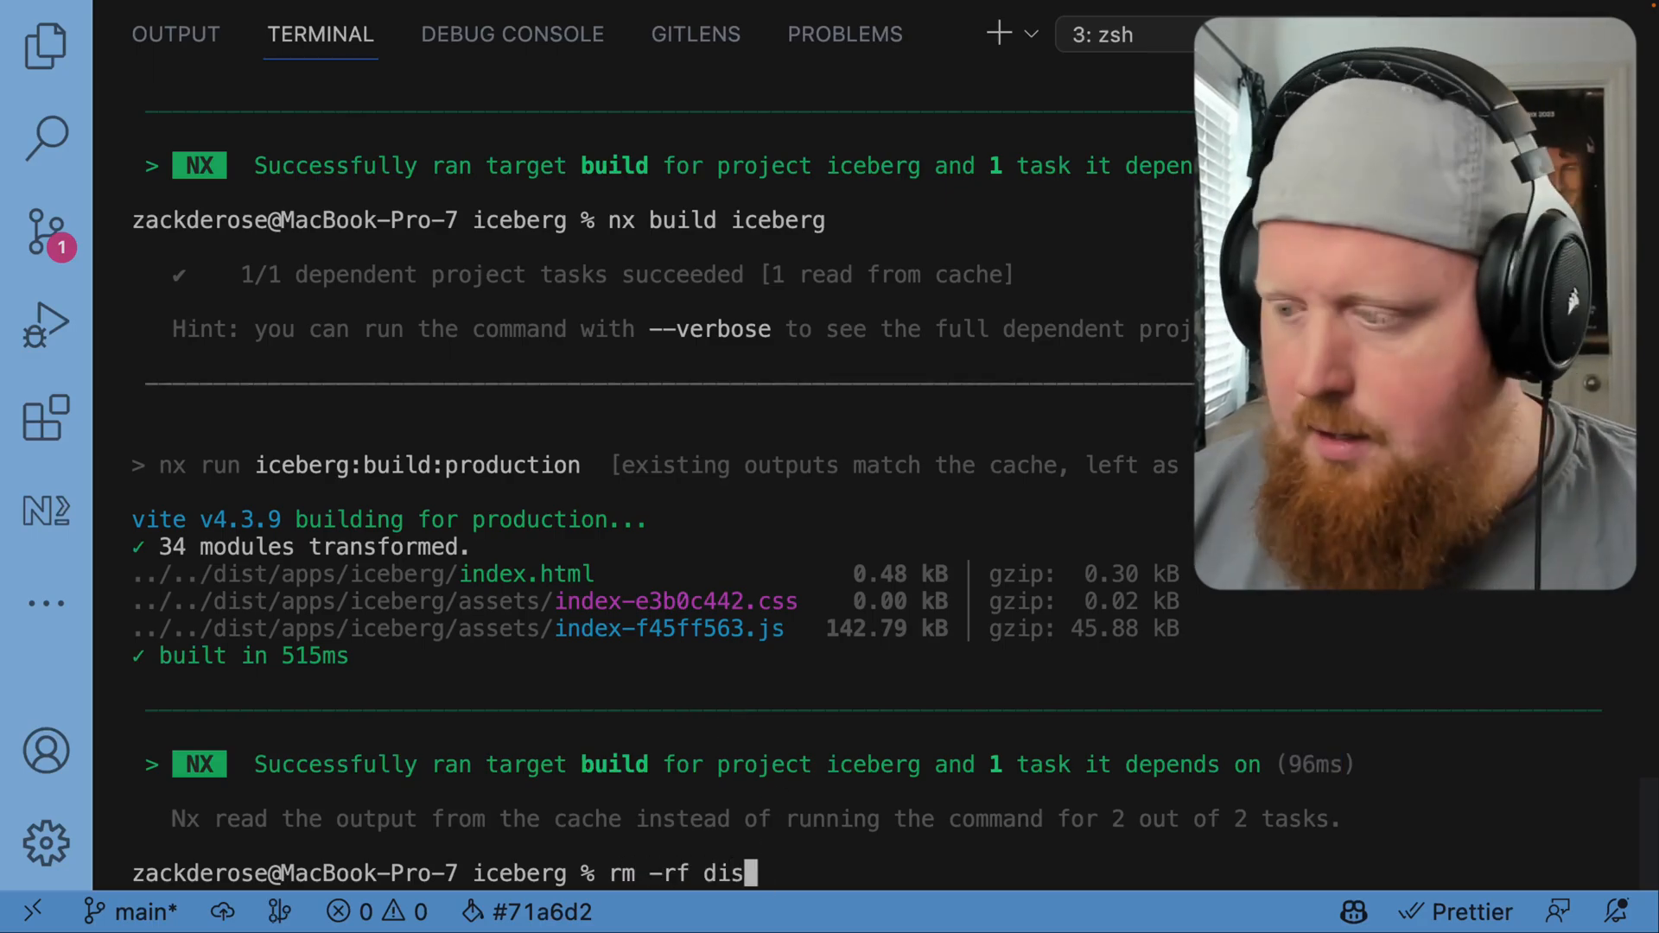
{"action": "key", "text": "Return"}
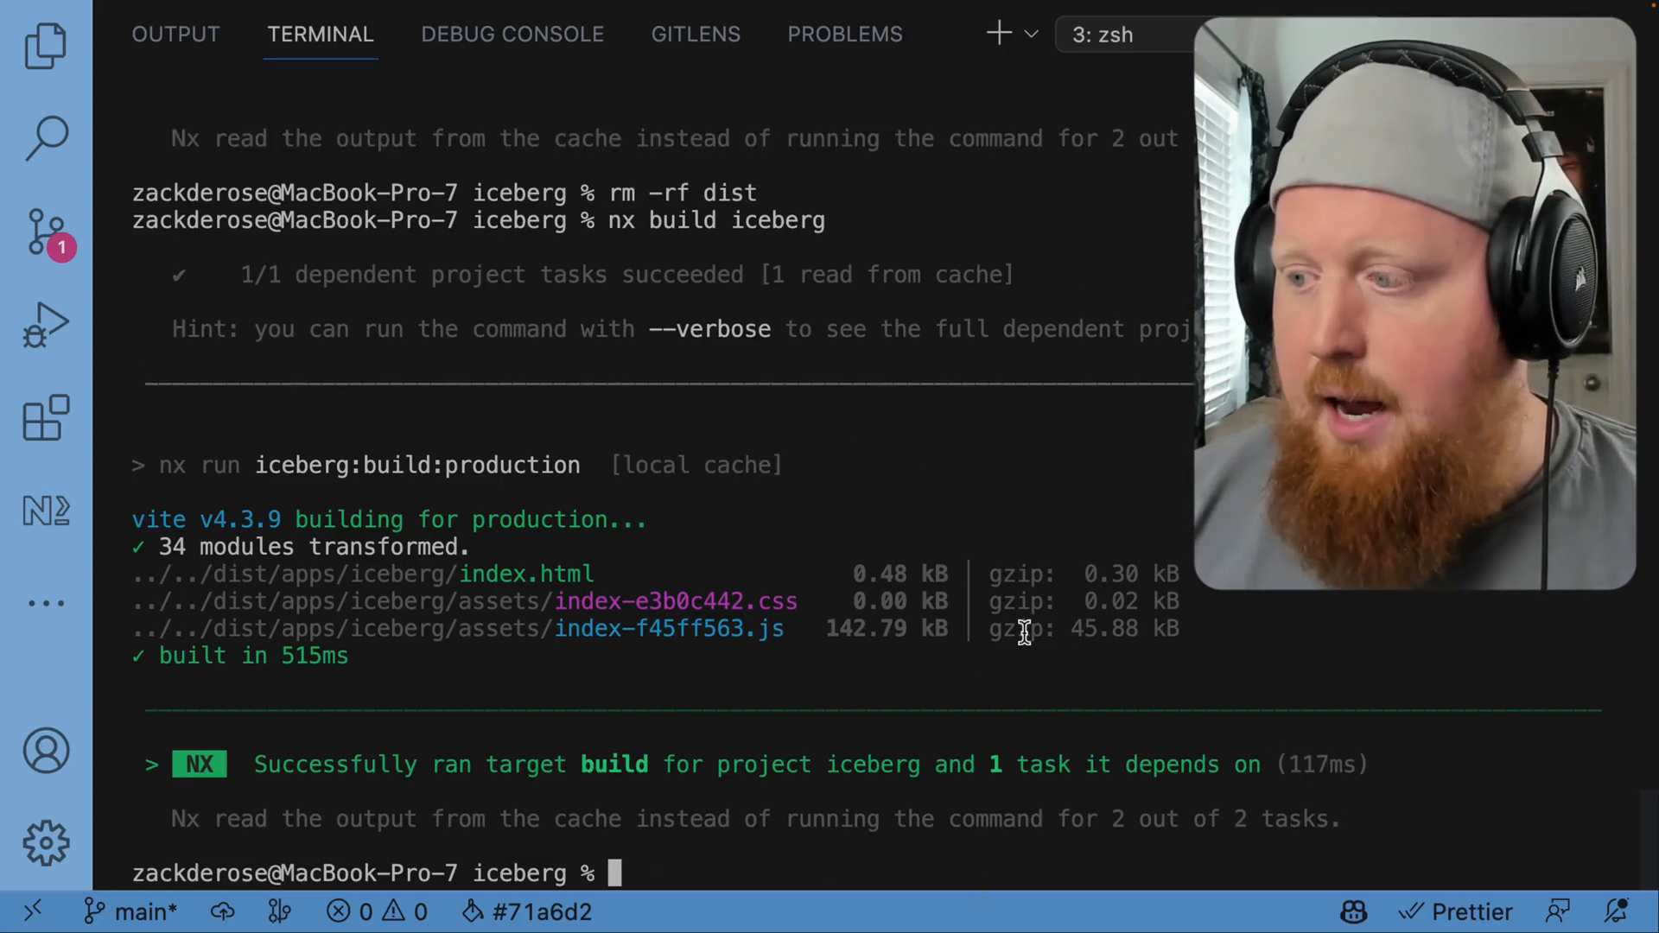
{"action": "mouse_move", "coordinate": [608, 314]}
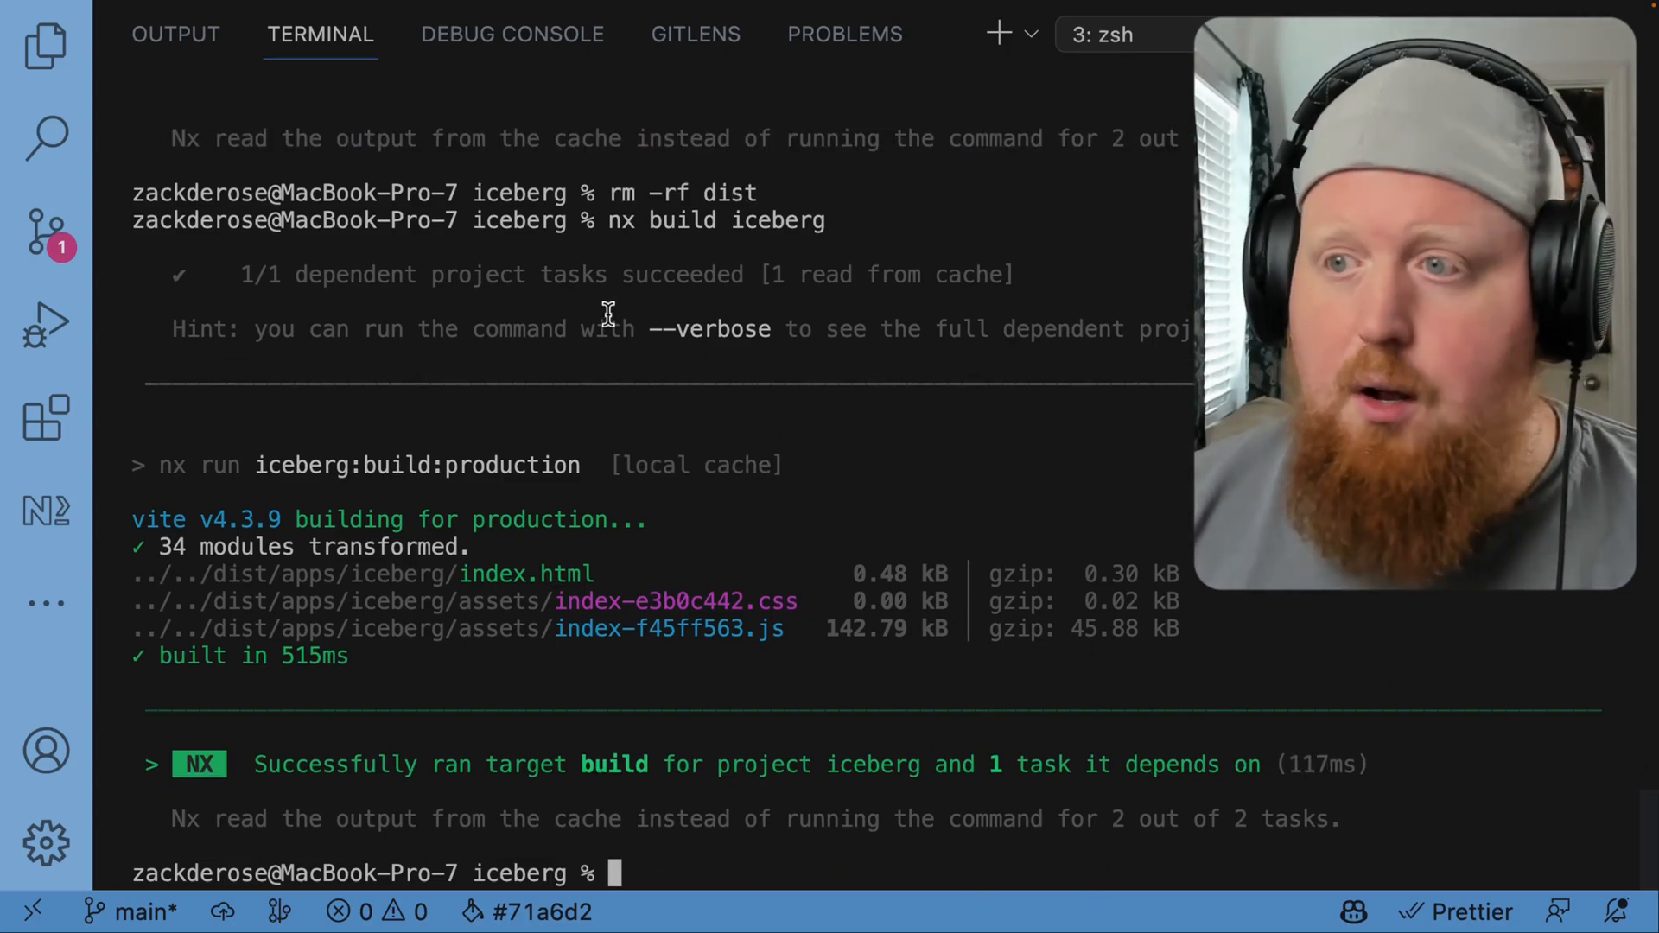
Show the Explorer and expand dist/apps/iceberg to reveal assets, favicon.ico and index.html
{"action": "left_click", "coordinate": [44, 46]}
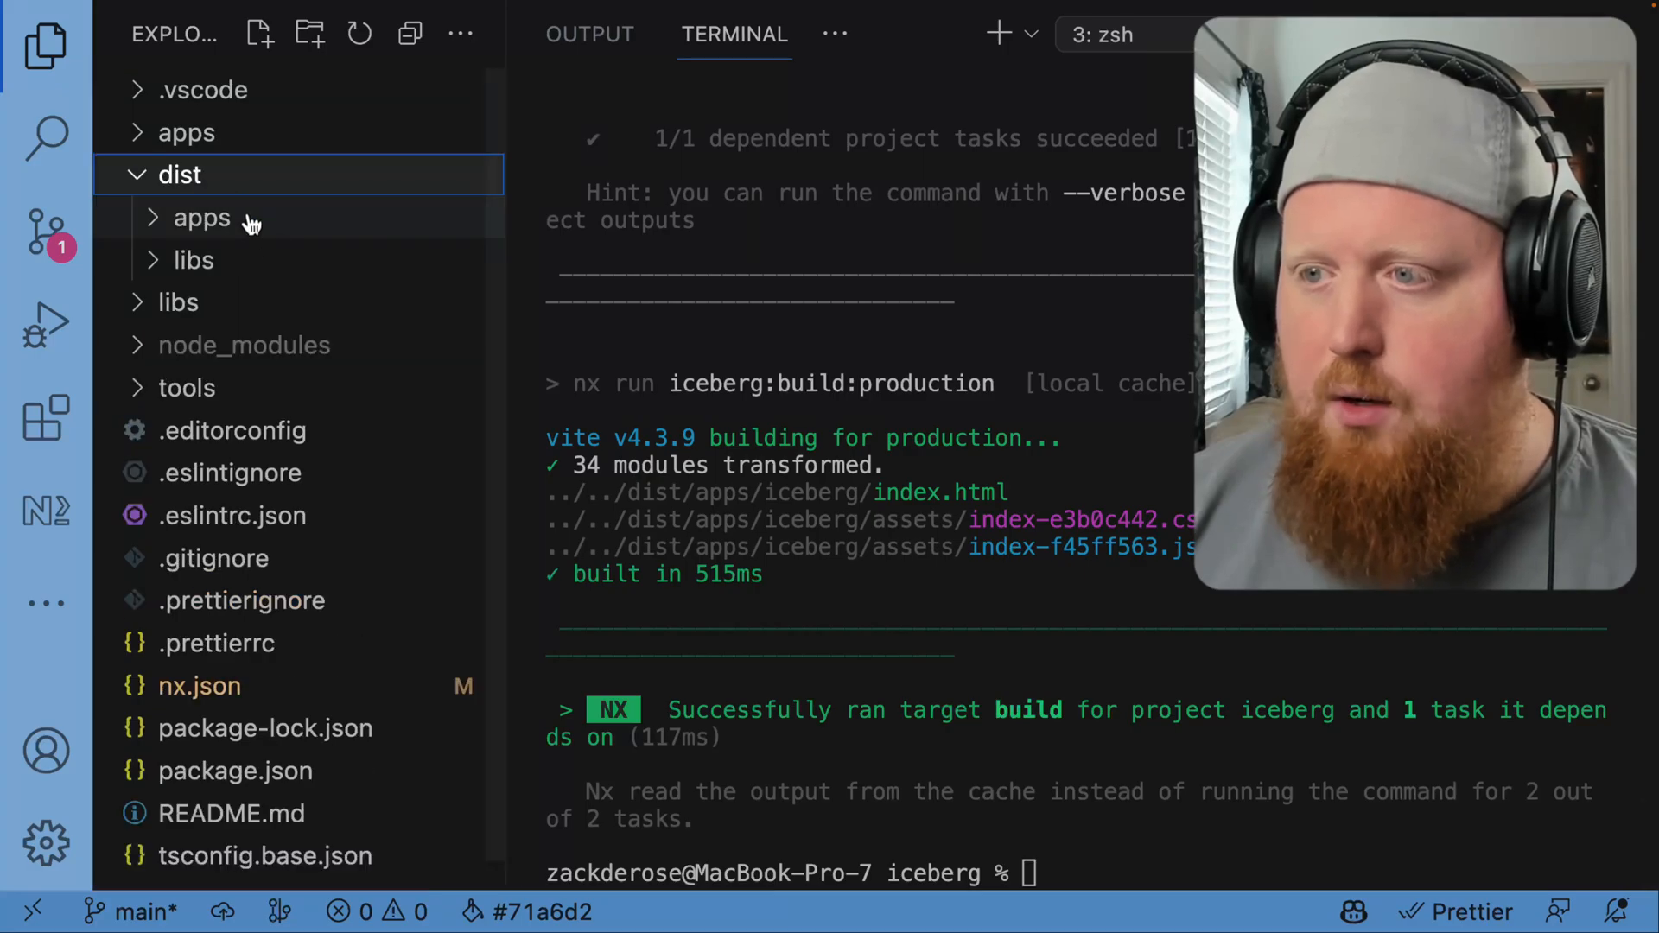
{"action": "left_click", "coordinate": [202, 217]}
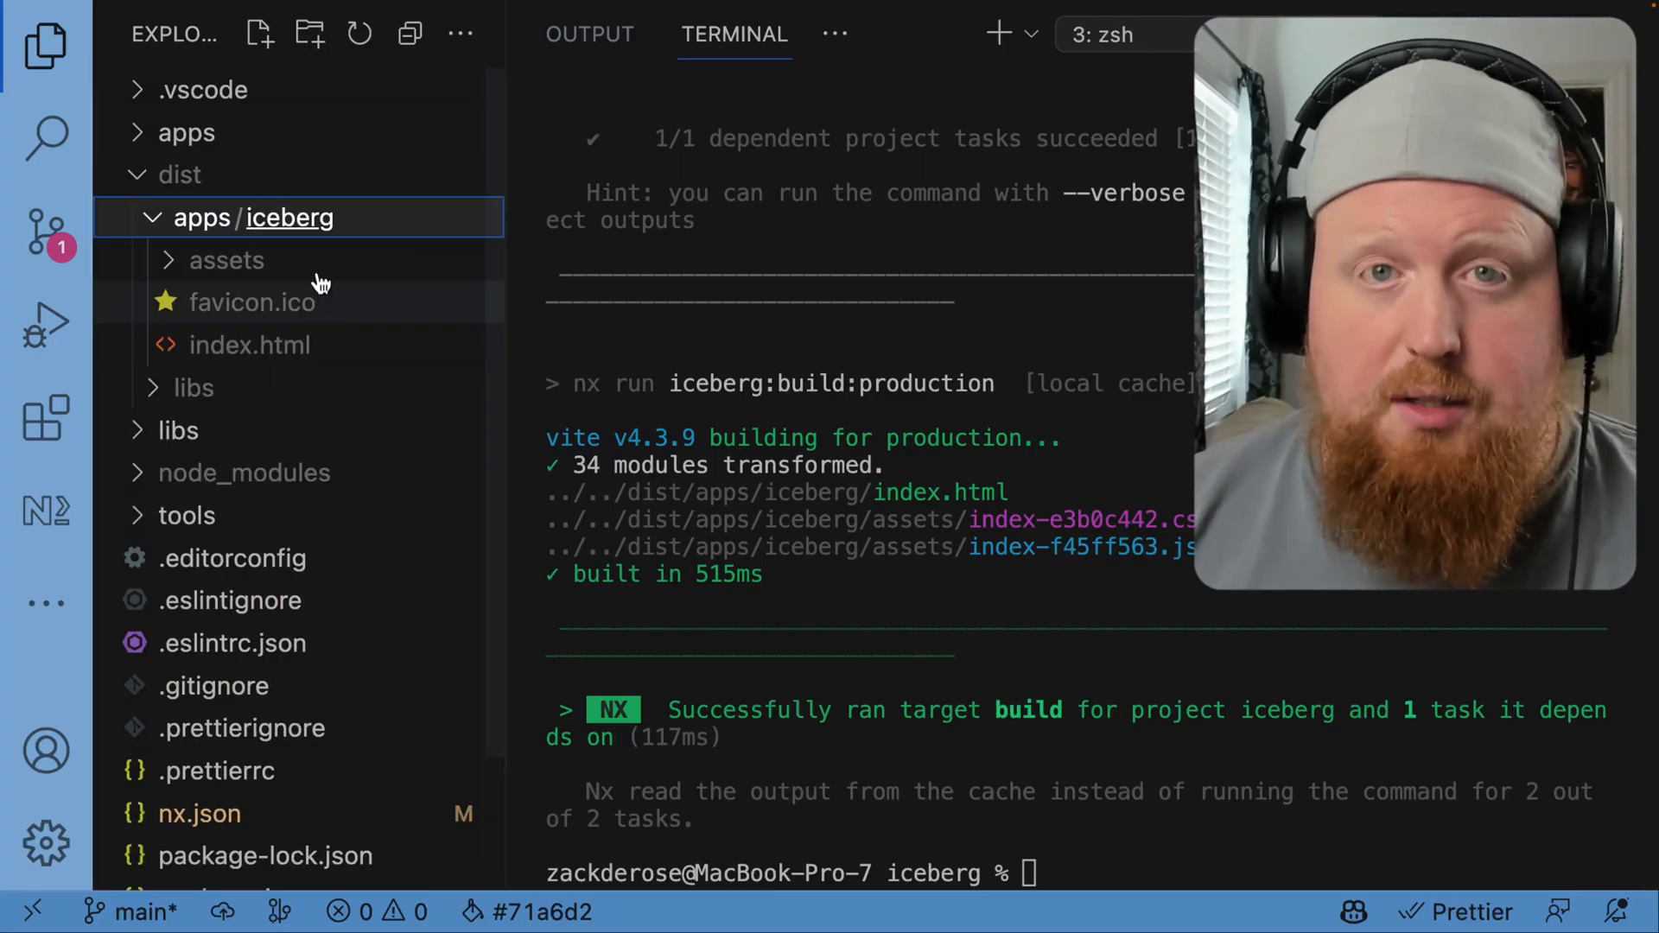
{"action": "mouse_move", "coordinate": [354, 303]}
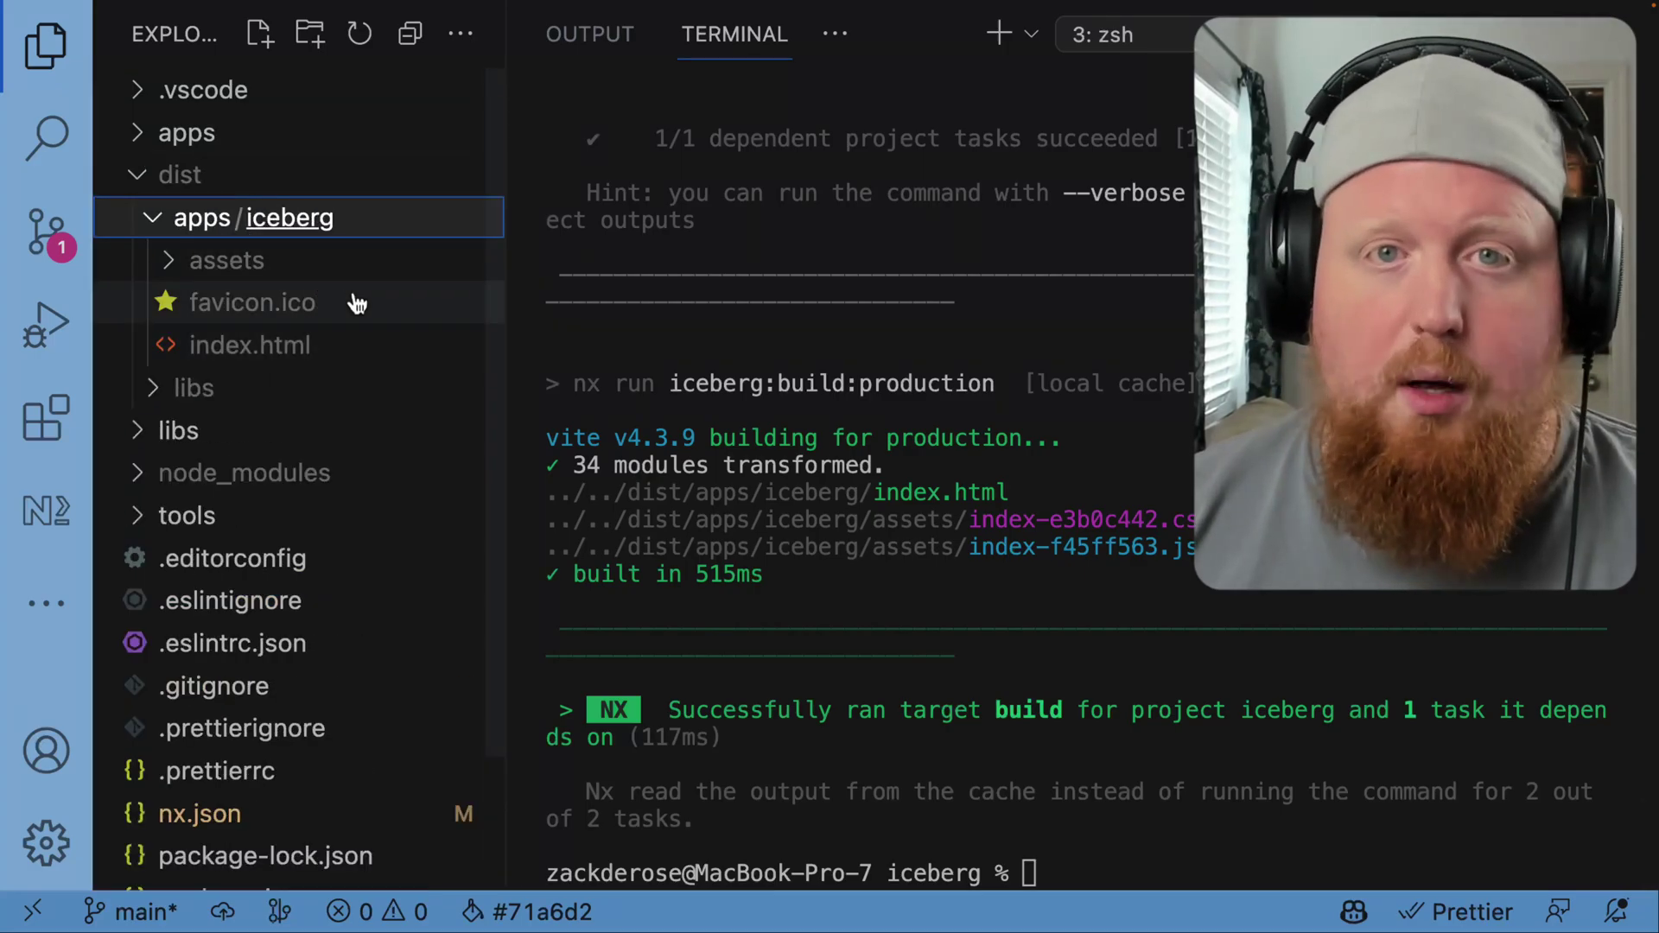
{"action": "mouse_move", "coordinate": [947, 314]}
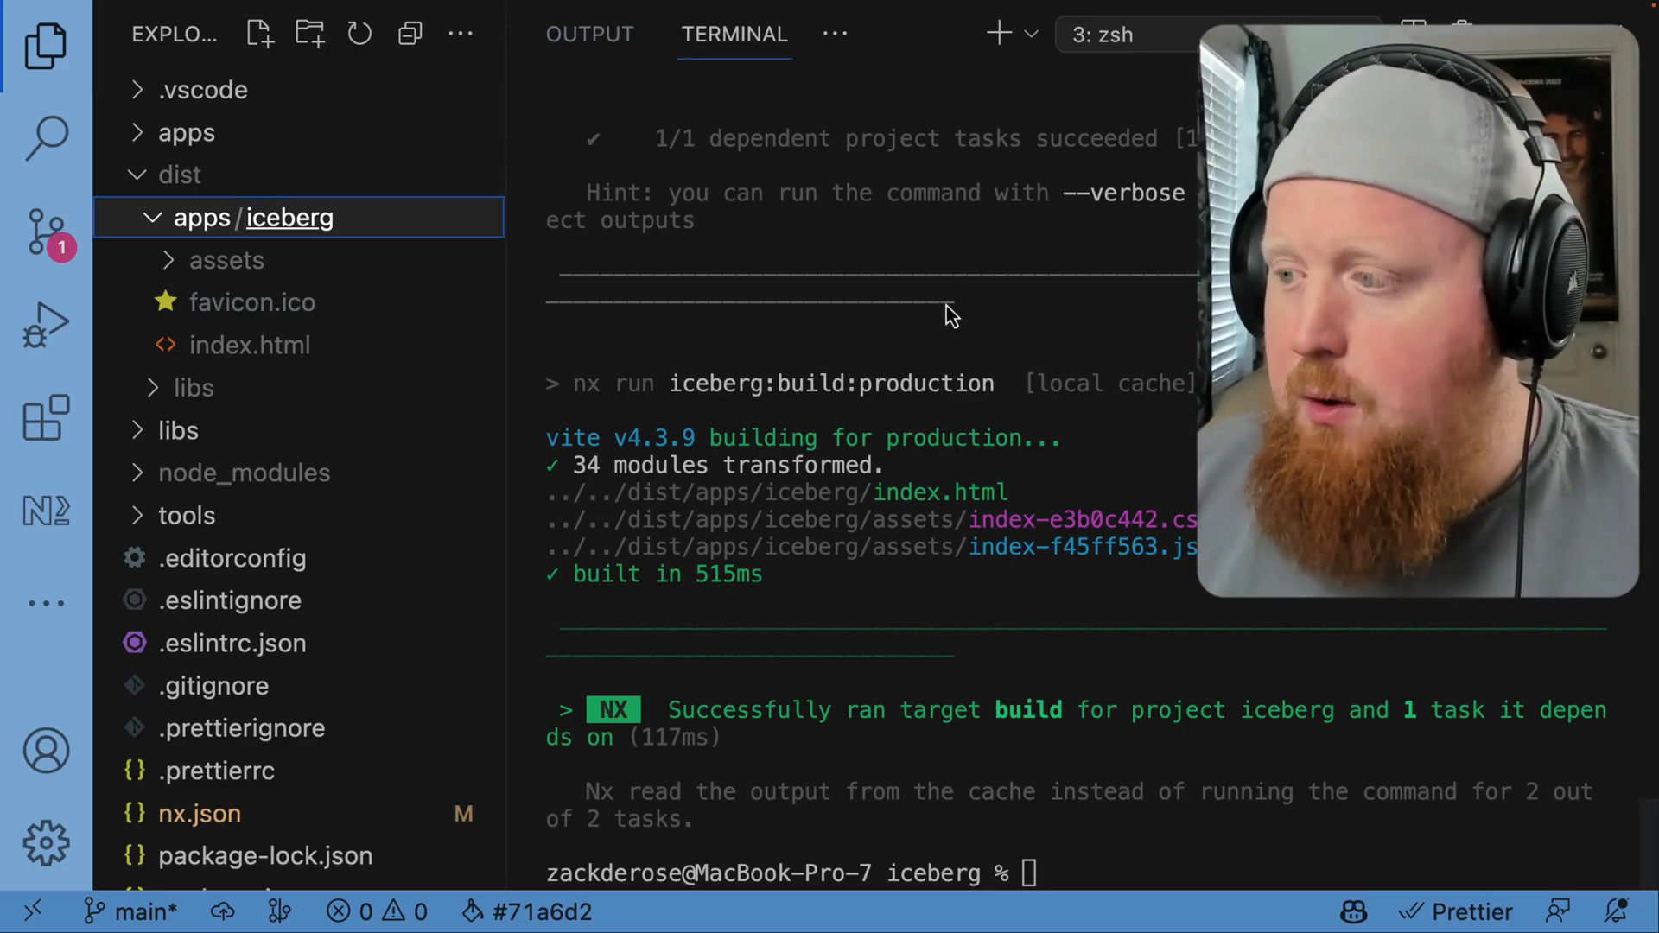
{"action": "mouse_move", "coordinate": [1061, 589]}
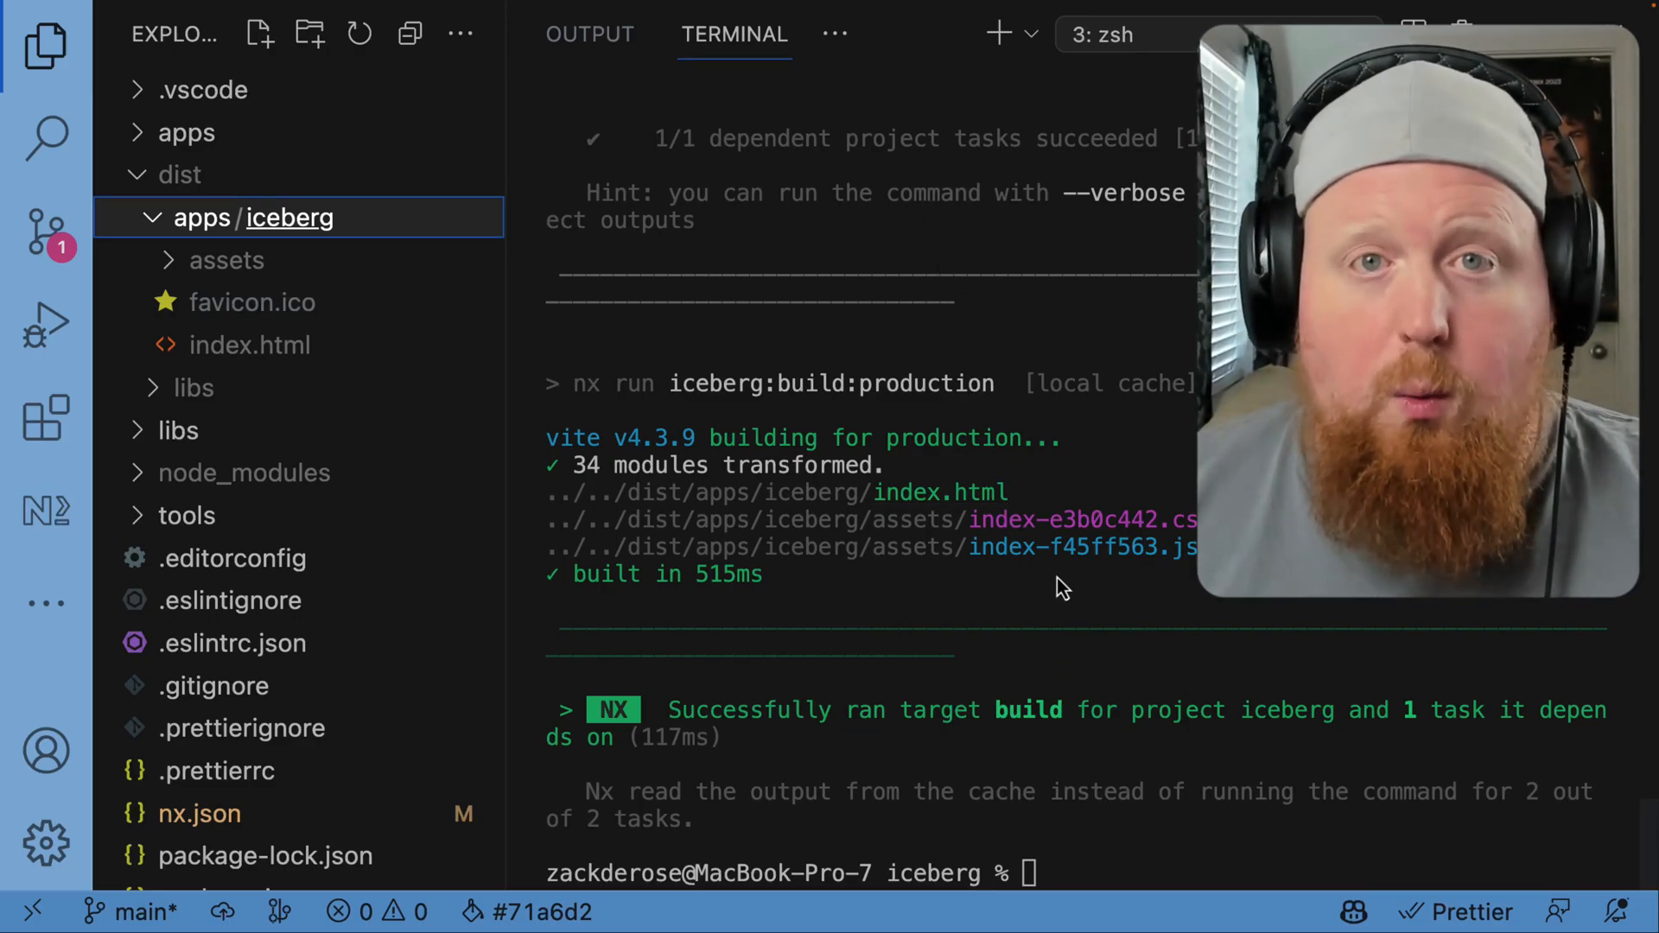
{"action": "mouse_move", "coordinate": [381, 344]}
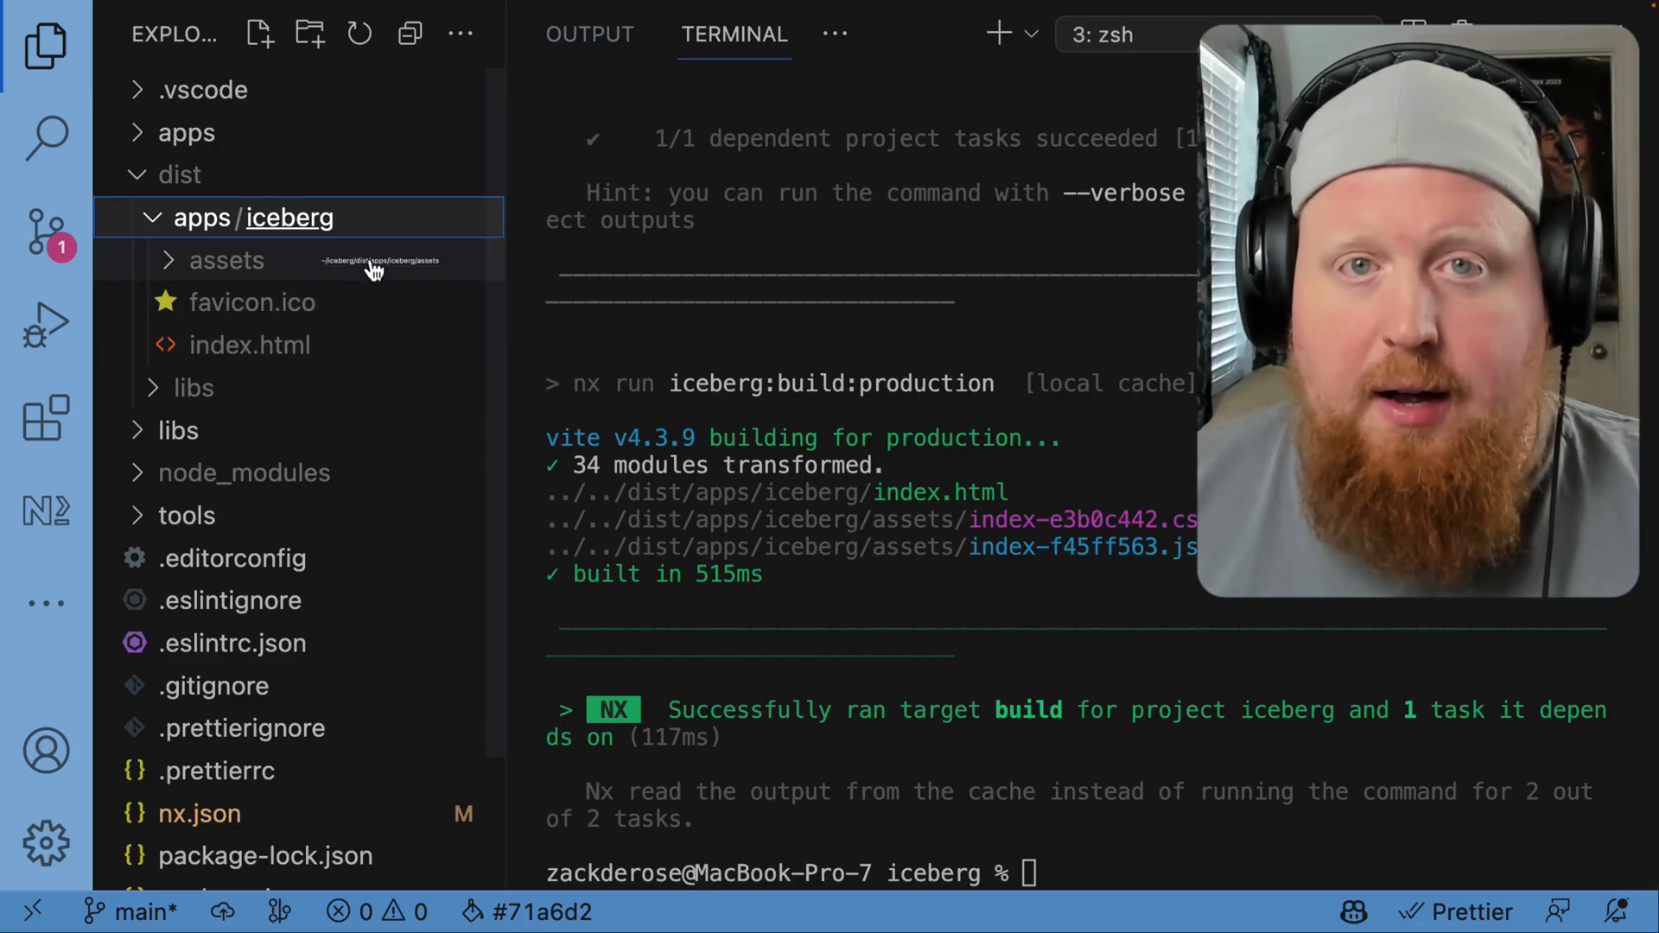
{"action": "mouse_move", "coordinate": [515, 364]}
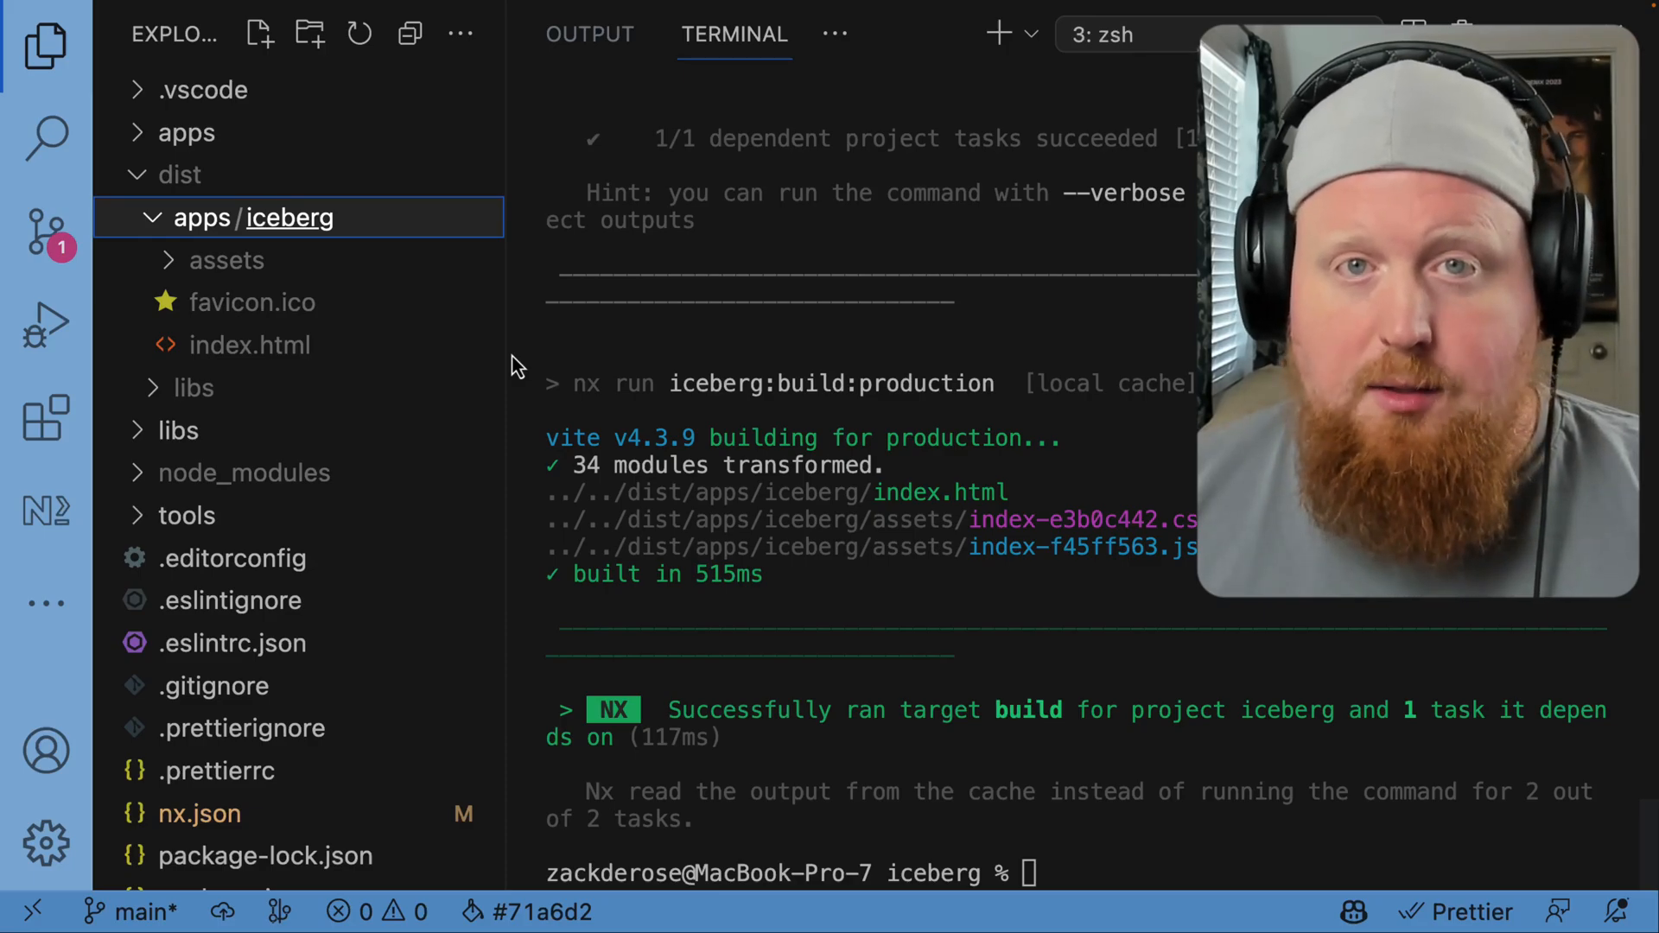
{"action": "mouse_move", "coordinate": [1149, 534]}
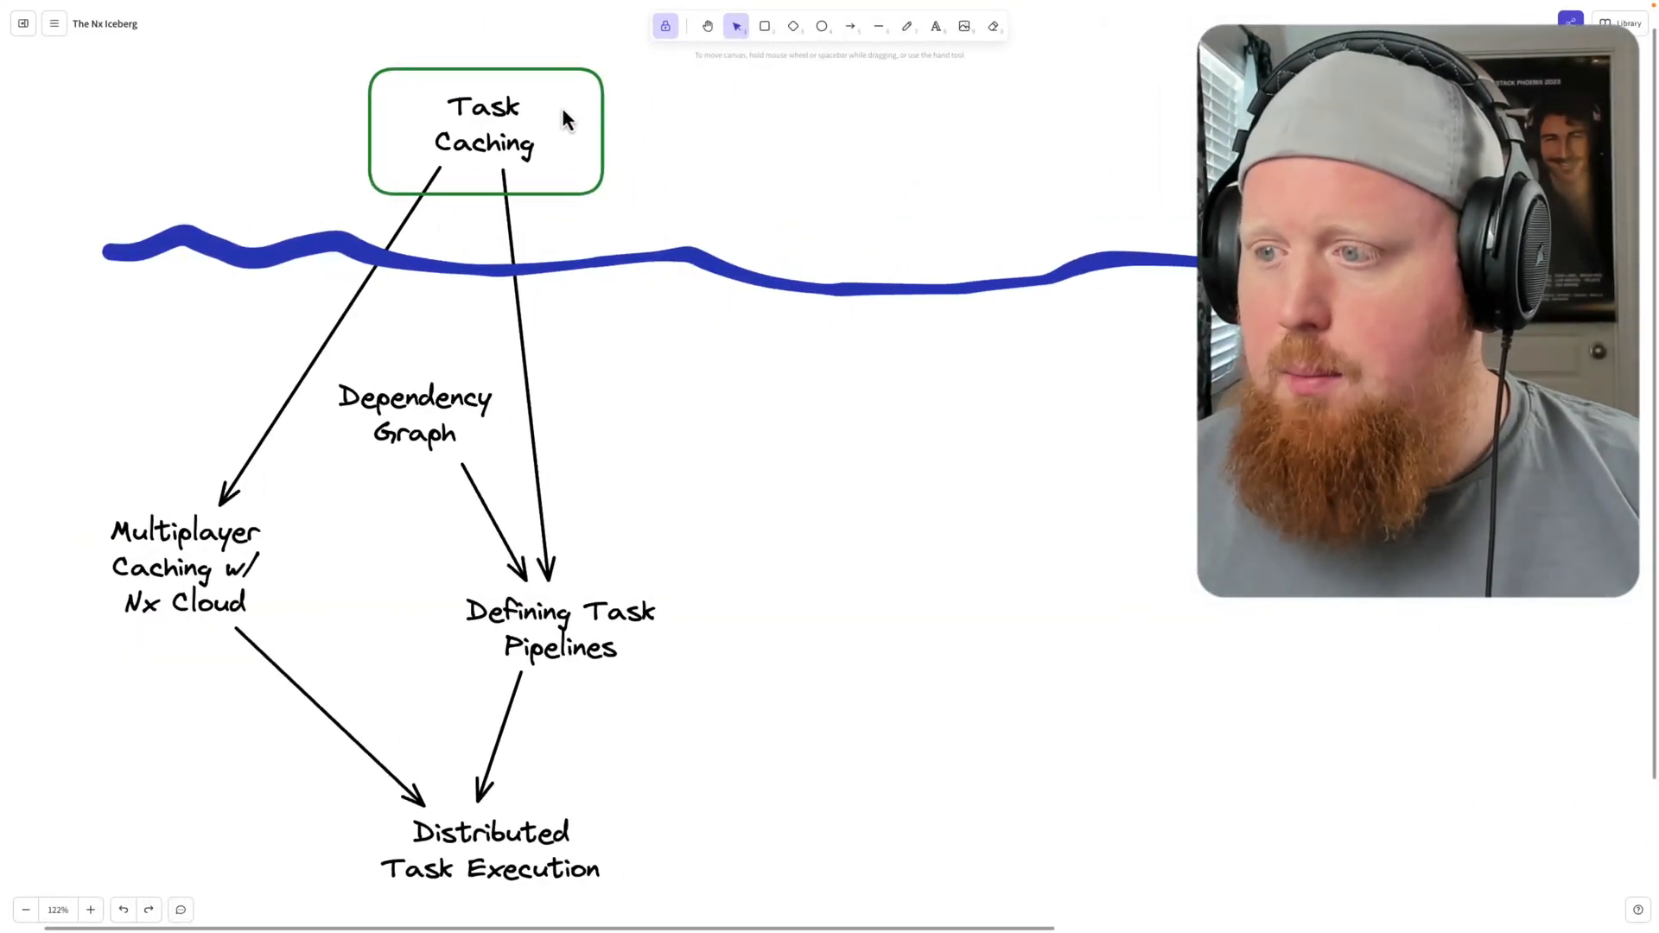
Leave the Excalidraw diagram for VS Code and enter nx graph in the terminal
{"action": "left_click", "coordinate": [414, 415]}
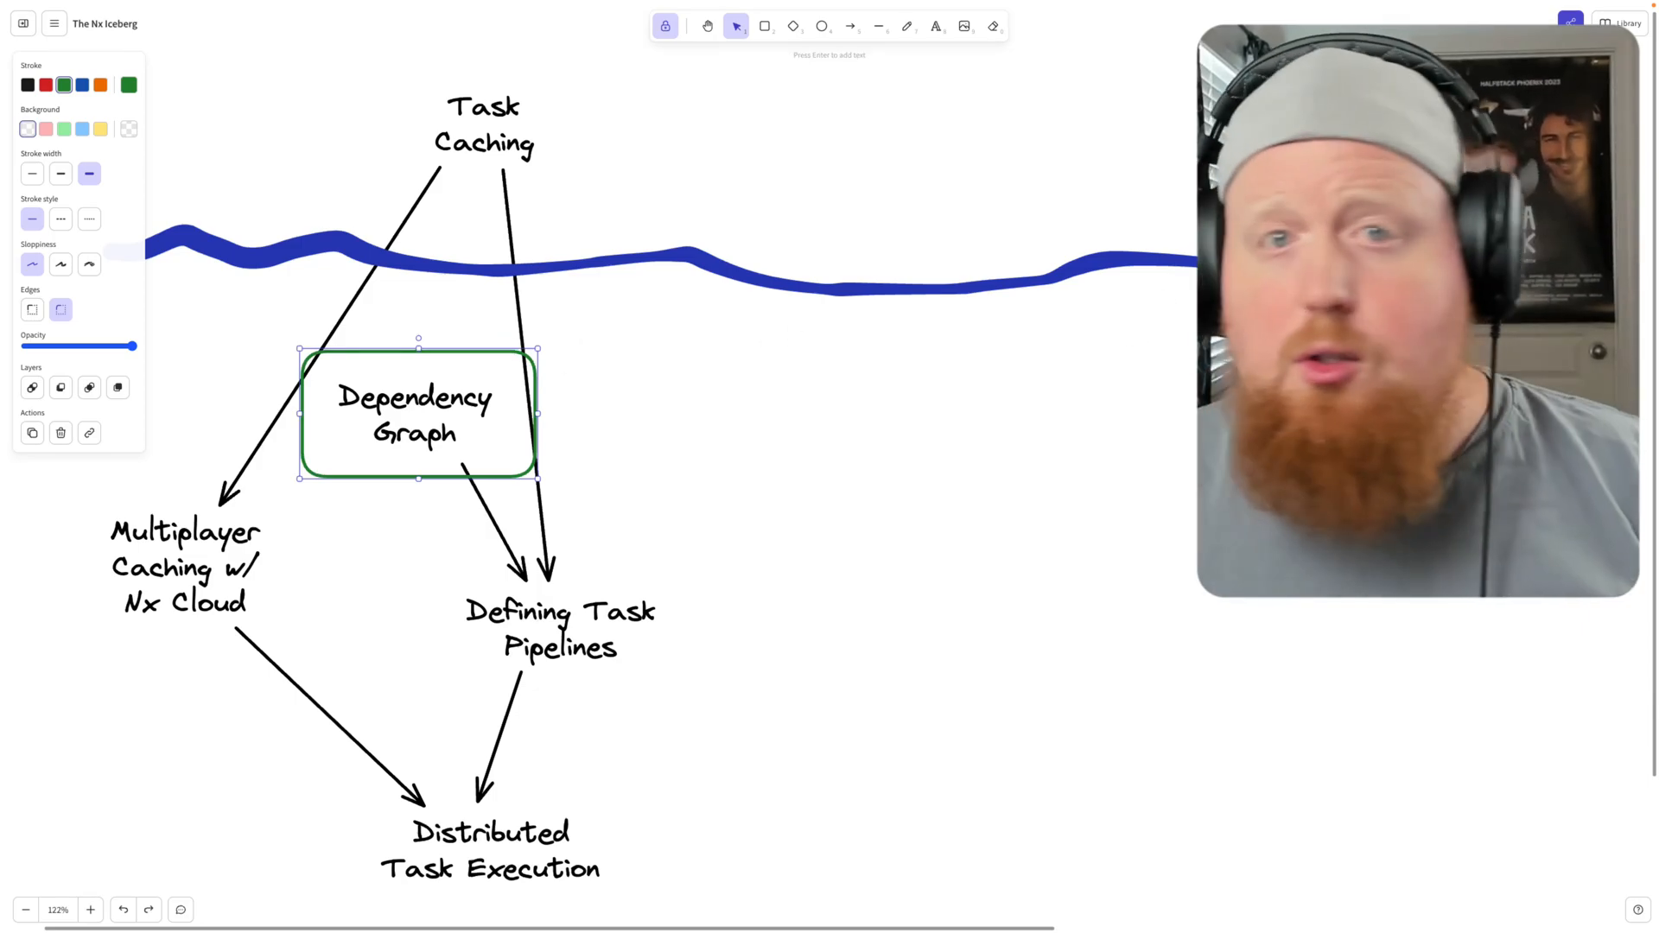
{"action": "key", "text": "alt+tab"}
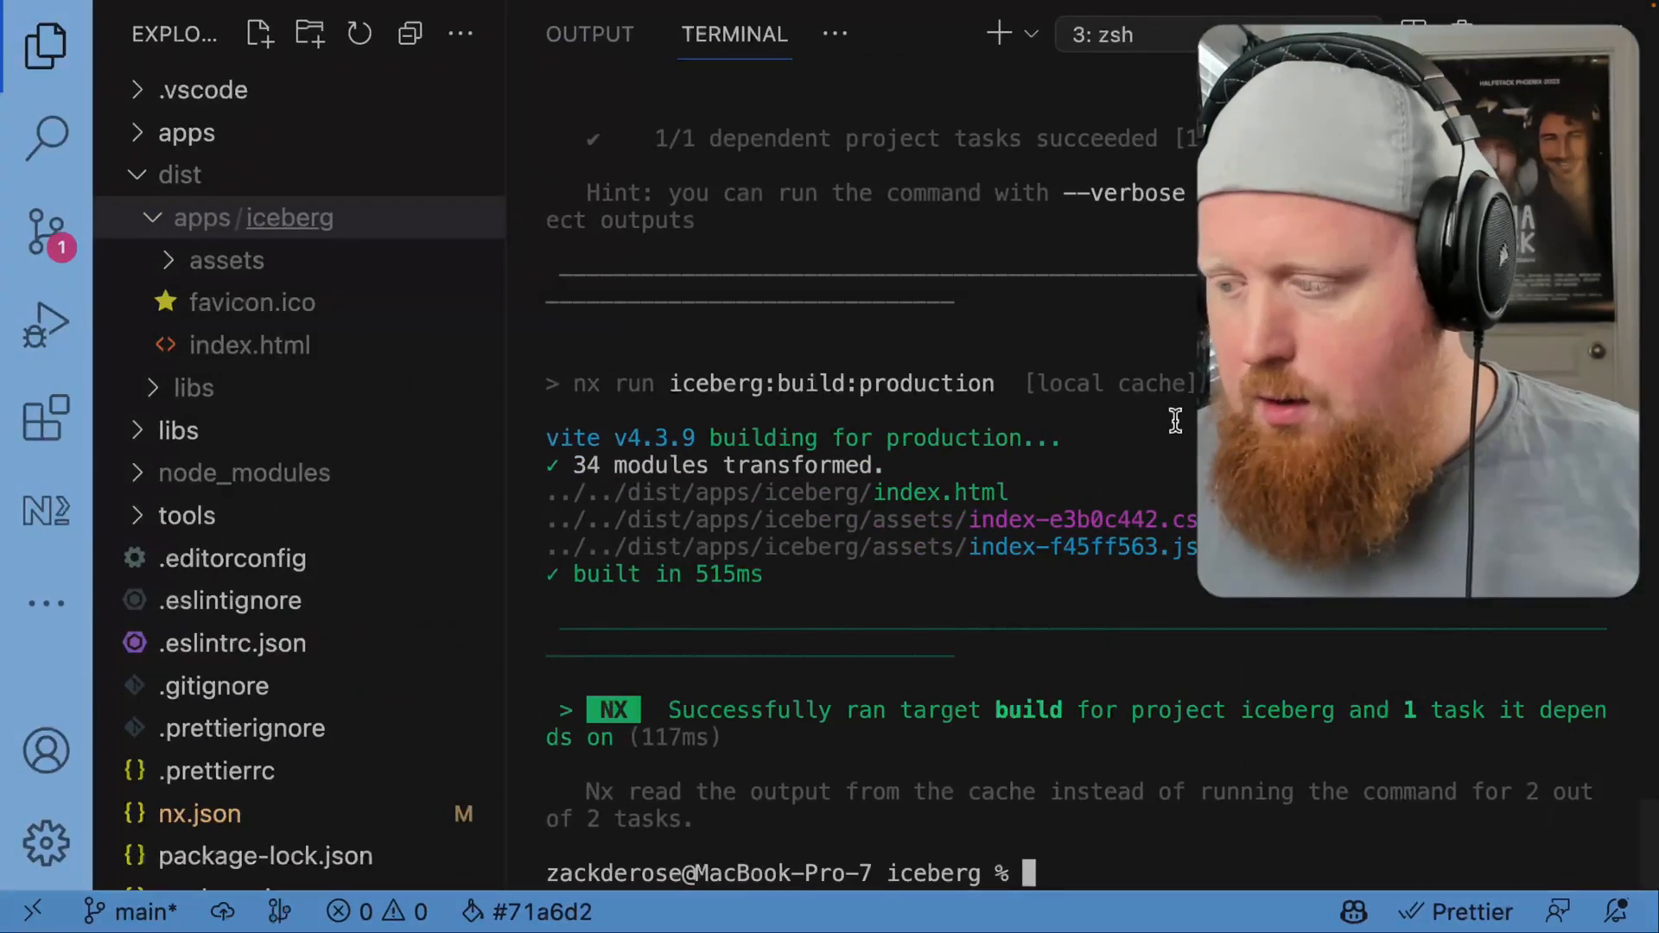
{"action": "type", "text": "nx graph"}
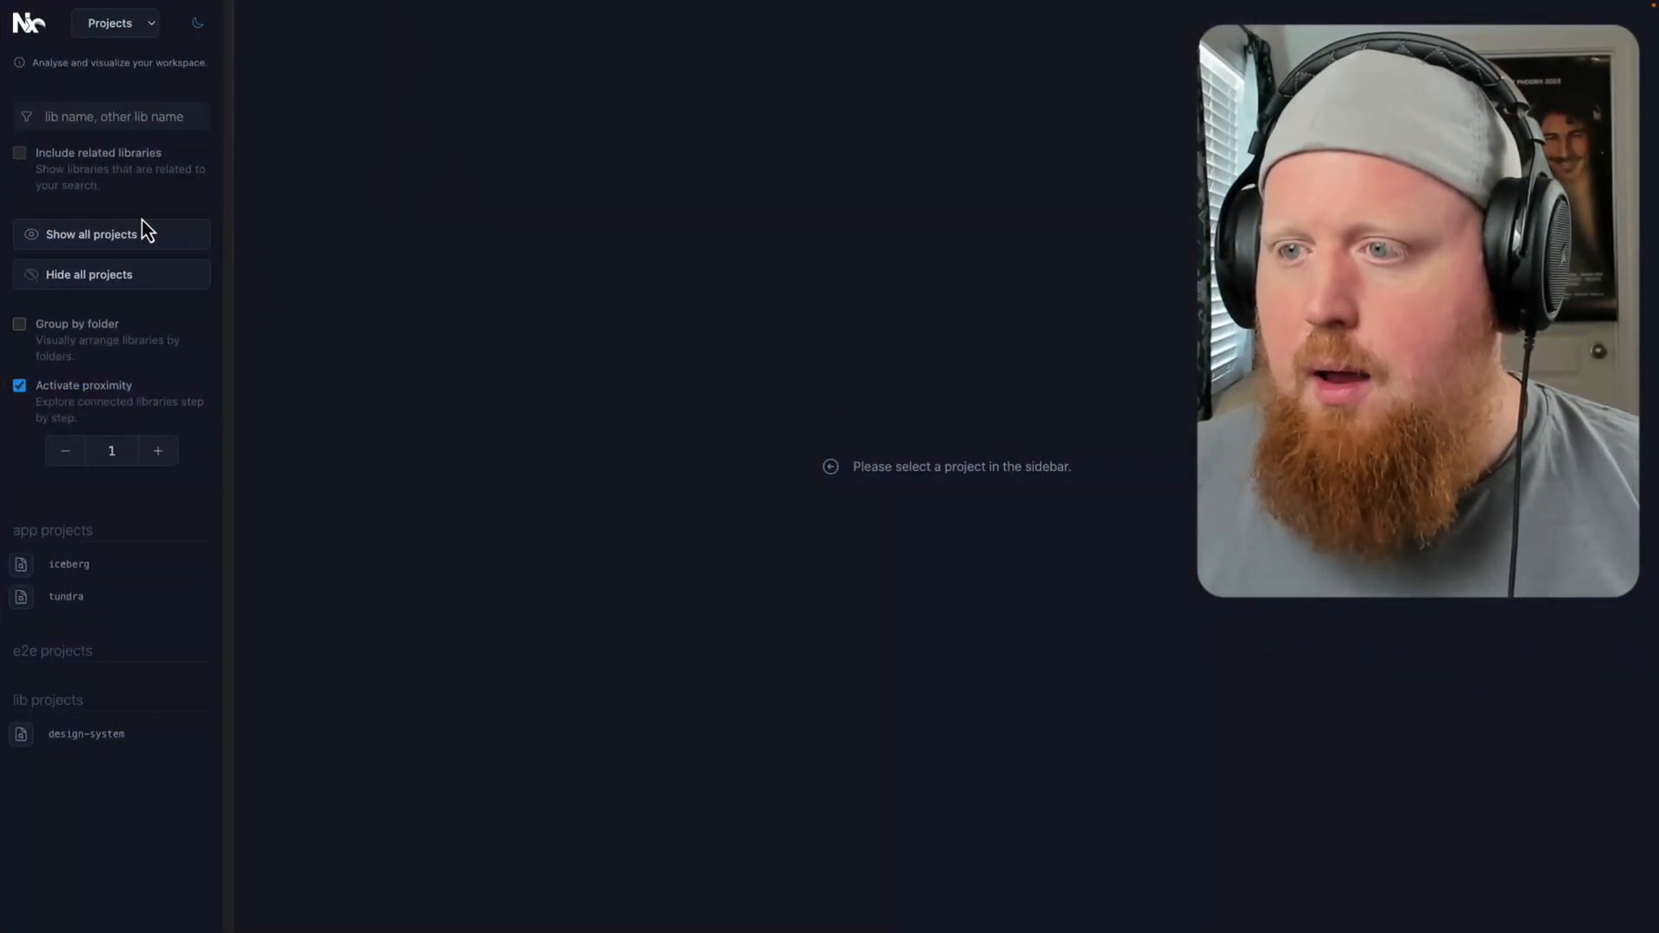
Show all projects in the Nx graph: iceberg, tundra and design-system
{"action": "left_click", "coordinate": [91, 234]}
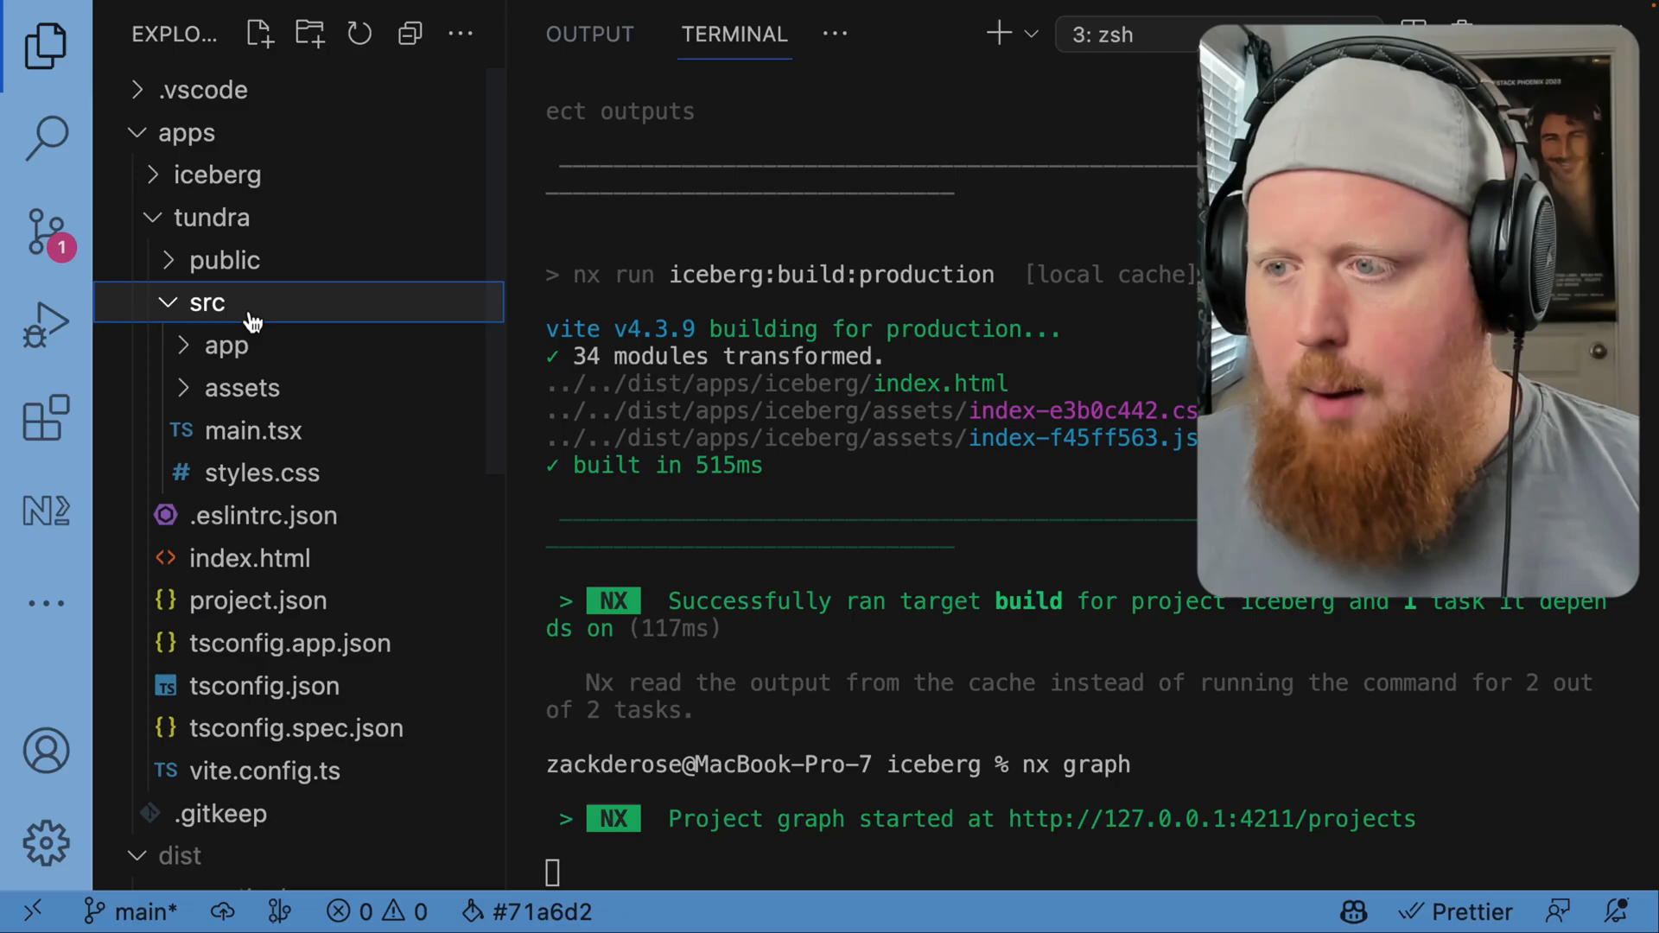
Expand tundra's source folder and toggle a line comment in app.tsx with Ctrl+/
{"action": "left_click", "coordinate": [226, 345]}
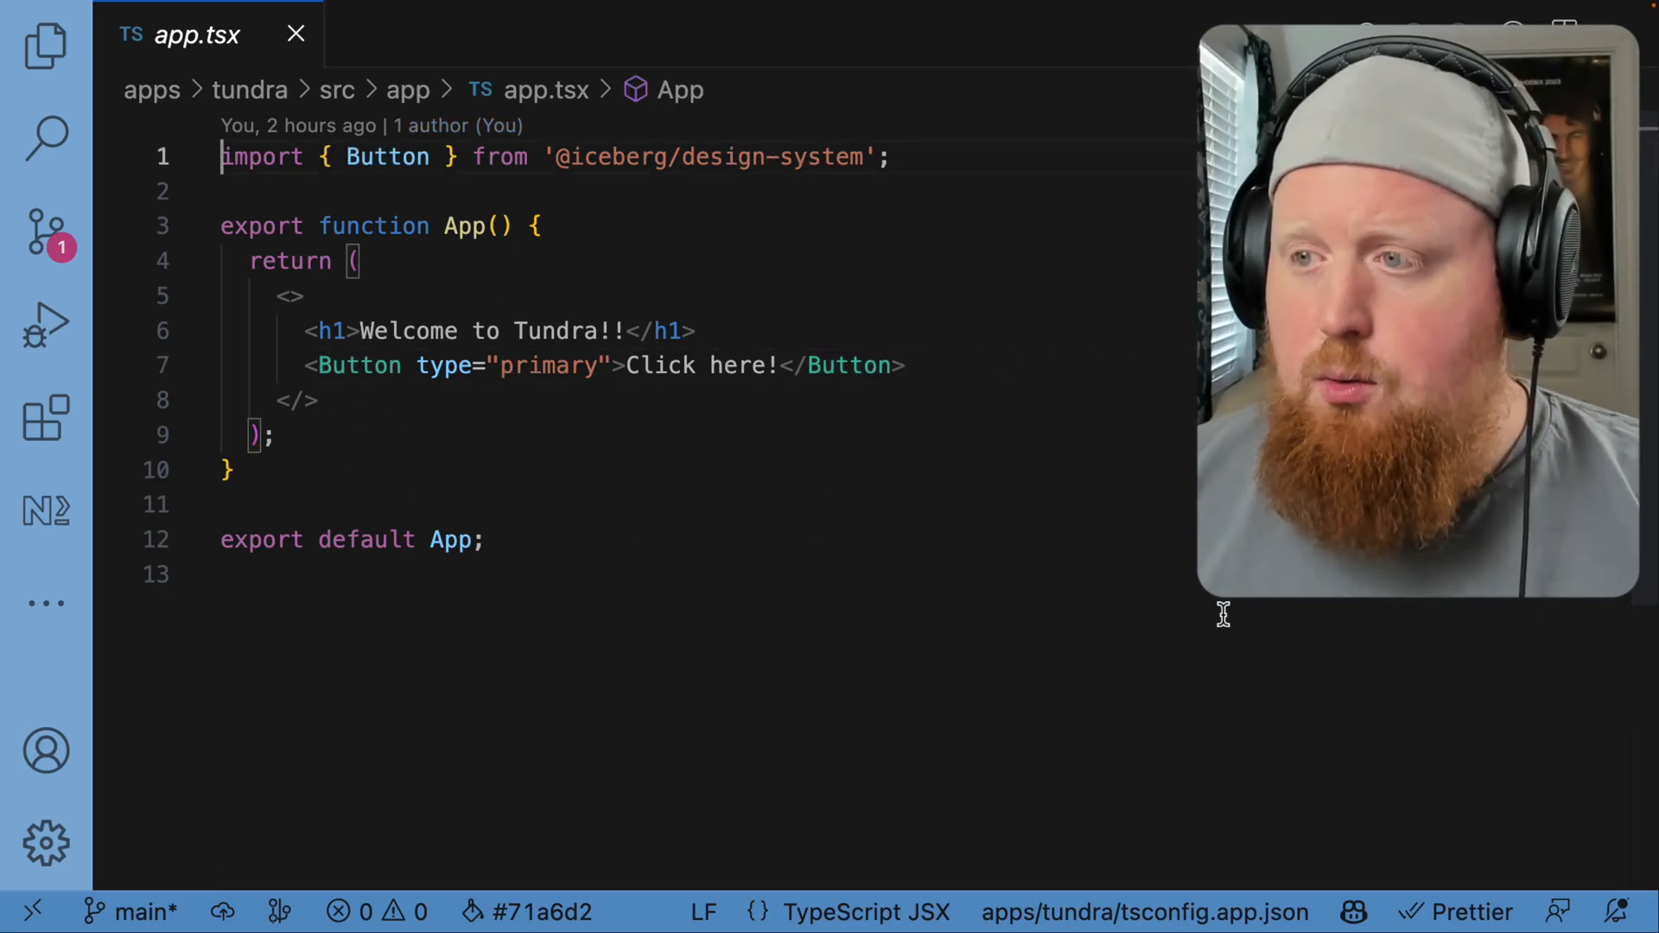
{"action": "key", "text": "Ctrl+/"}
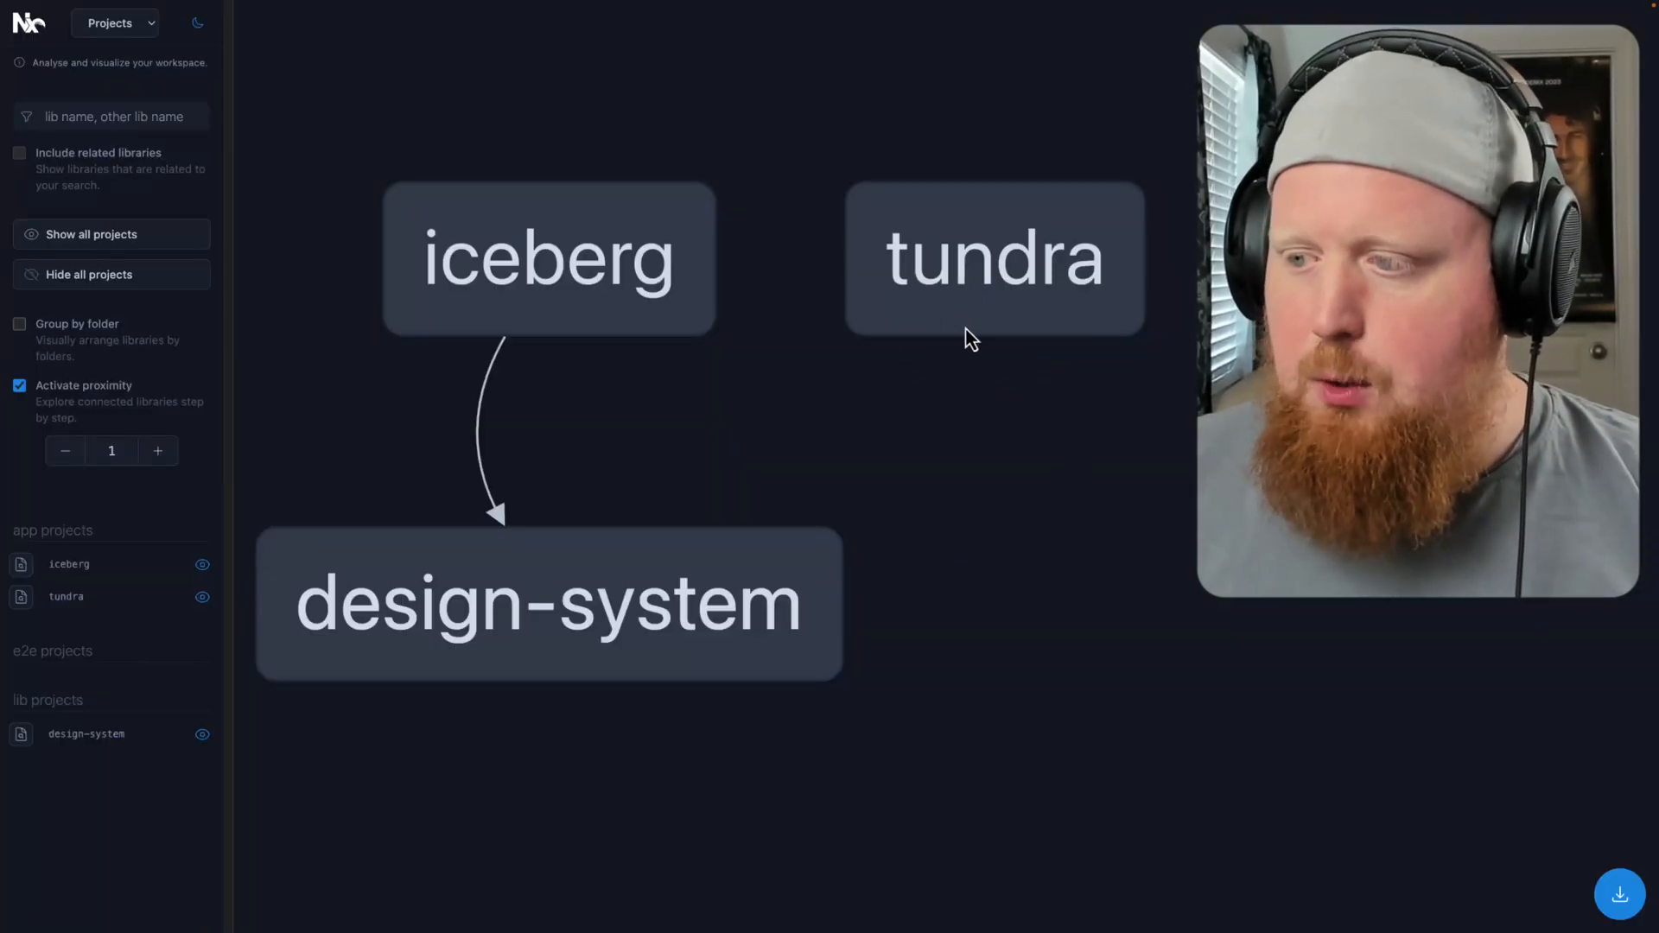
{"action": "mouse_move", "coordinate": [641, 612]}
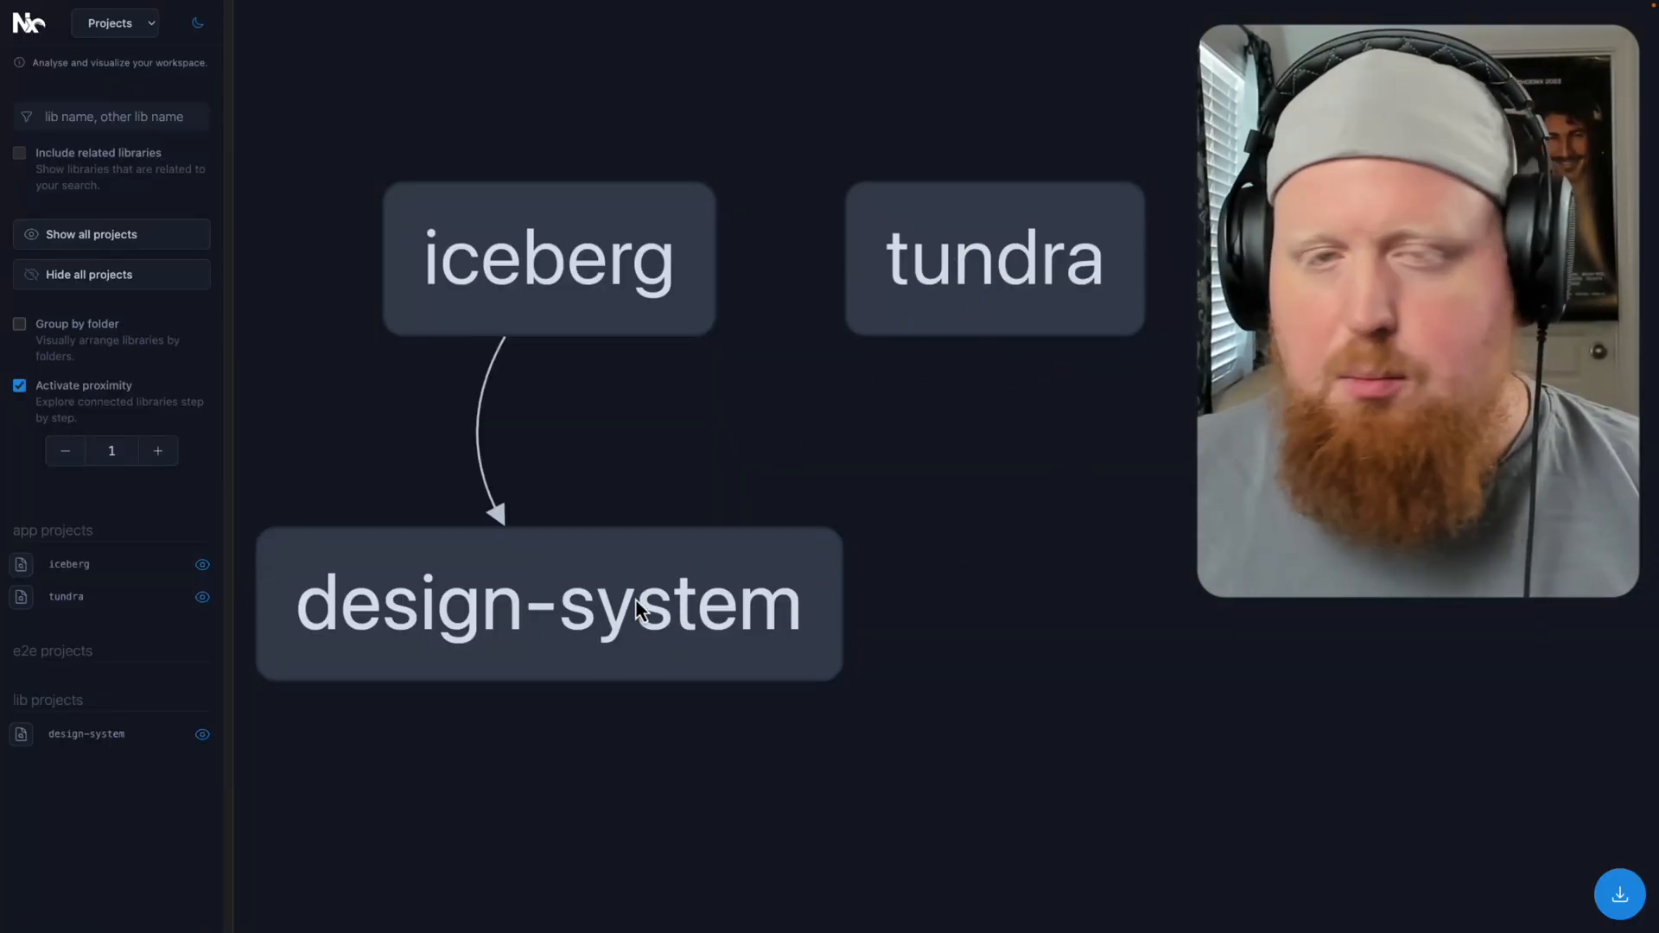
{"action": "mouse_move", "coordinate": [841, 472]}
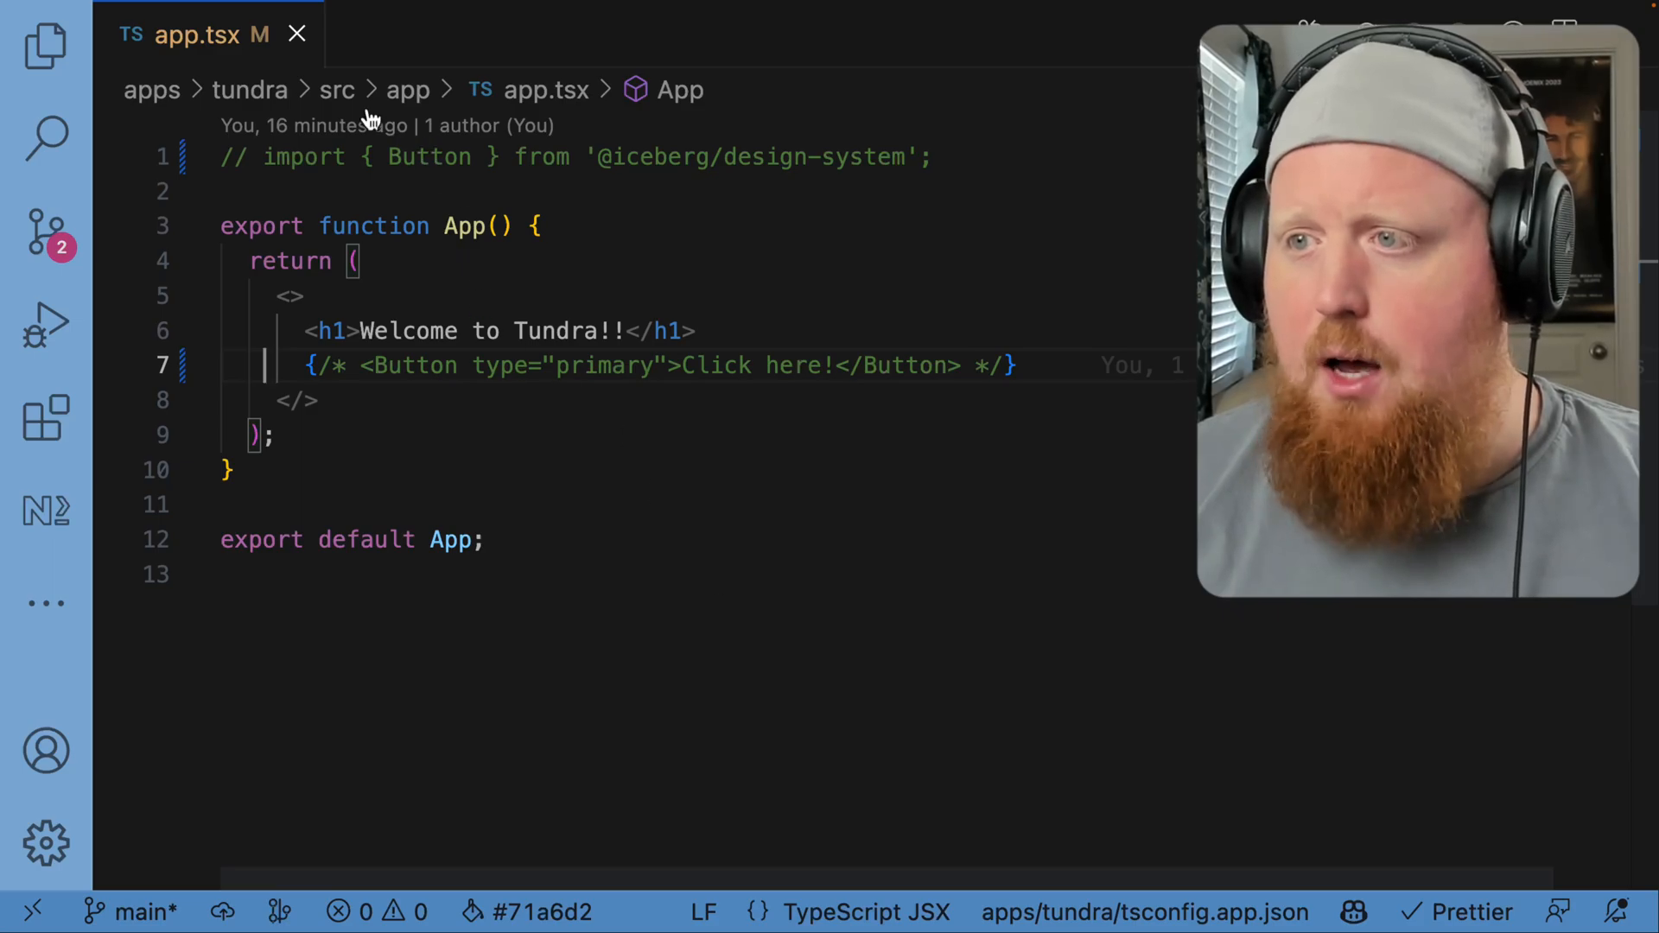
{"action": "mouse_move", "coordinate": [571, 440]}
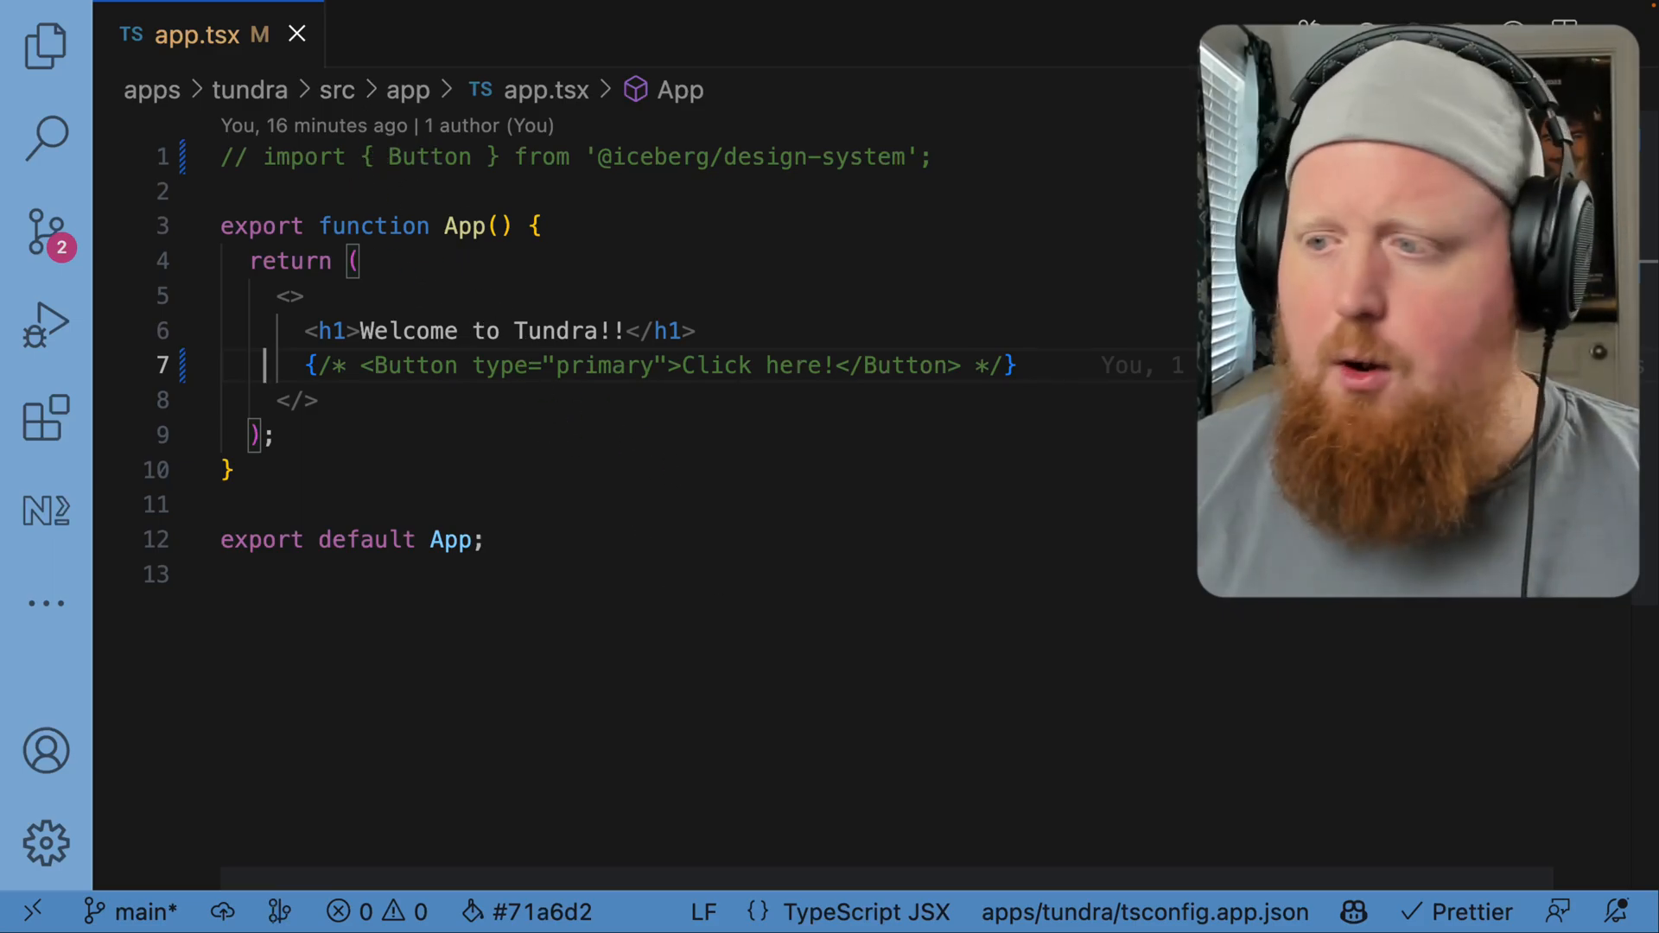
Open a clean terminal and run nx build tundra
{"action": "key", "text": "ctrl+`"}
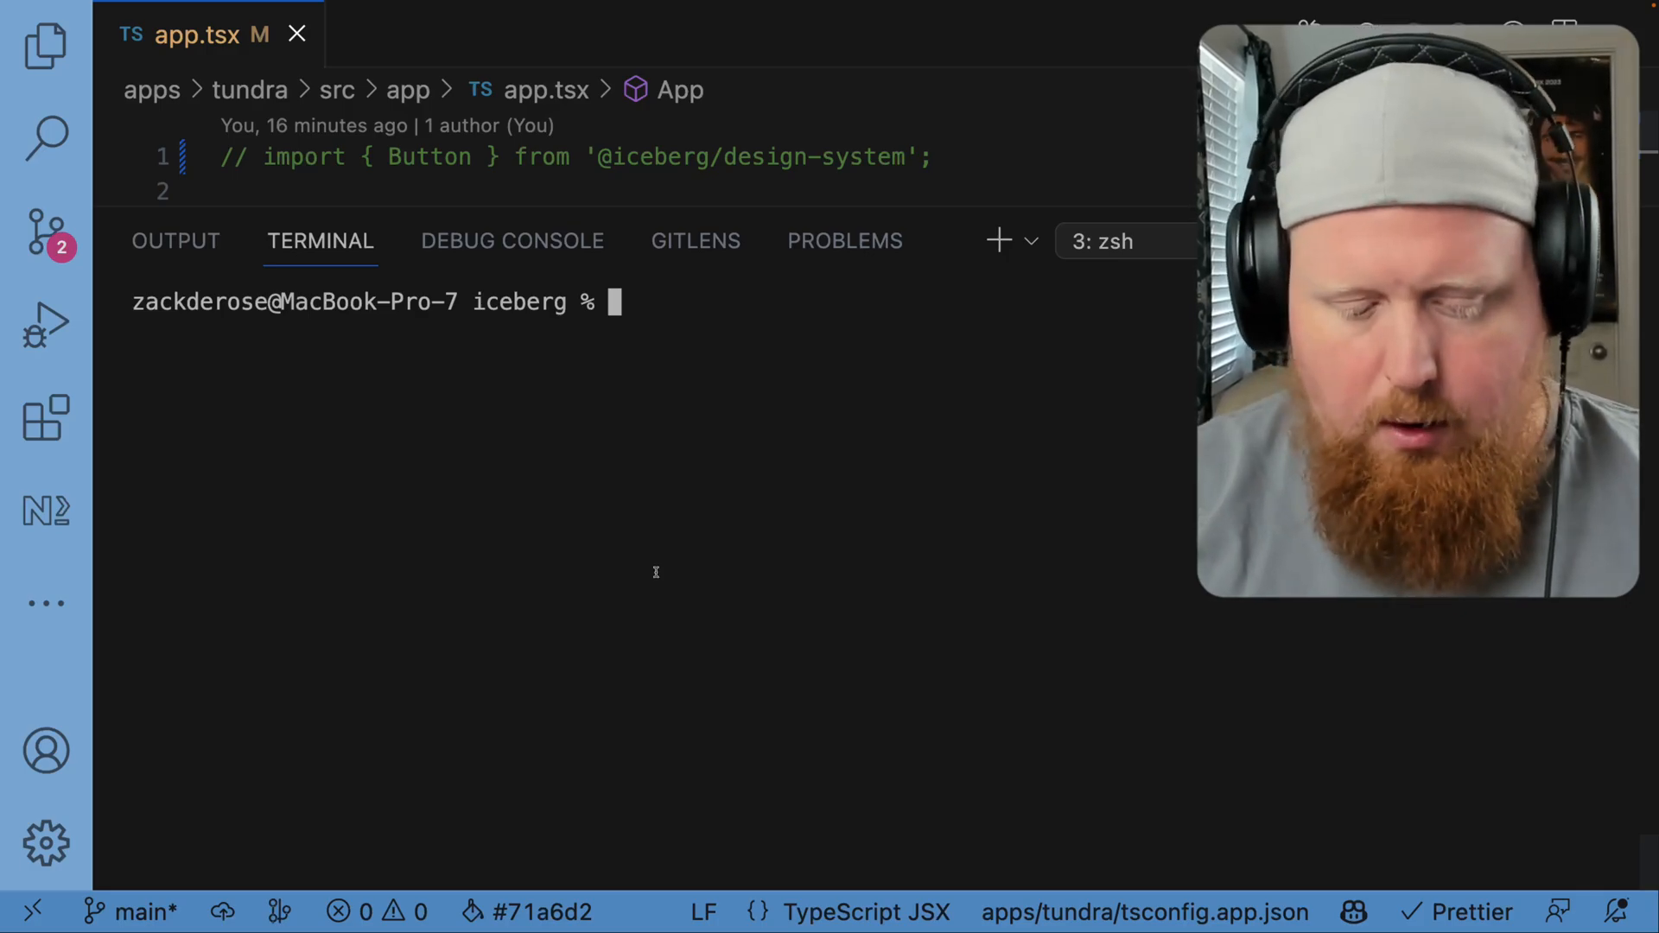
{"action": "type", "text": "nx build tu"}
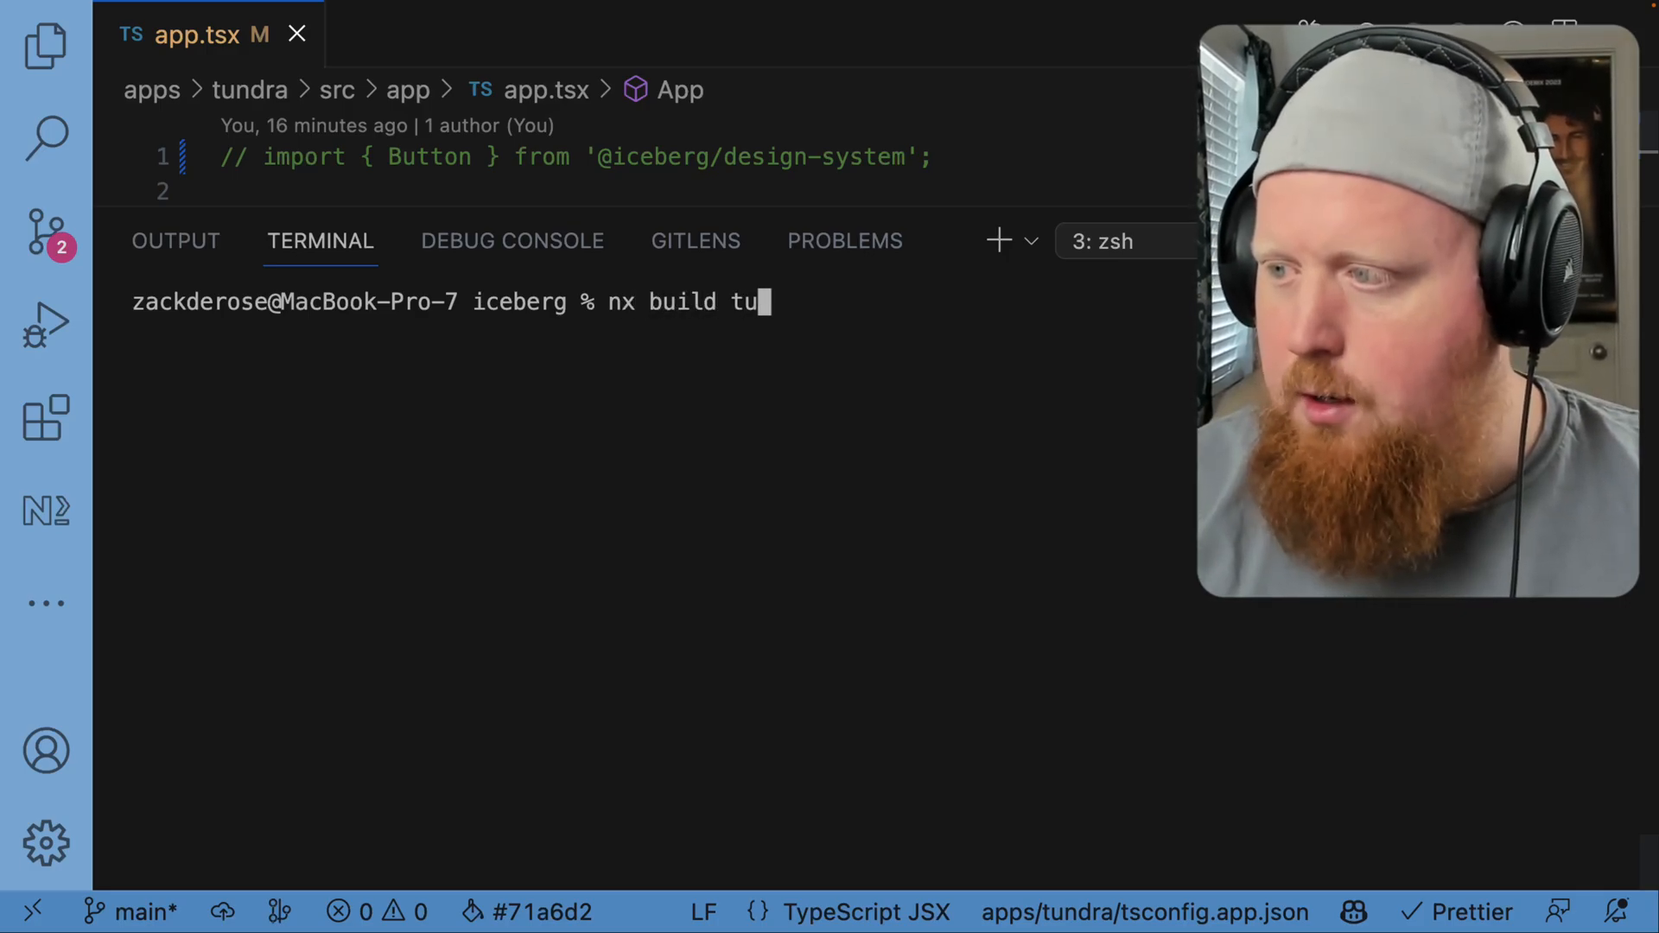
{"action": "key", "text": "Return"}
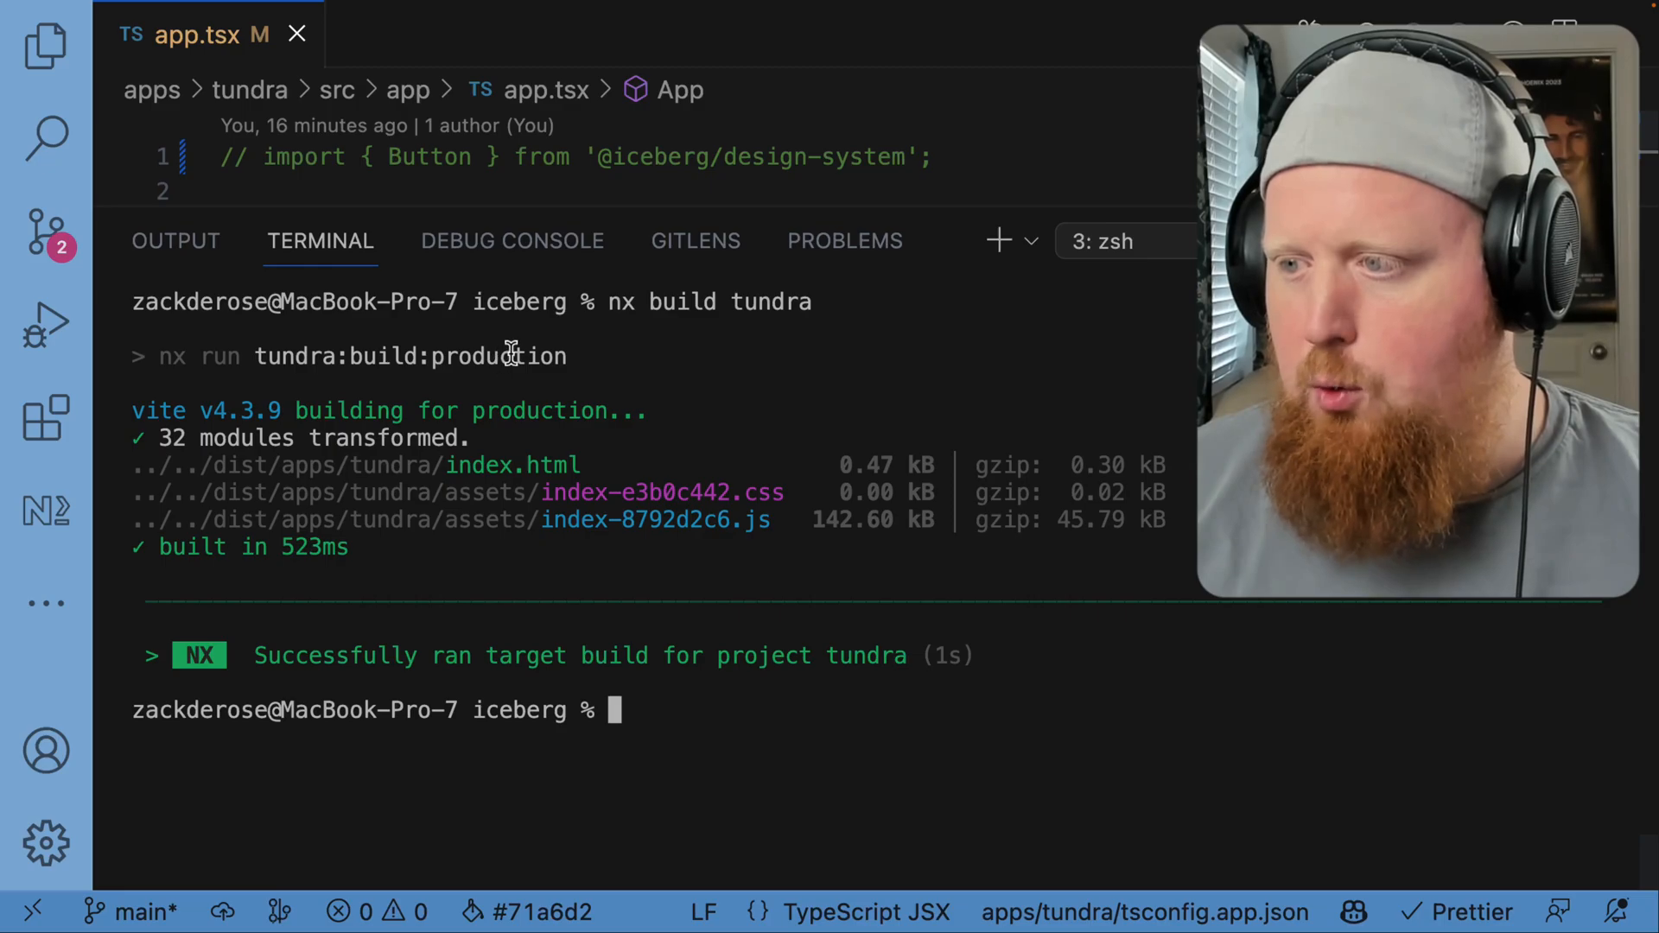
{"action": "mouse_move", "coordinate": [539, 357]}
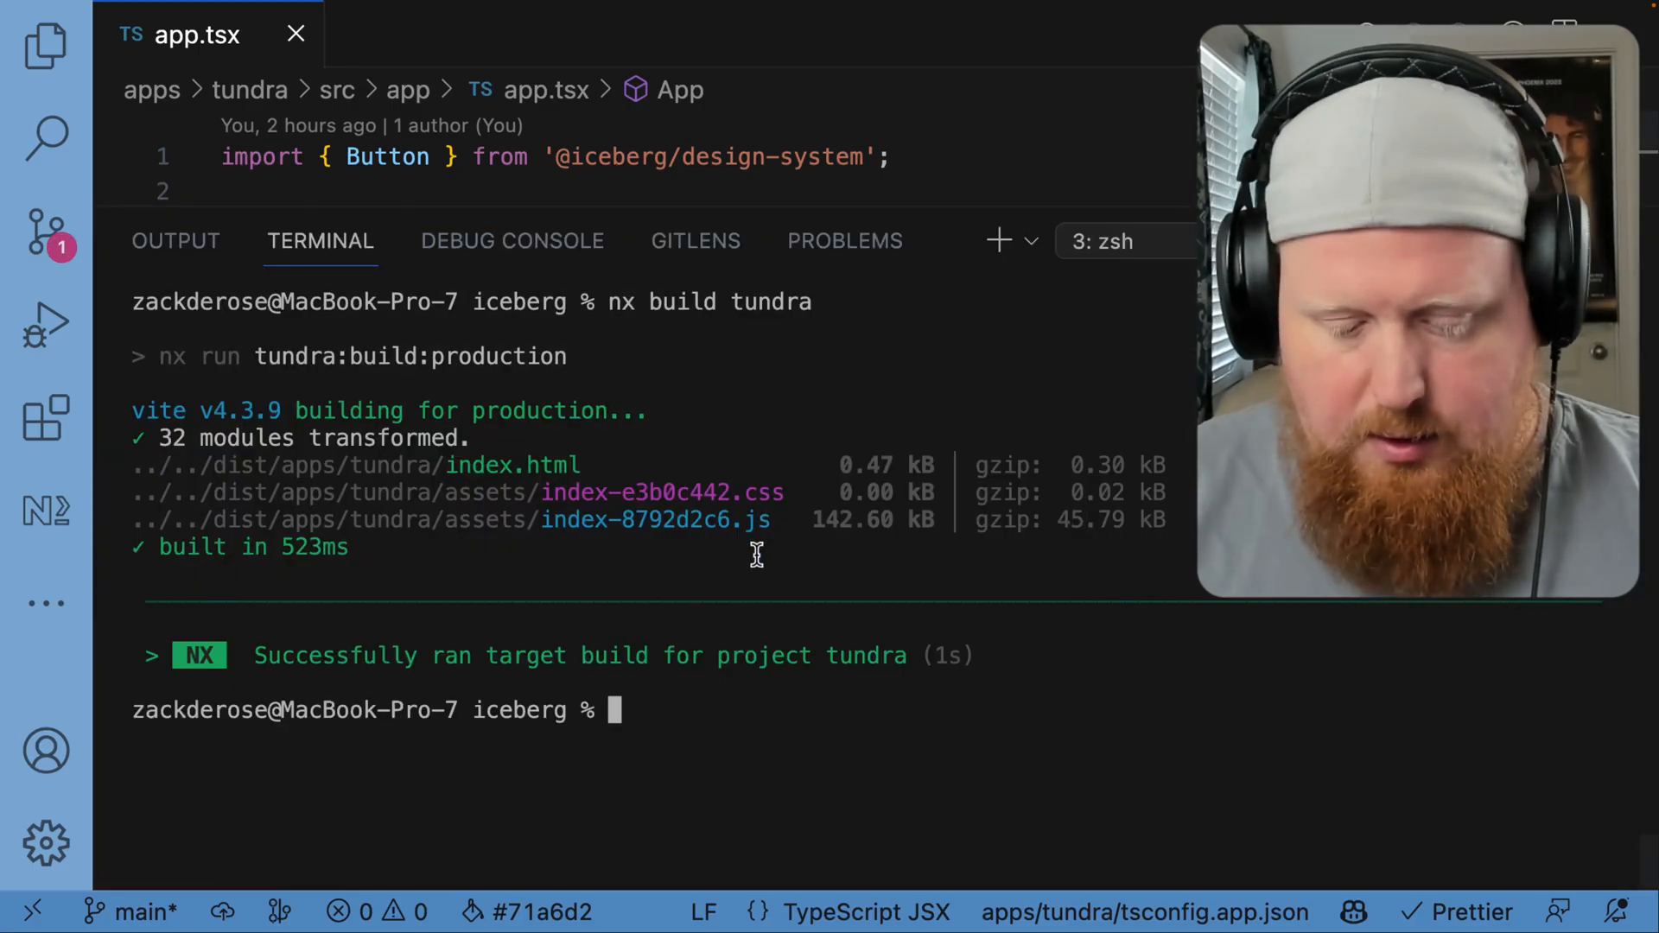
Check tundra's new design-system edge in nx graph, stop the server, and rerun the tundra build
{"action": "type", "text": "nx grpah"}
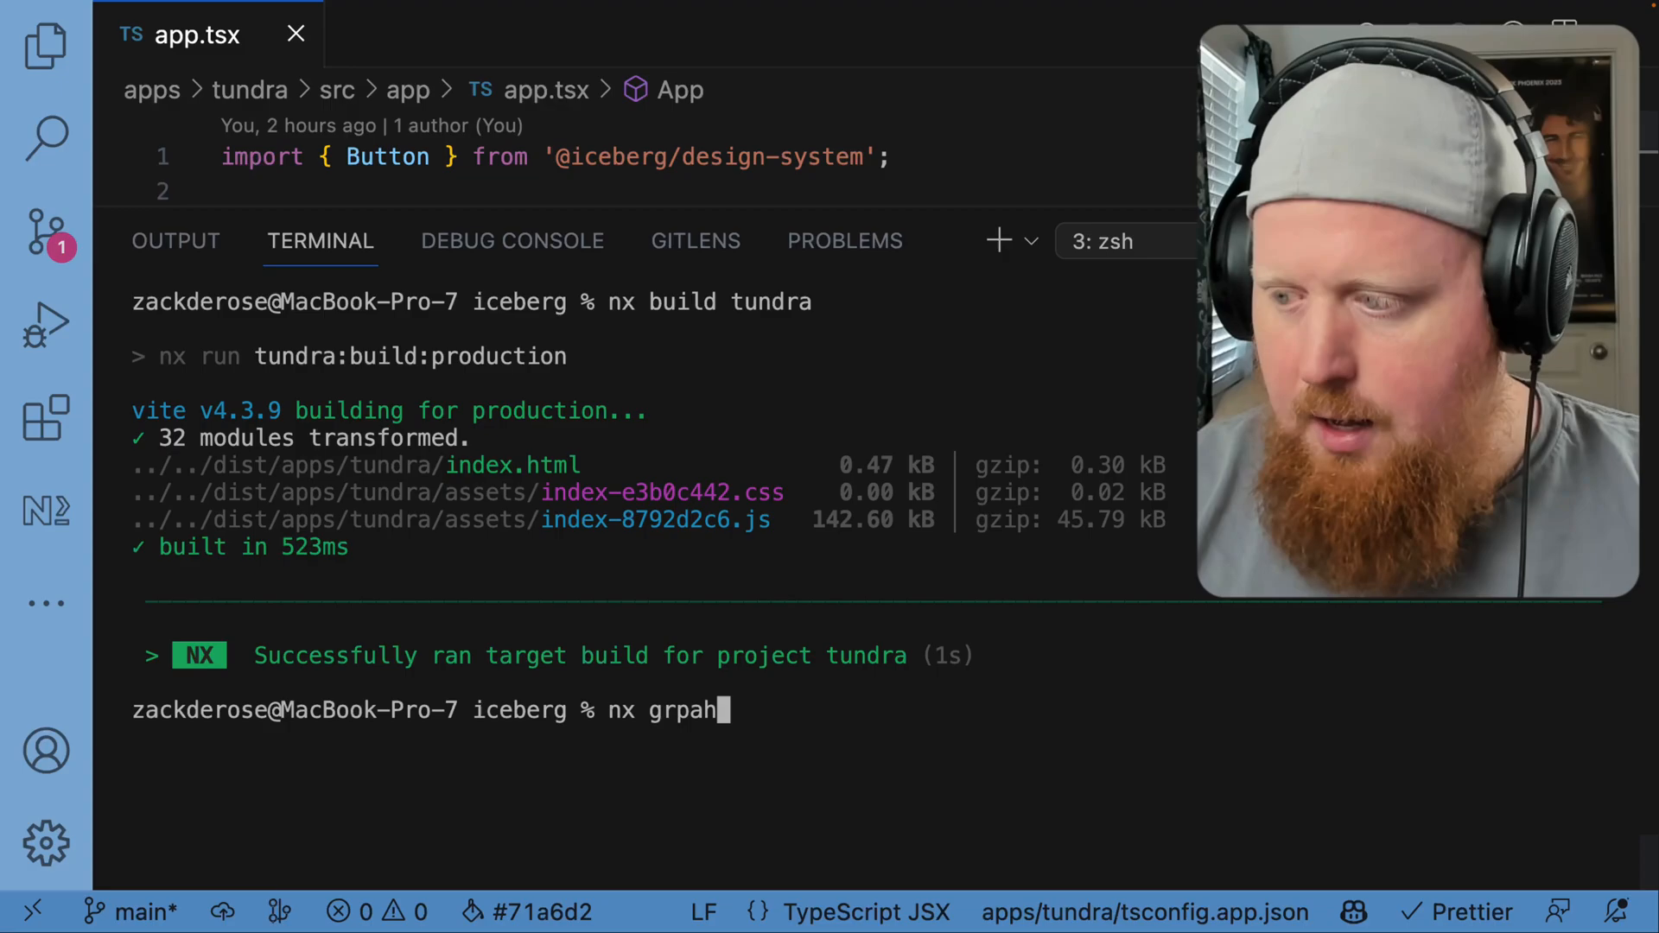
{"action": "key", "text": "Return"}
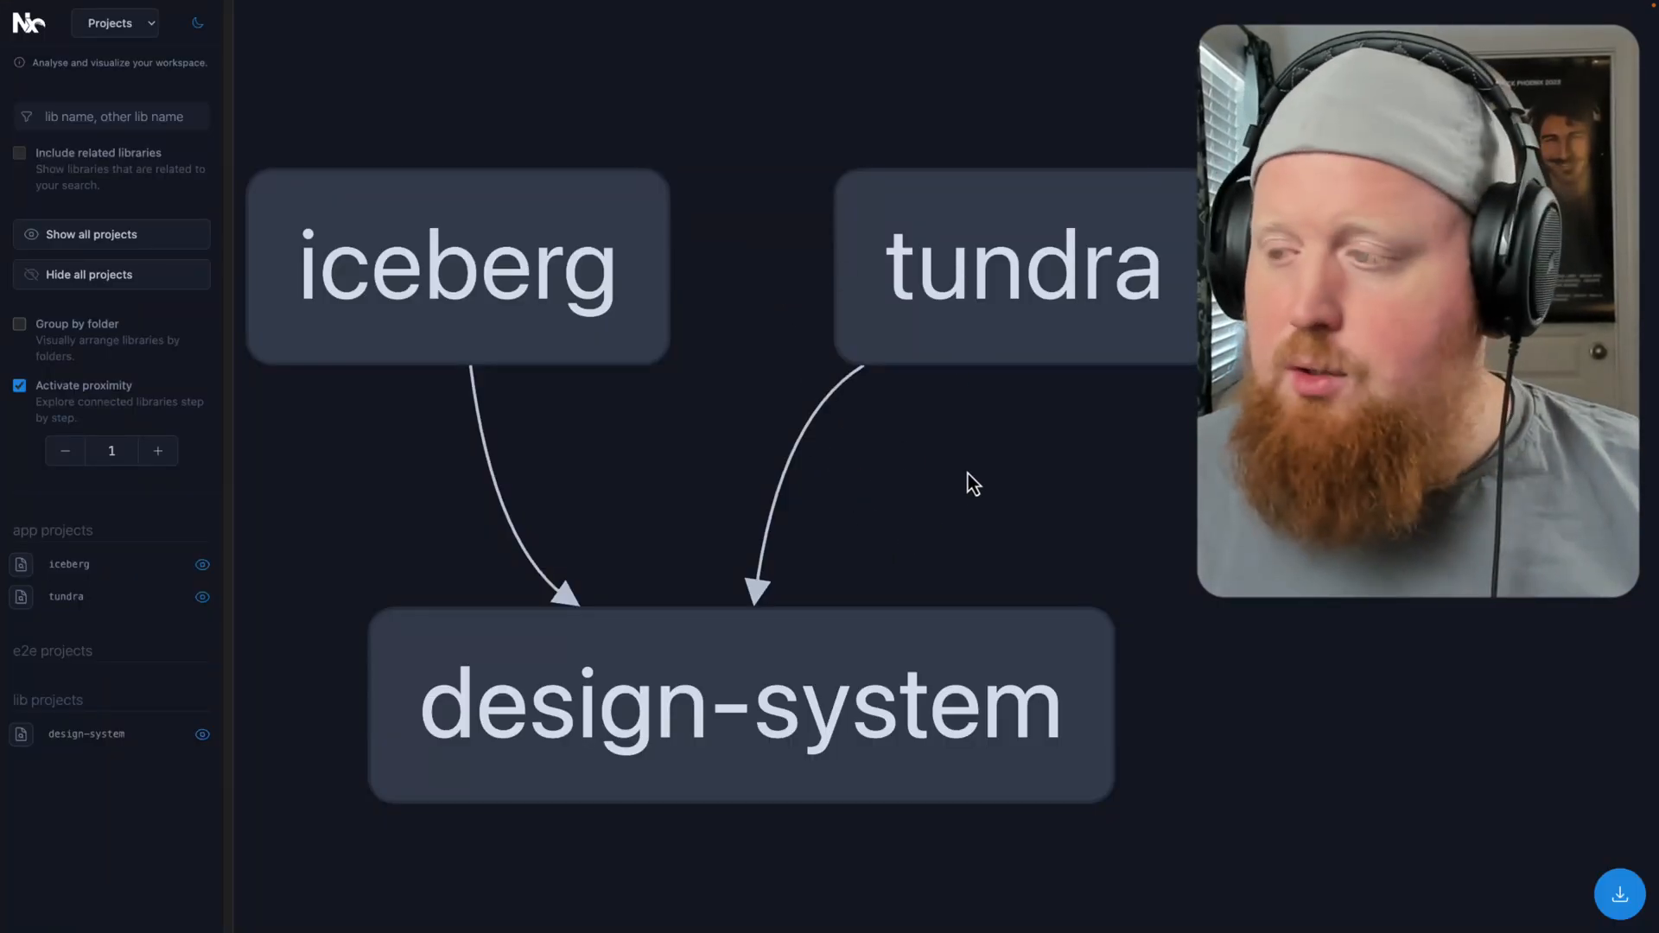
{"action": "left_click", "coordinate": [1023, 264]}
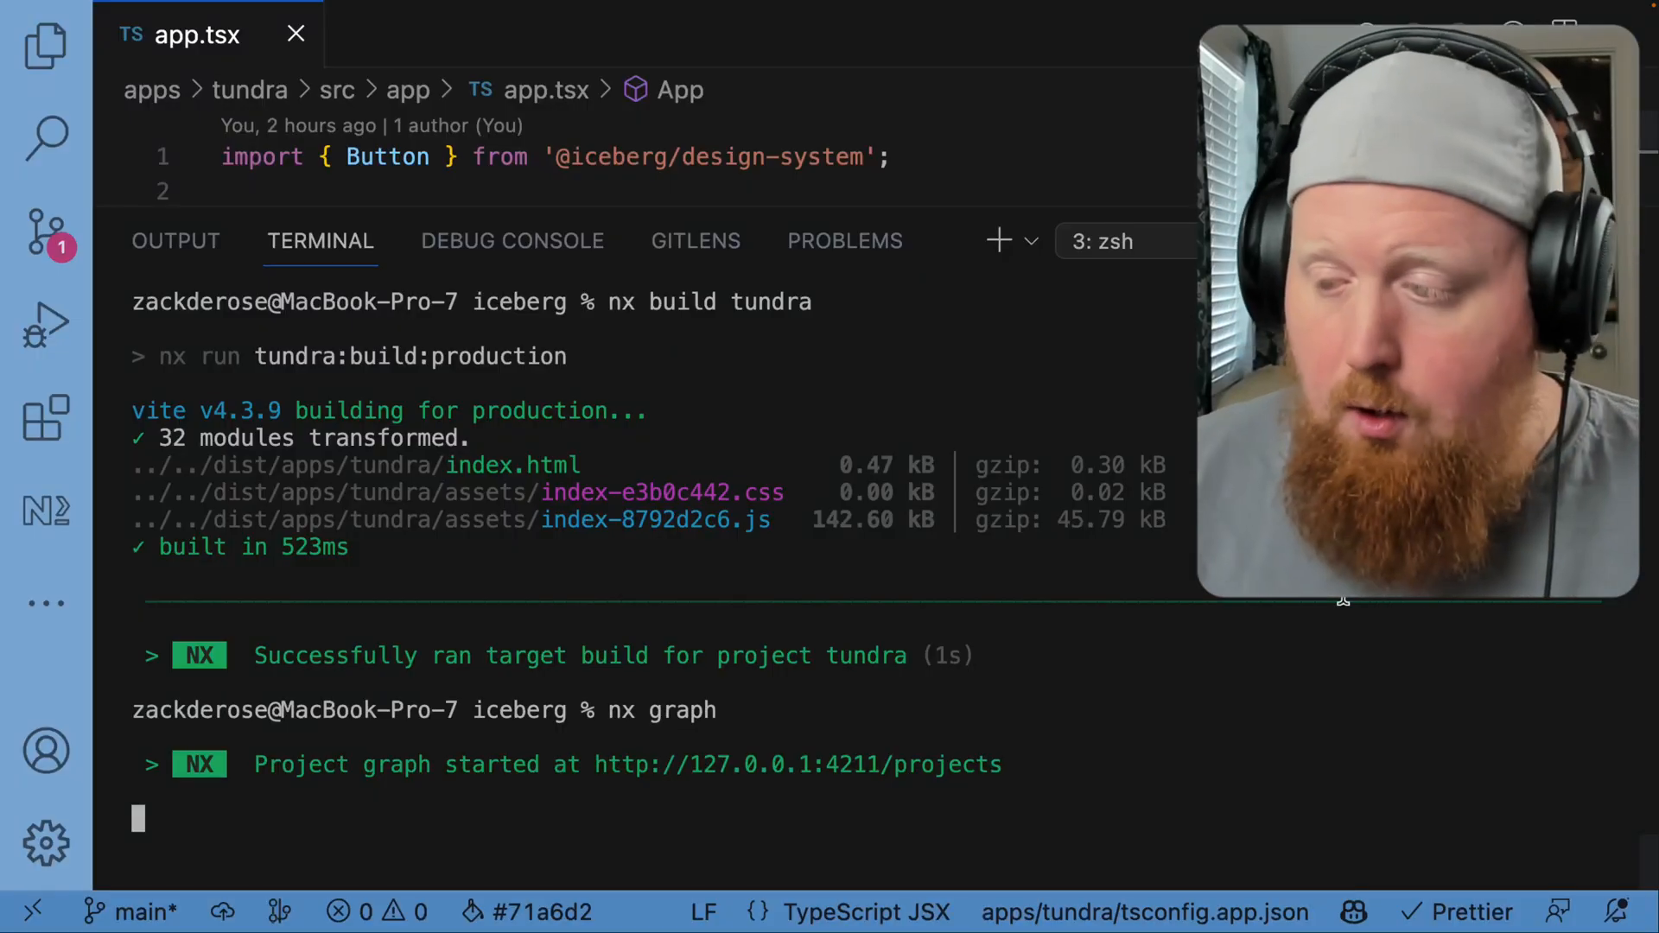
{"action": "key", "text": "ctrl+c"}
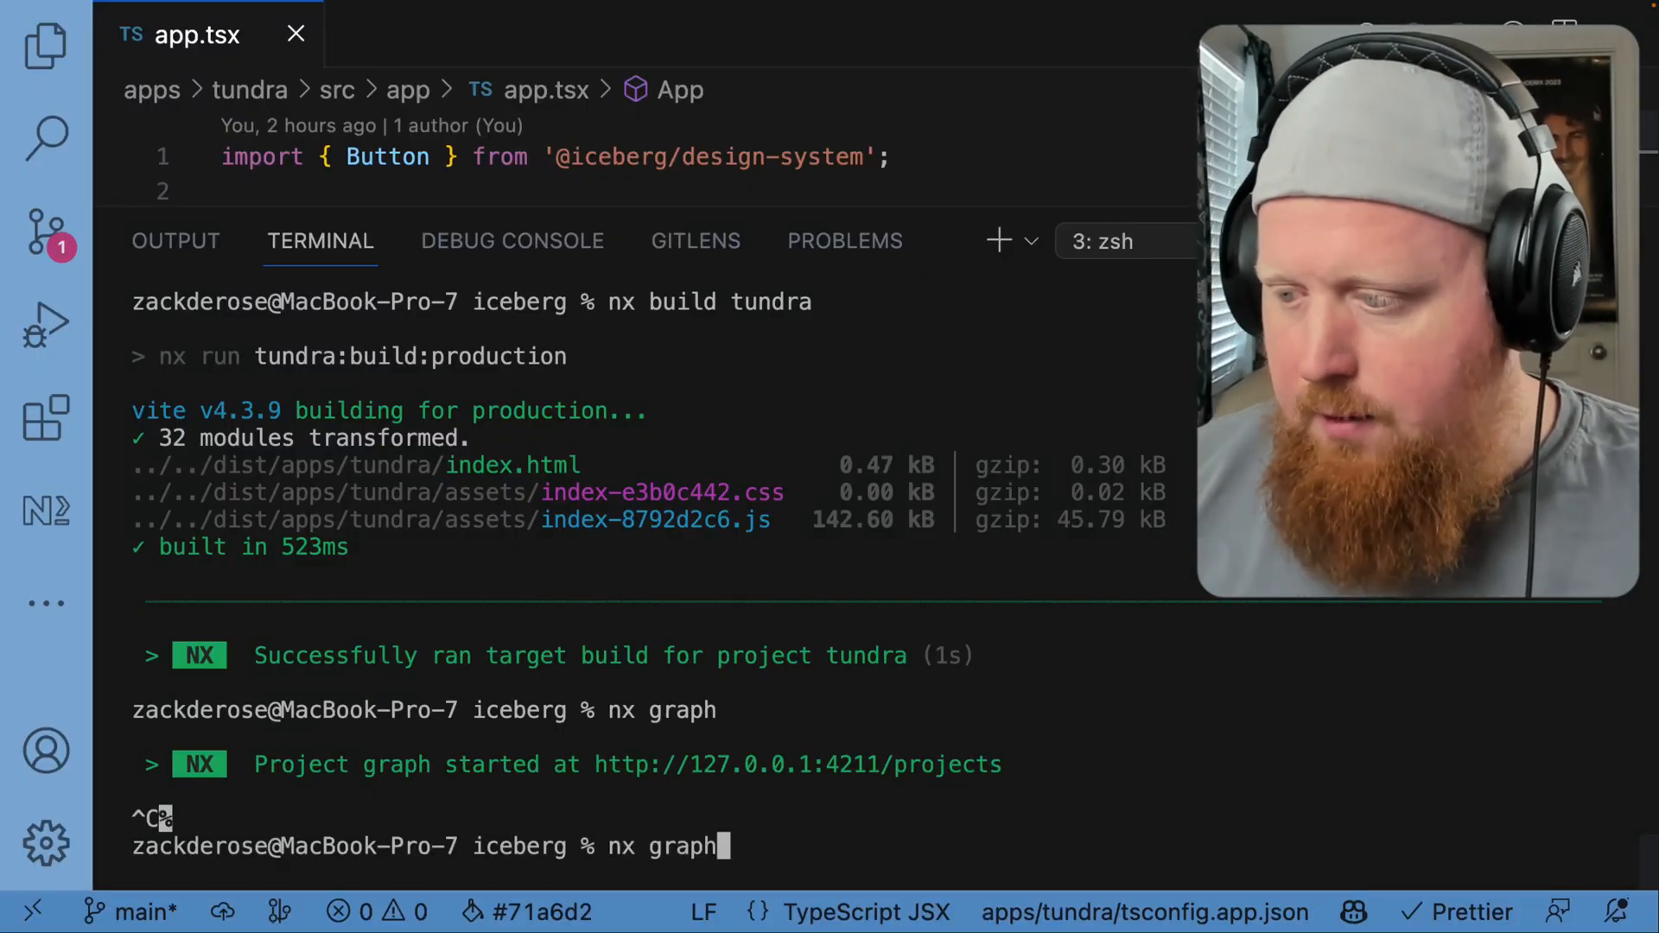
{"action": "key", "text": "Return"}
{"action": "type", "text": "nx.json"}
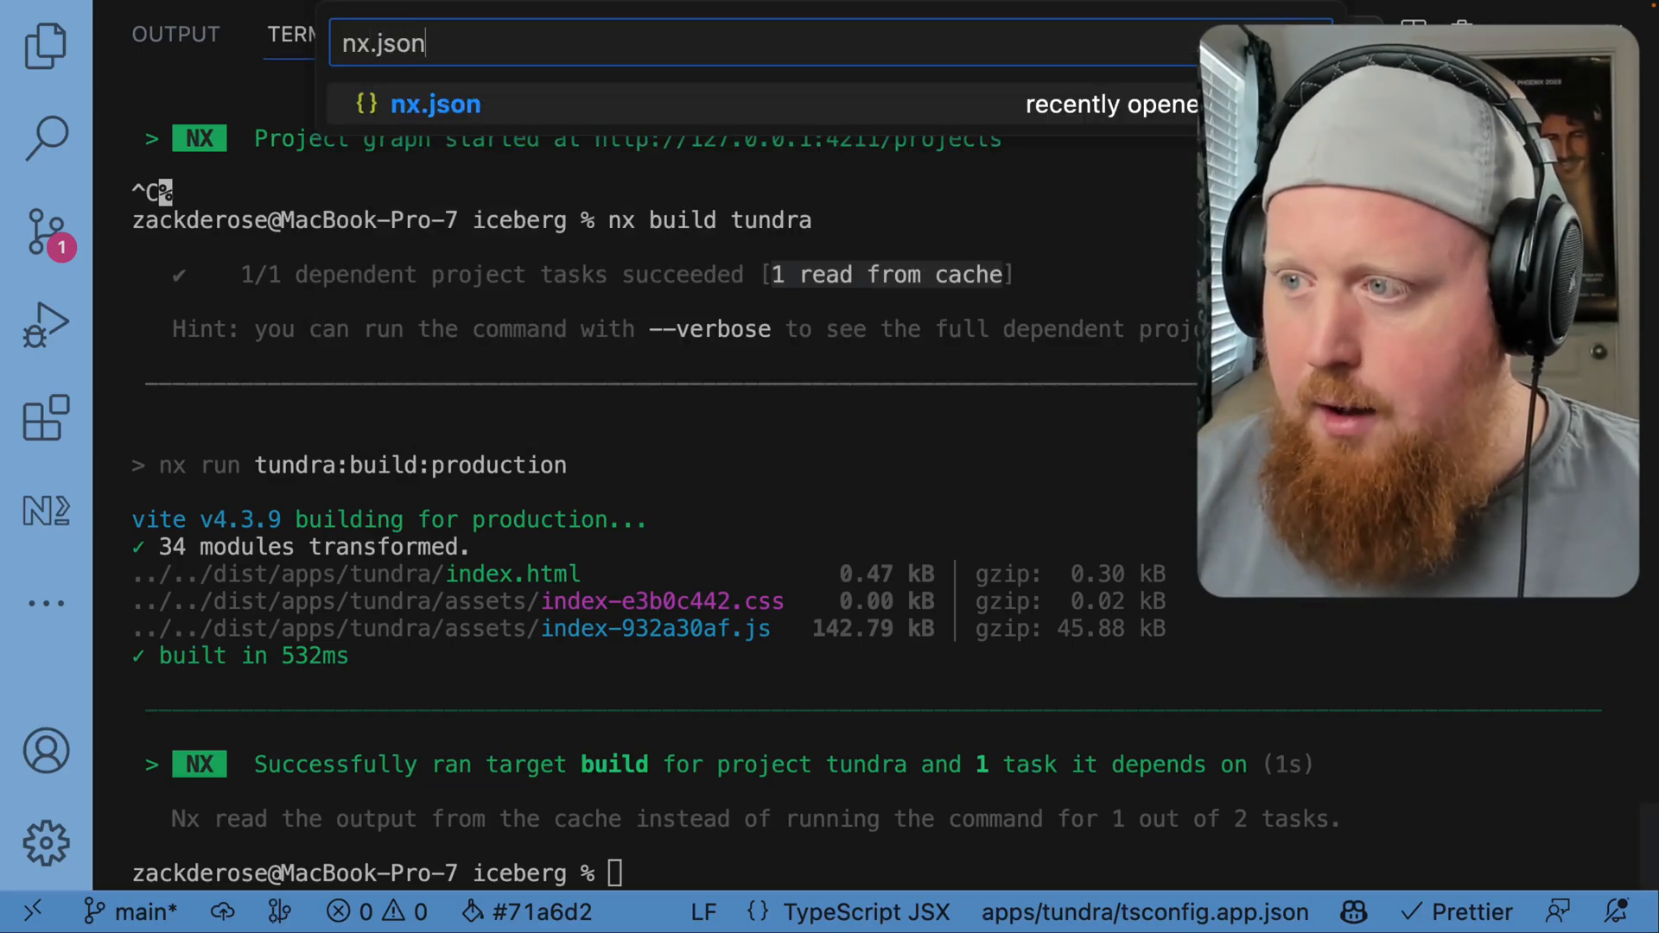
Open nx.json and scroll down to its cacheableOperations list
{"action": "left_click", "coordinate": [435, 103]}
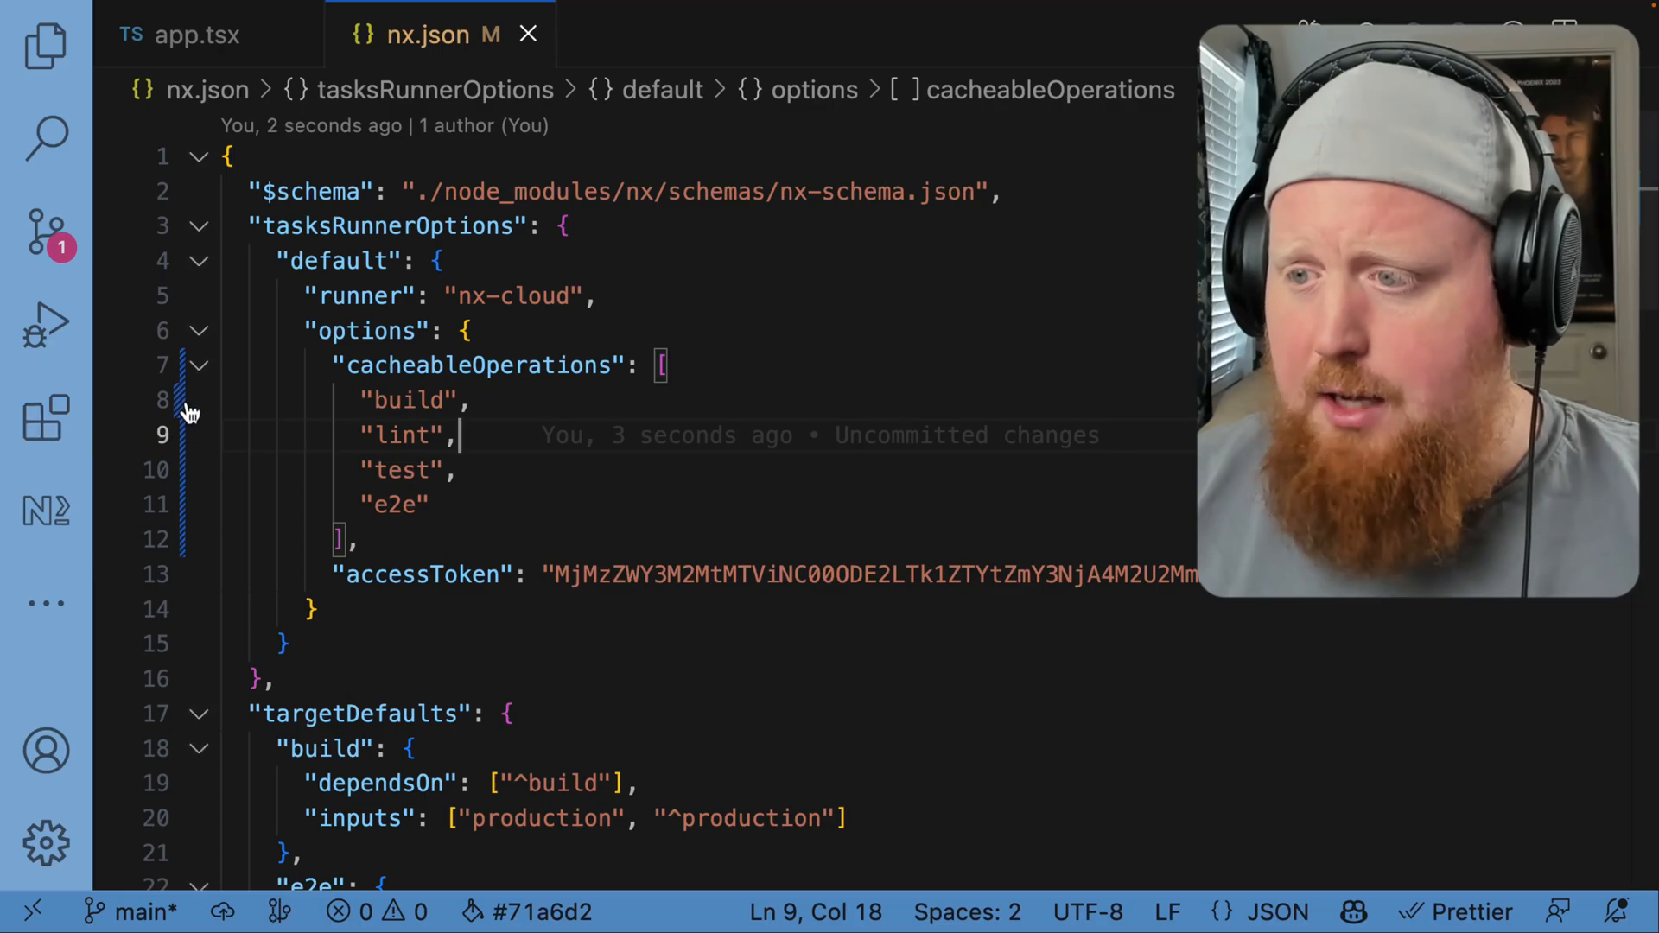
{"action": "mouse_move", "coordinate": [1019, 605]}
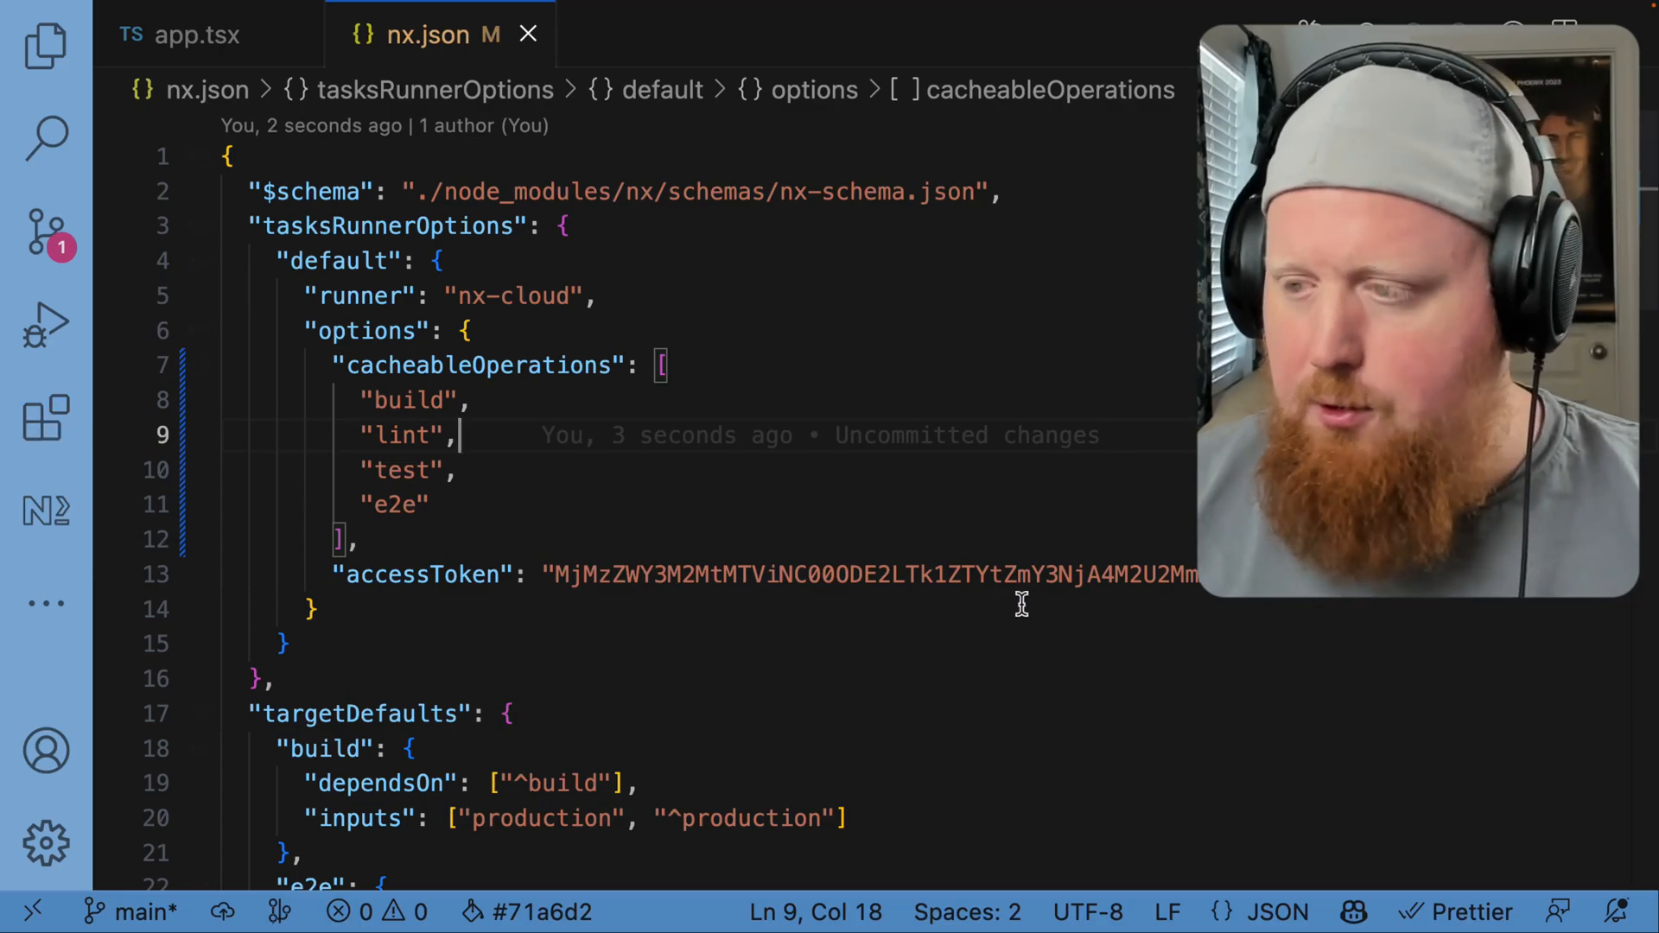
{"action": "scroll", "scroll_direction": "down", "scroll_amount": 3}
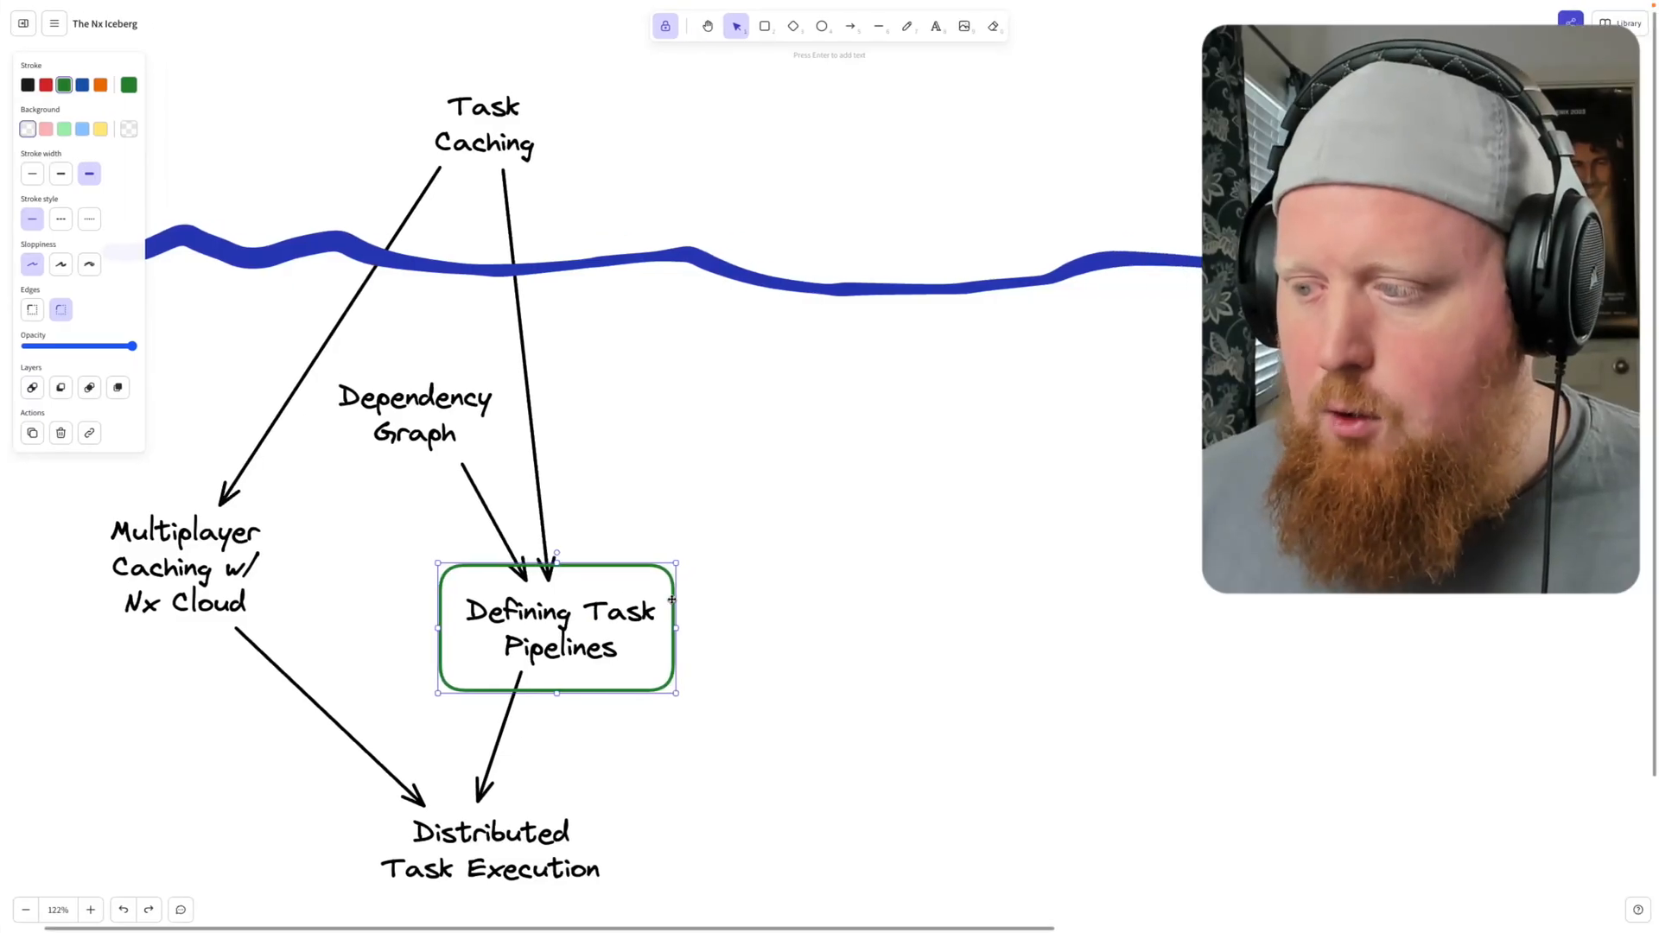
Return to VS Code showing nx.json's tasksRunnerOptions with the nx-cloud runner
{"action": "left_click", "coordinate": [201, 560]}
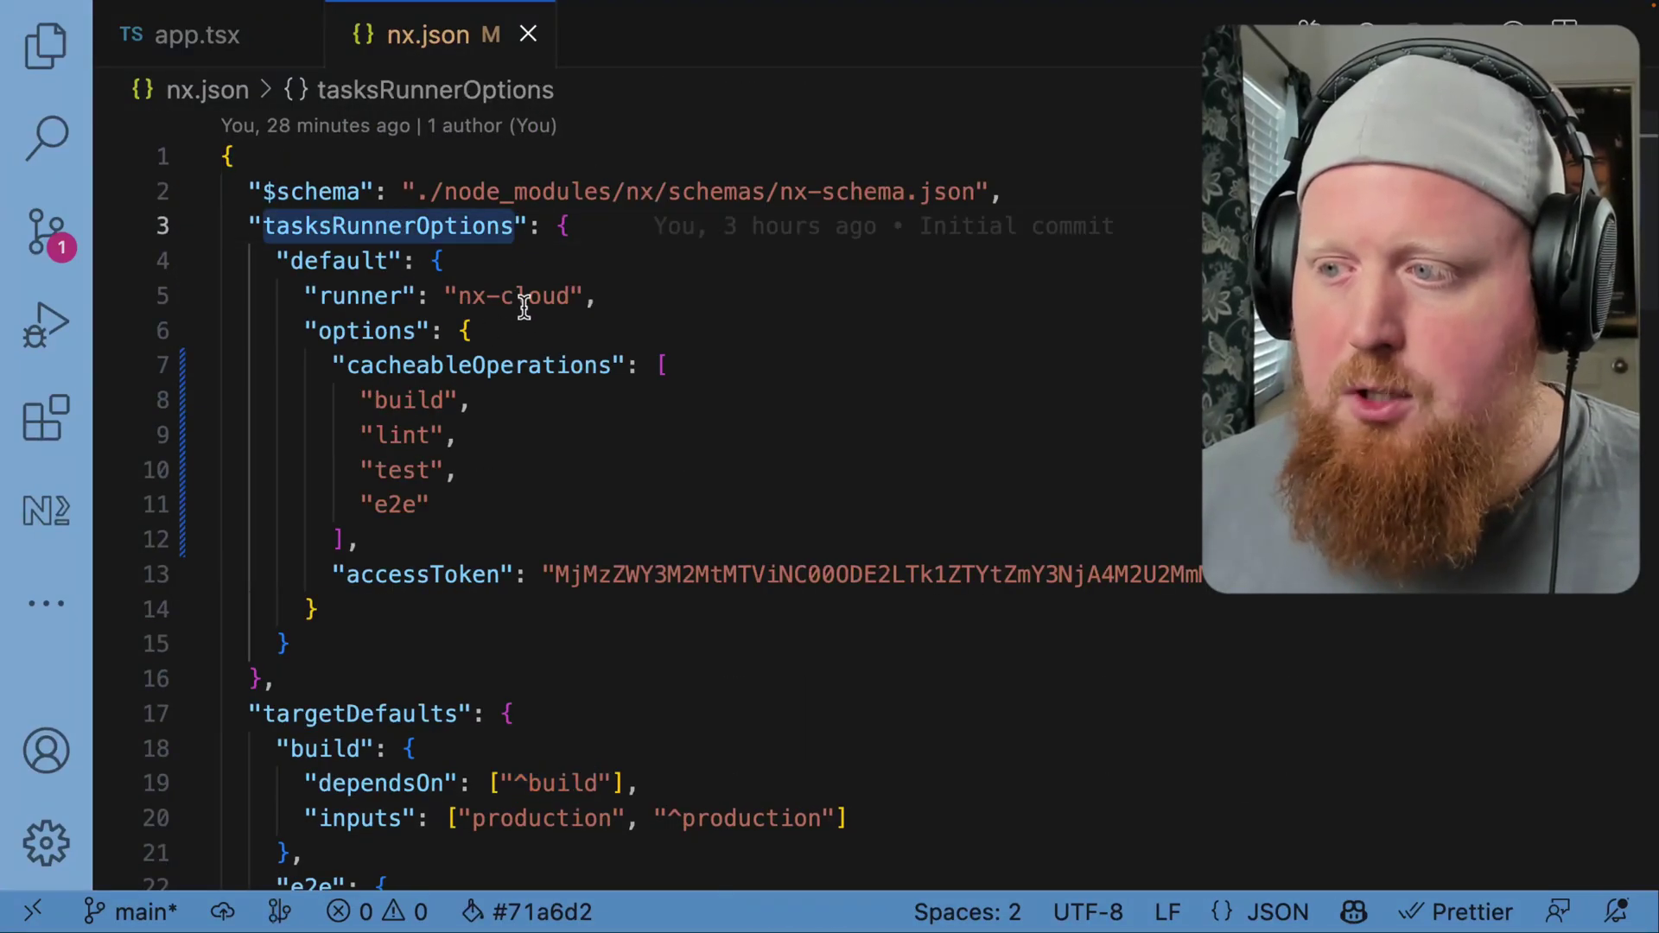
Select tasksRunnerOptions in nx.json and copy the iceberg repository's clone URL from GitHub
{"action": "double_click", "coordinate": [538, 297]}
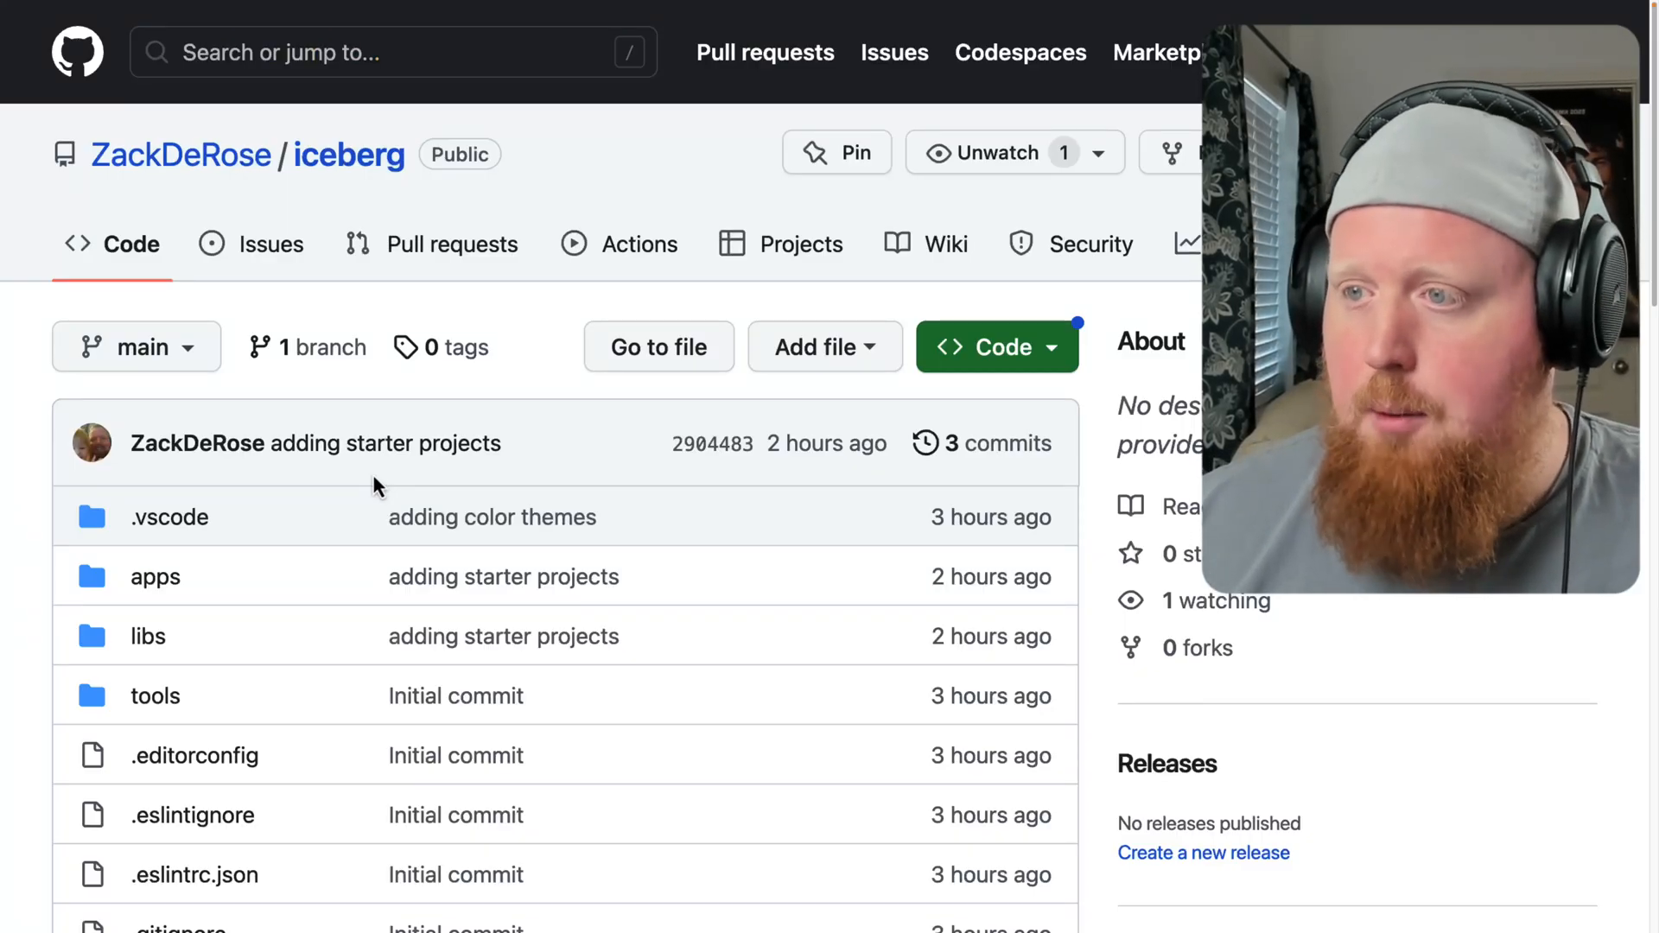
{"action": "left_click", "coordinate": [994, 345]}
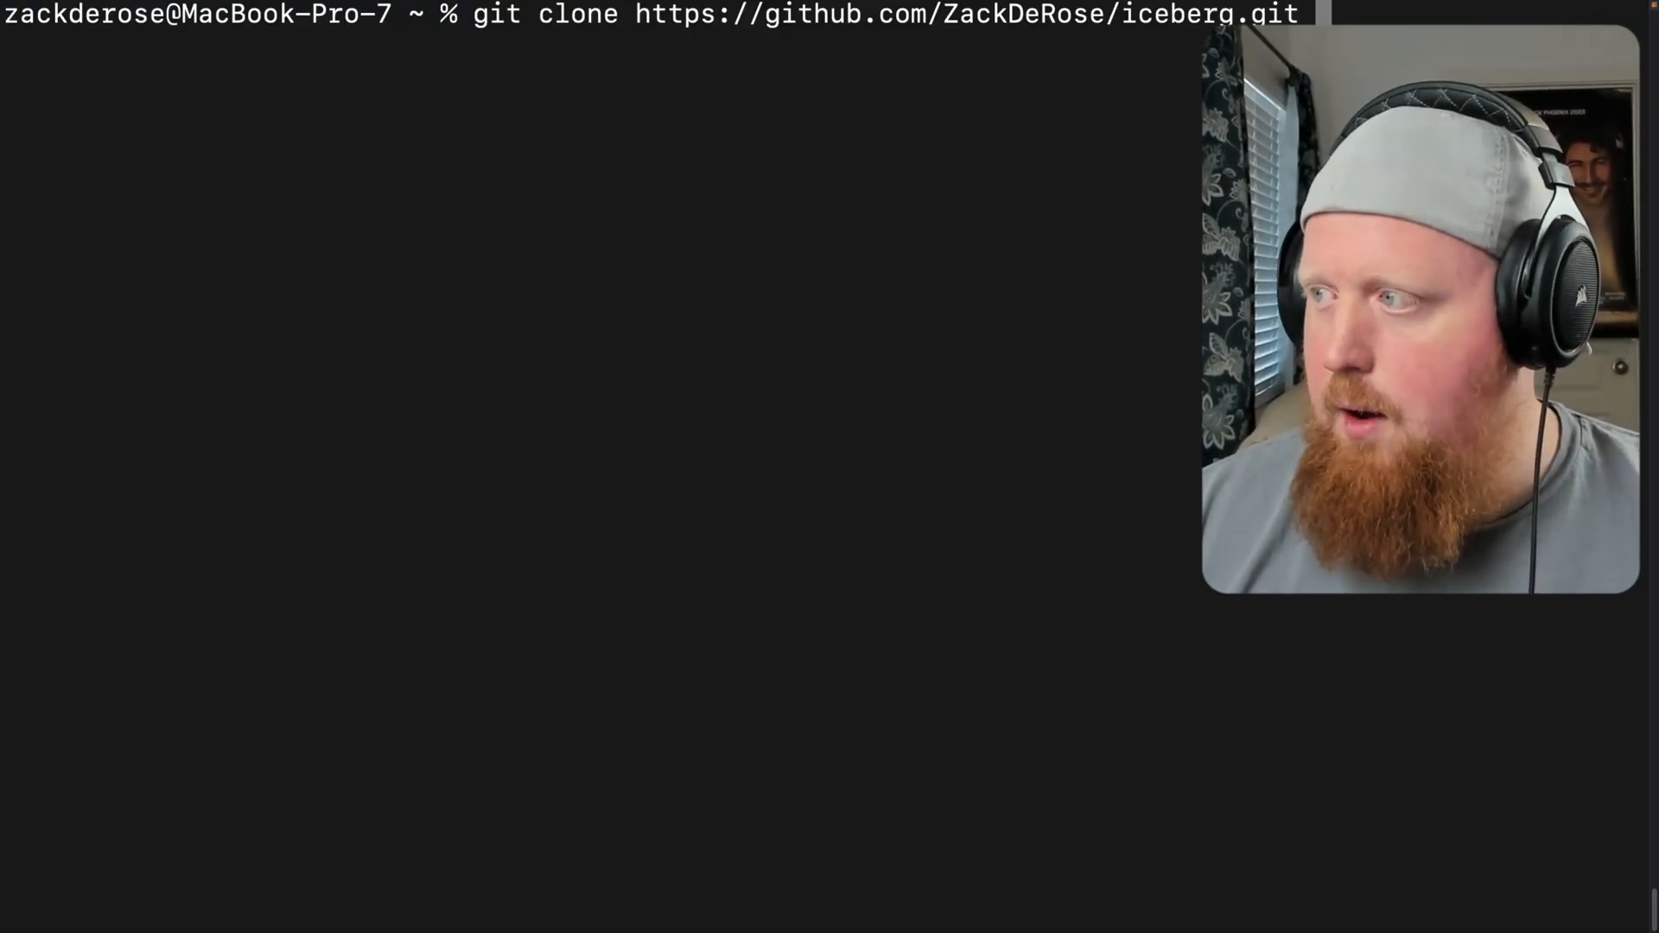
Clone the iceberg repo as iceberg-two, then build tundra there from the Nx Cloud cache
{"action": "key", "text": "Return"}
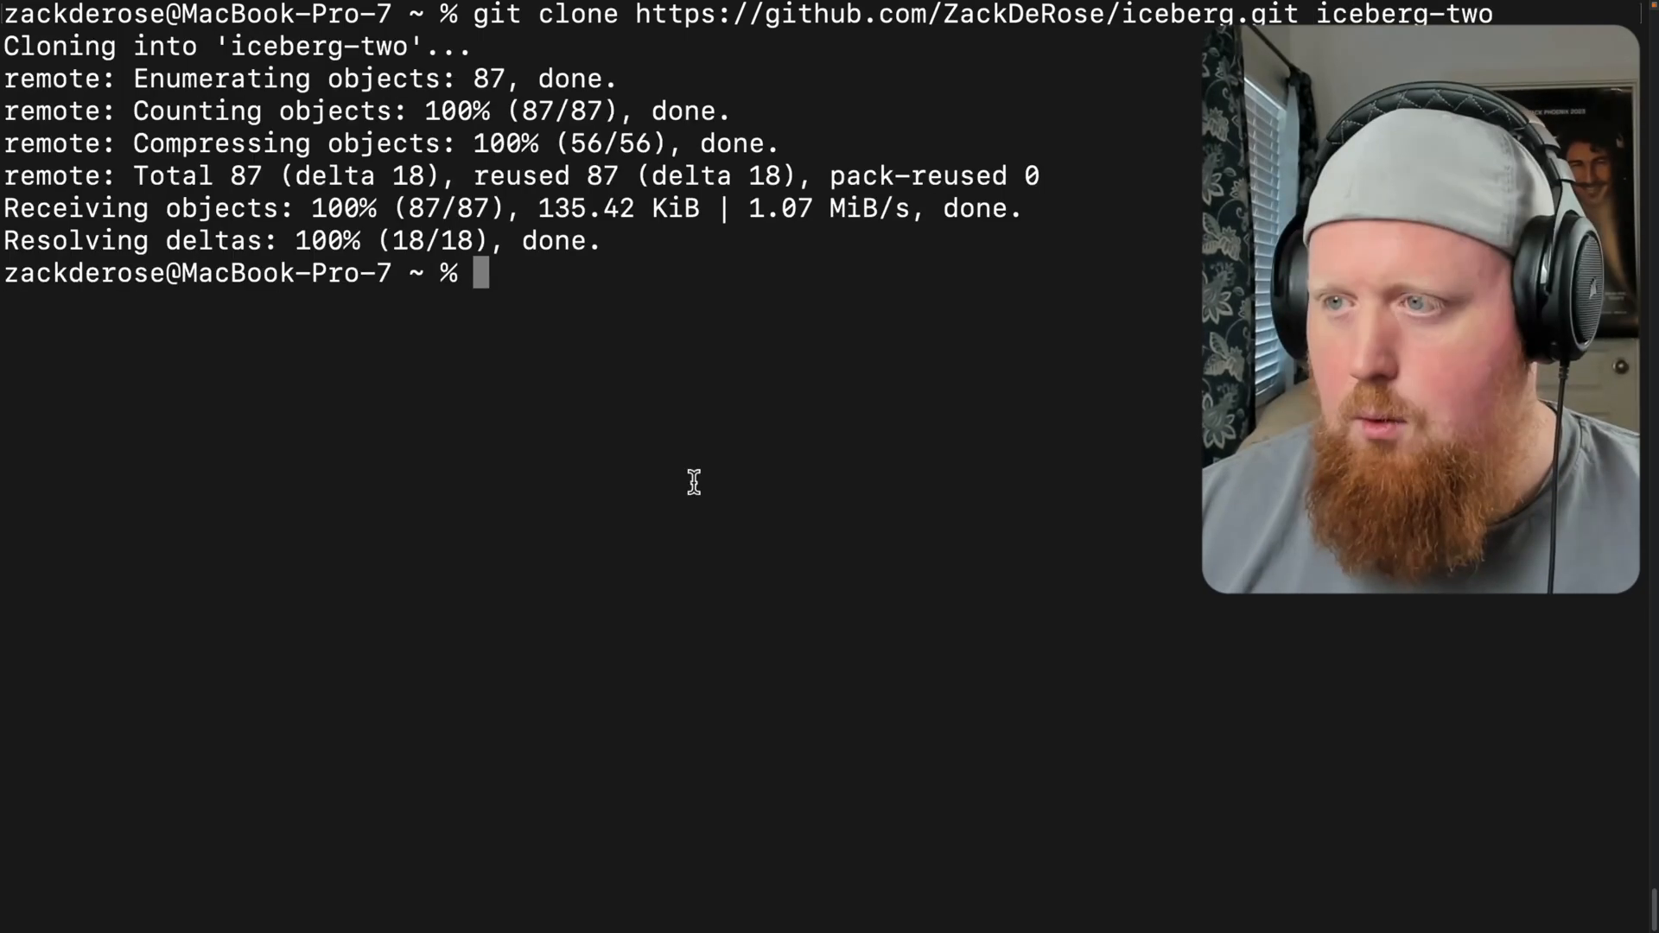
{"action": "type", "text": "cd inte"}
{"action": "type", "text": "npm i"}
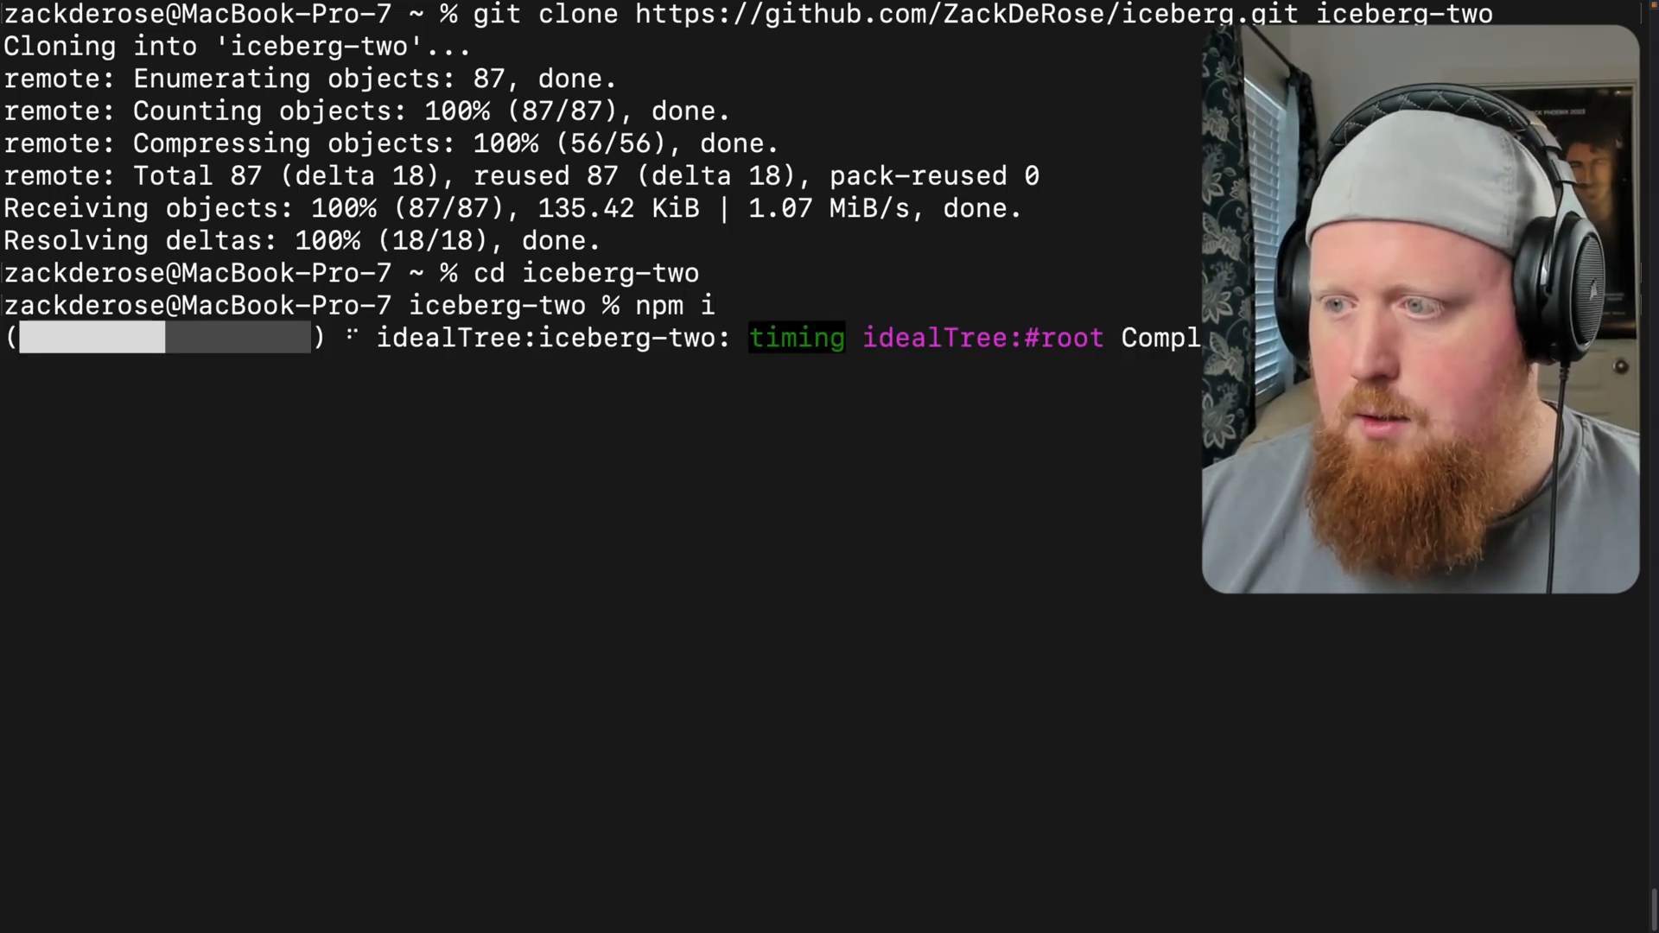
{"action": "type", "text": "nx build tundra"}
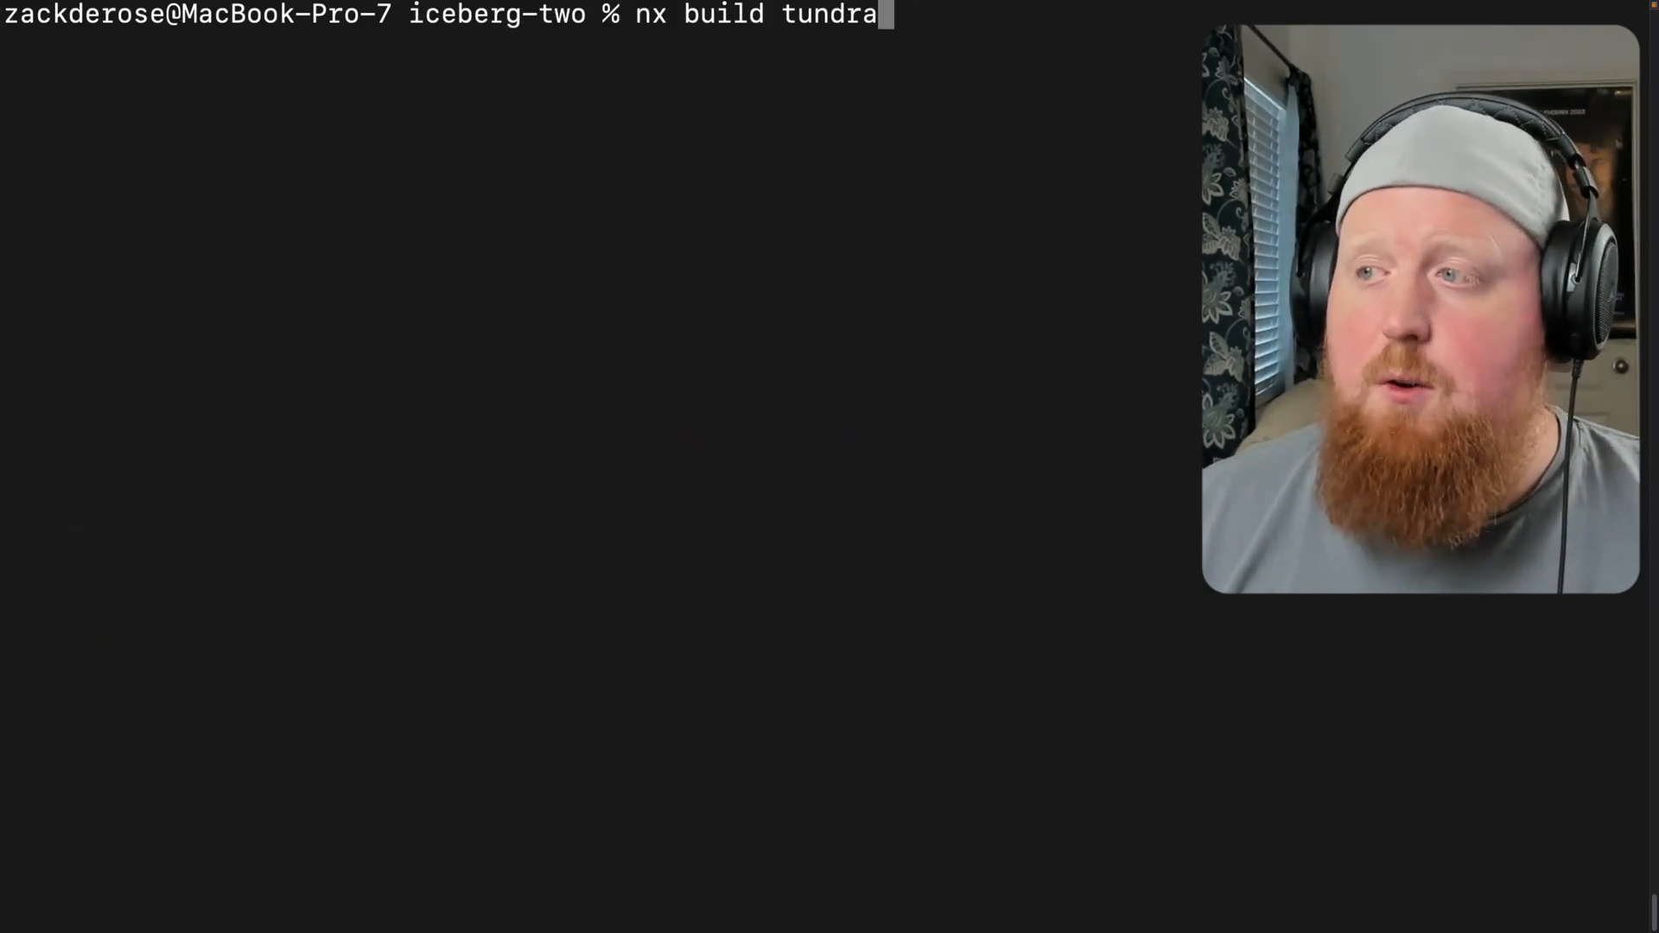
{"action": "key", "text": "Return"}
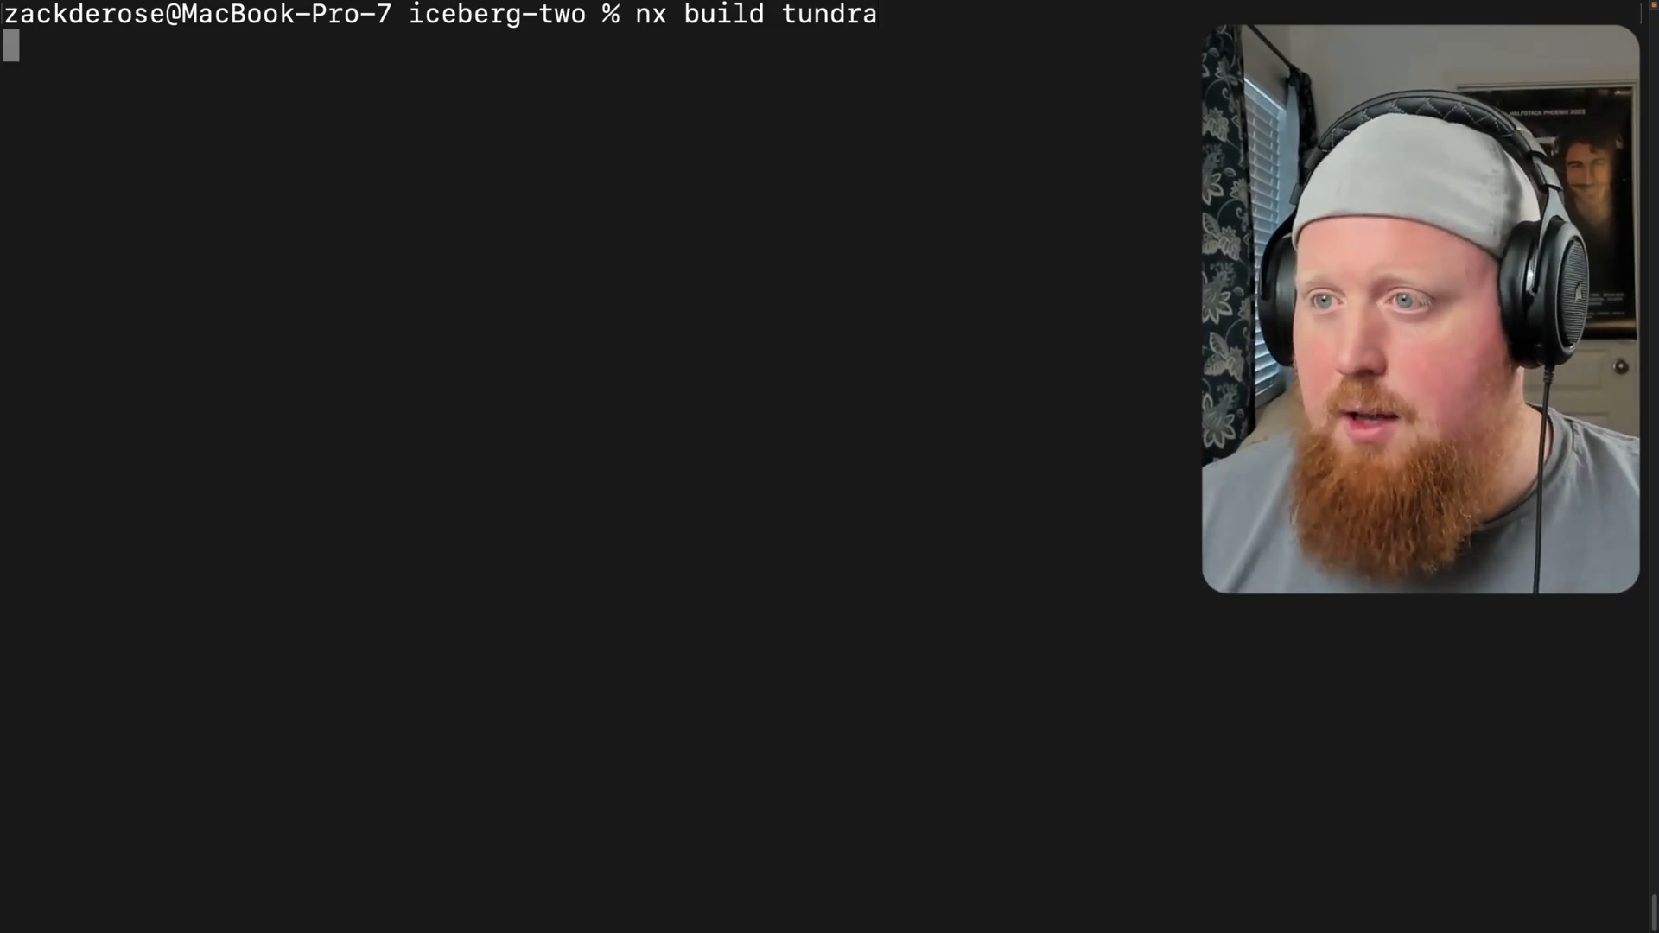
{"action": "key", "text": "Return"}
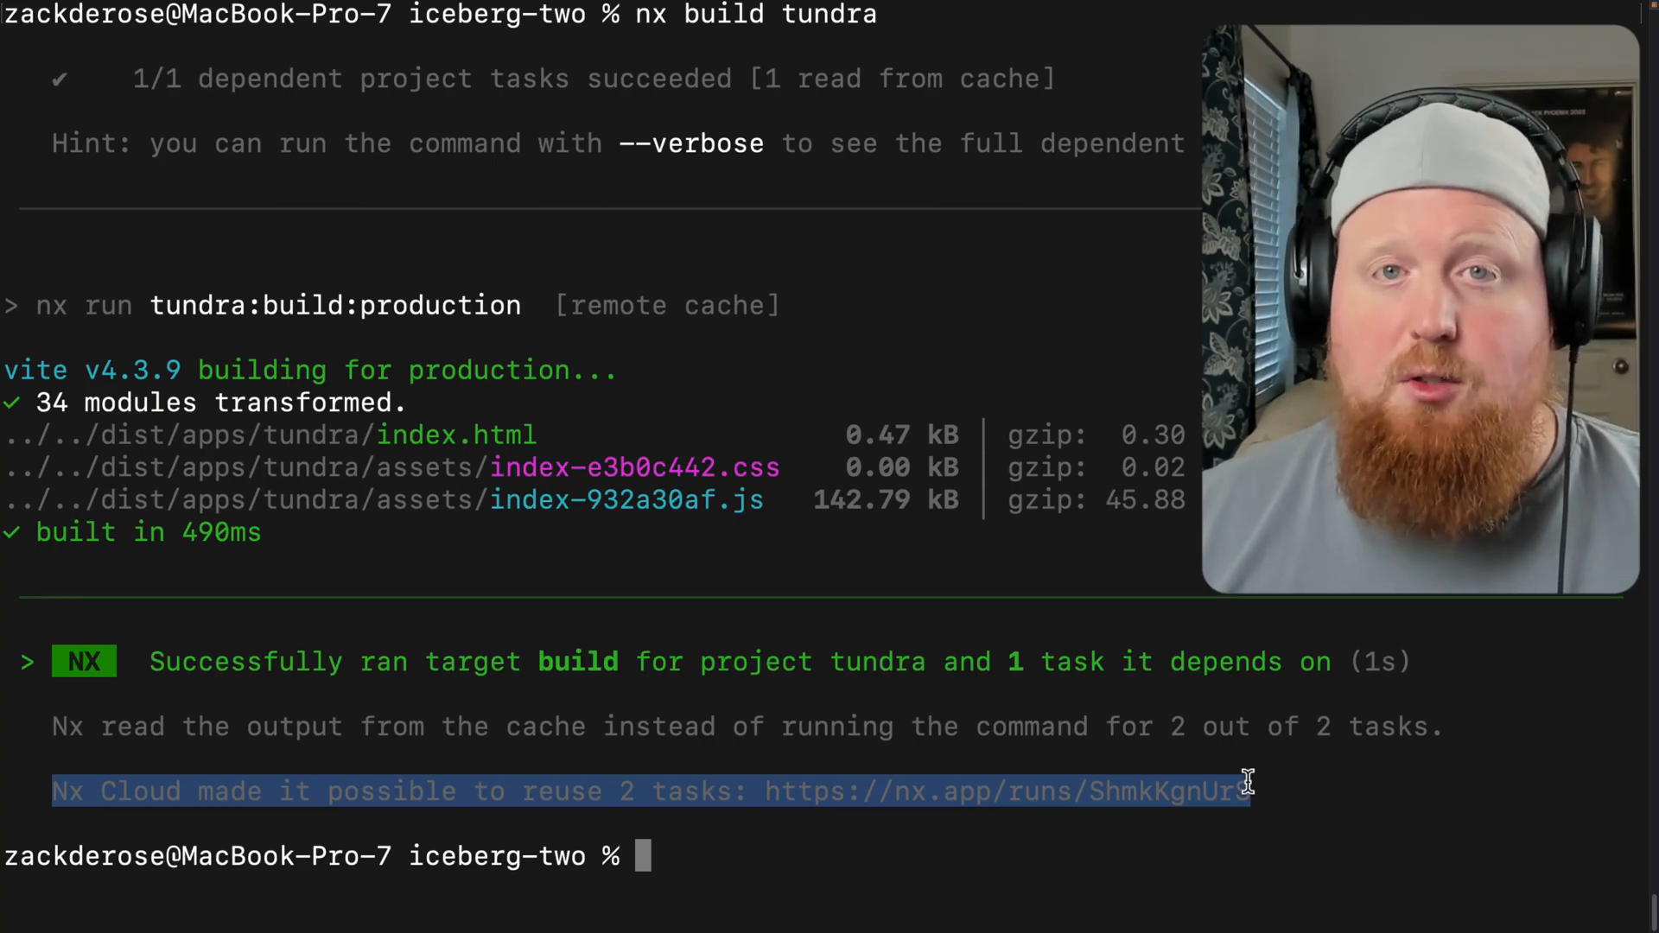
{"action": "mouse_move", "coordinate": [1402, 799]}
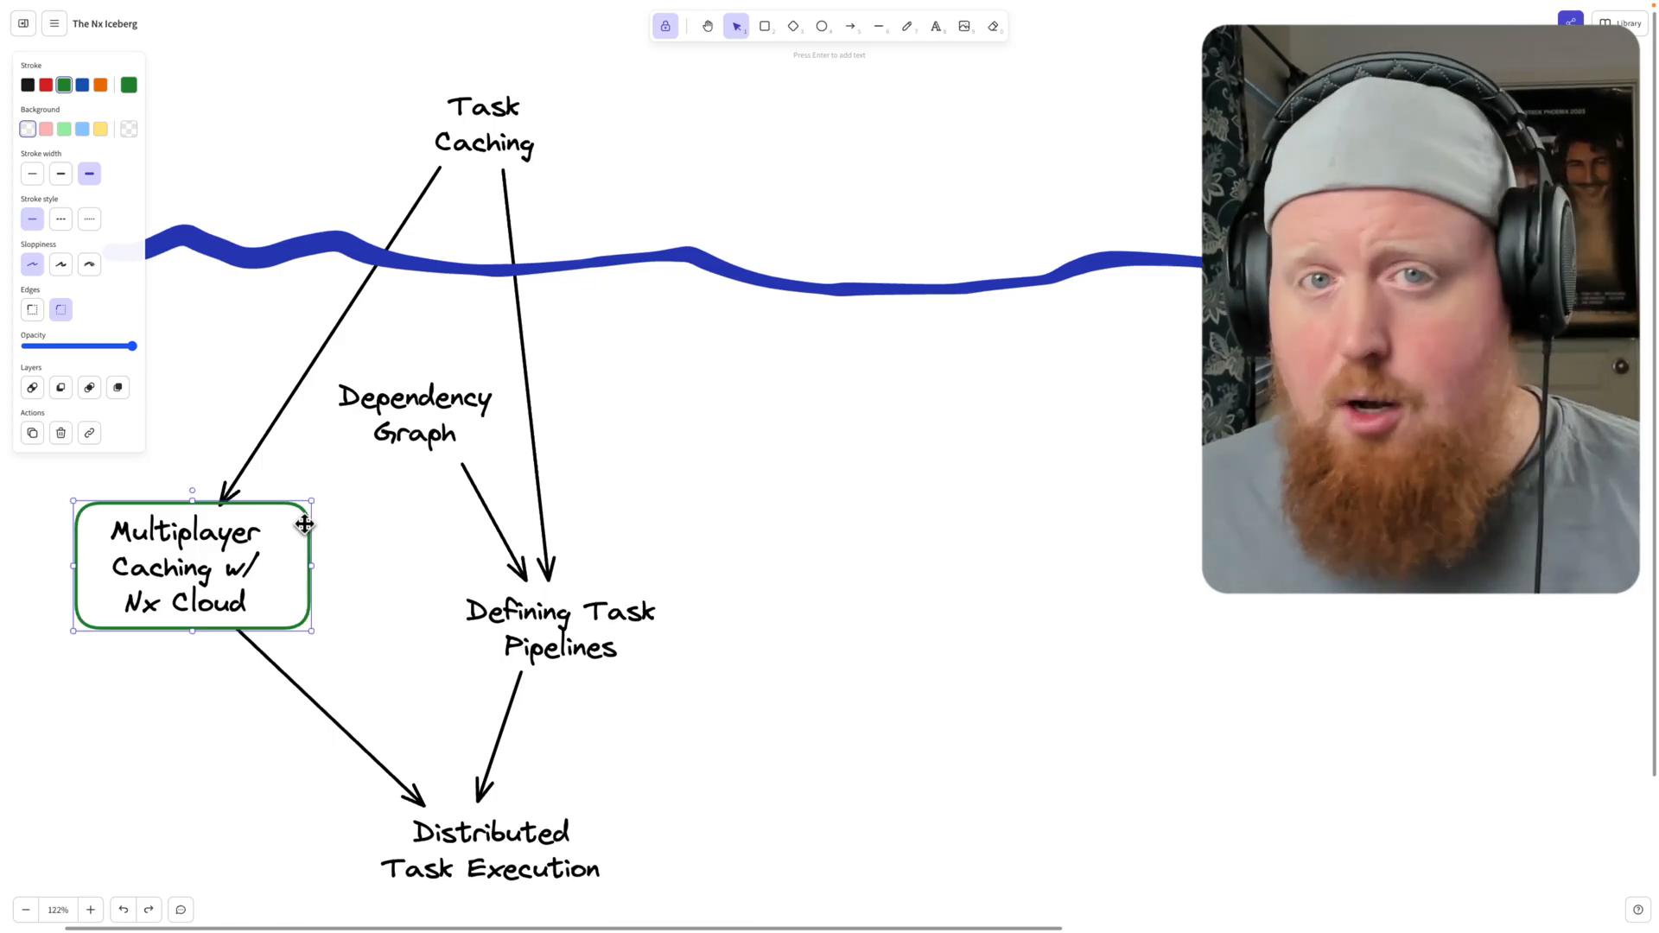
{"action": "left_click", "coordinate": [491, 849]}
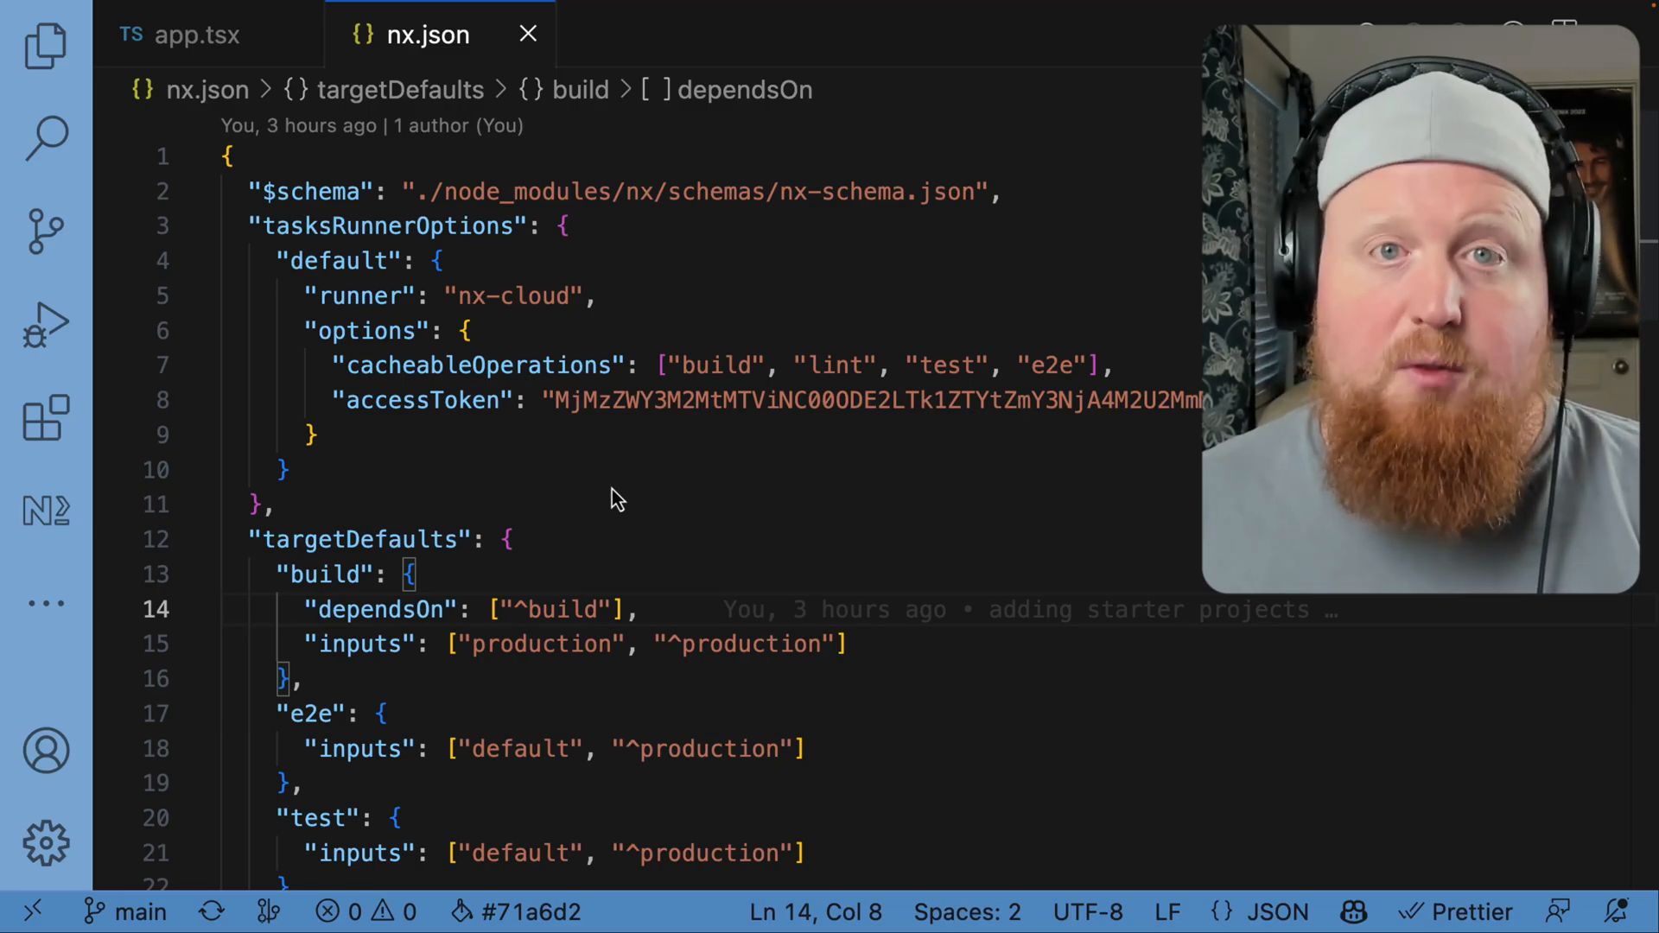
{"action": "mouse_move", "coordinate": [44, 511]}
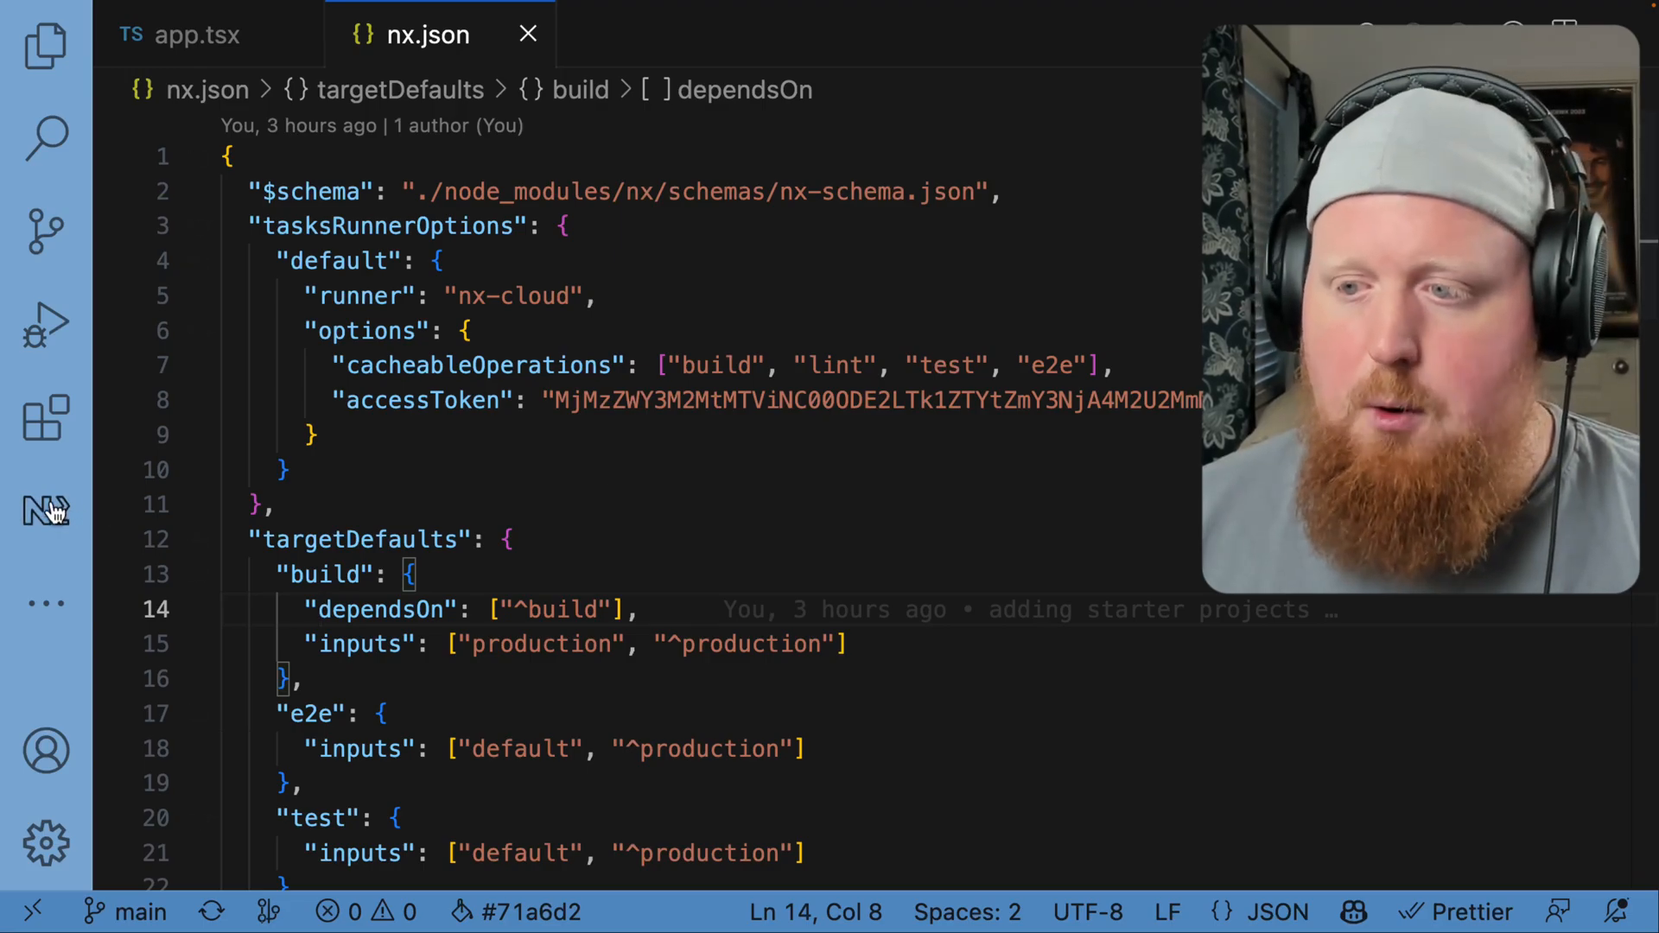
{"action": "left_click", "coordinate": [46, 510]}
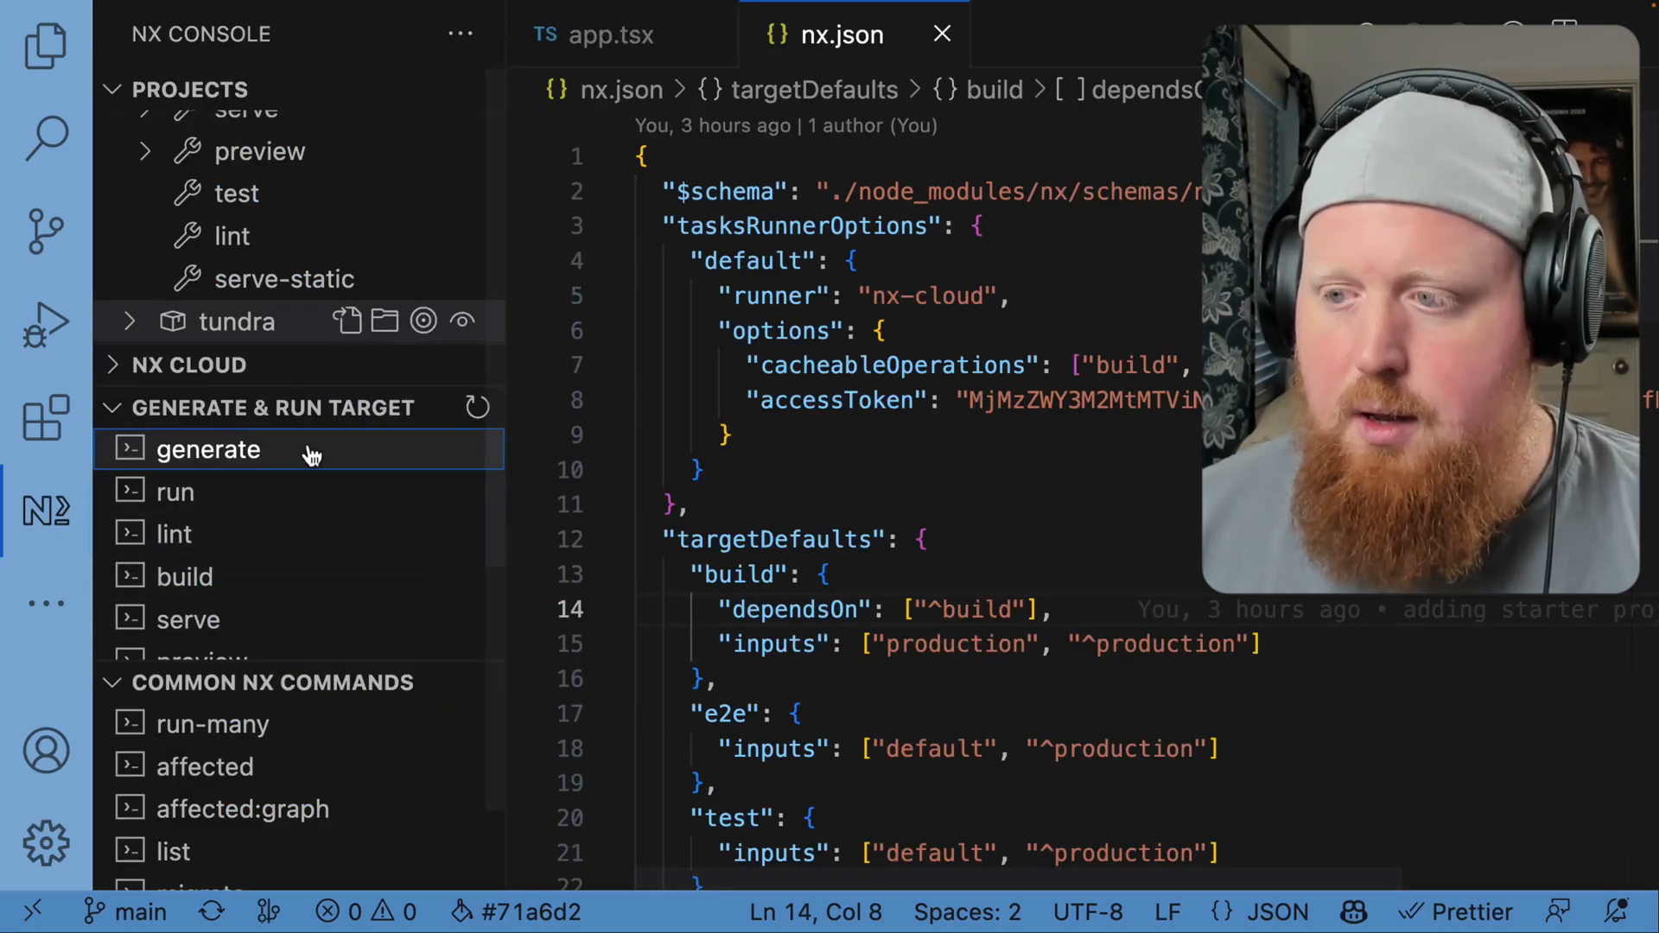
{"action": "type", "text": "ci"}
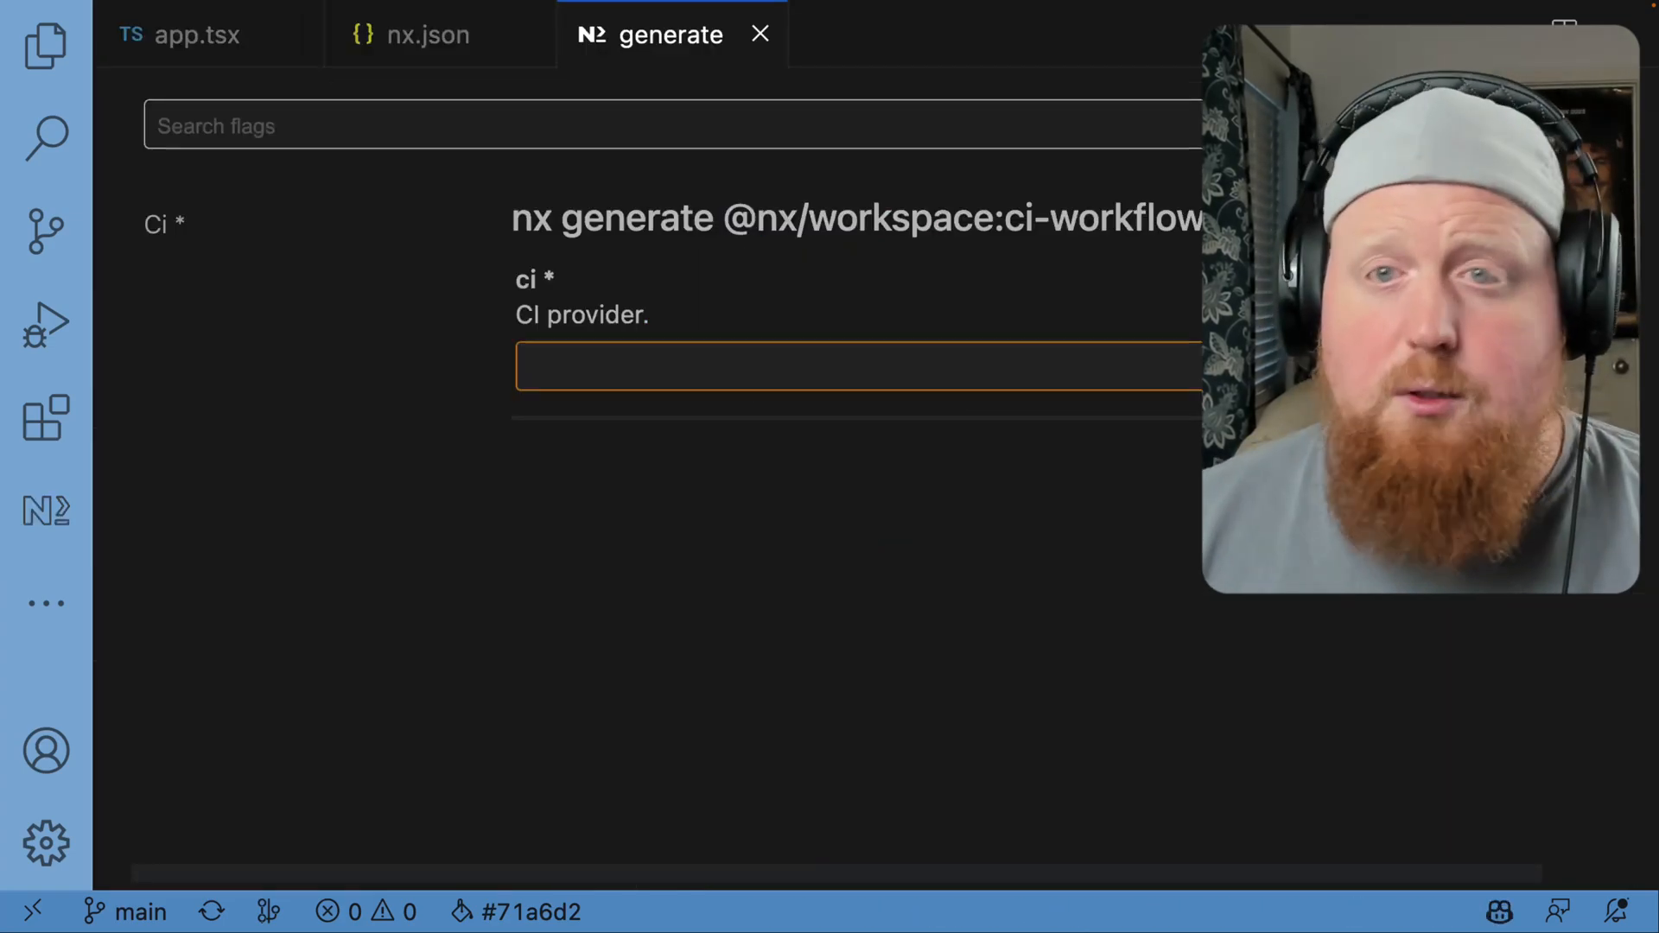
{"action": "left_click", "coordinate": [857, 368]}
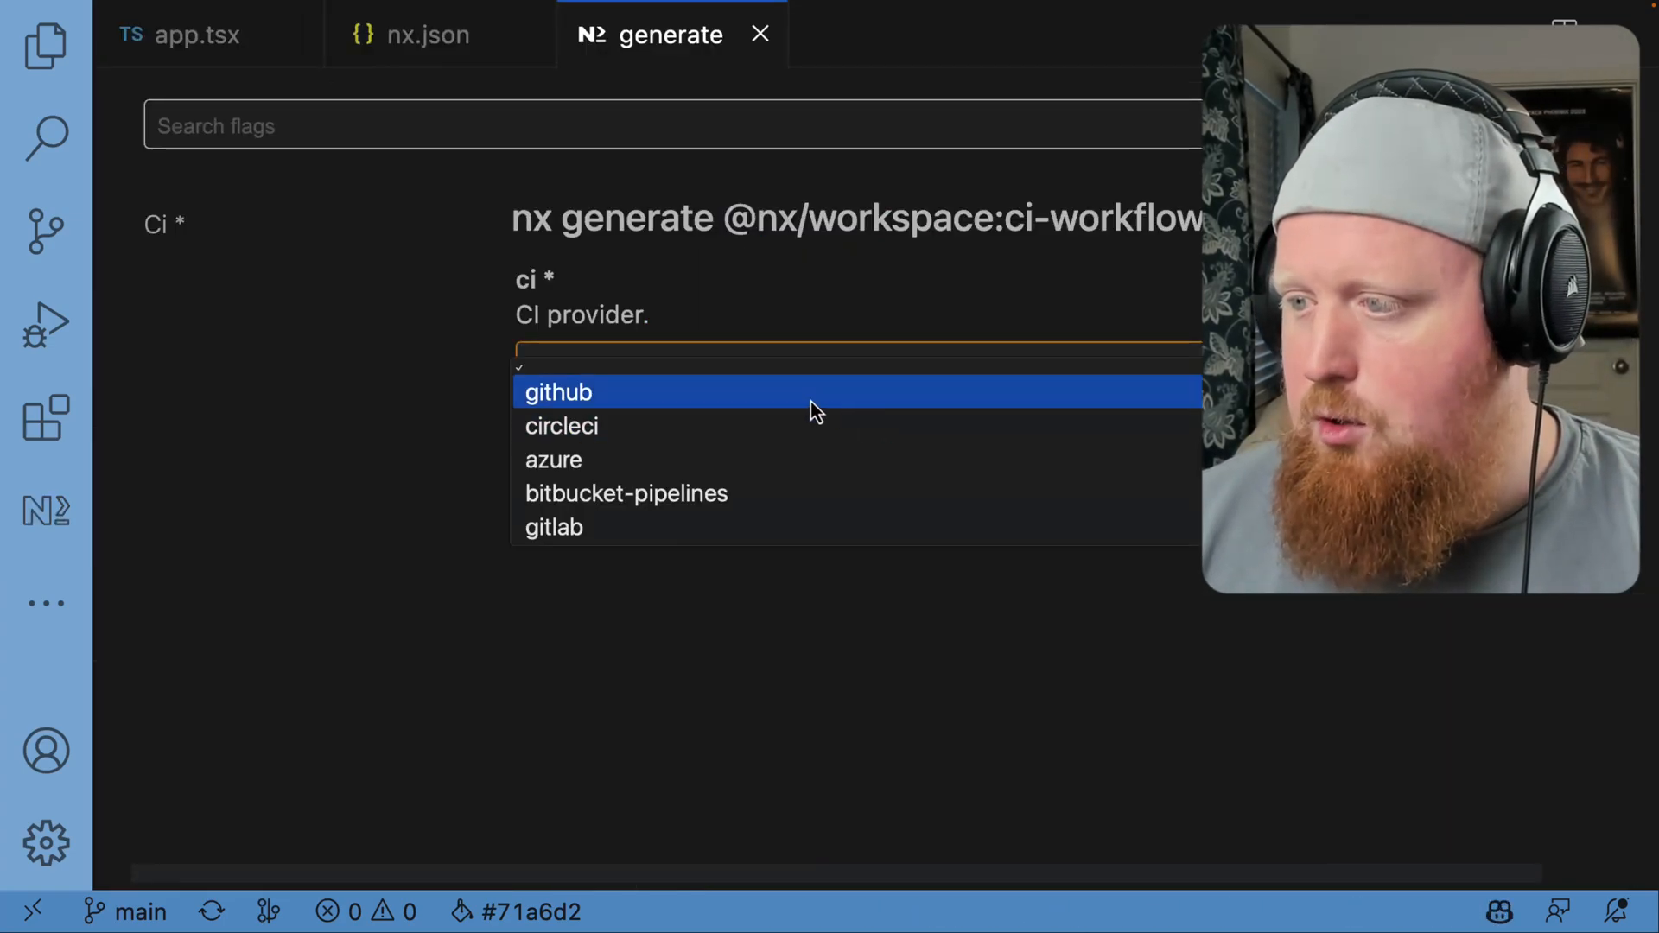
{"action": "left_click", "coordinate": [558, 392]}
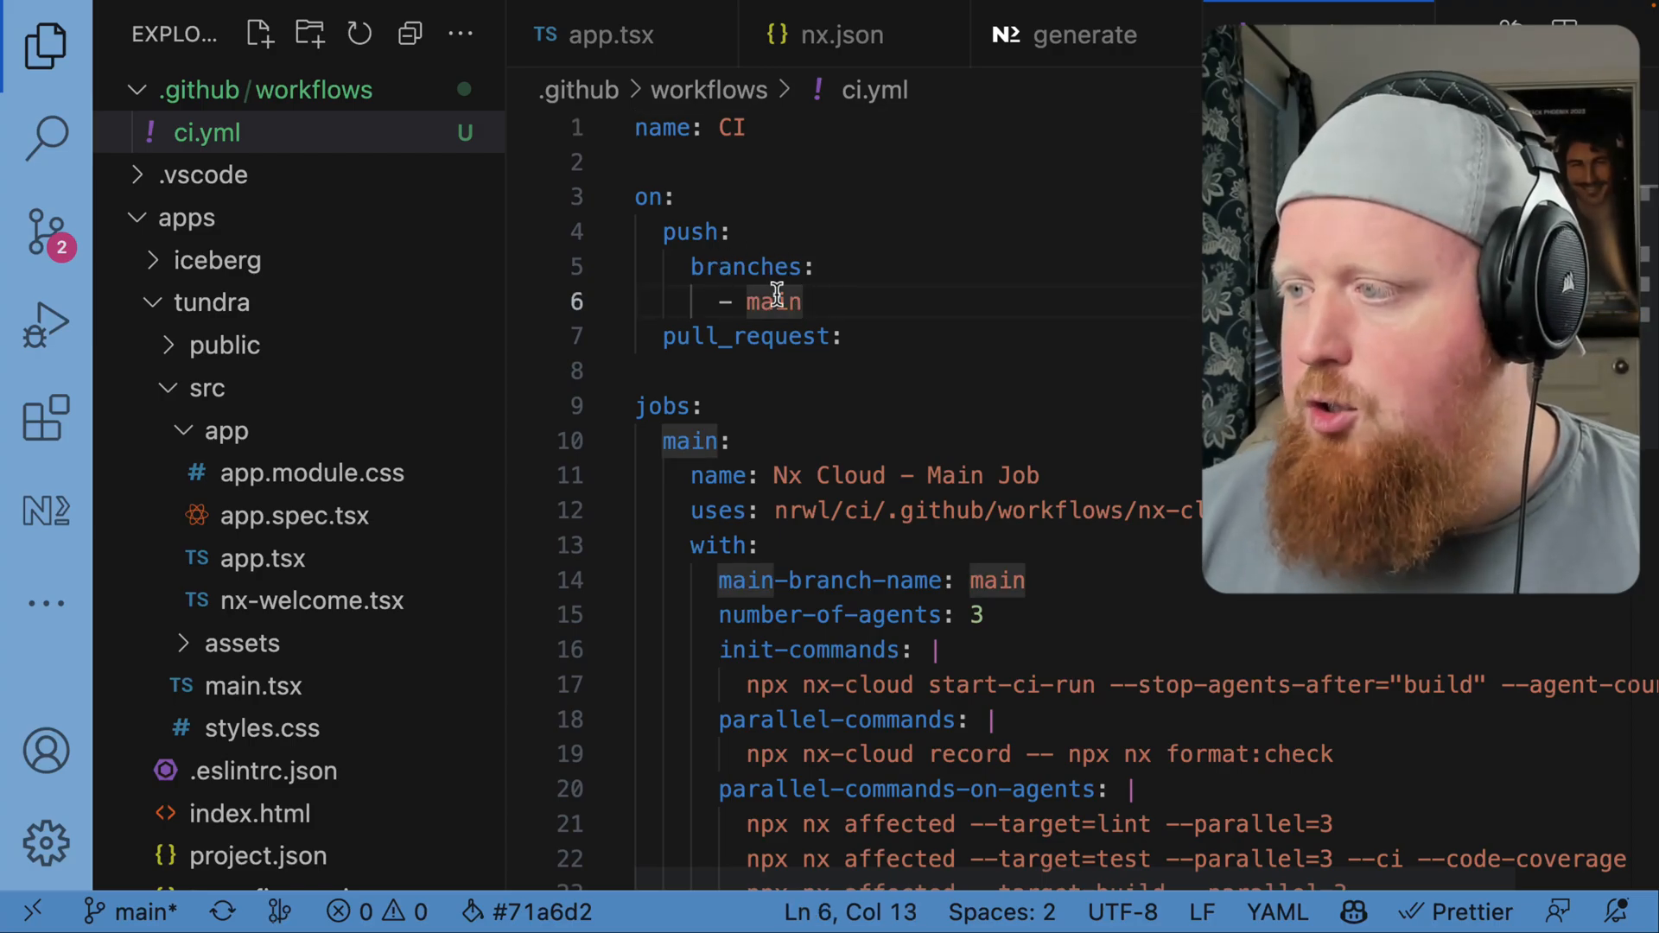
Highlight the pull_request trigger, then expand and review the main and agents jobs in ci.yml
{"action": "double_click", "coordinate": [745, 336]}
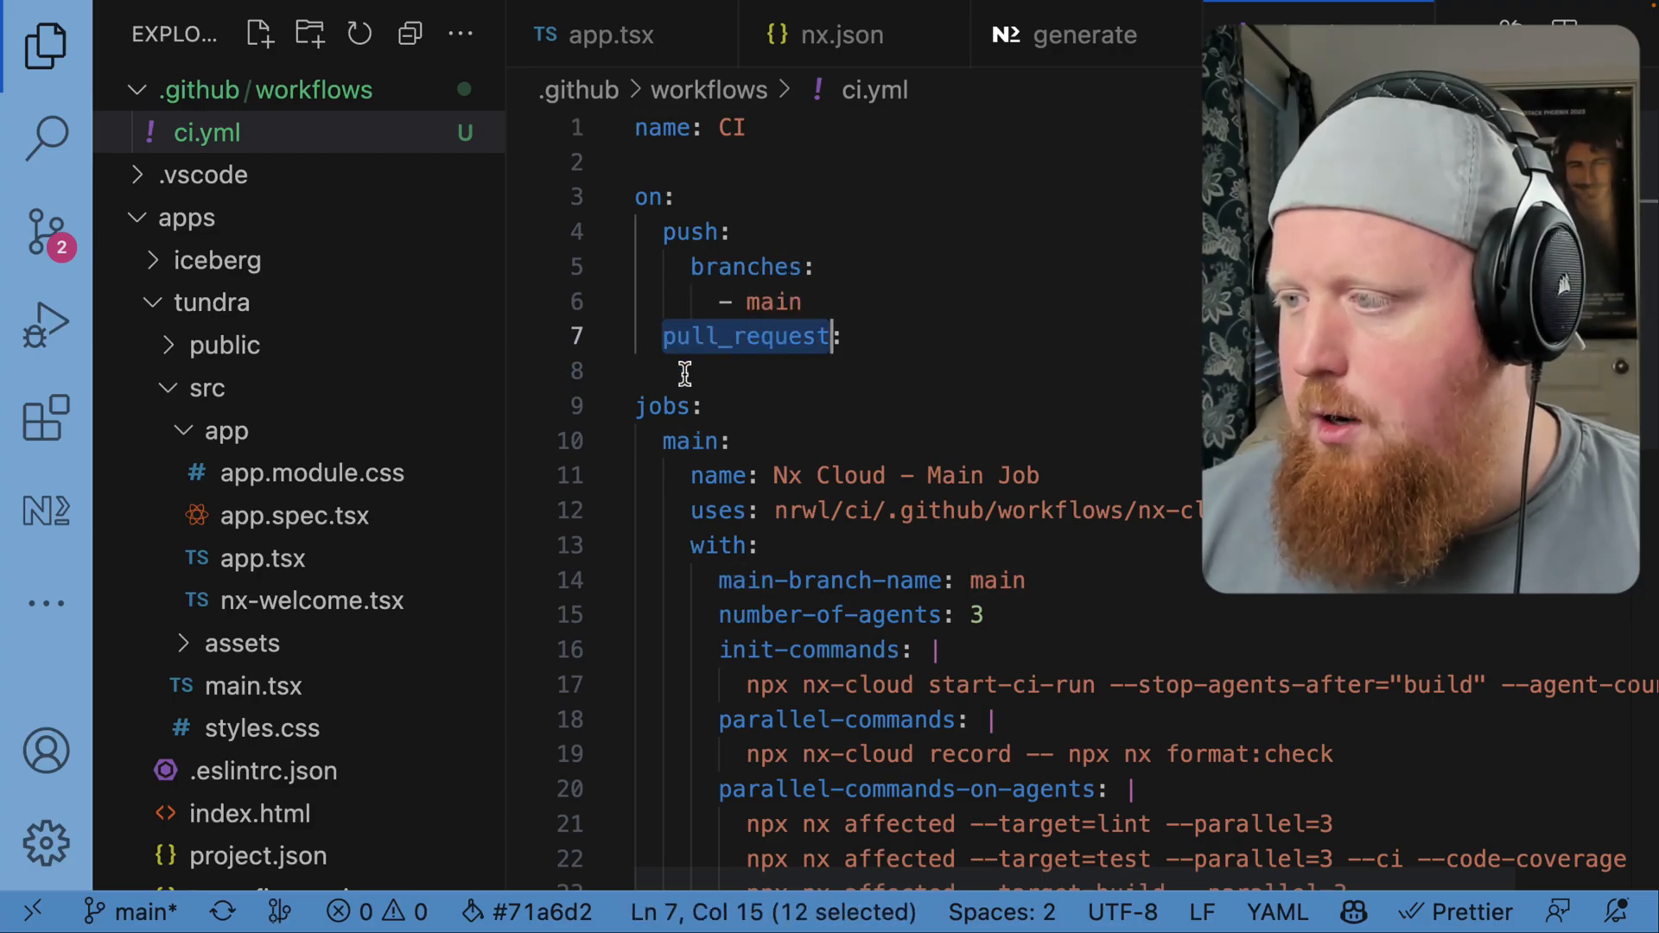
{"action": "scroll", "scroll_direction": "down", "scroll_amount": 3}
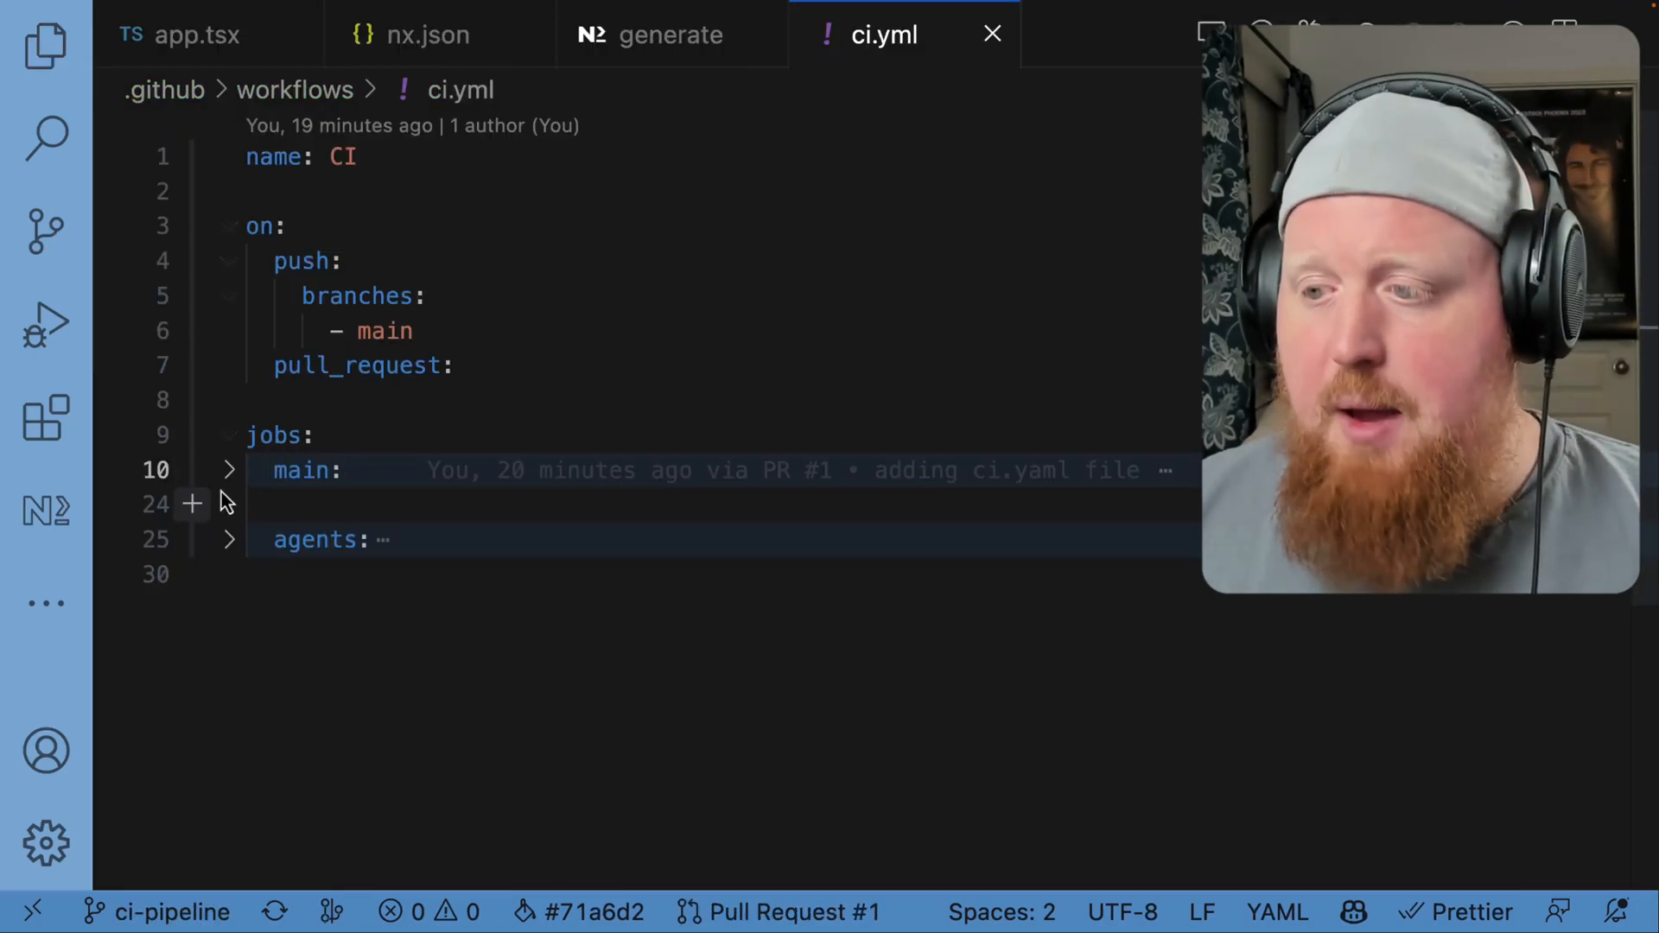
{"action": "left_click", "coordinate": [227, 470]}
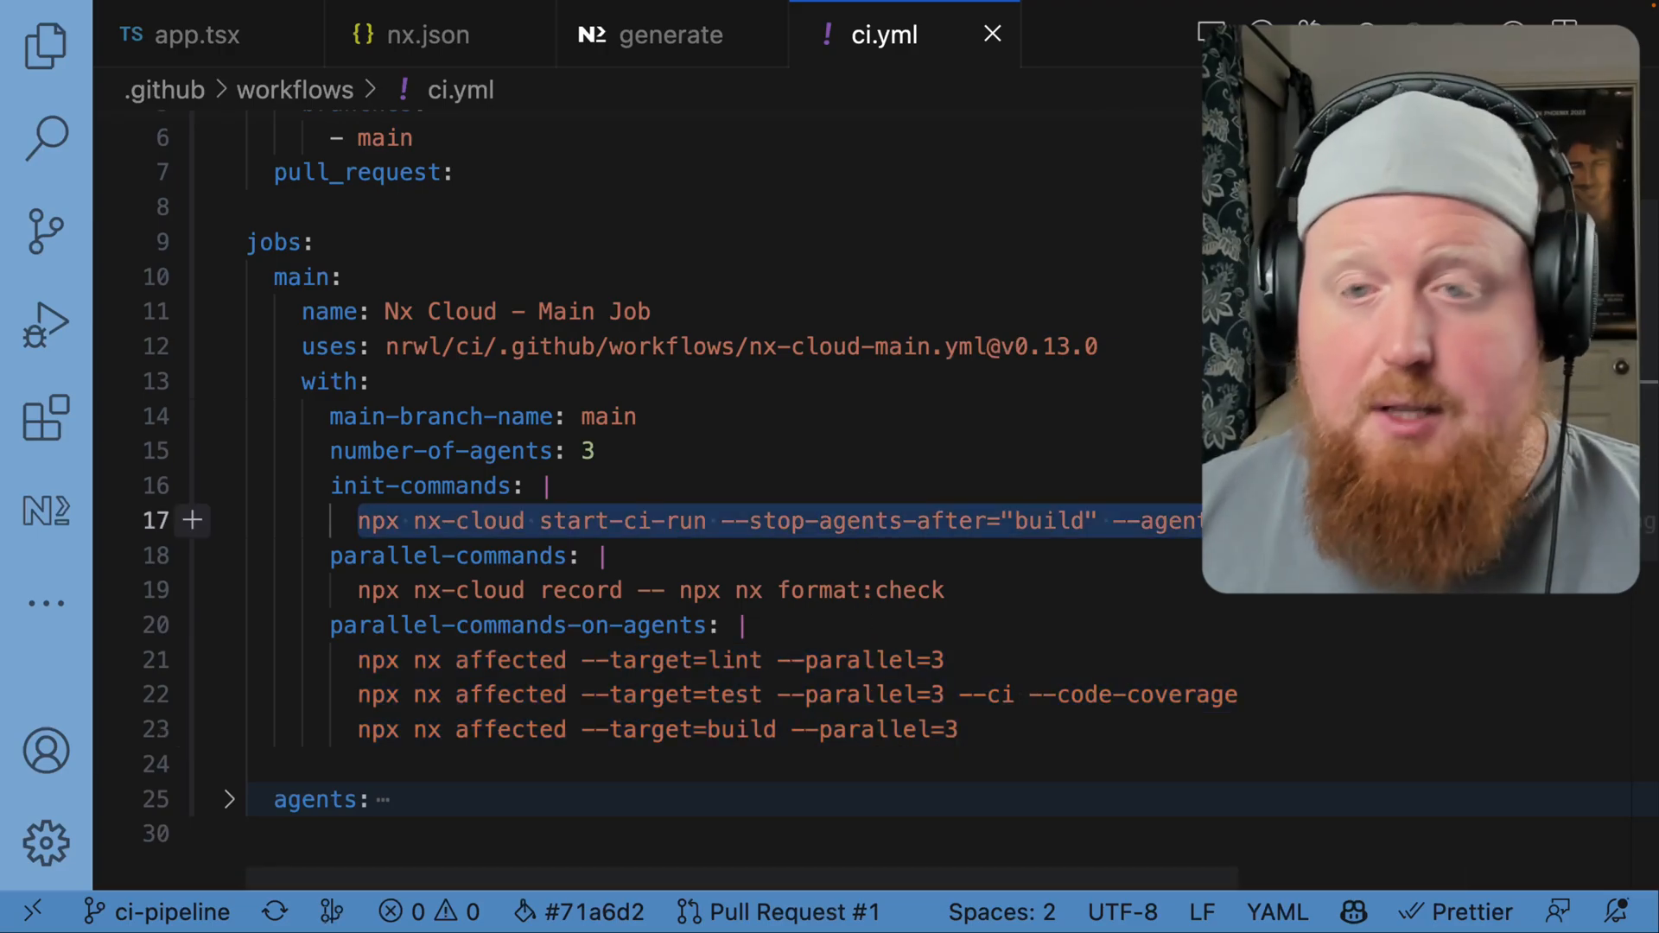
{"action": "scroll", "scroll_direction": "down", "scroll_amount": 3}
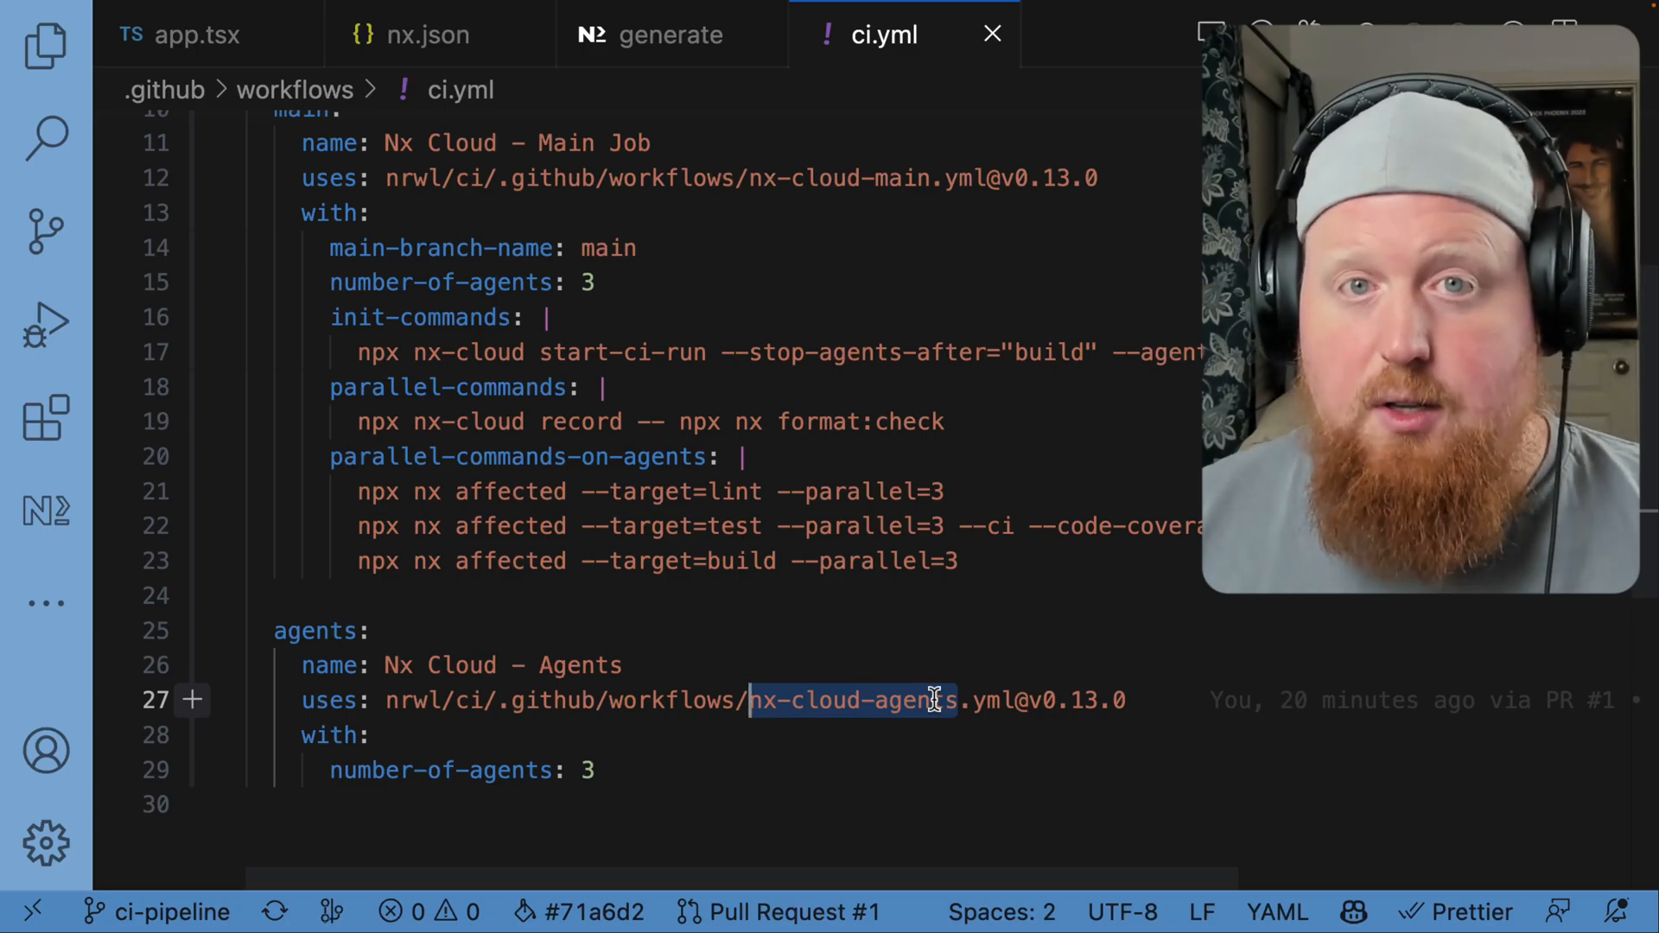
{"action": "type", "text": "--prod"}
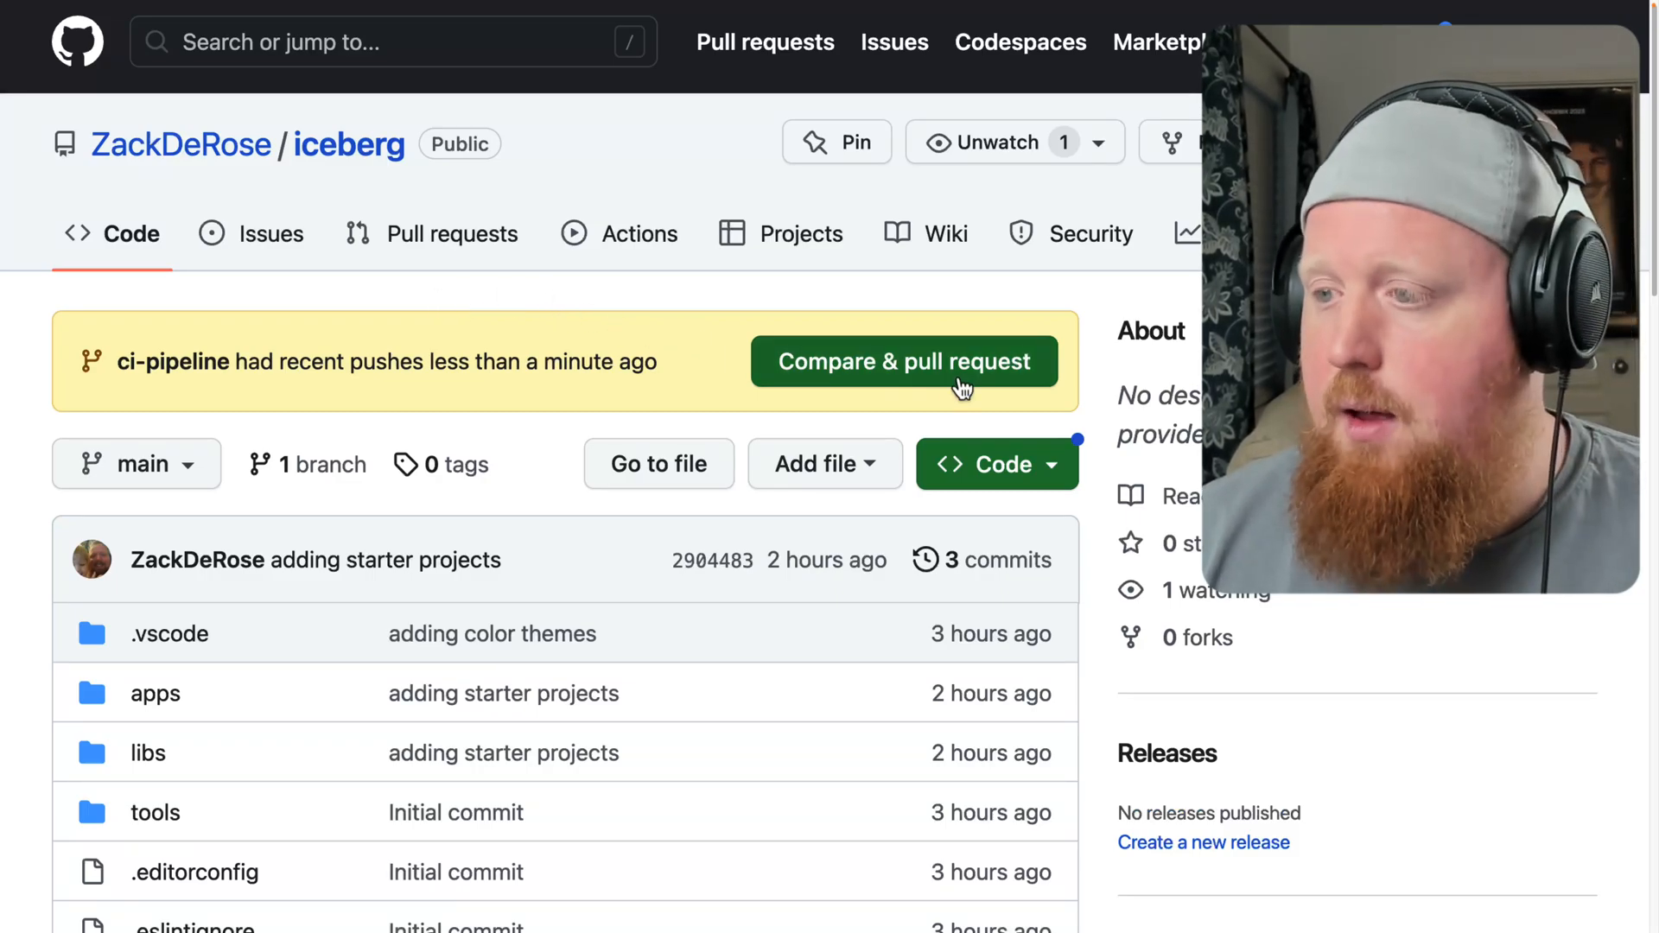
{"action": "mouse_move", "coordinate": [873, 376]}
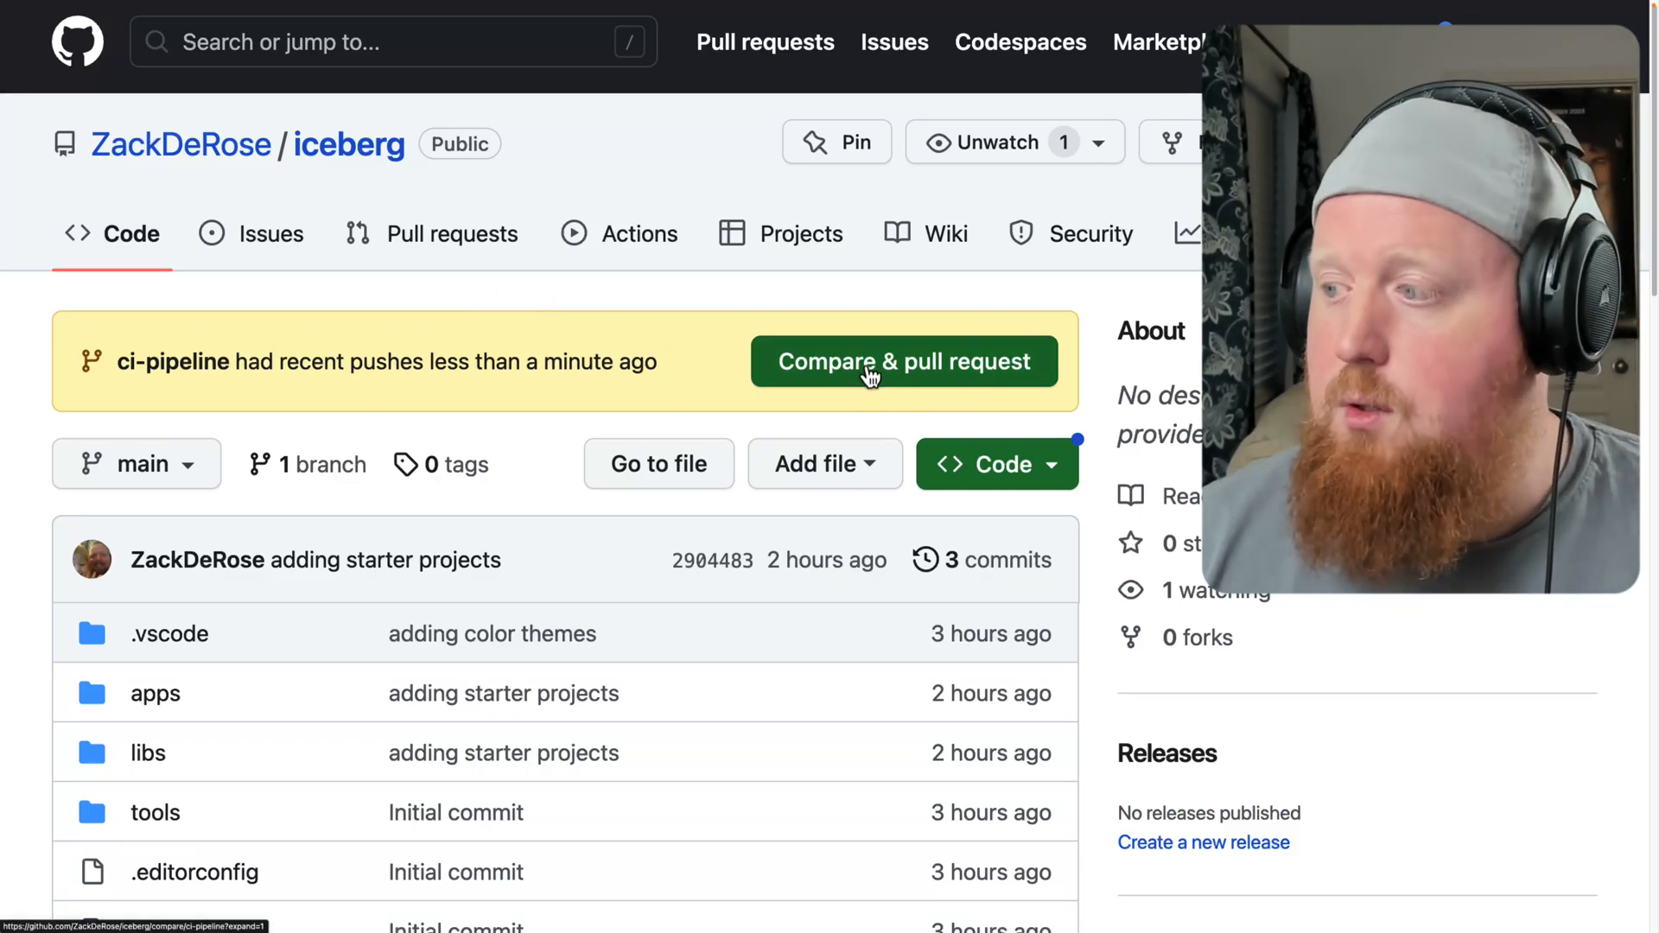
Create the 'adding ci pipeline' pull request and open the failing main job's details
{"action": "left_click", "coordinate": [904, 361]}
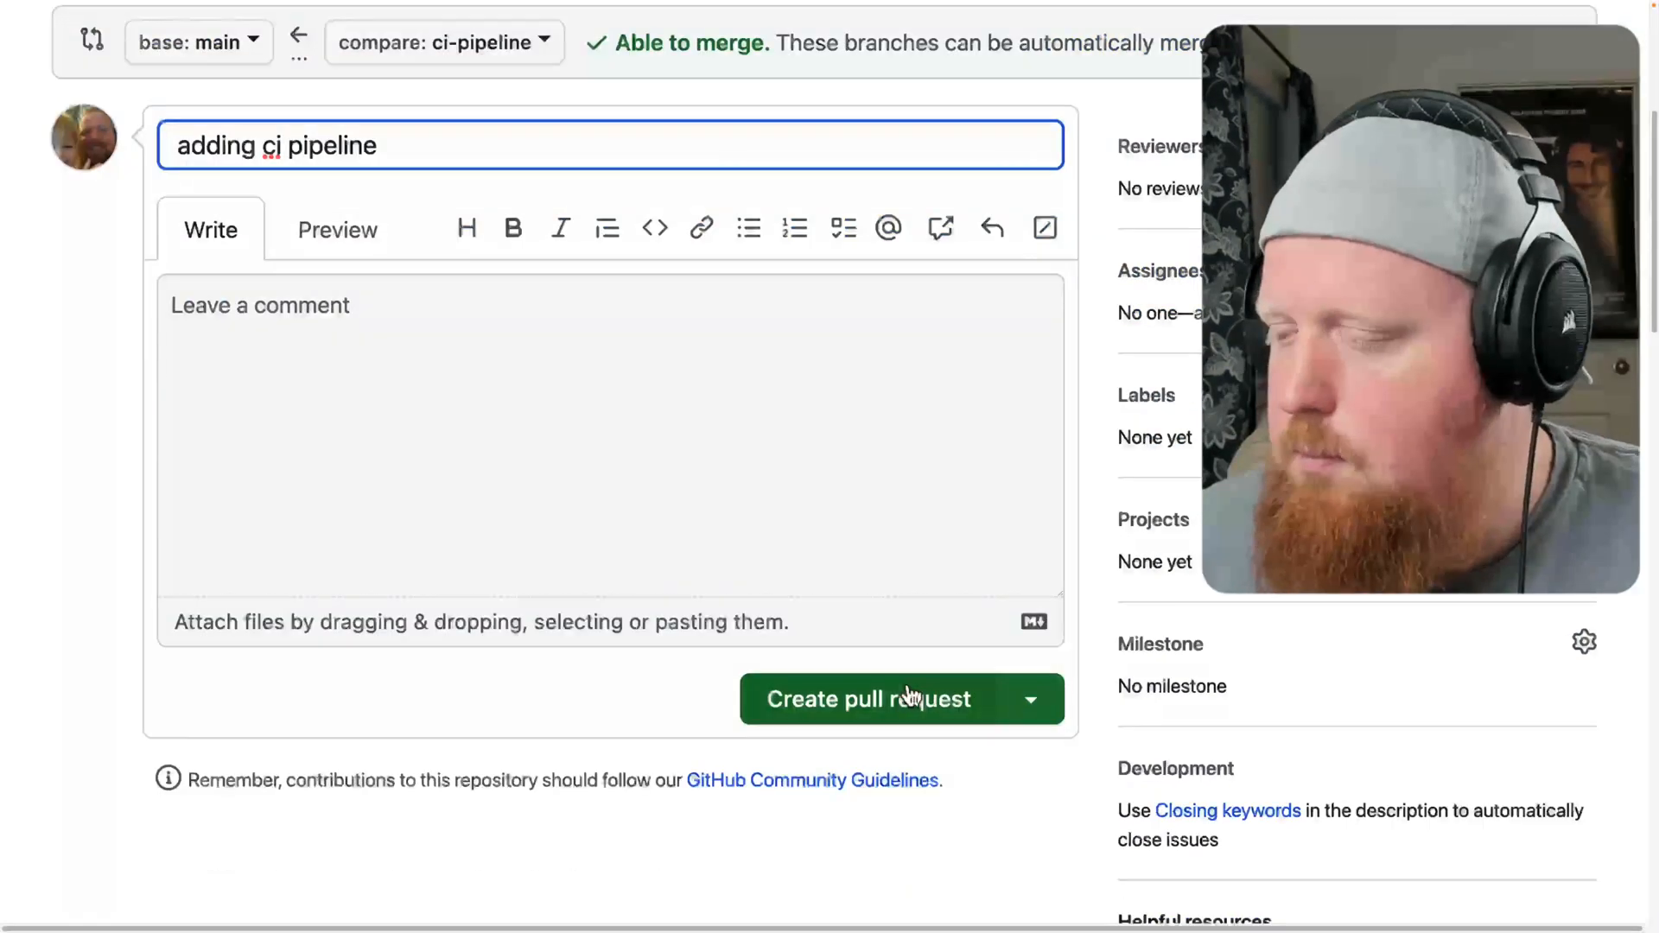
{"action": "left_click", "coordinate": [867, 698]}
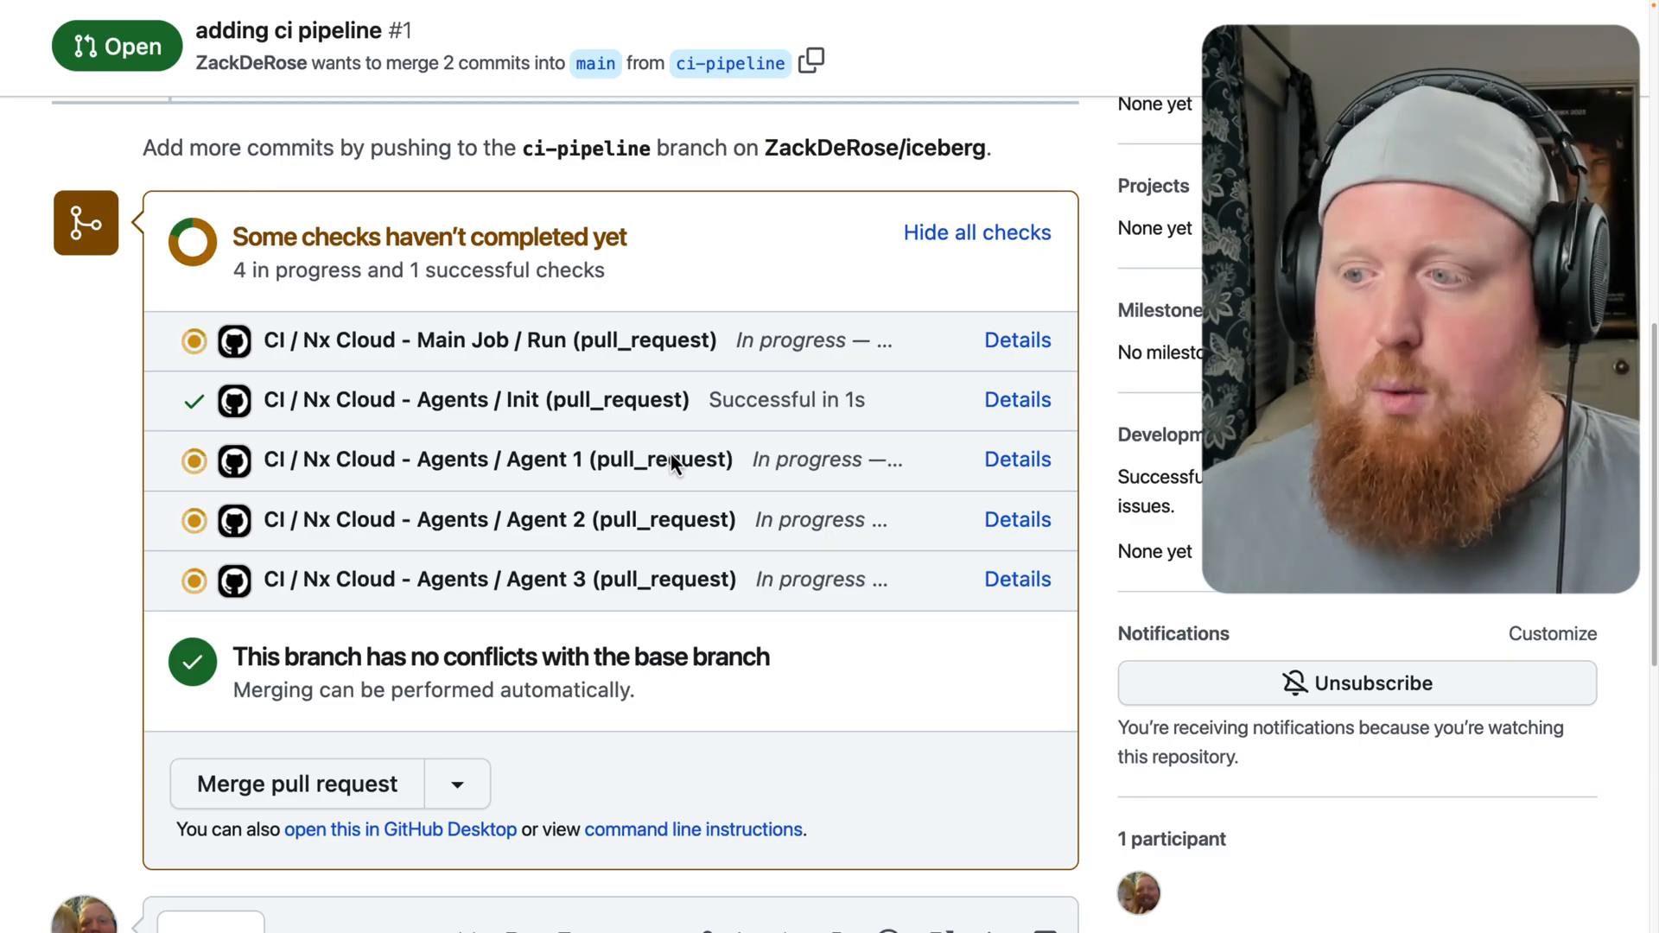
{"action": "mouse_move", "coordinate": [340, 528]}
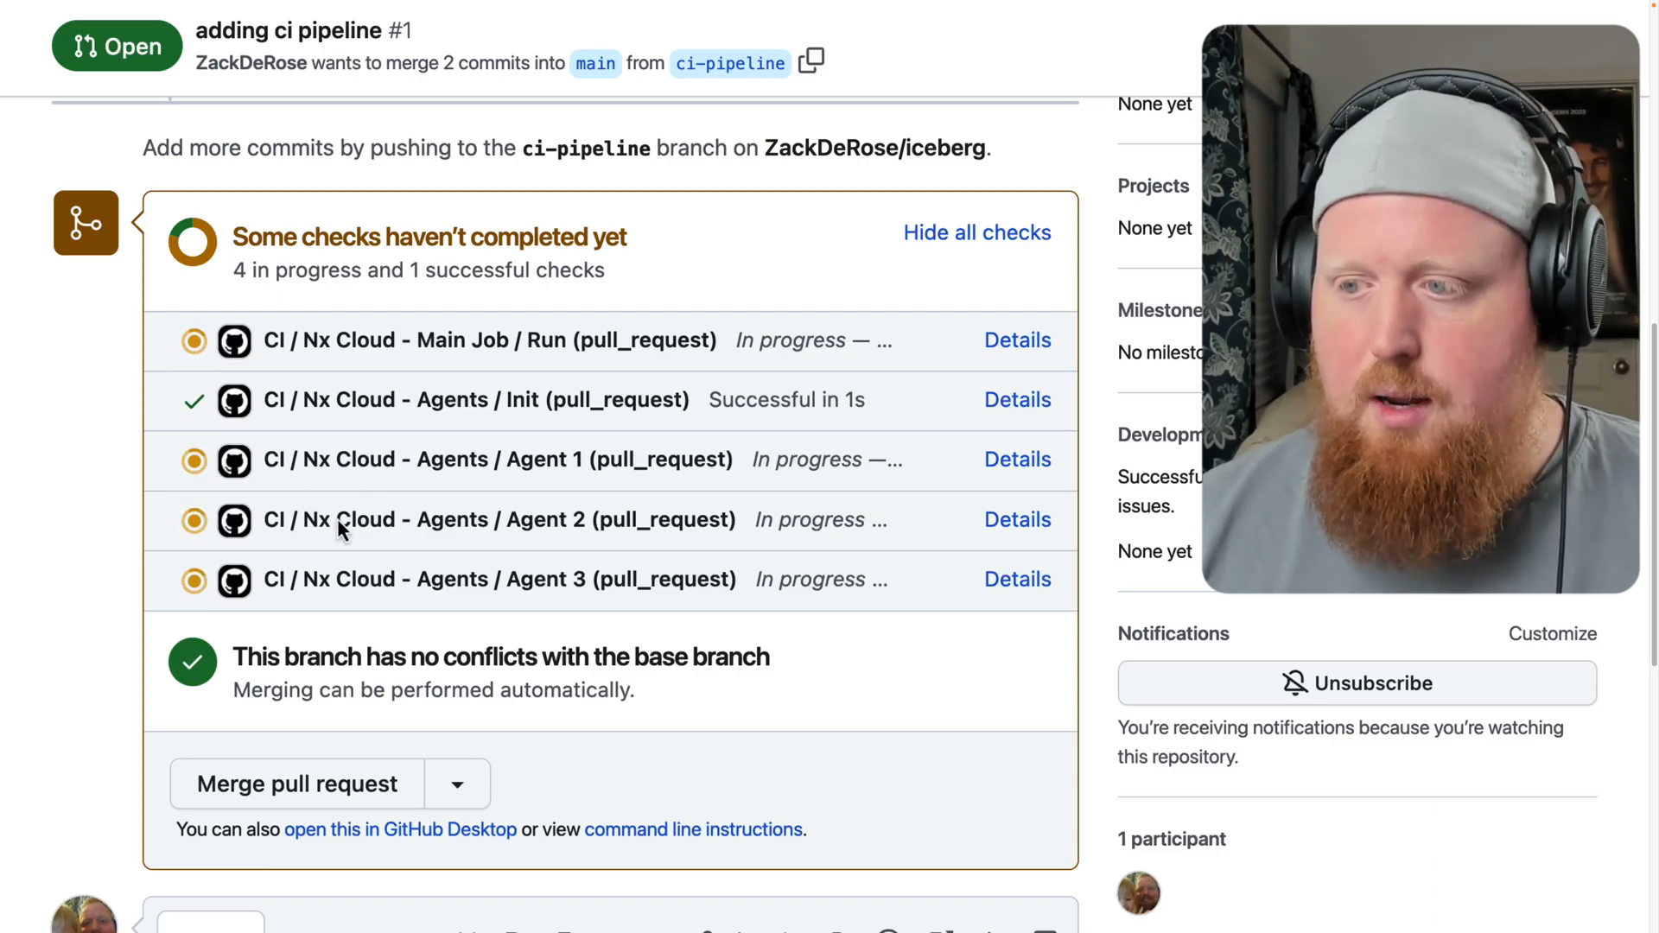
{"action": "mouse_move", "coordinate": [750, 612]}
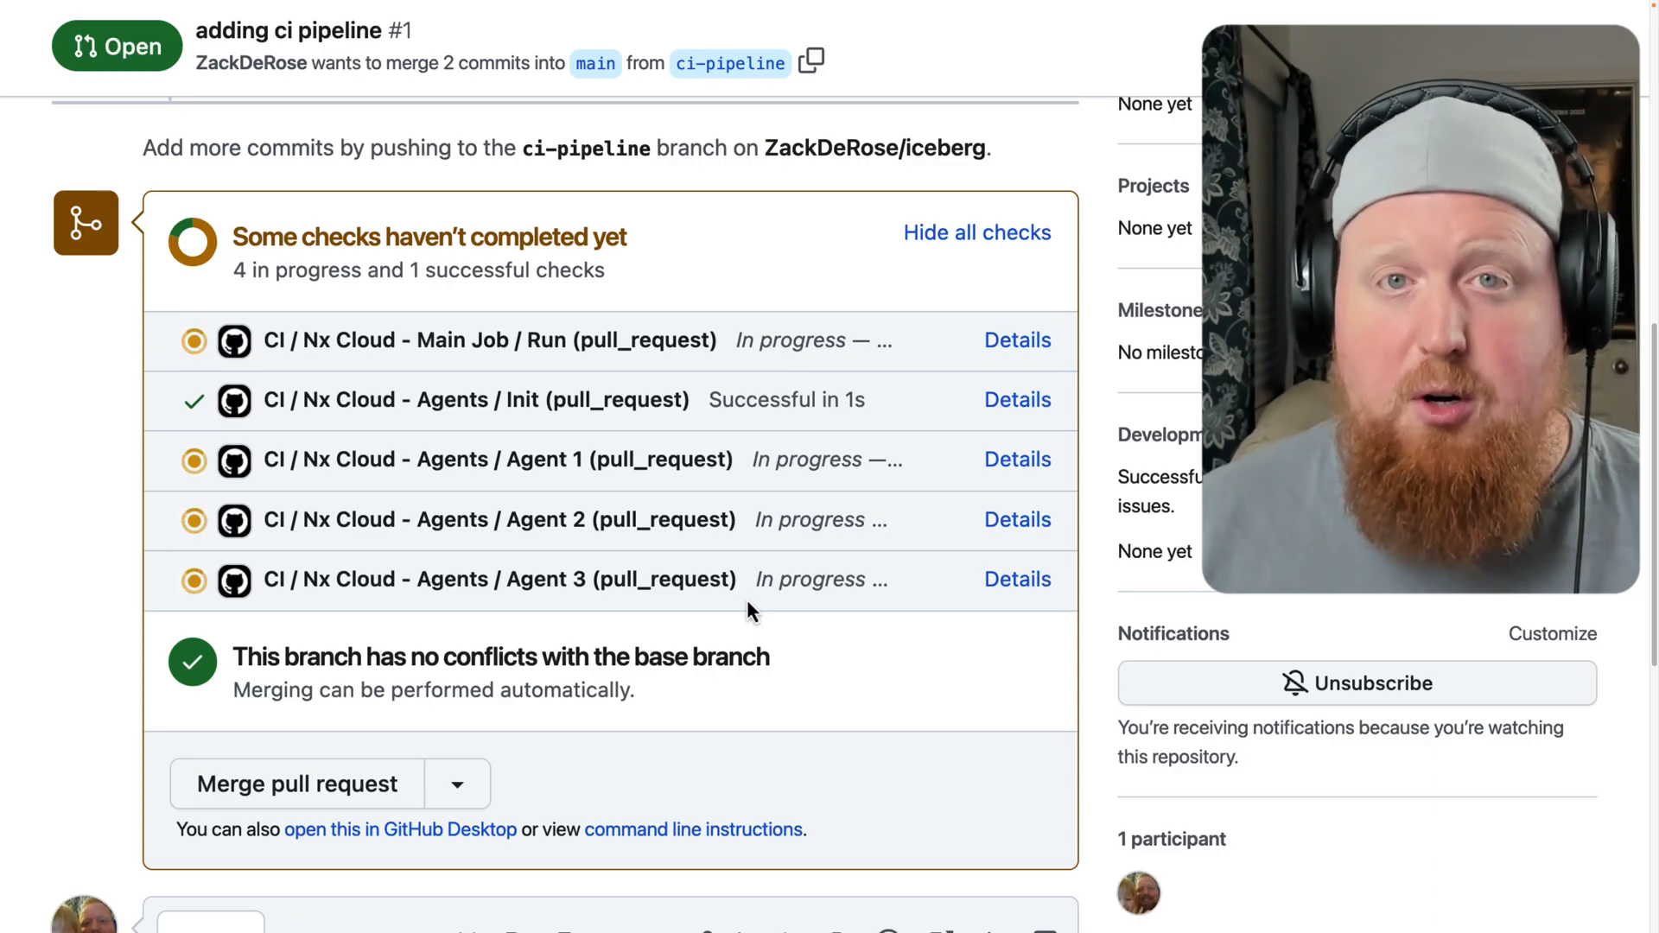
{"action": "mouse_move", "coordinate": [487, 508]}
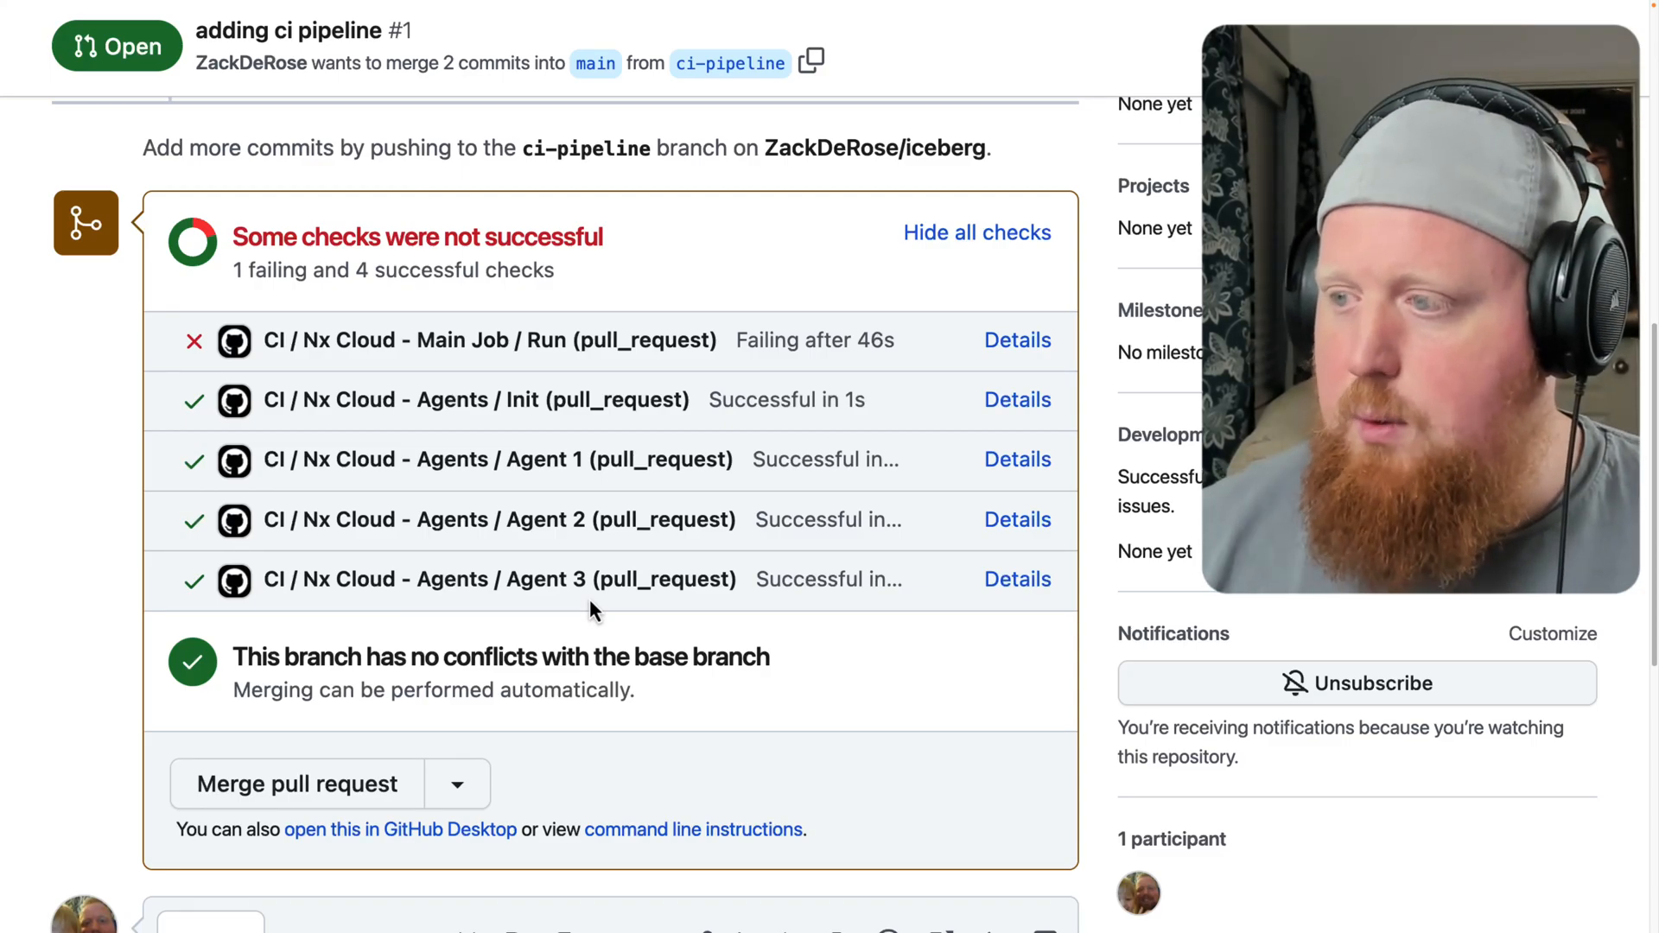
{"action": "mouse_move", "coordinate": [1017, 339]}
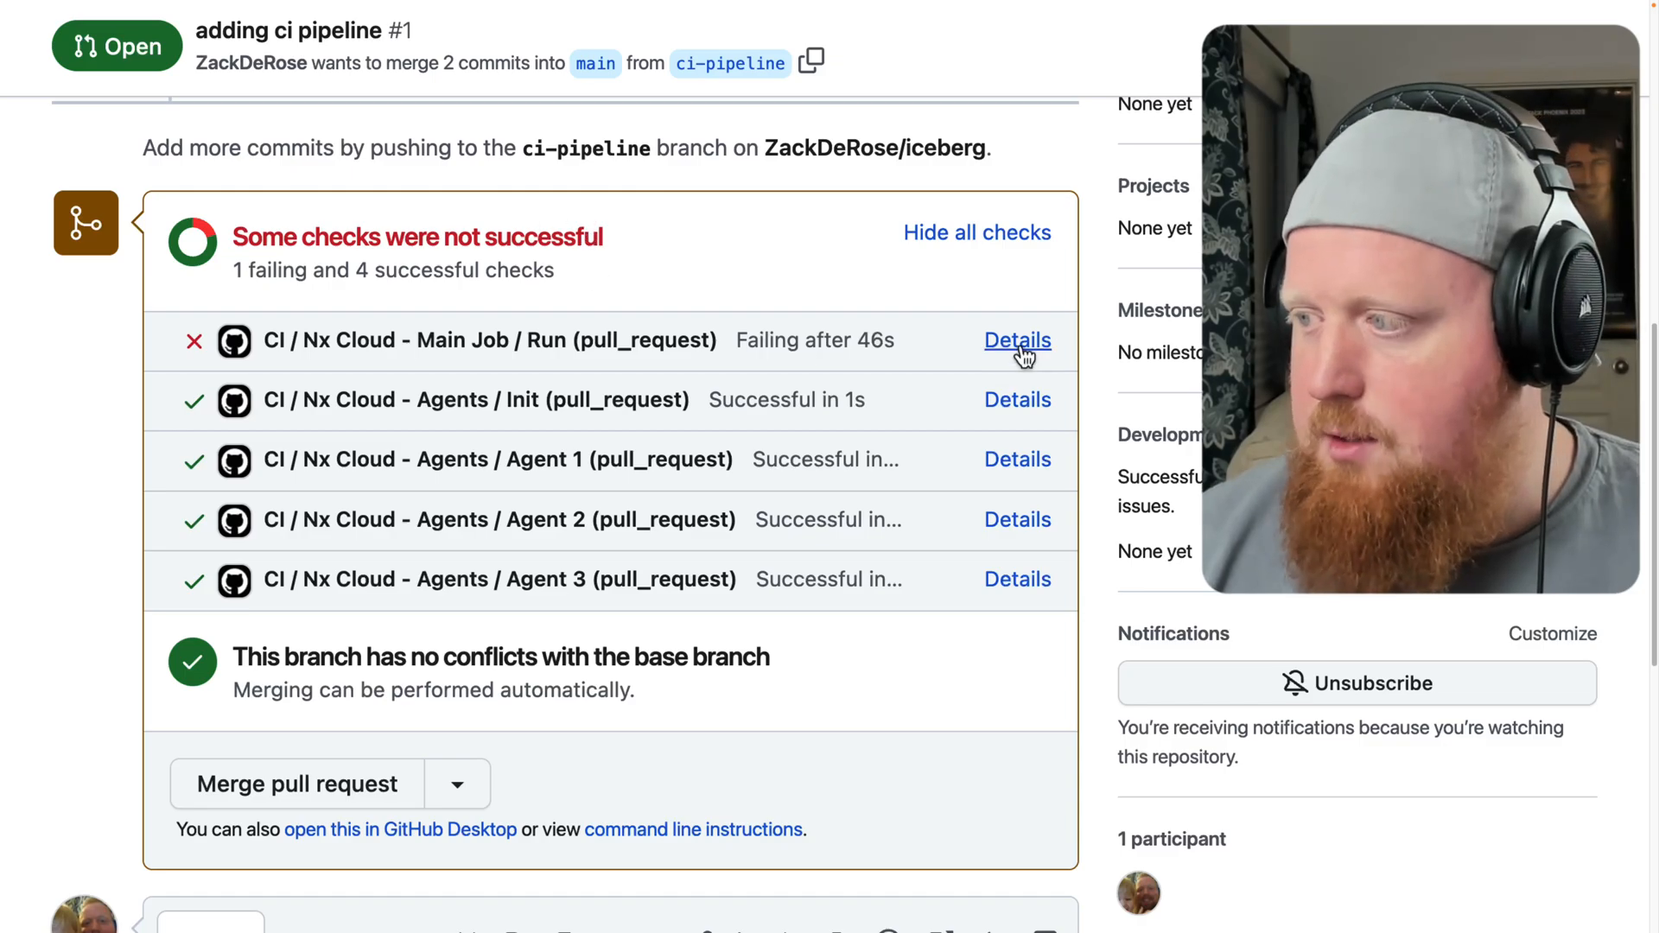
{"action": "left_click", "coordinate": [1016, 339]}
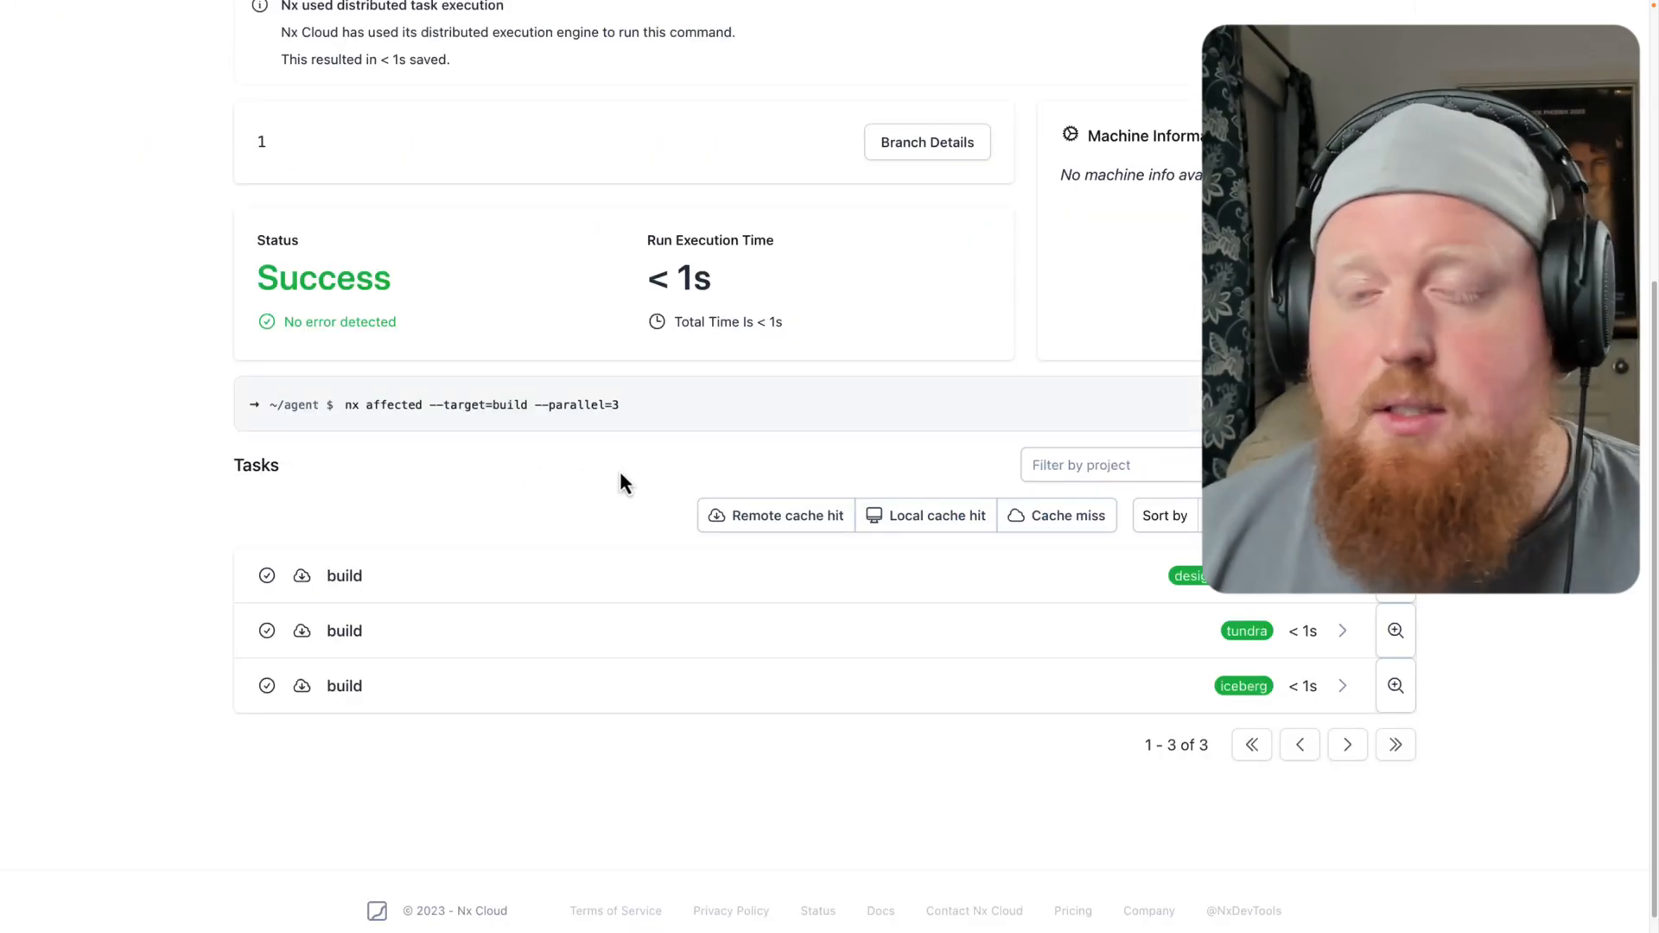
{"action": "mouse_move", "coordinate": [899, 694]}
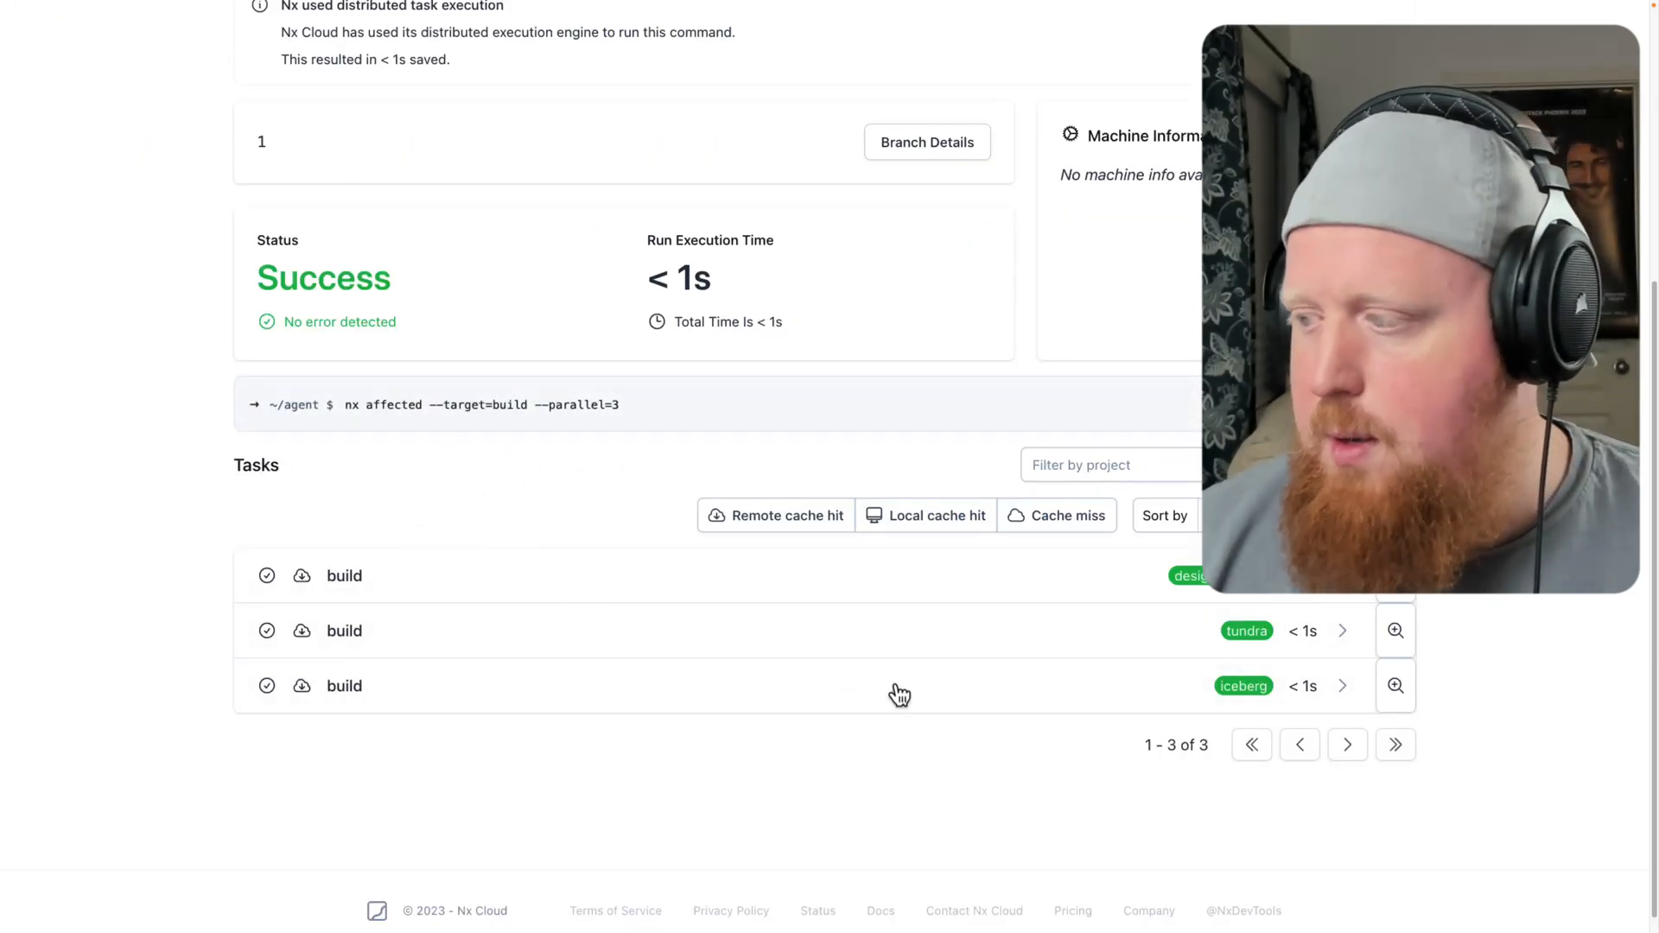
Return to the Nx Cloud run group page for branch 1
{"action": "double_click", "coordinate": [678, 277]}
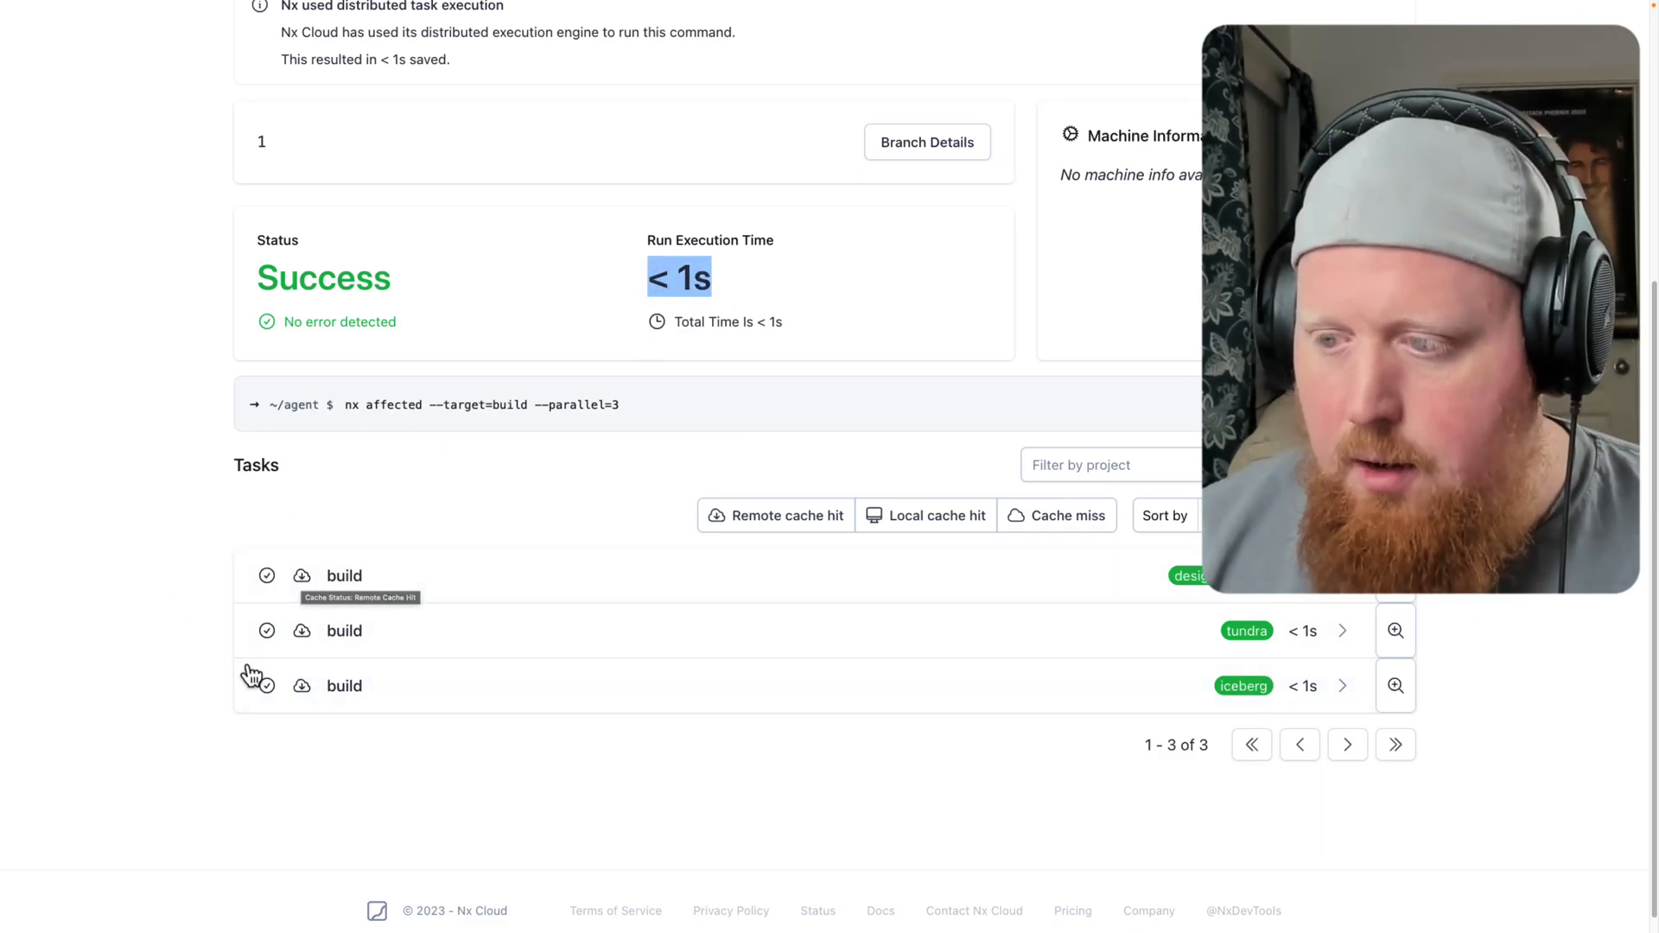
{"action": "mouse_move", "coordinate": [301, 584]}
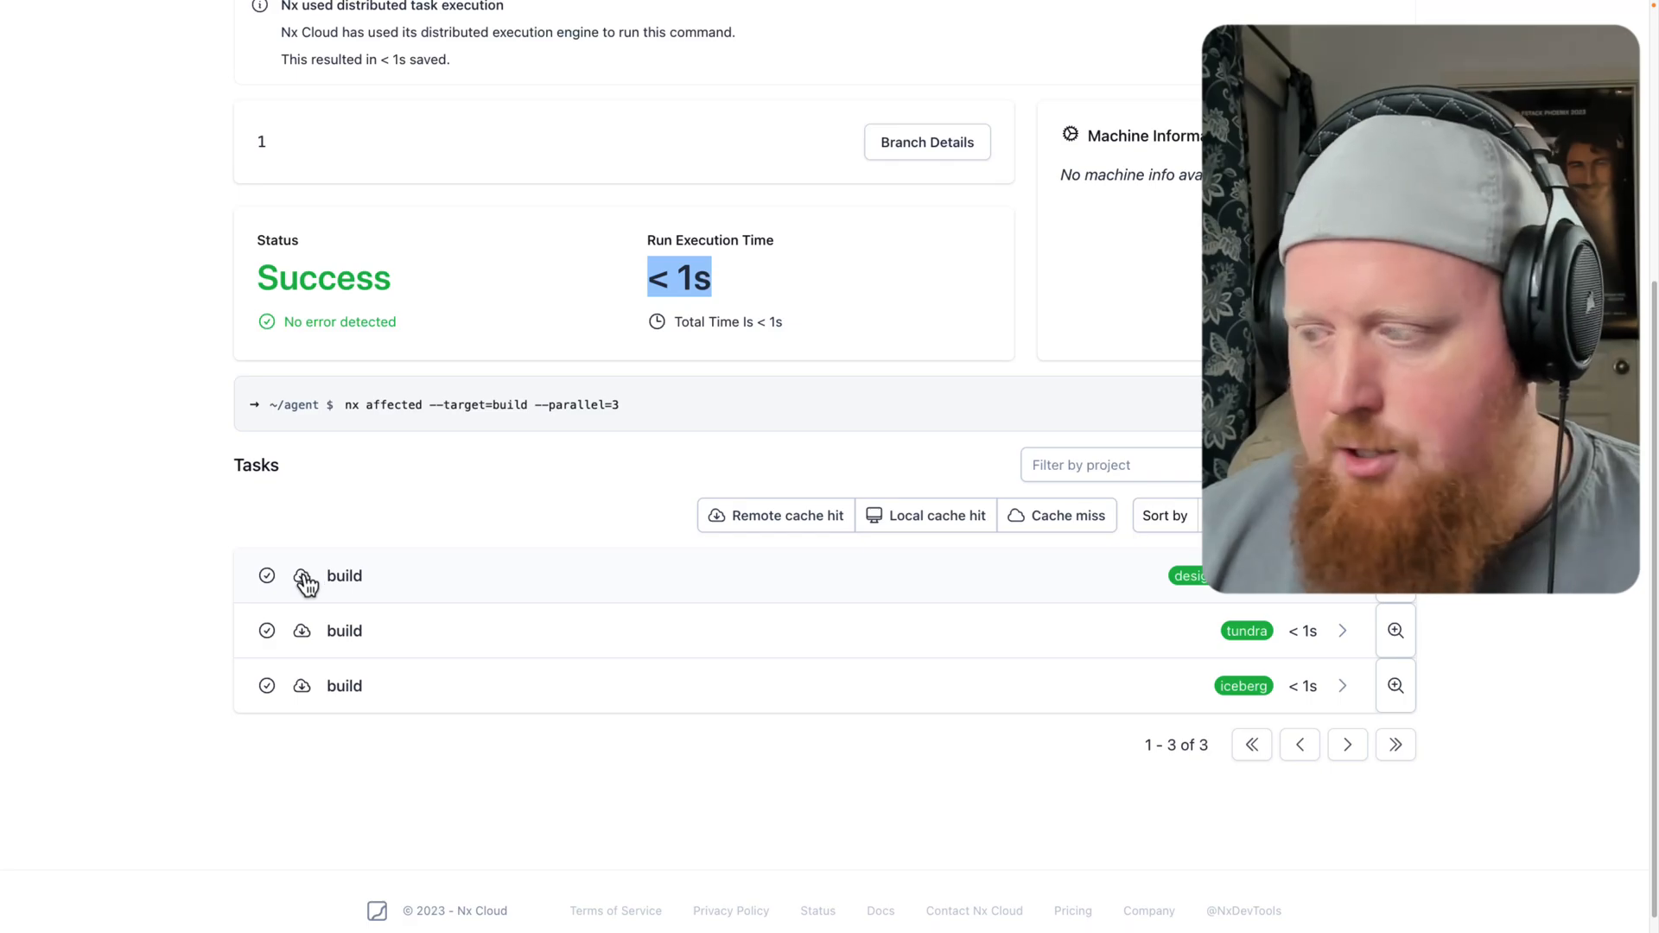
{"action": "mouse_move", "coordinate": [302, 575]}
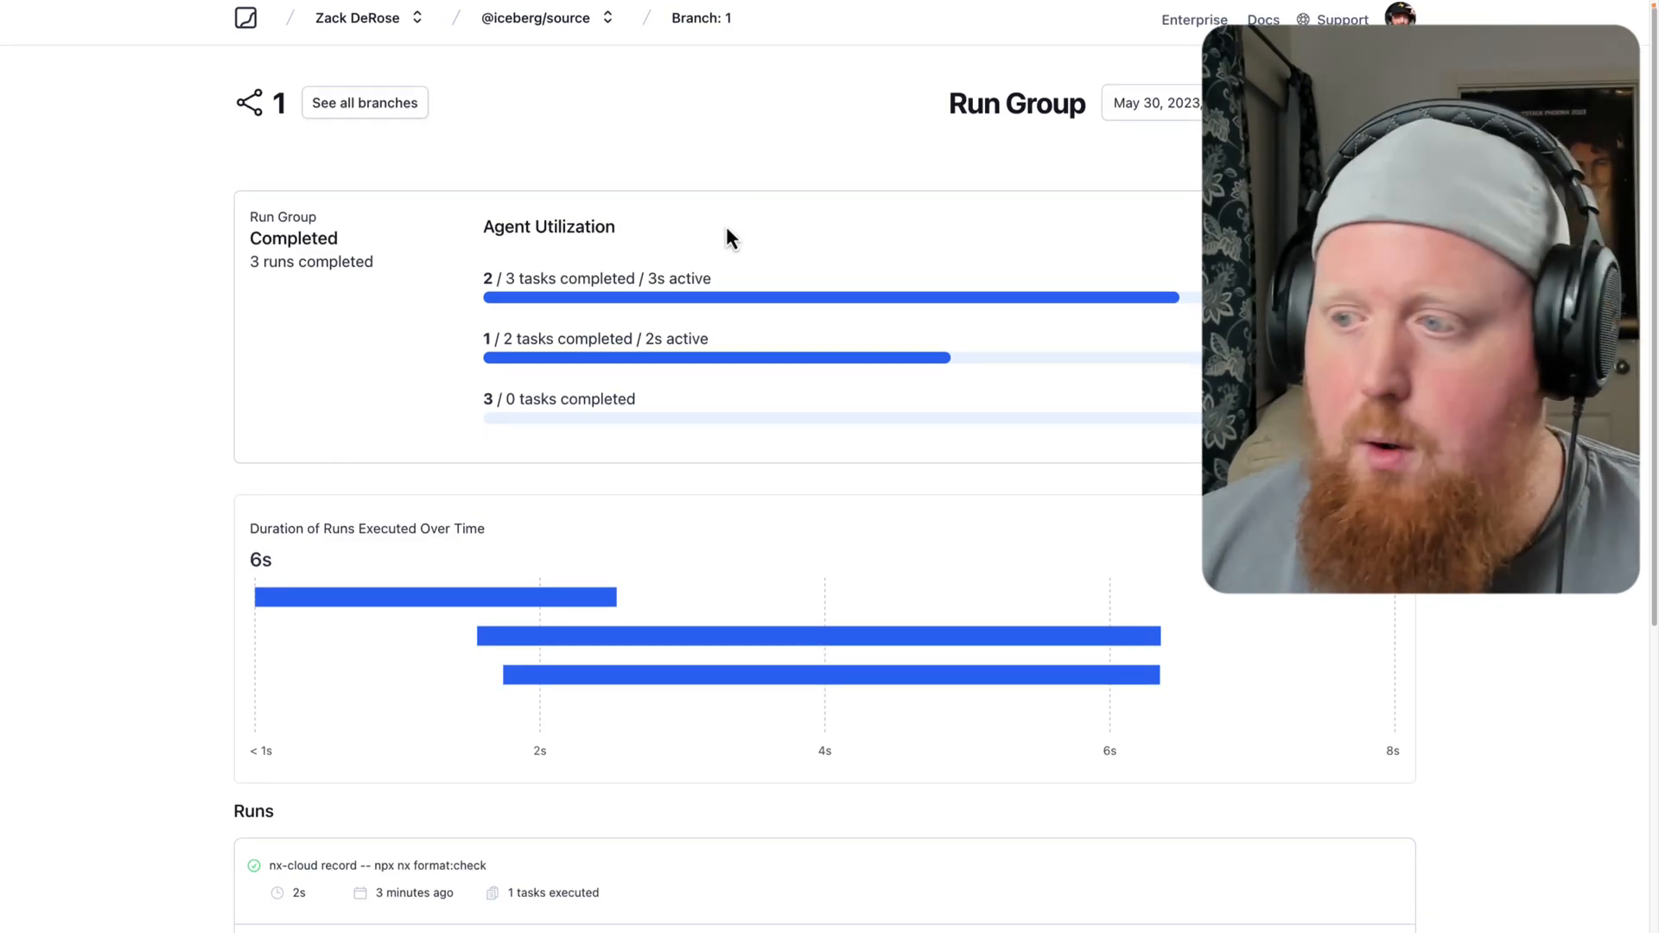
Open the failed test run and expand the tundra test task's failing output
{"action": "scroll", "scroll_direction": "down", "scroll_amount": 3}
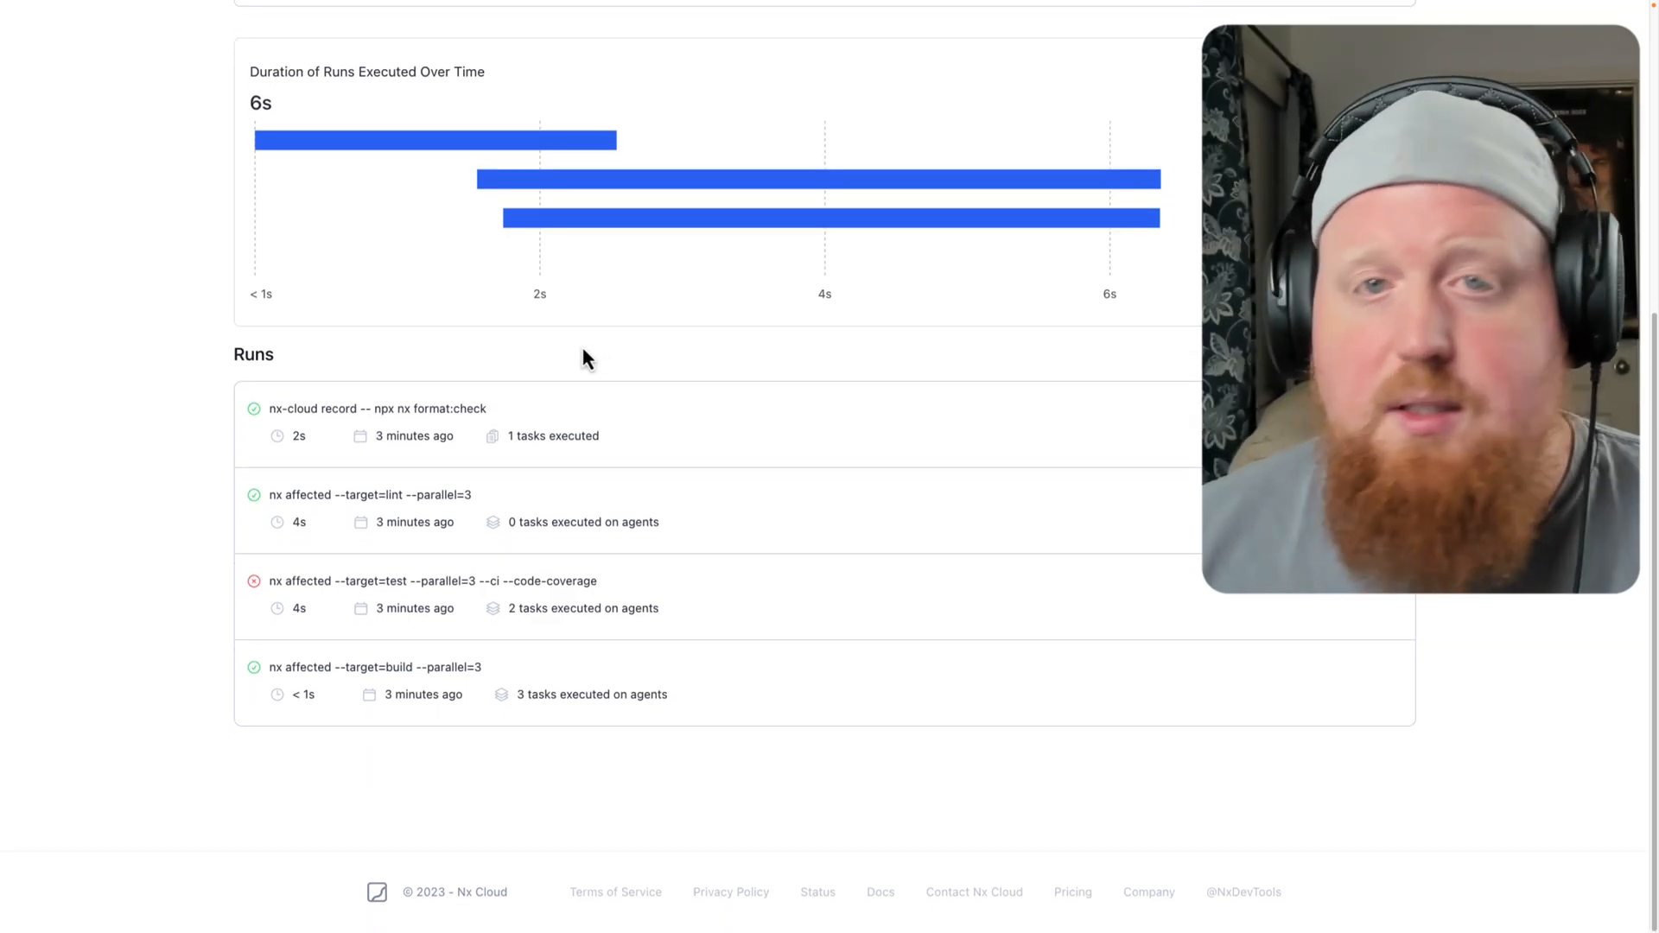
{"action": "scroll", "scroll_direction": "down", "scroll_amount": 3}
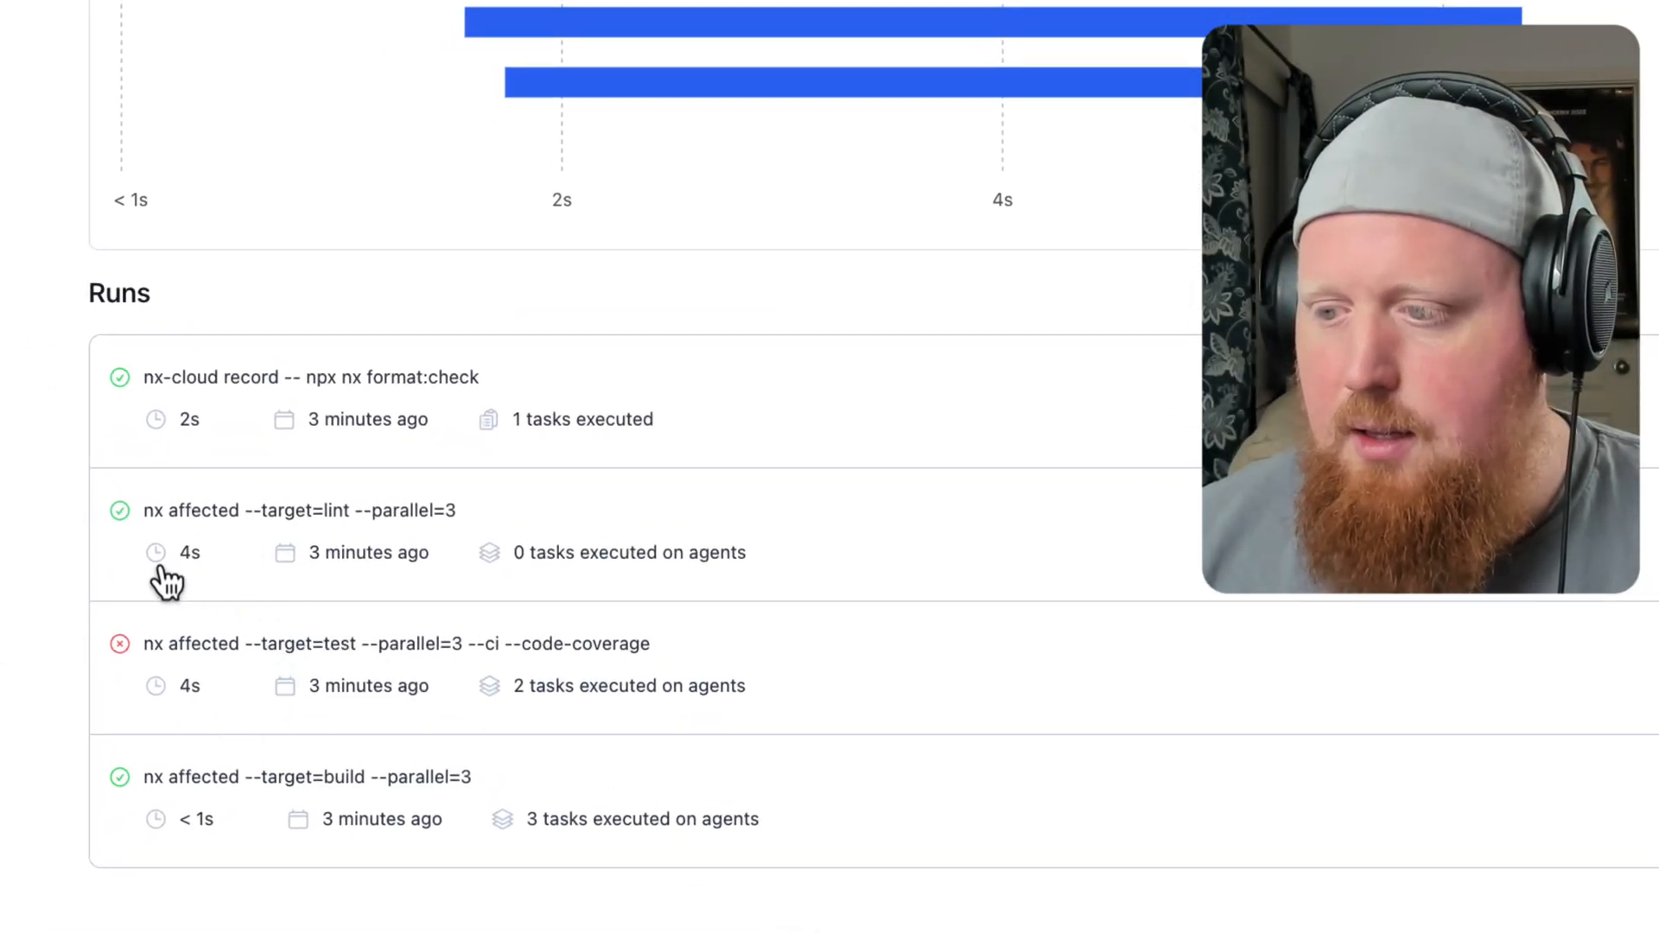
{"action": "mouse_move", "coordinate": [479, 661]}
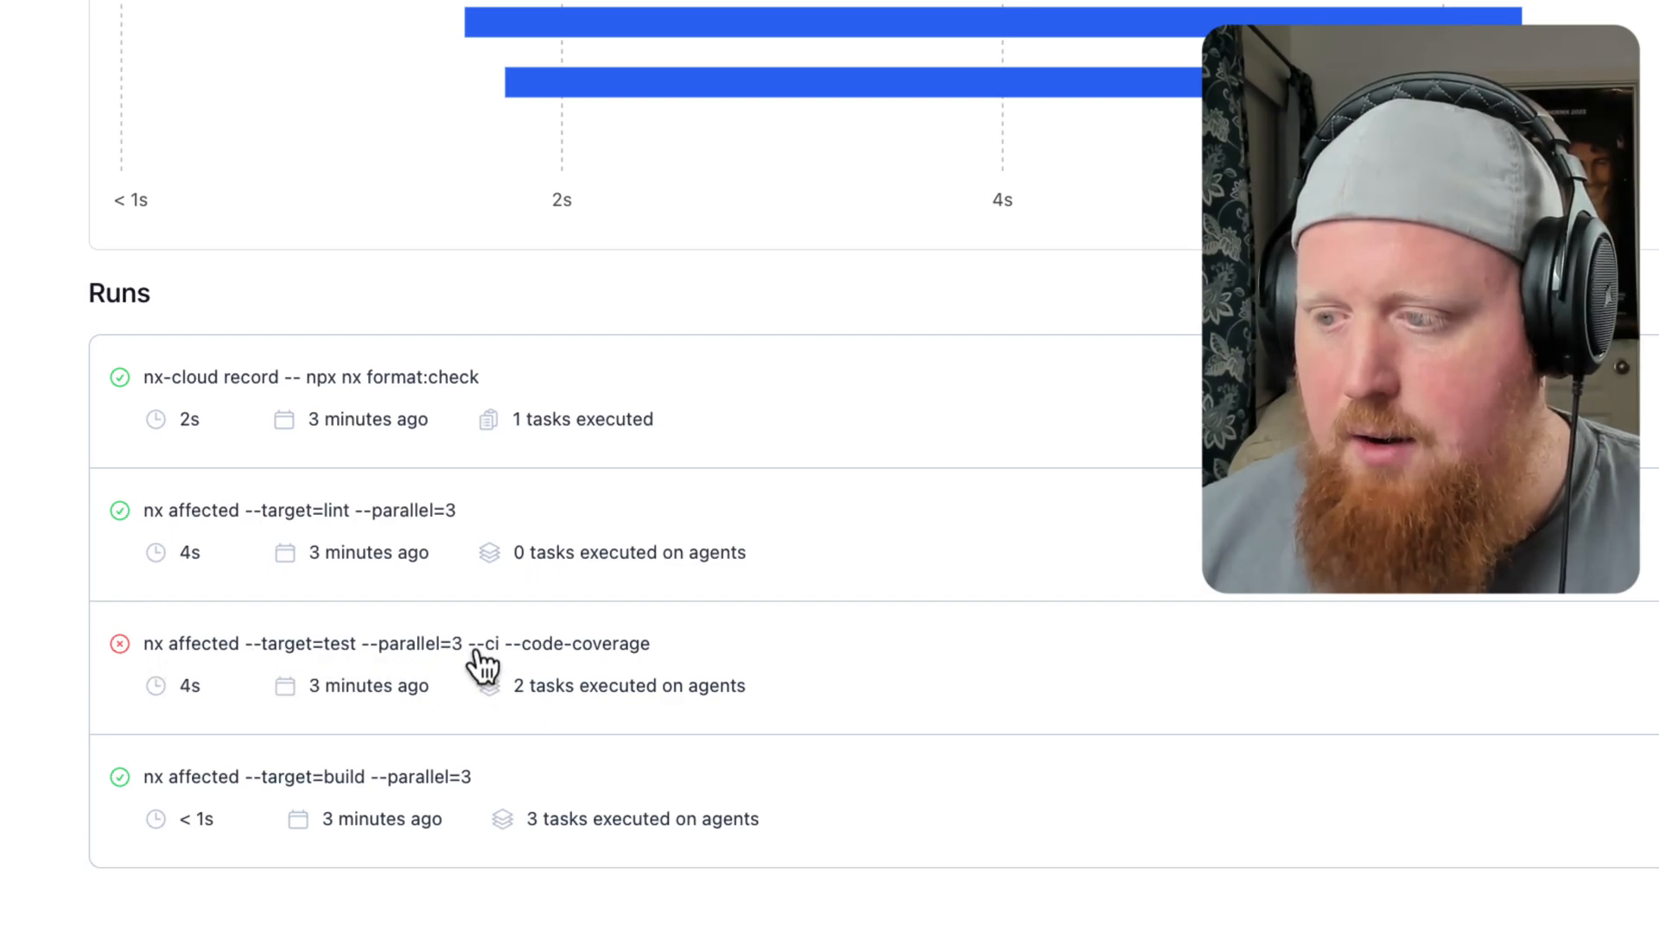
{"action": "left_click", "coordinate": [400, 643]}
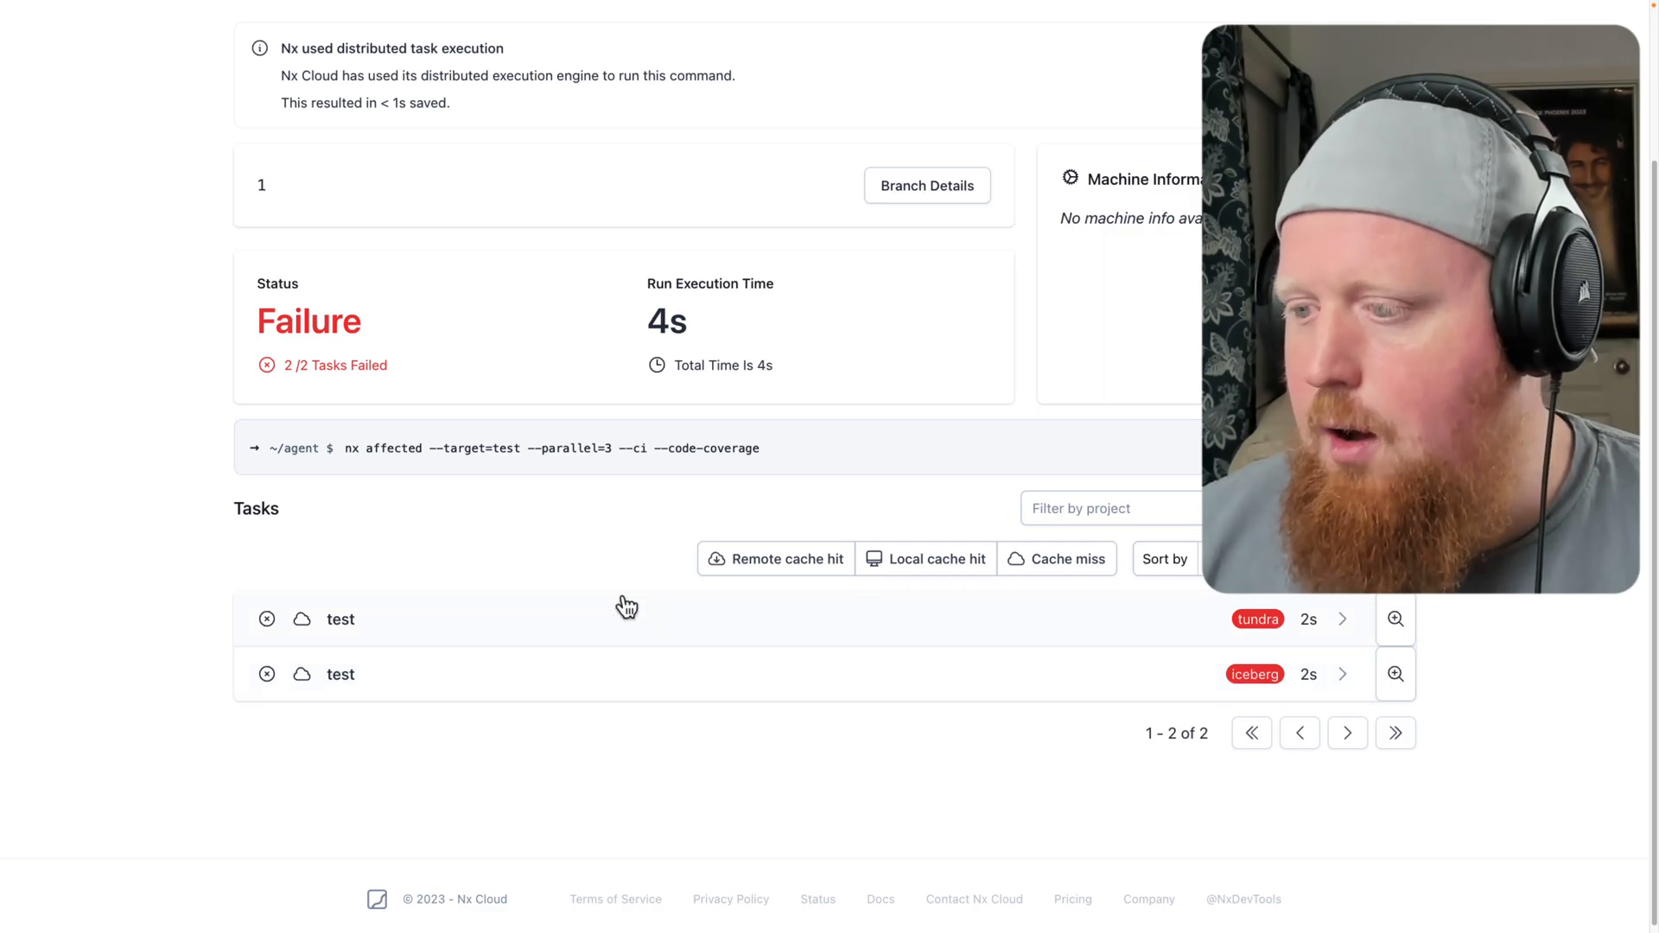
{"action": "mouse_move", "coordinate": [1369, 621]}
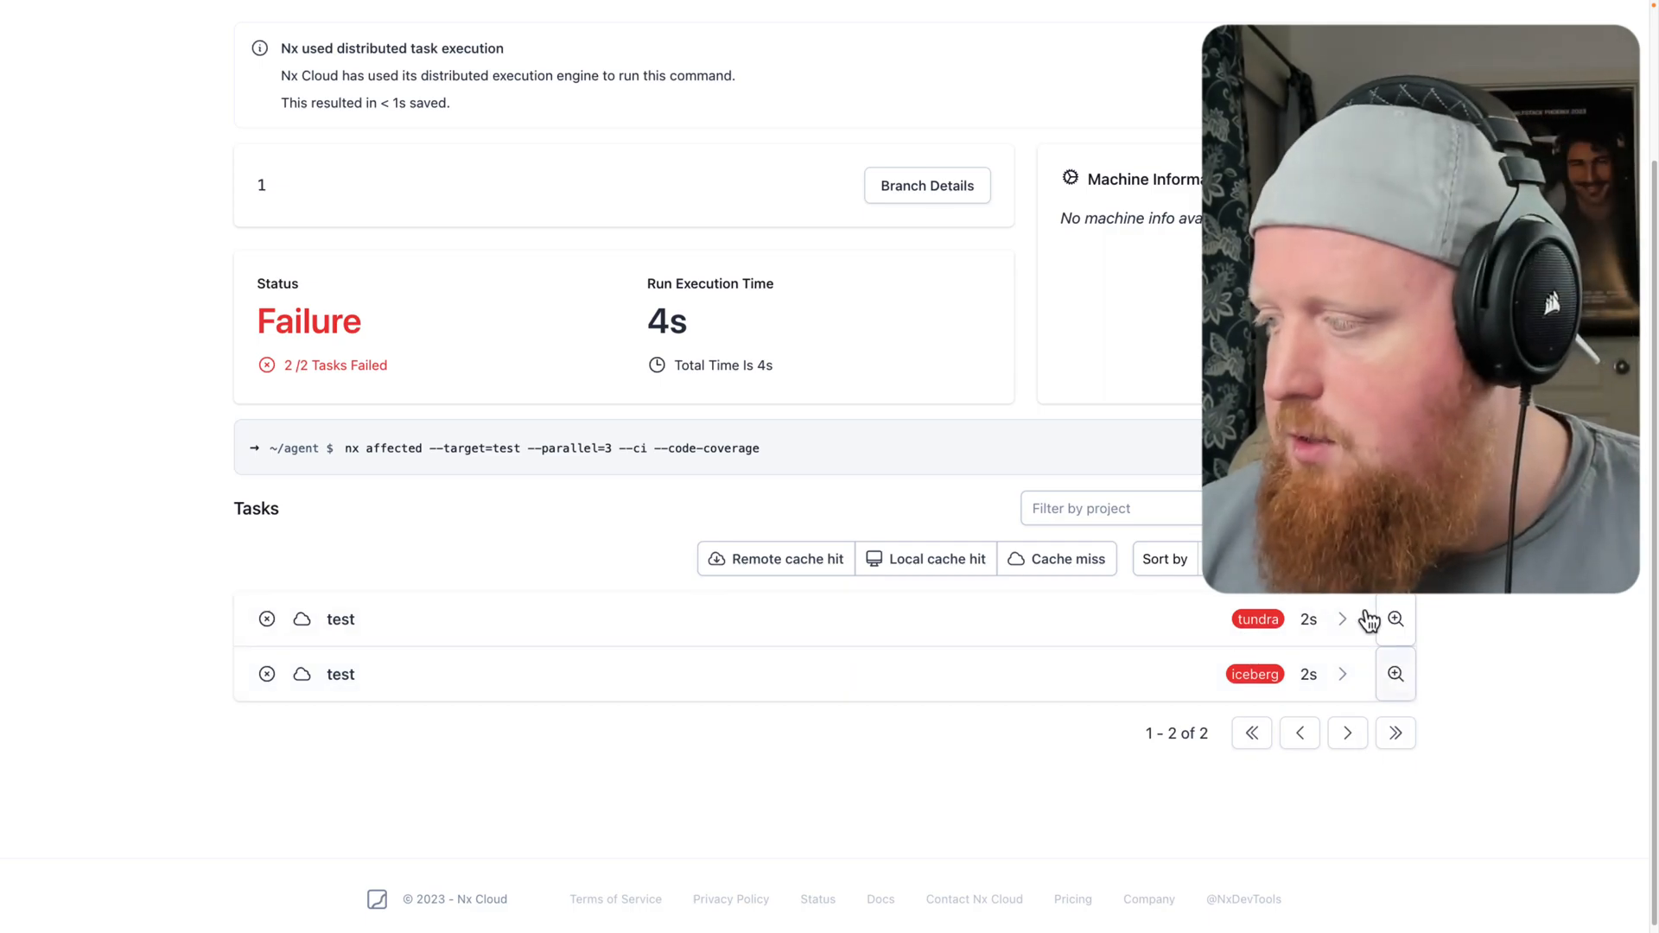
{"action": "left_click", "coordinate": [1394, 619]}
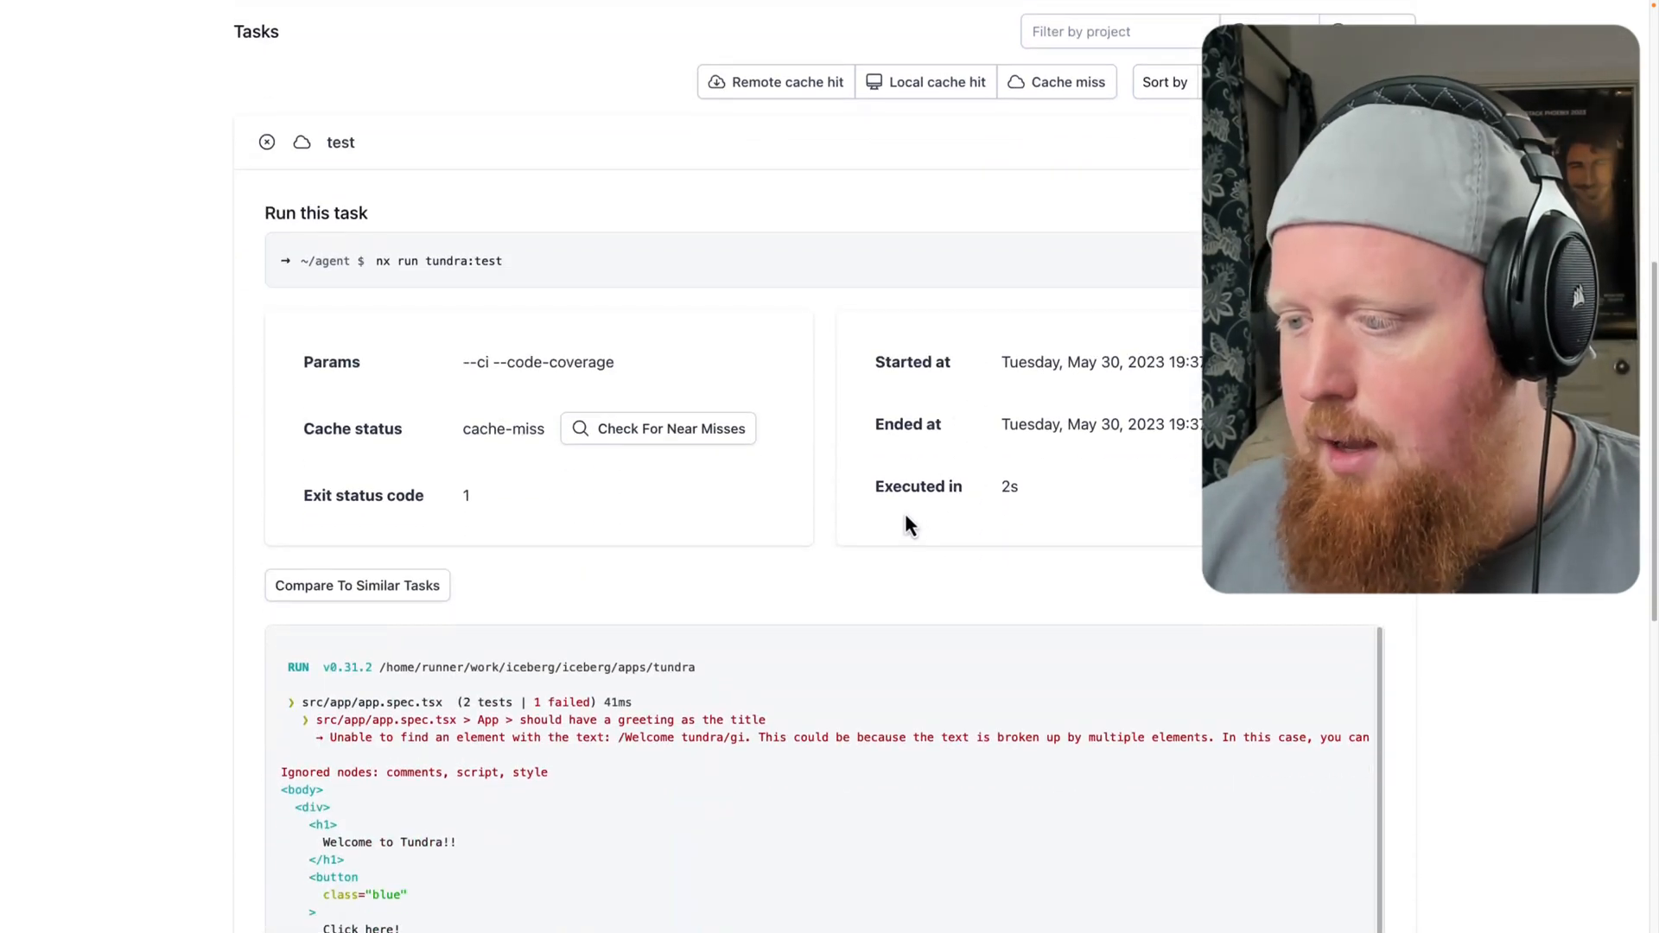
{"action": "scroll", "scroll_direction": "down", "scroll_amount": 3}
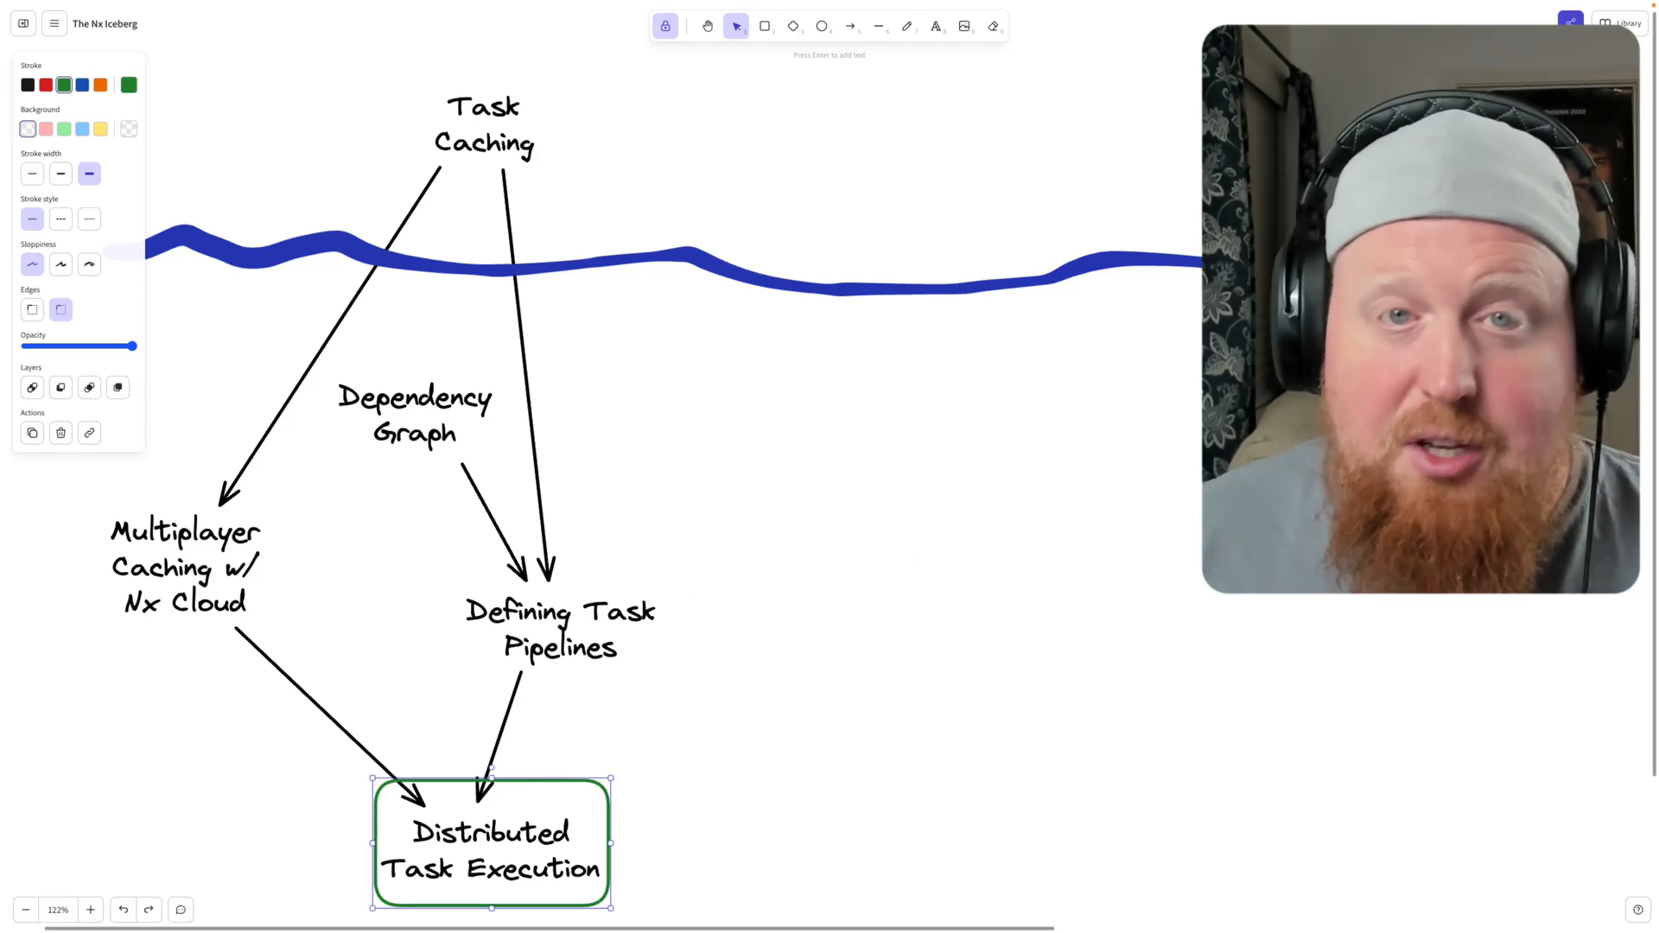
Scroll the iceberg diagram, boxing Distributed Task Execution and Parameterized Code Generation Scripts nodes
{"action": "scroll", "scroll_direction": "down", "scroll_amount": 3}
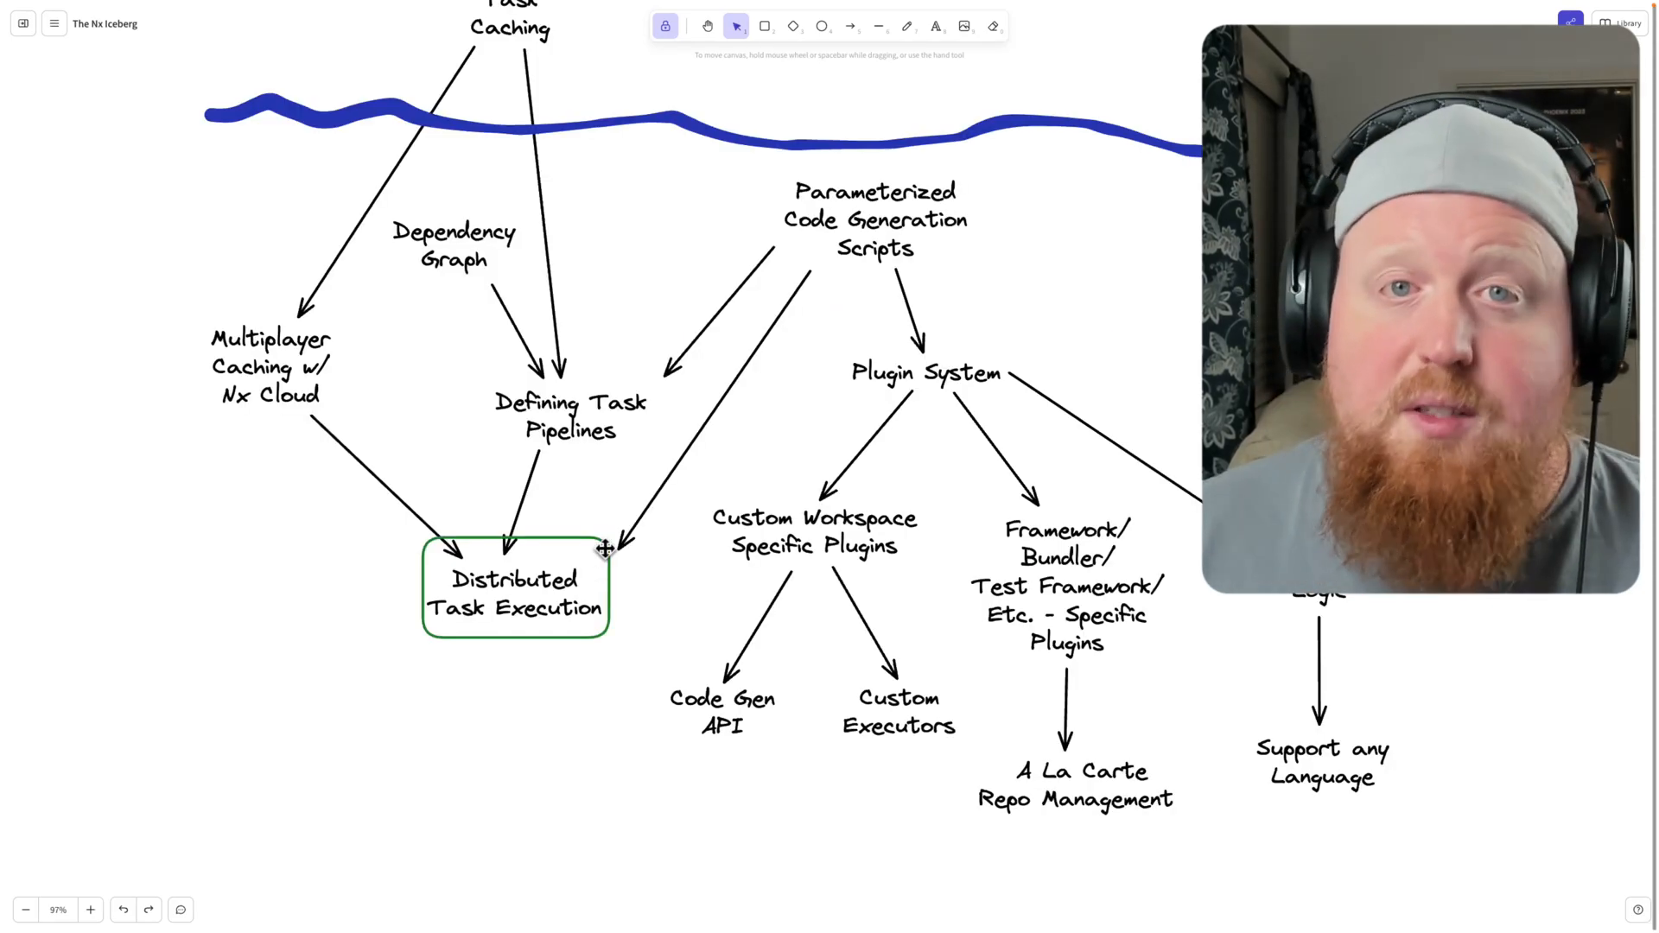
{"action": "left_click", "coordinate": [514, 593]}
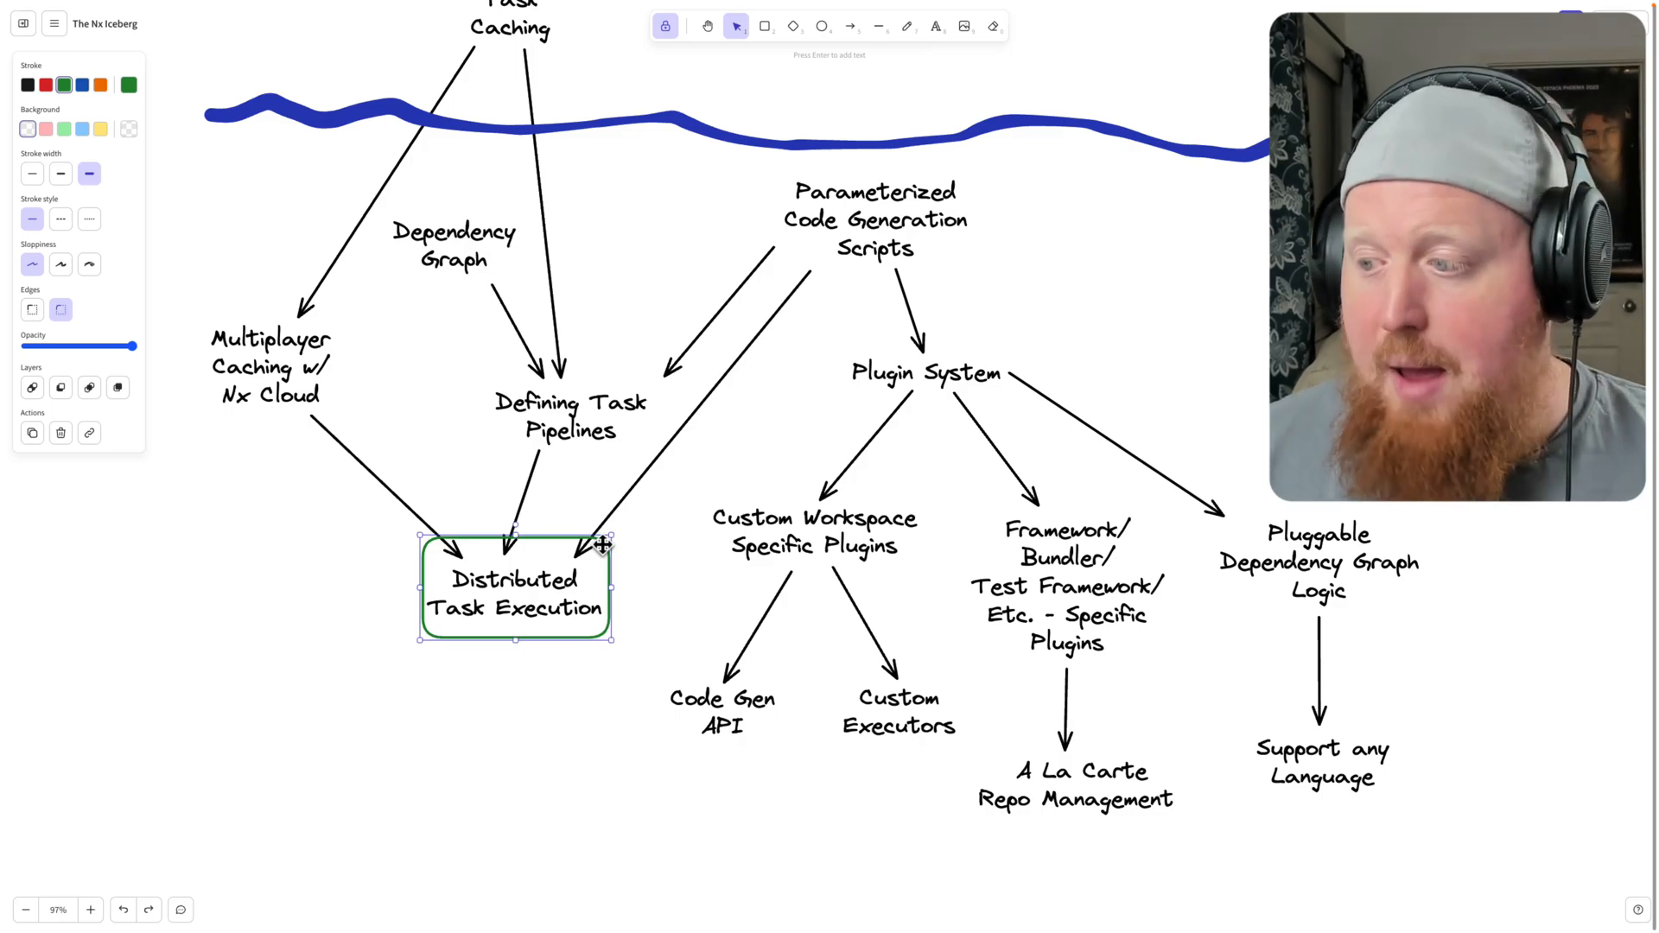
{"action": "left_click", "coordinate": [875, 218]}
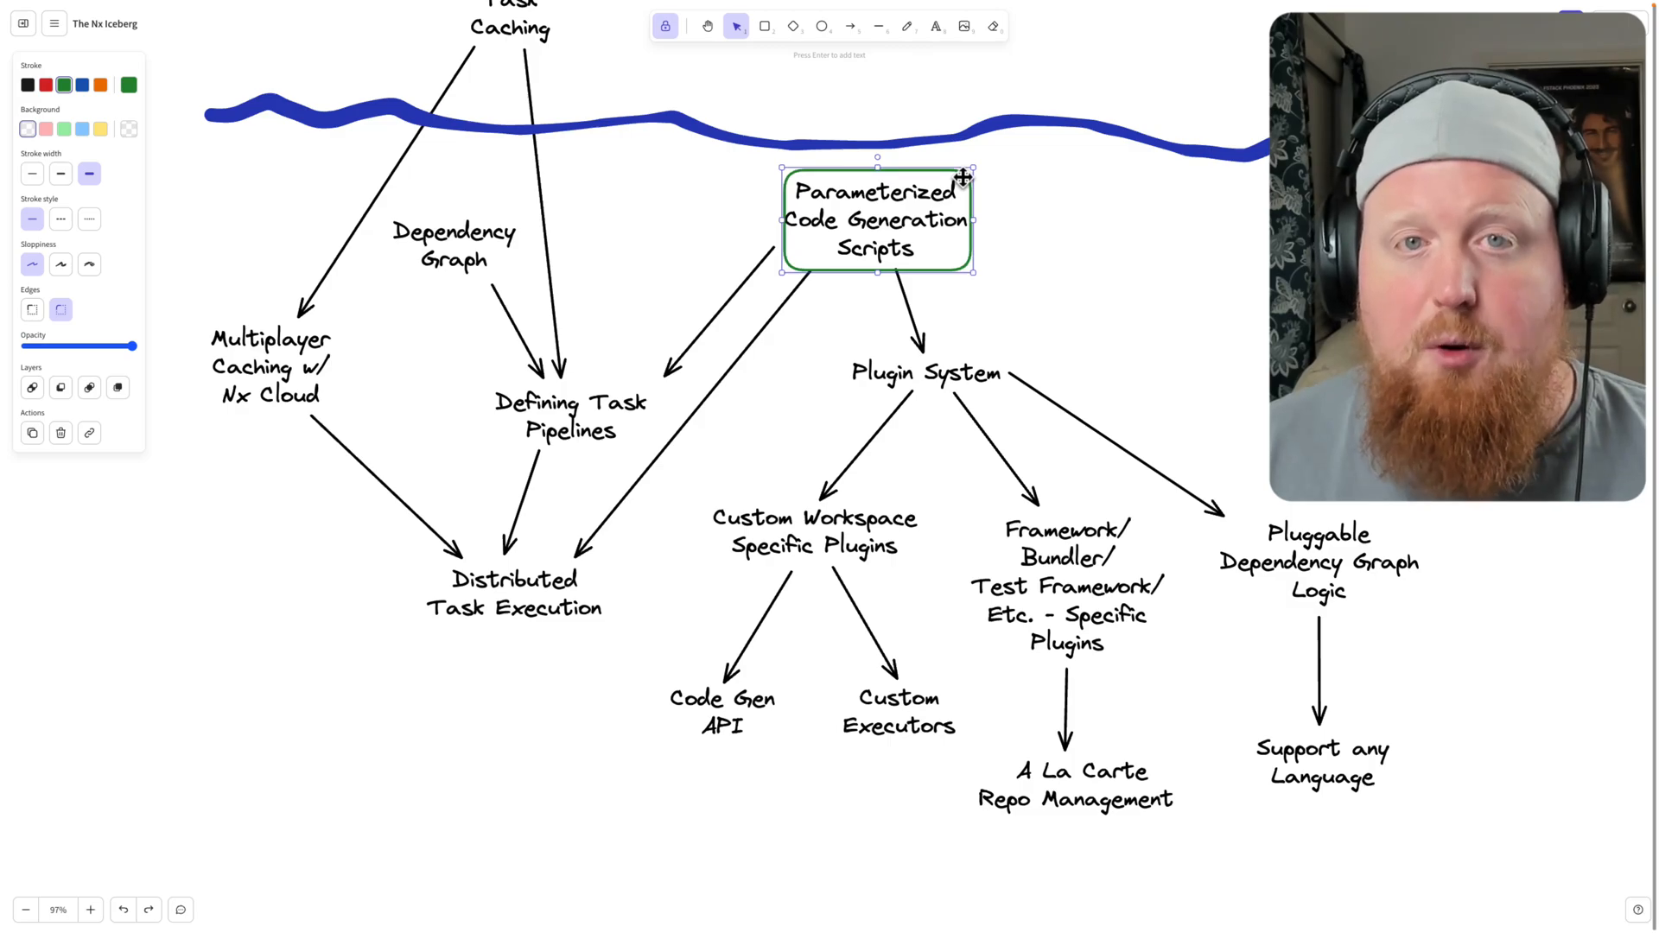
{"action": "mouse_move", "coordinate": [757, 273]}
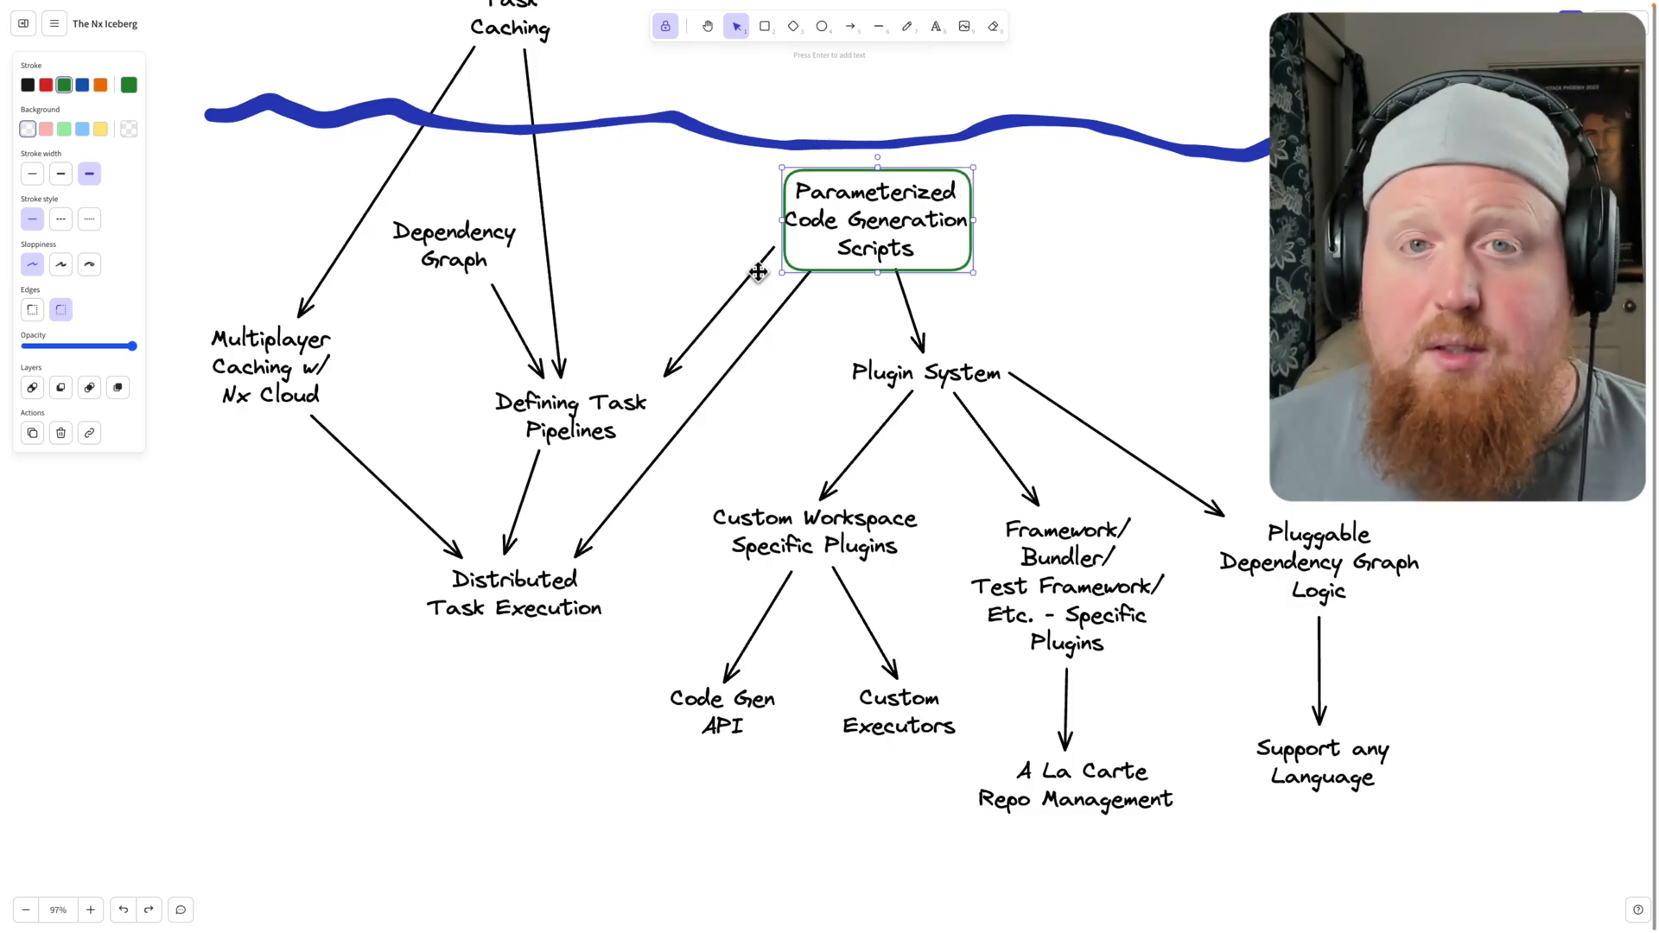
{"action": "left_click", "coordinate": [569, 415]}
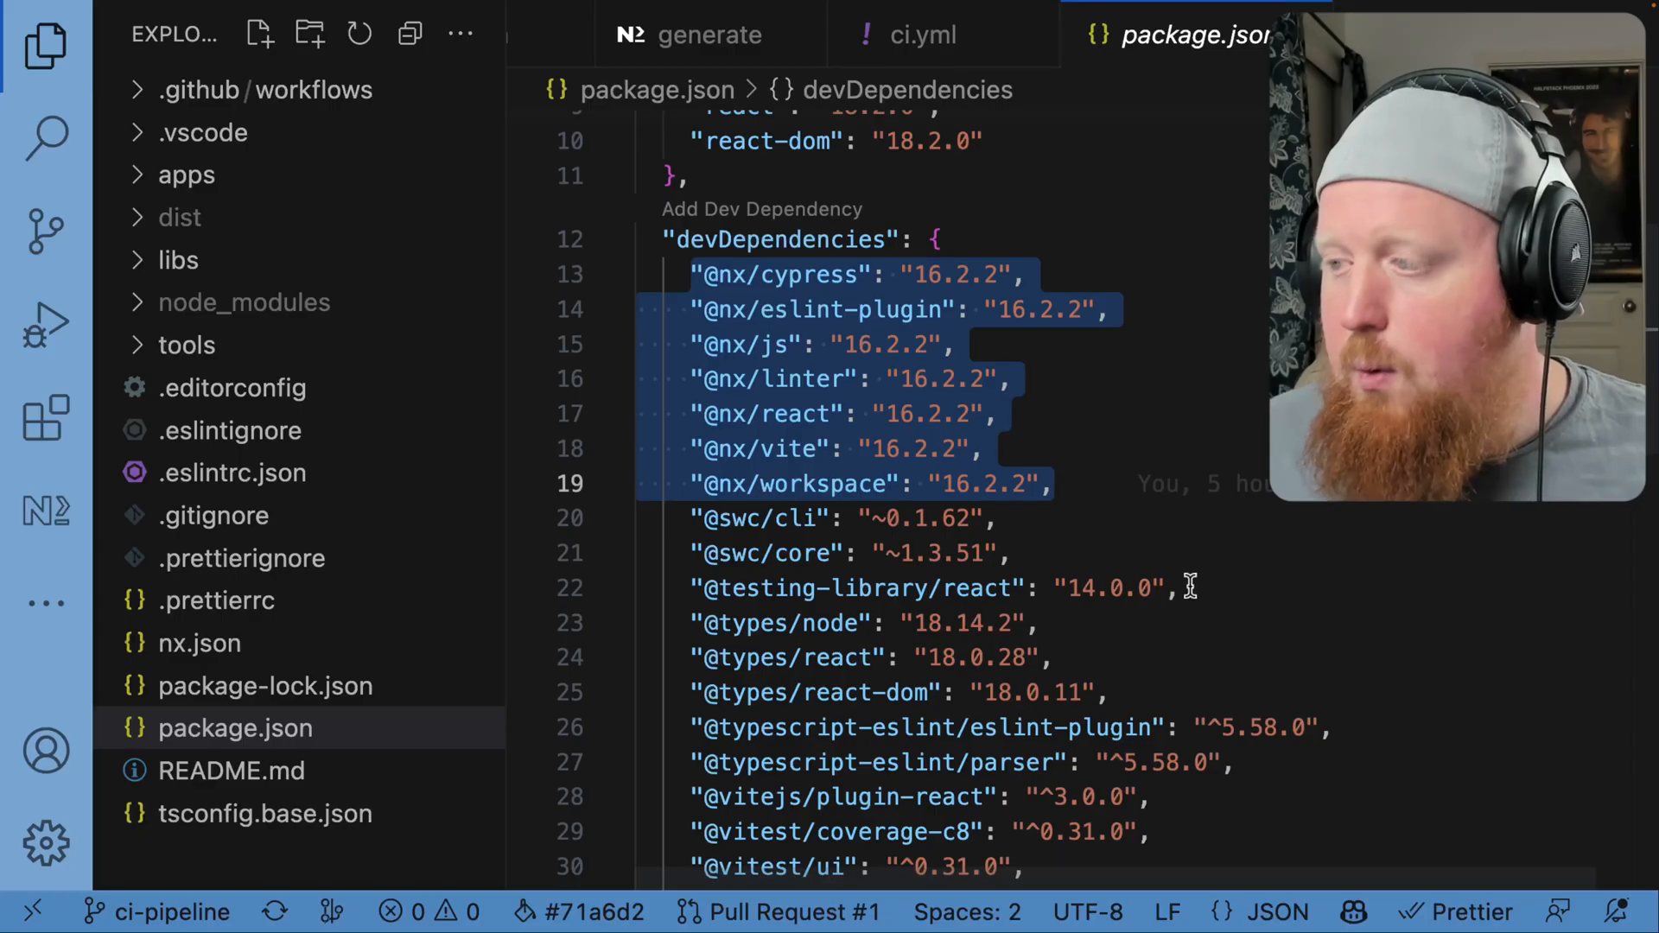
{"action": "mouse_move", "coordinate": [1056, 407]}
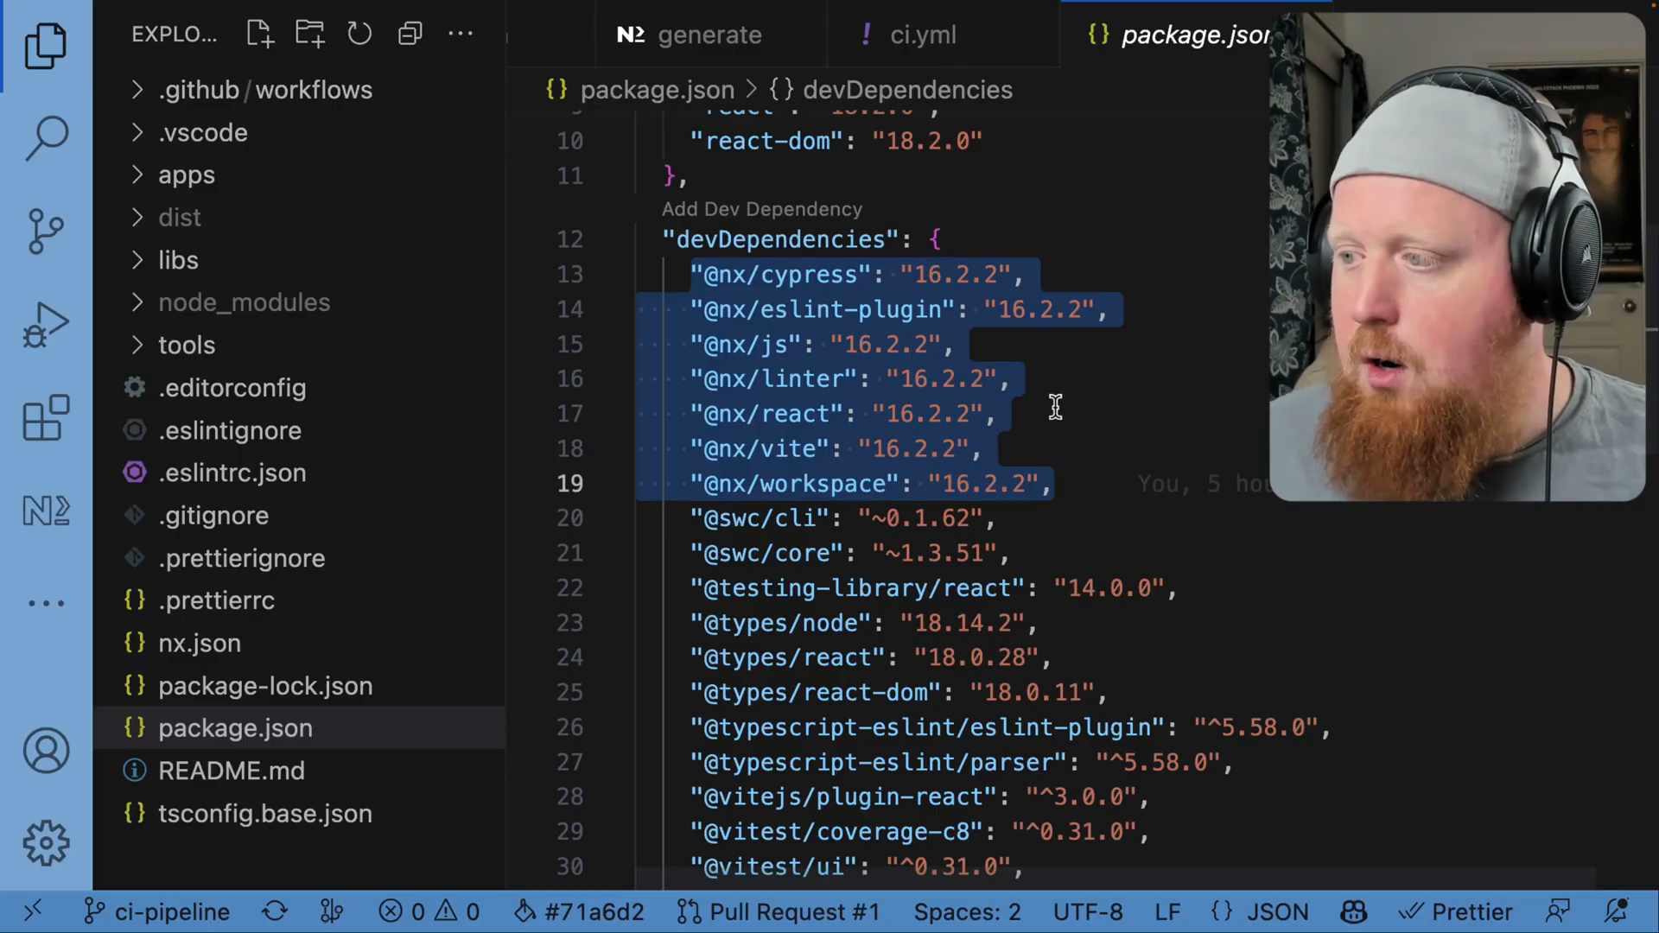
{"action": "mouse_move", "coordinate": [825, 317]}
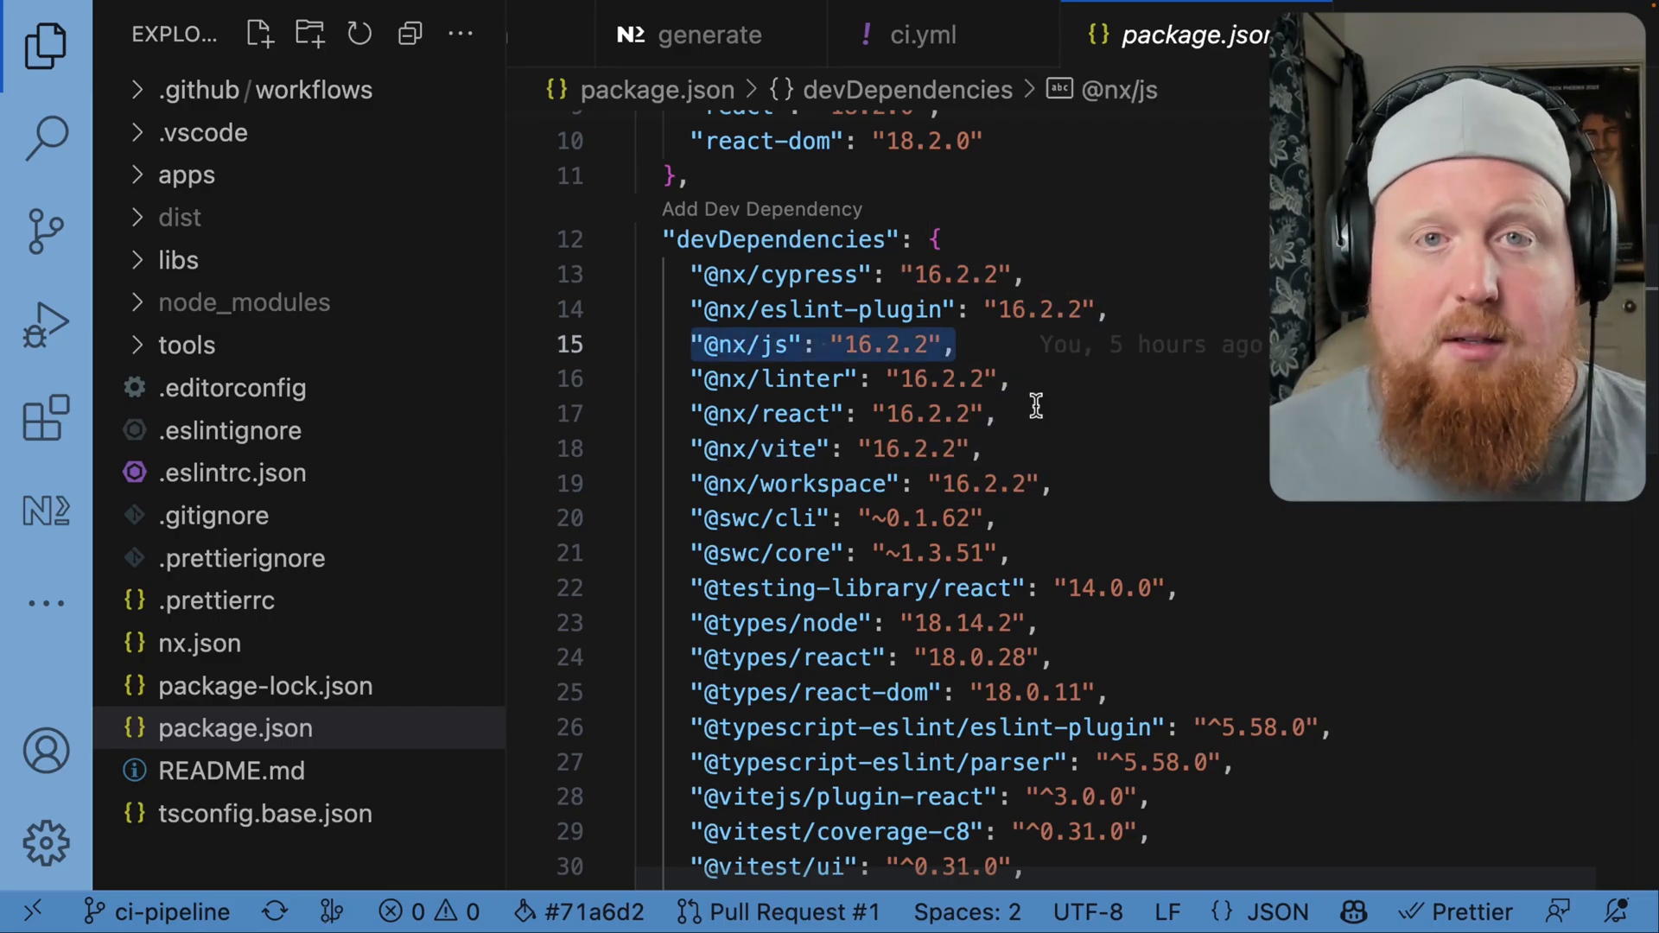
{"action": "mouse_move", "coordinate": [783, 307]}
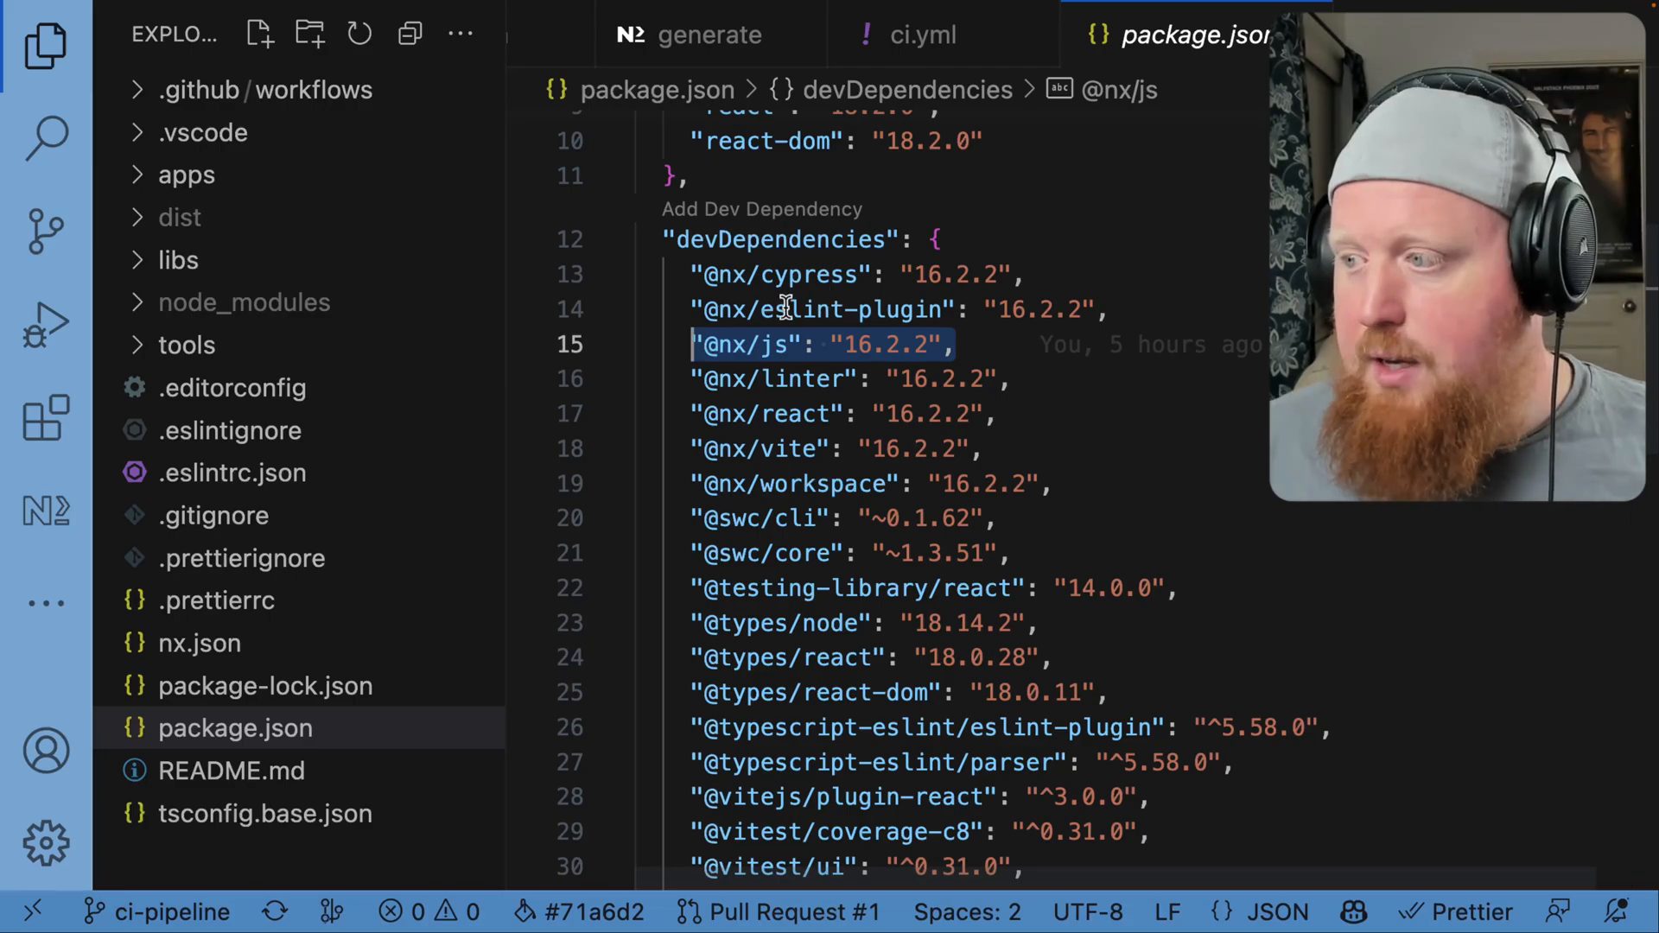
{"action": "left_click", "coordinate": [798, 414]}
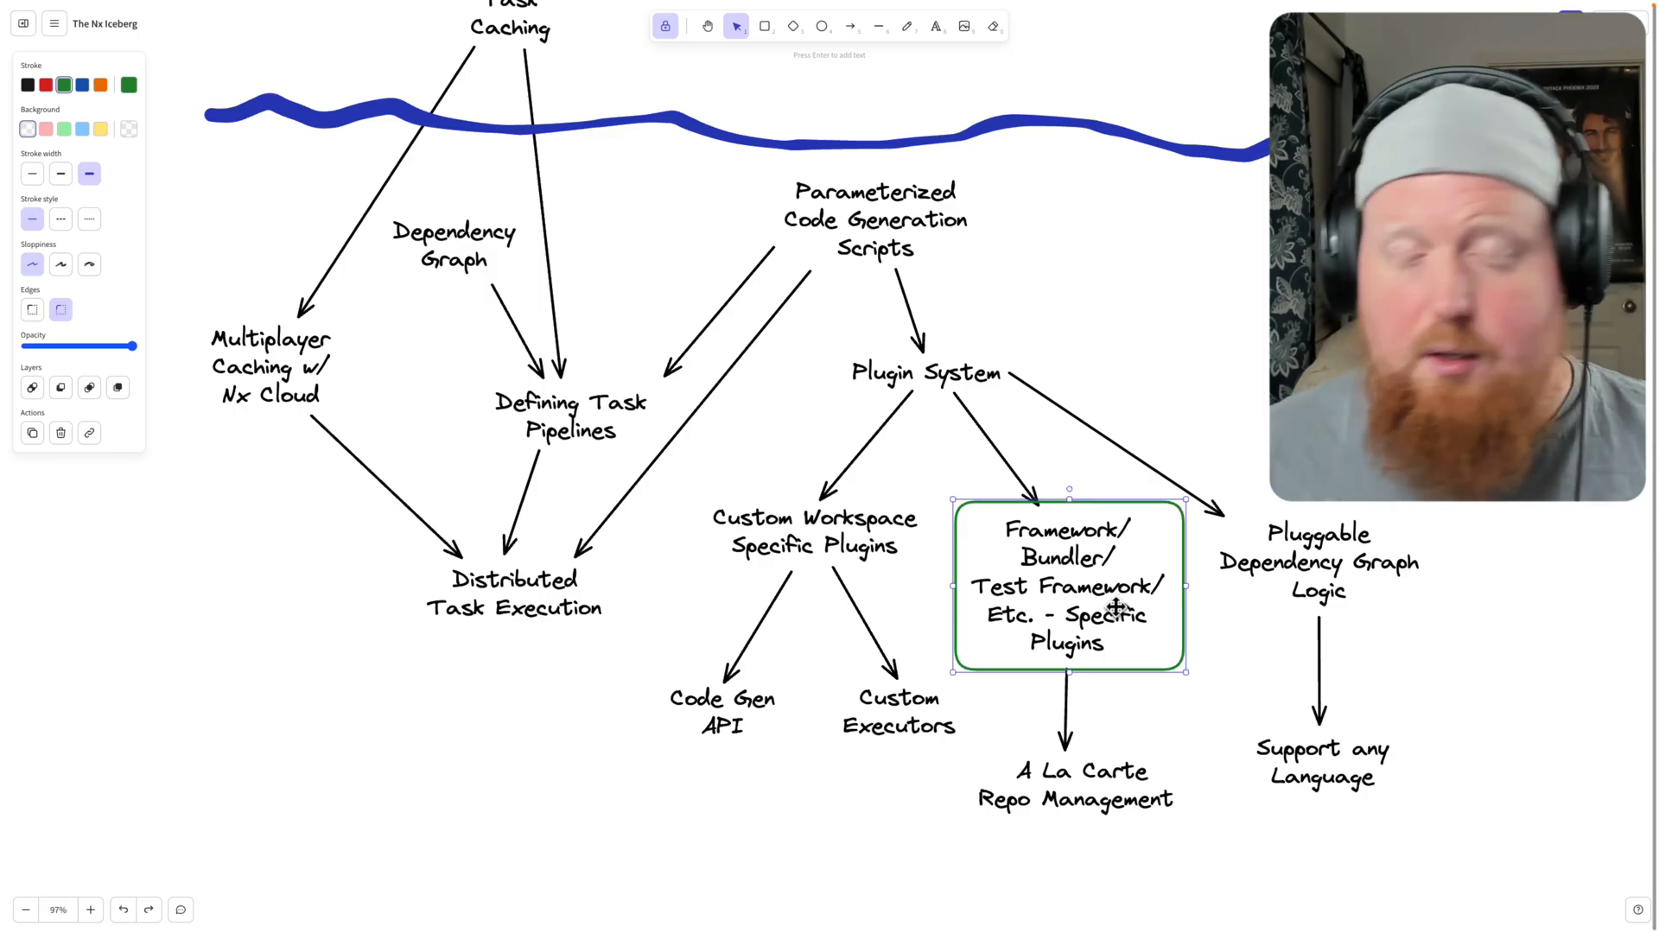
{"action": "mouse_move", "coordinate": [1204, 605]}
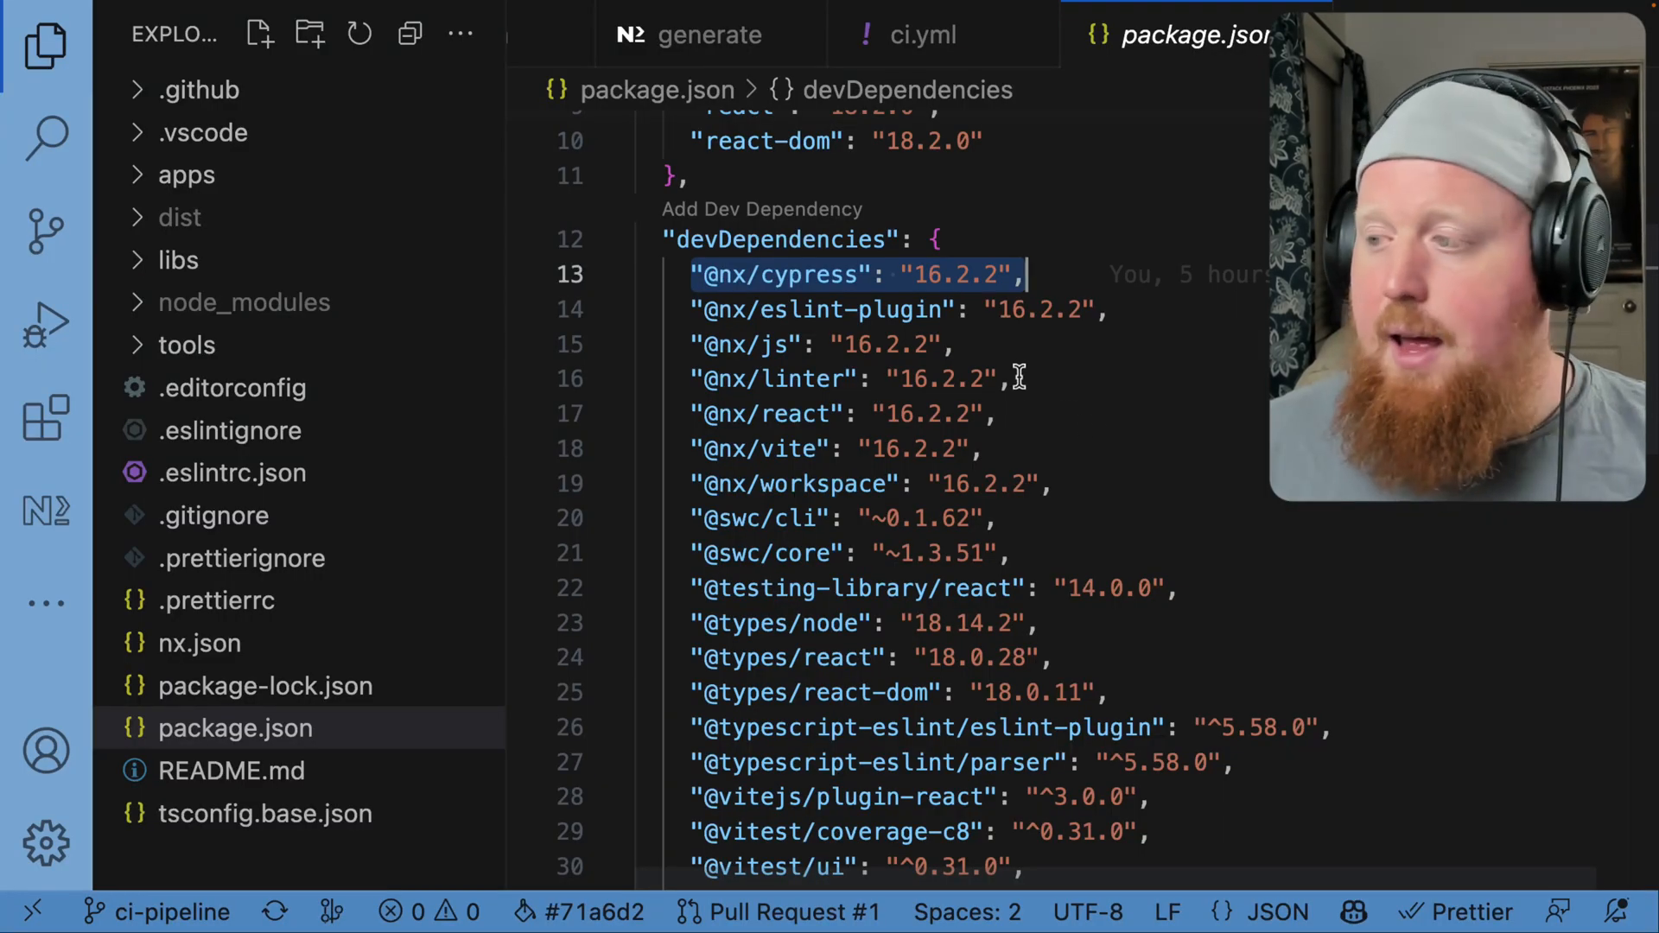
{"action": "mouse_move", "coordinate": [958, 274]}
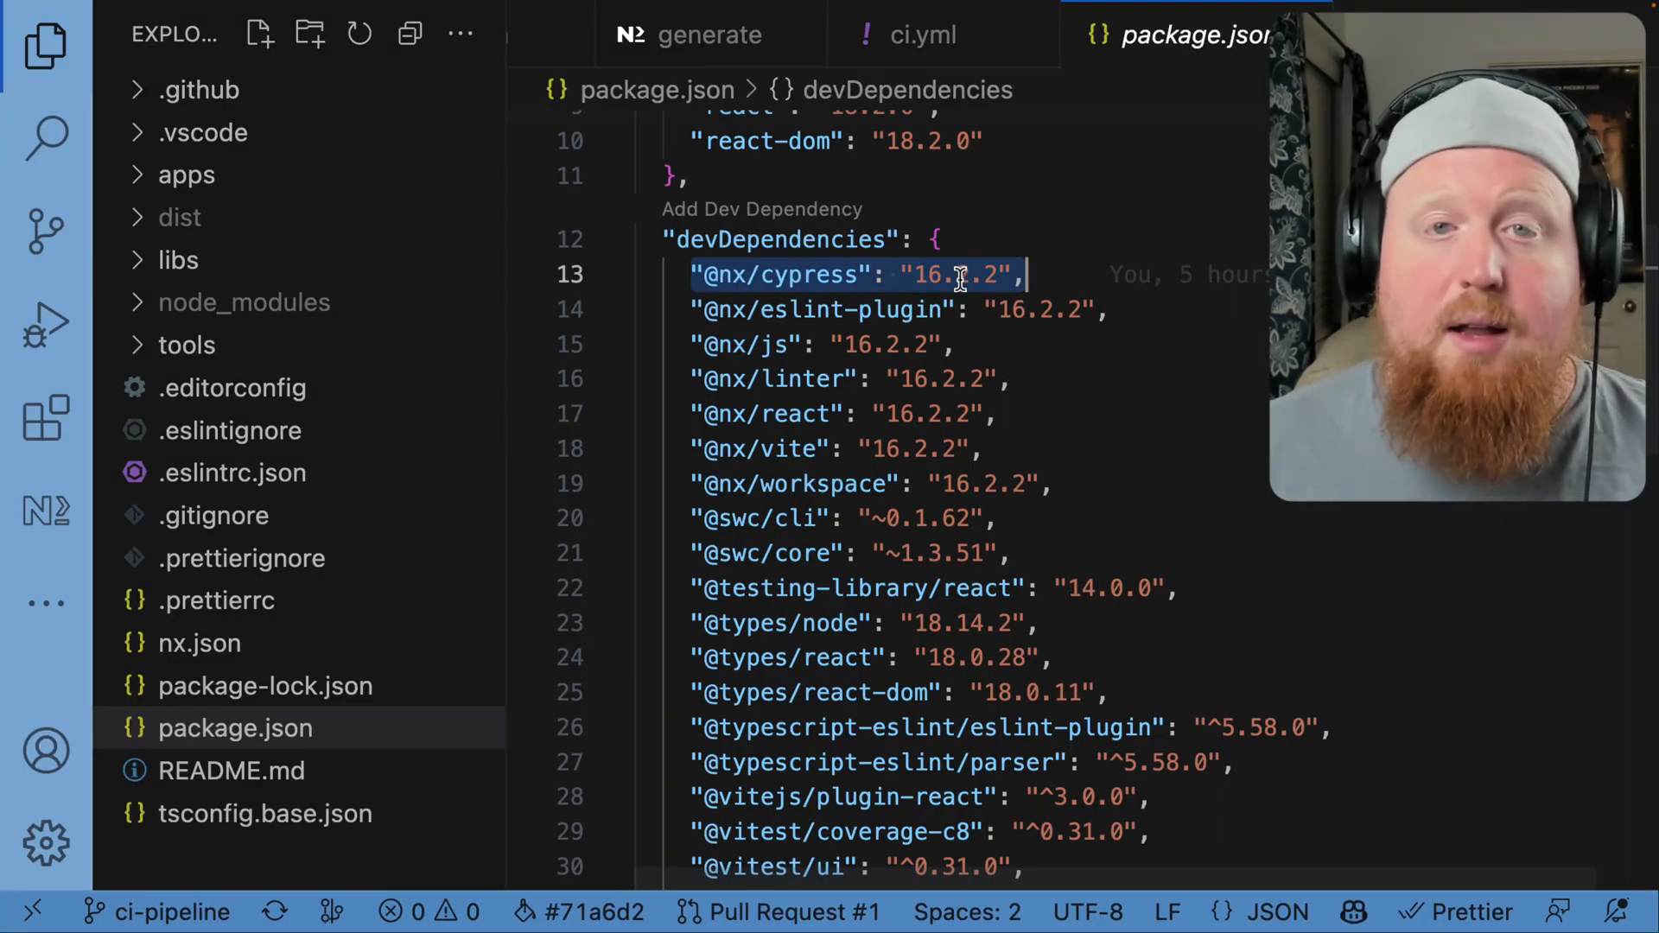
{"action": "mouse_move", "coordinate": [1180, 434]}
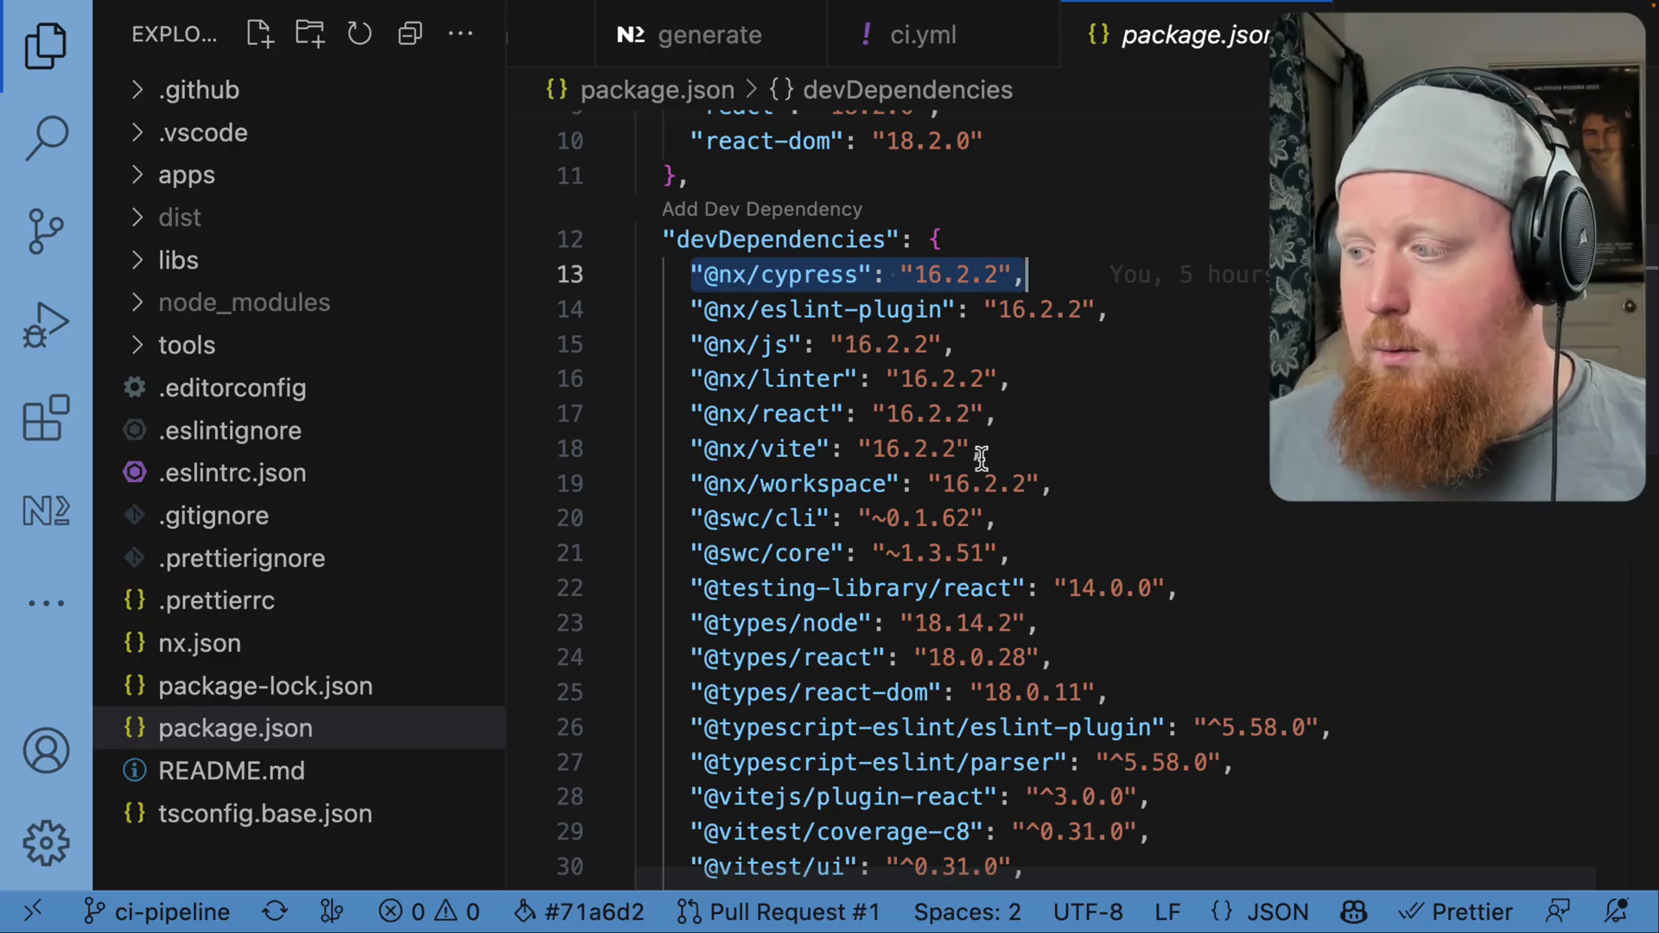
{"action": "left_click", "coordinate": [835, 447]}
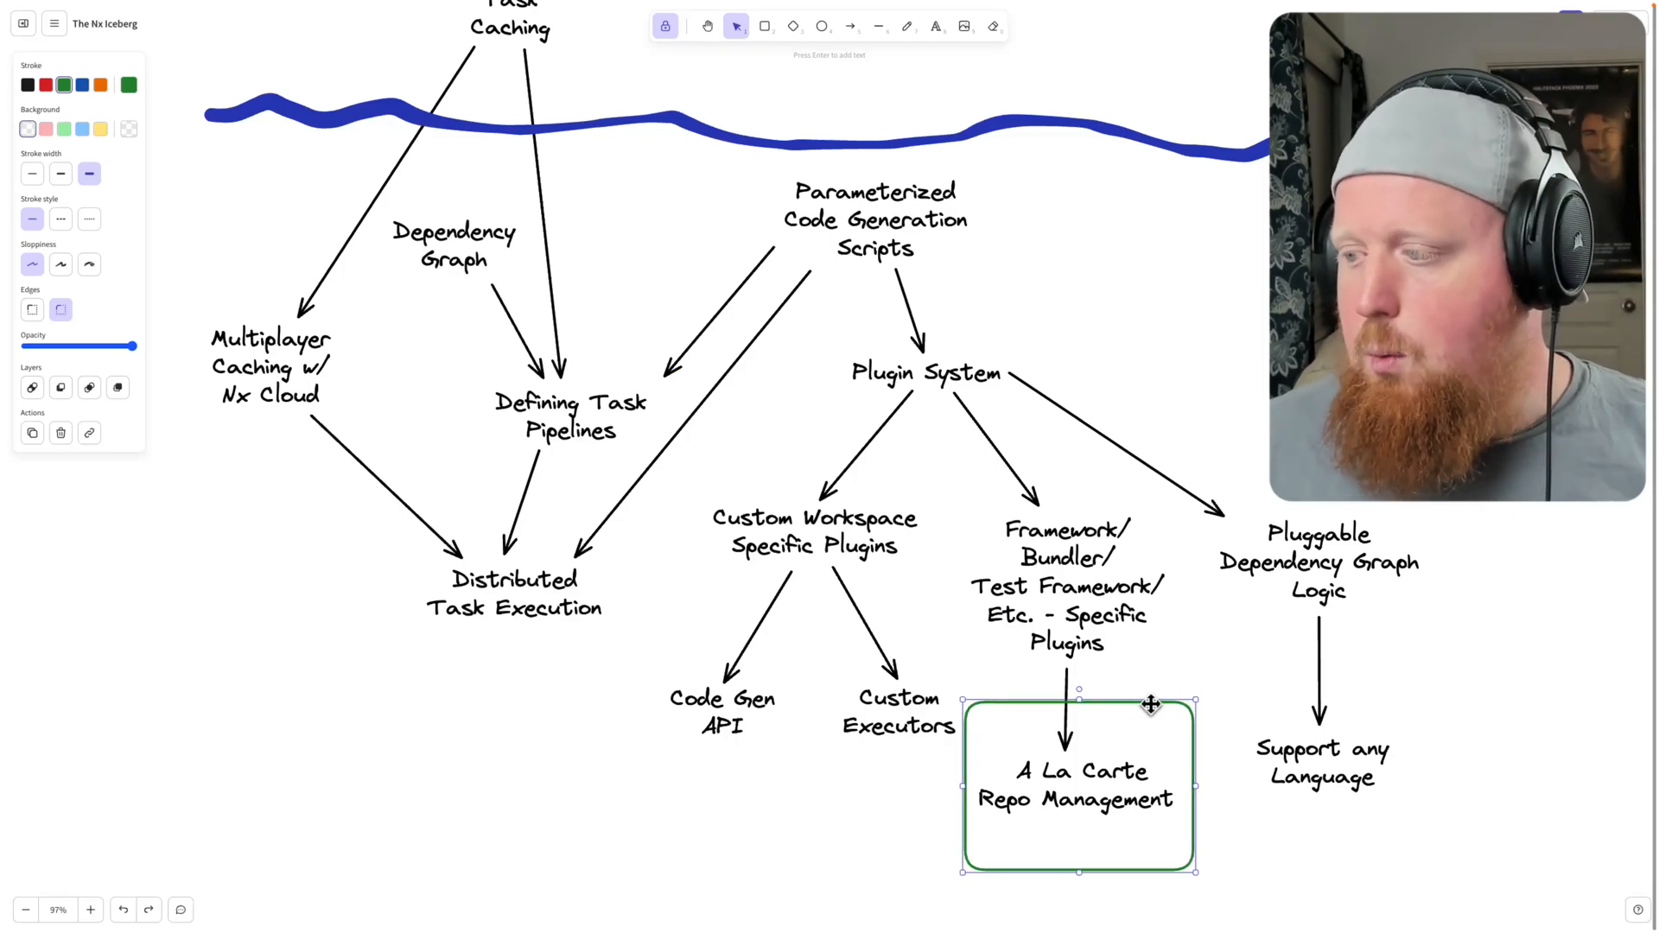
Box the Custom Workspace Specific Plugins and Pluggable Dependency Graph Logic nodes
{"action": "left_click", "coordinate": [815, 532]}
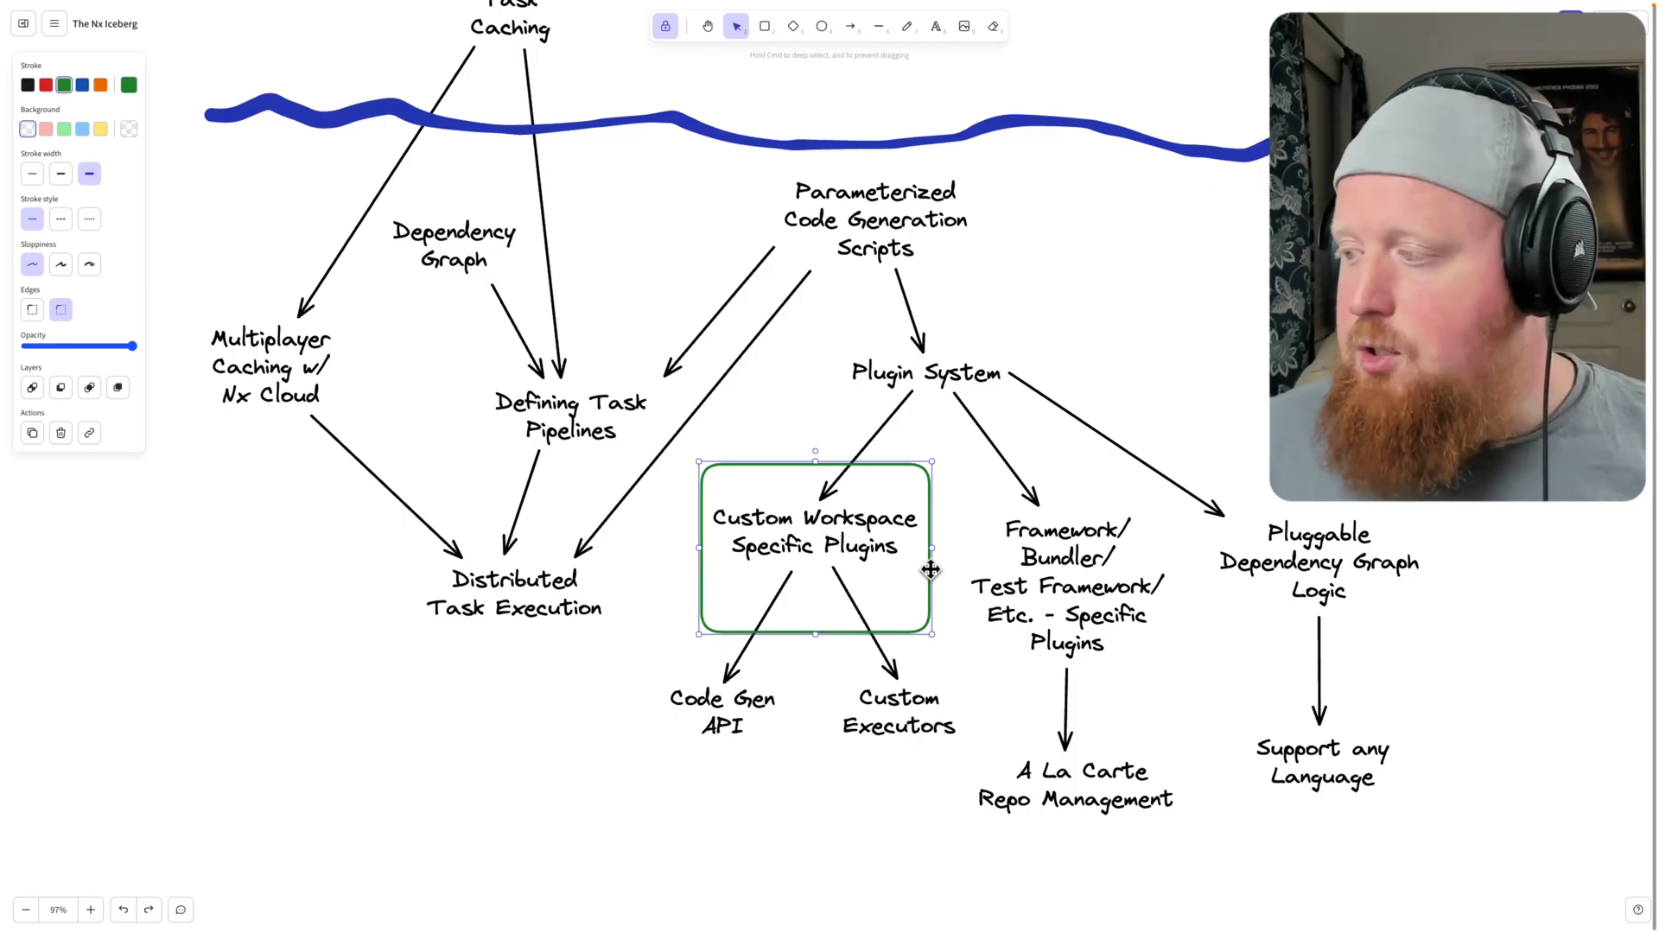
{"action": "left_click", "coordinate": [1318, 562]}
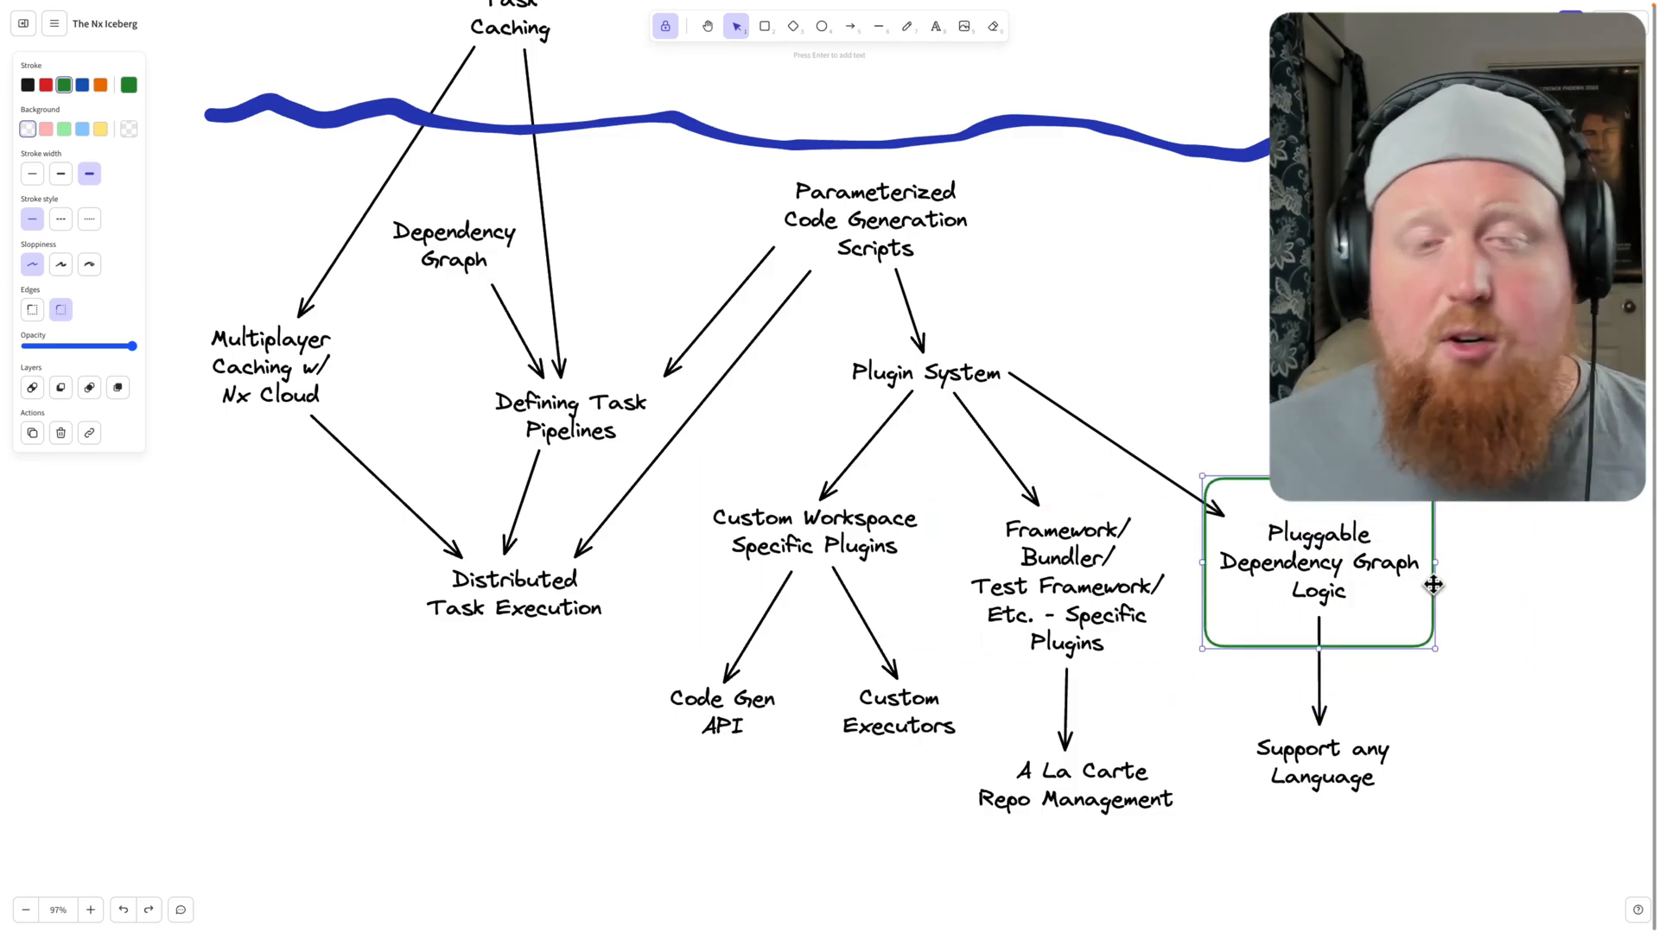